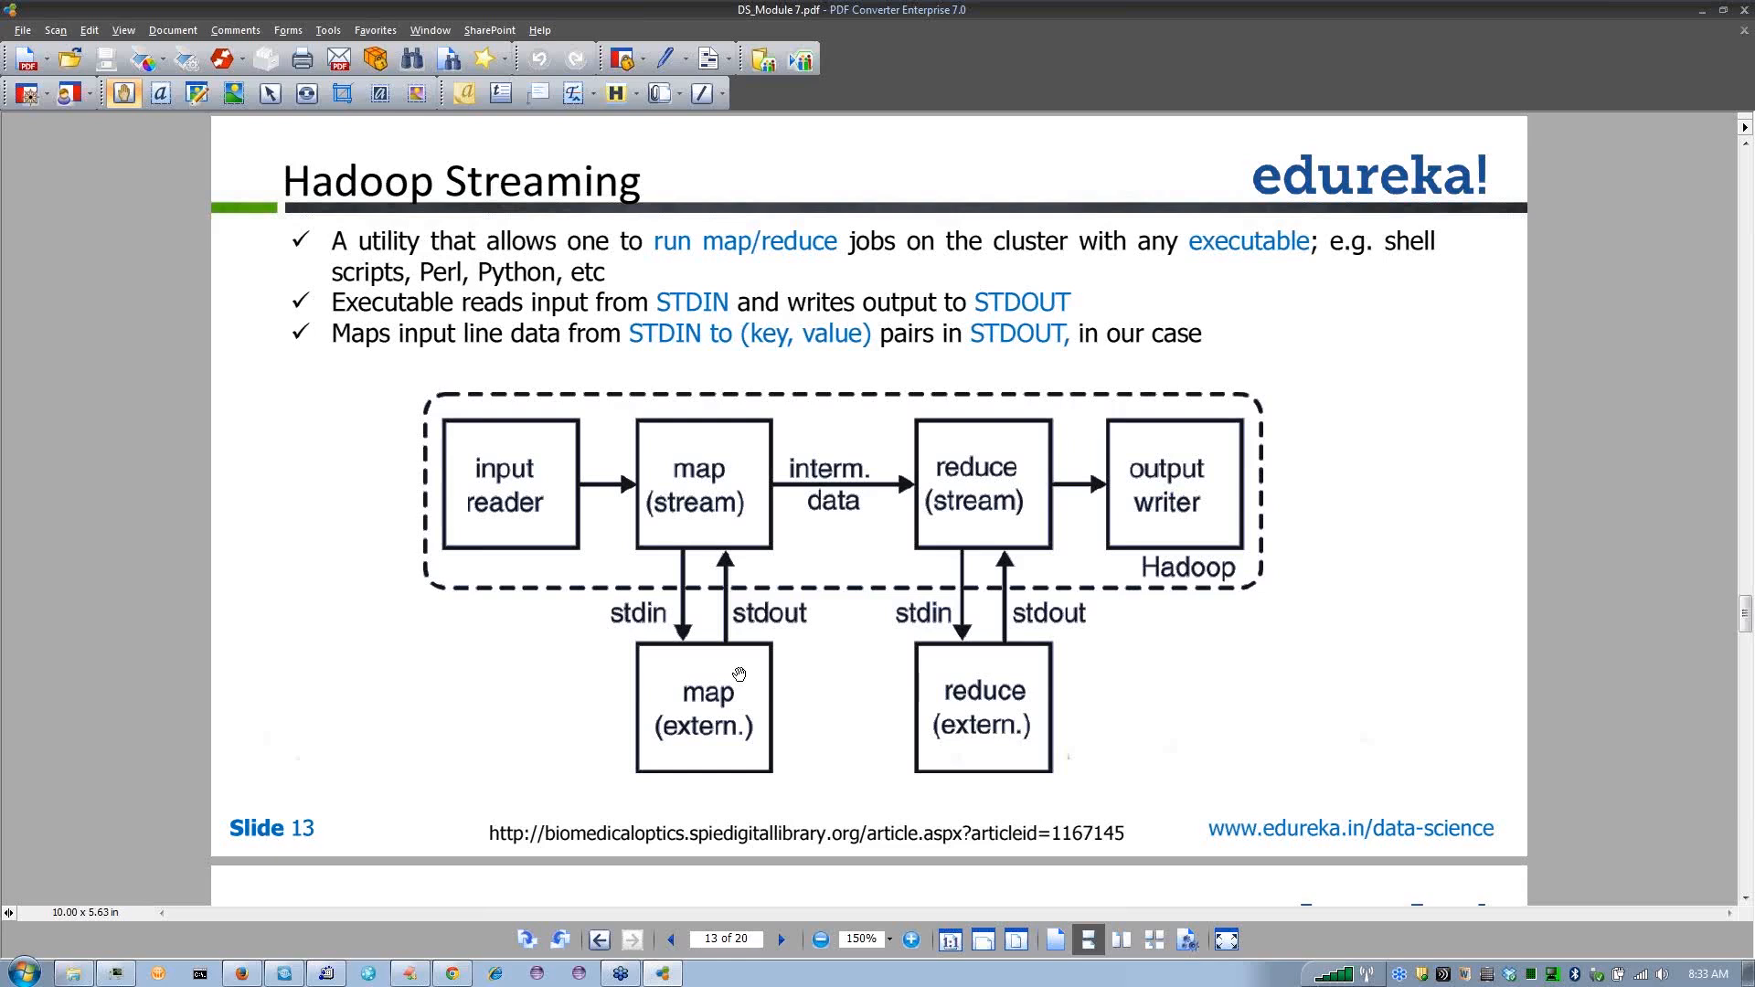
mouse_move(761, 669)
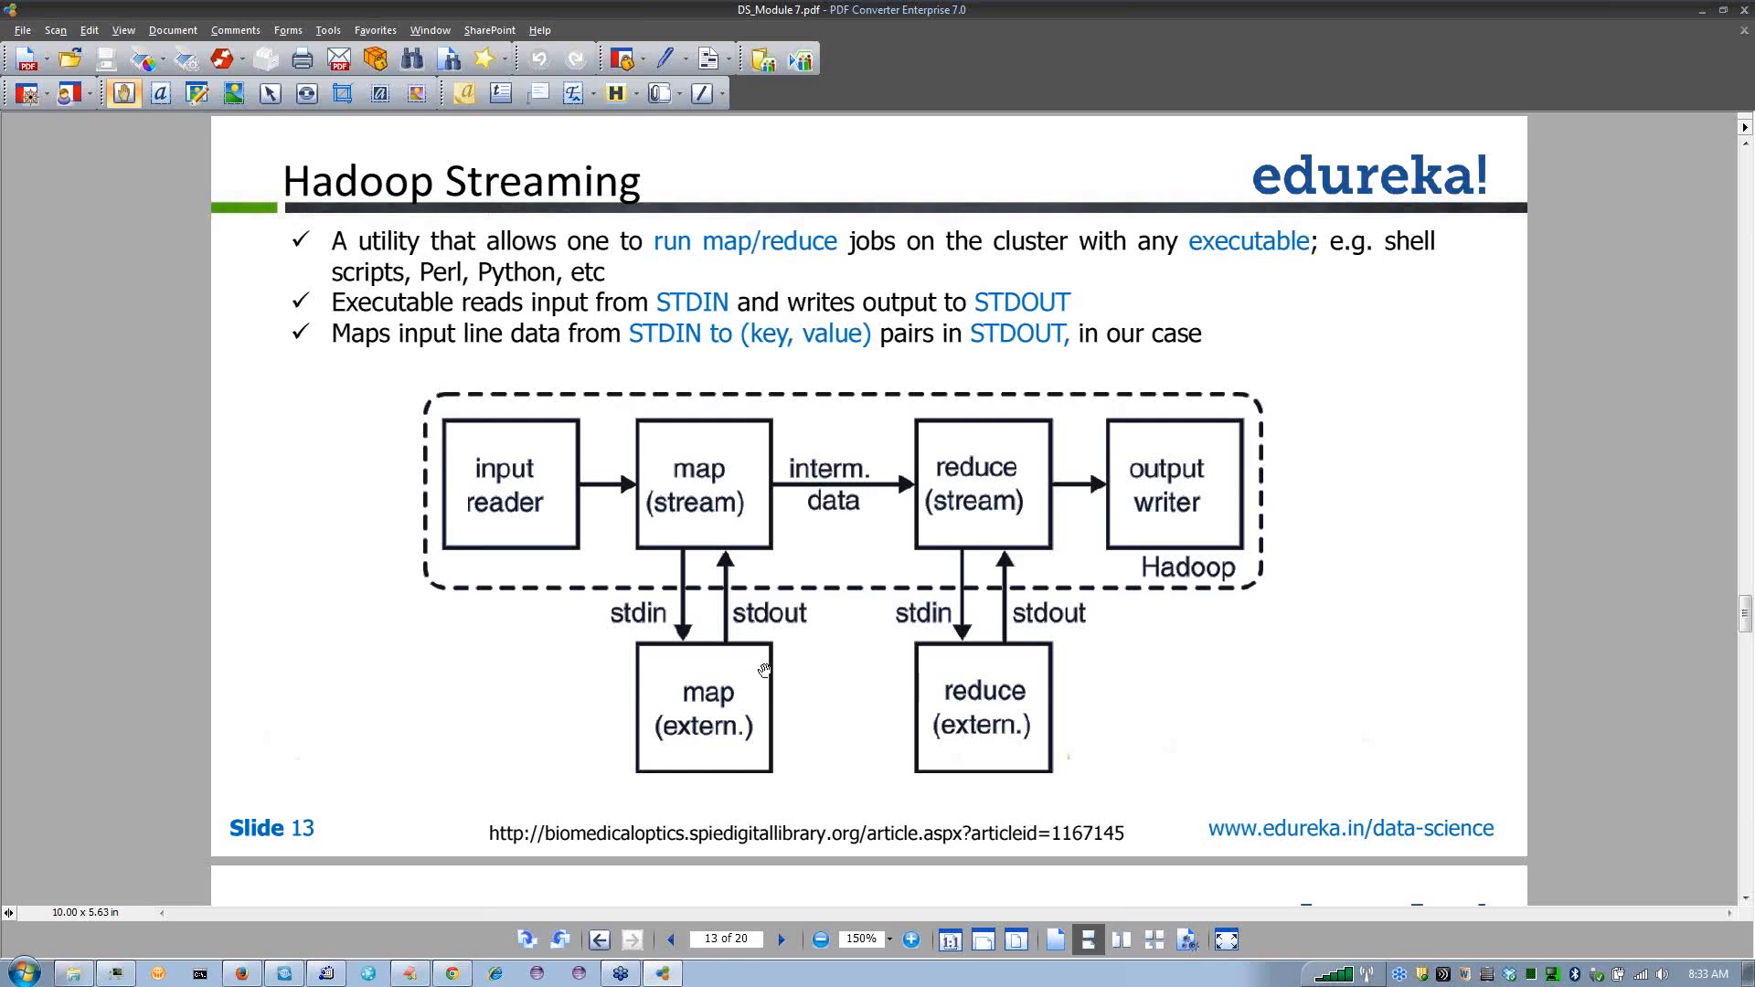
mouse_move(1093, 707)
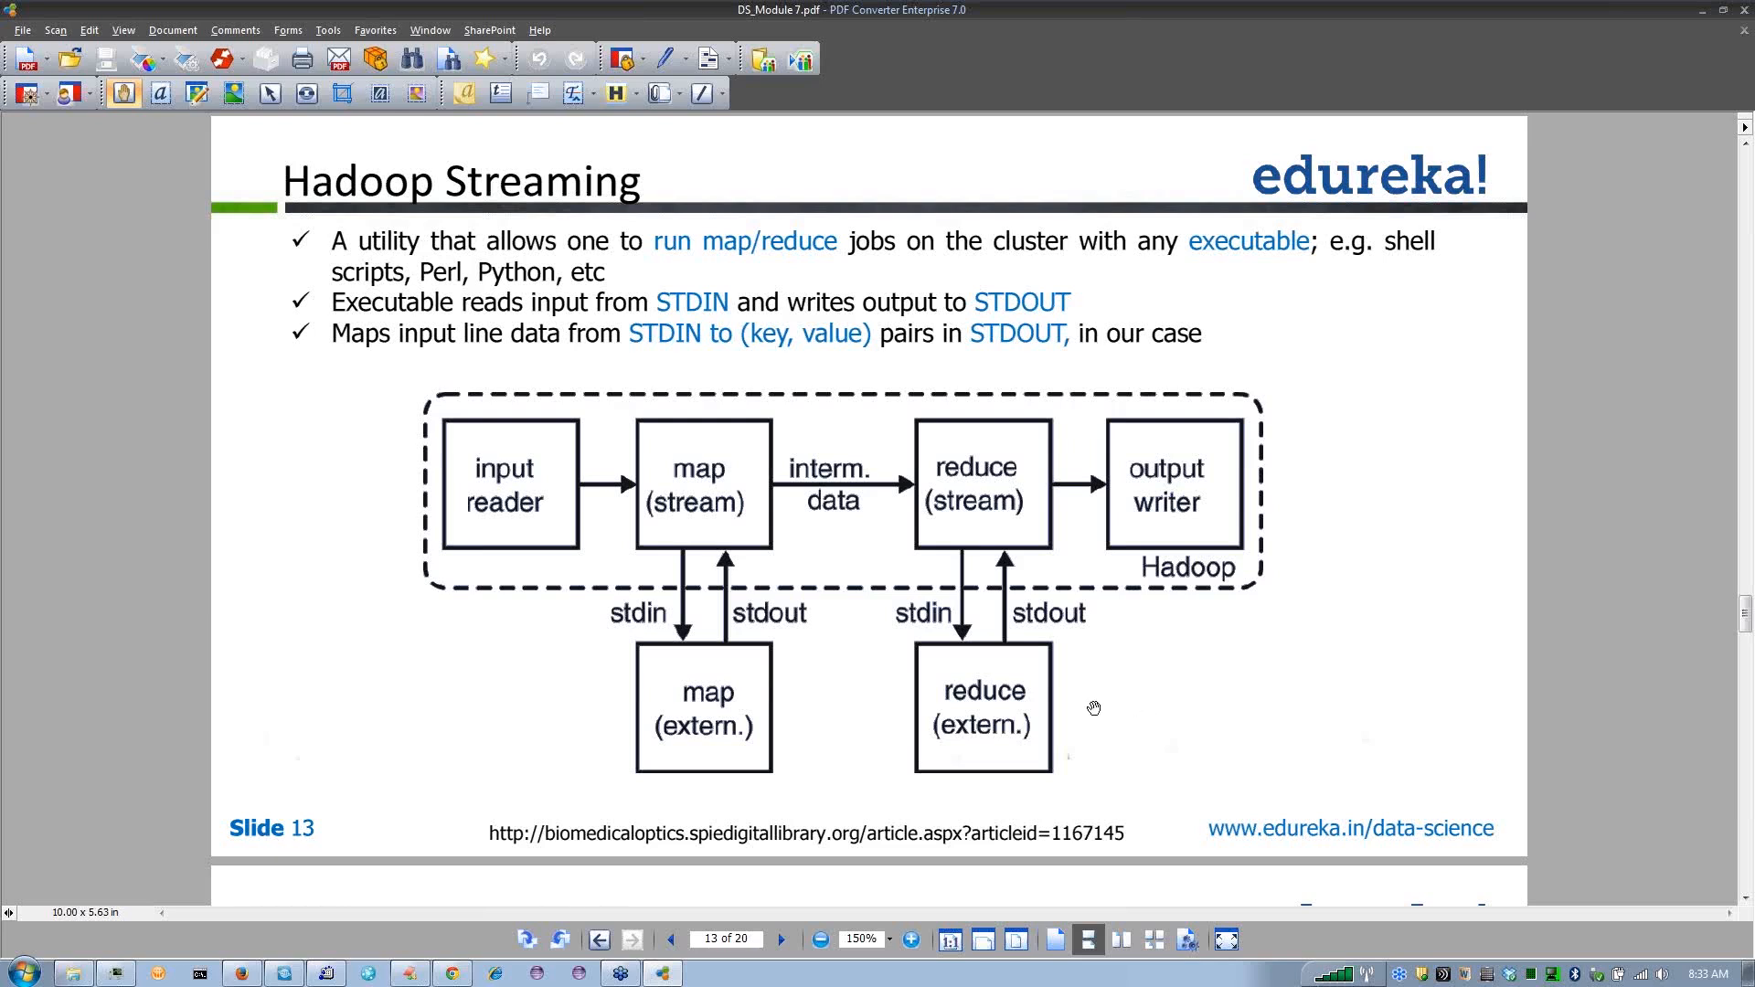
mouse_move(735, 369)
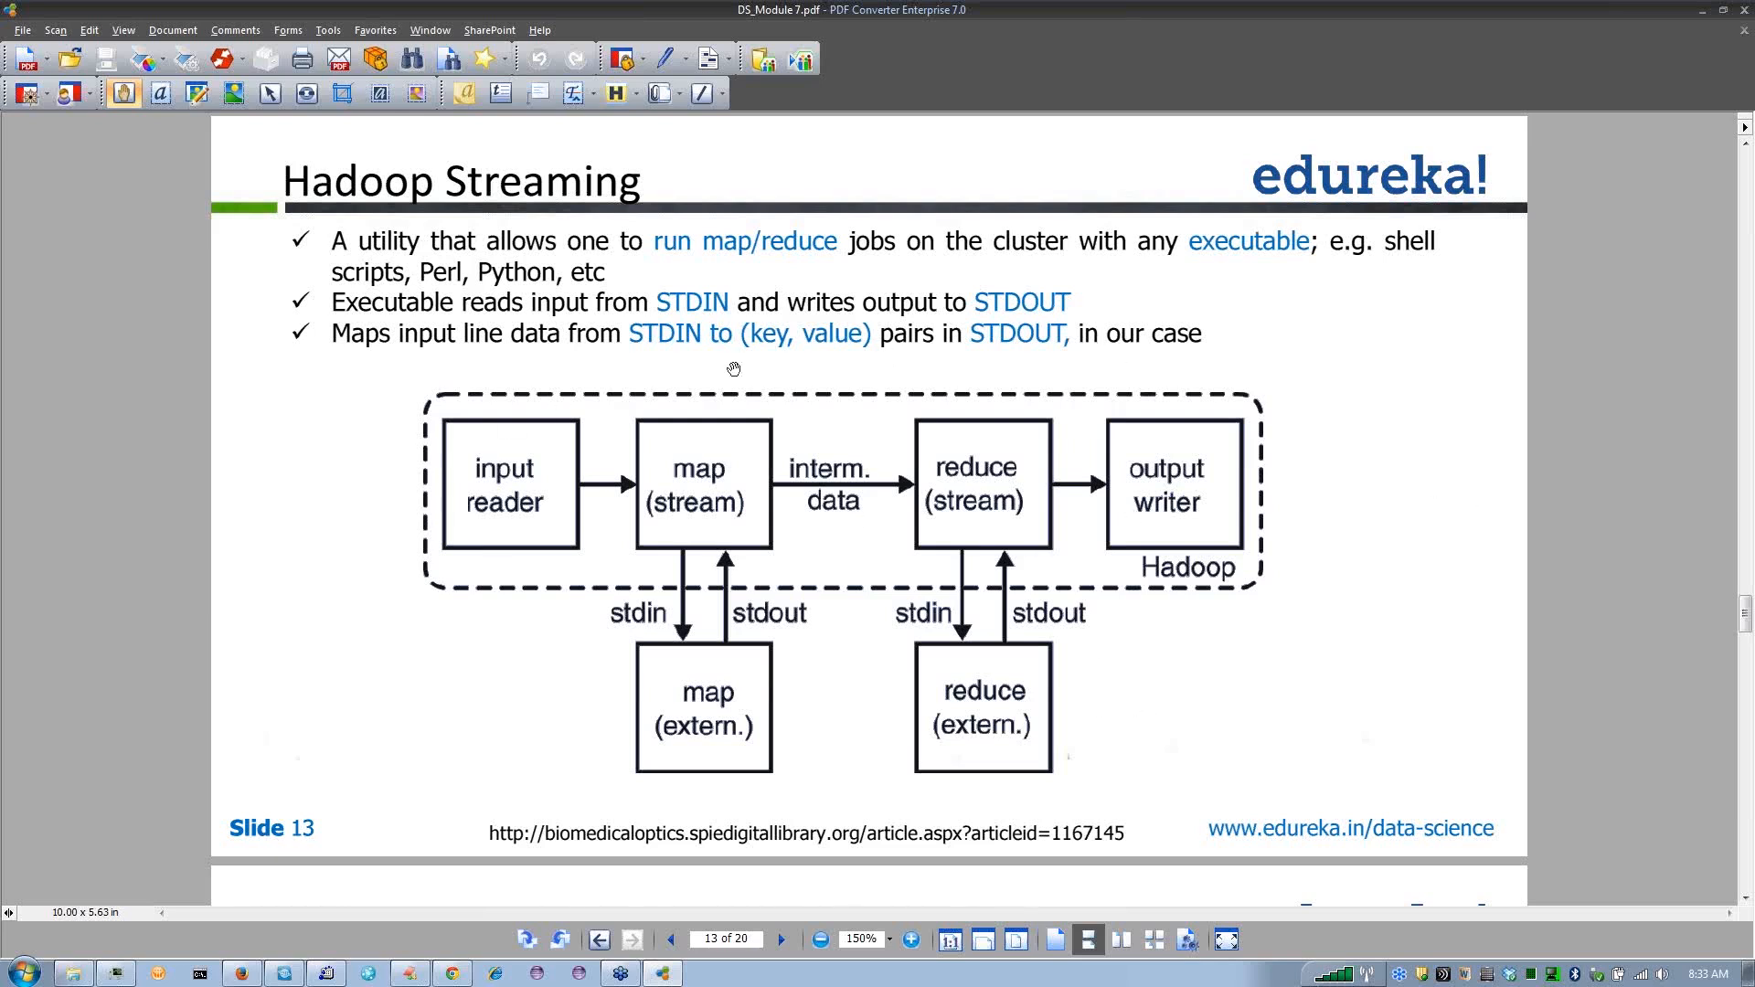
mouse_move(1239, 462)
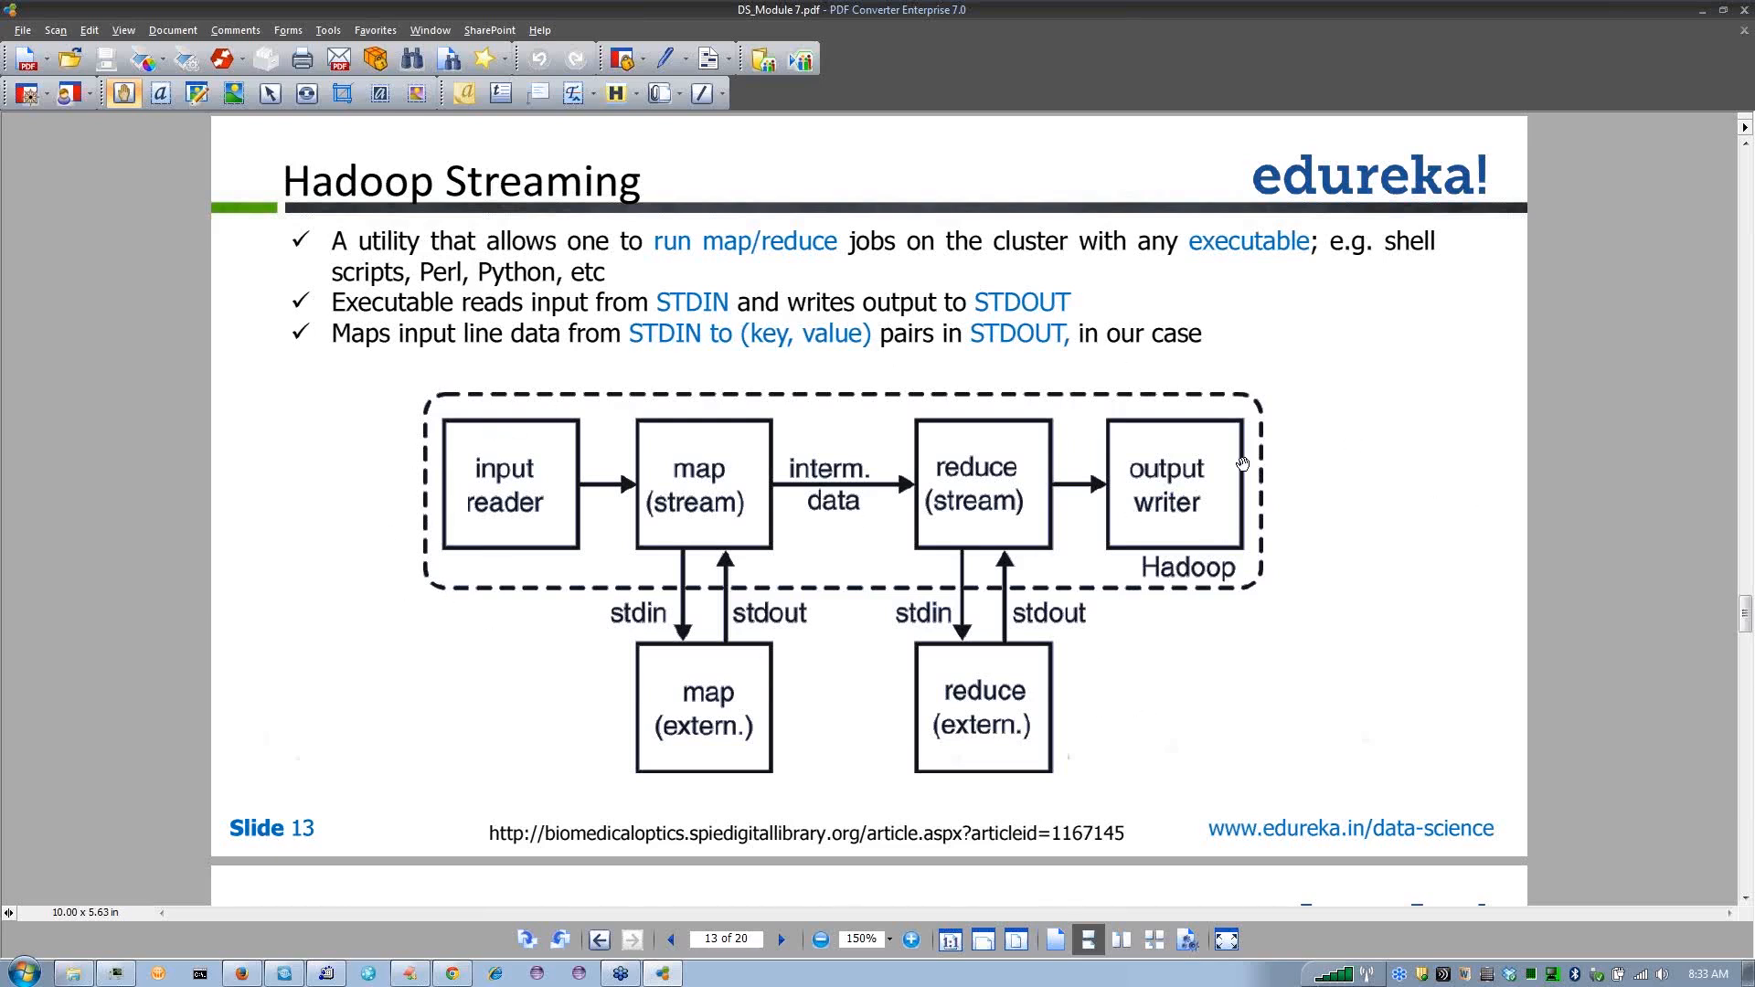
mouse_move(417, 545)
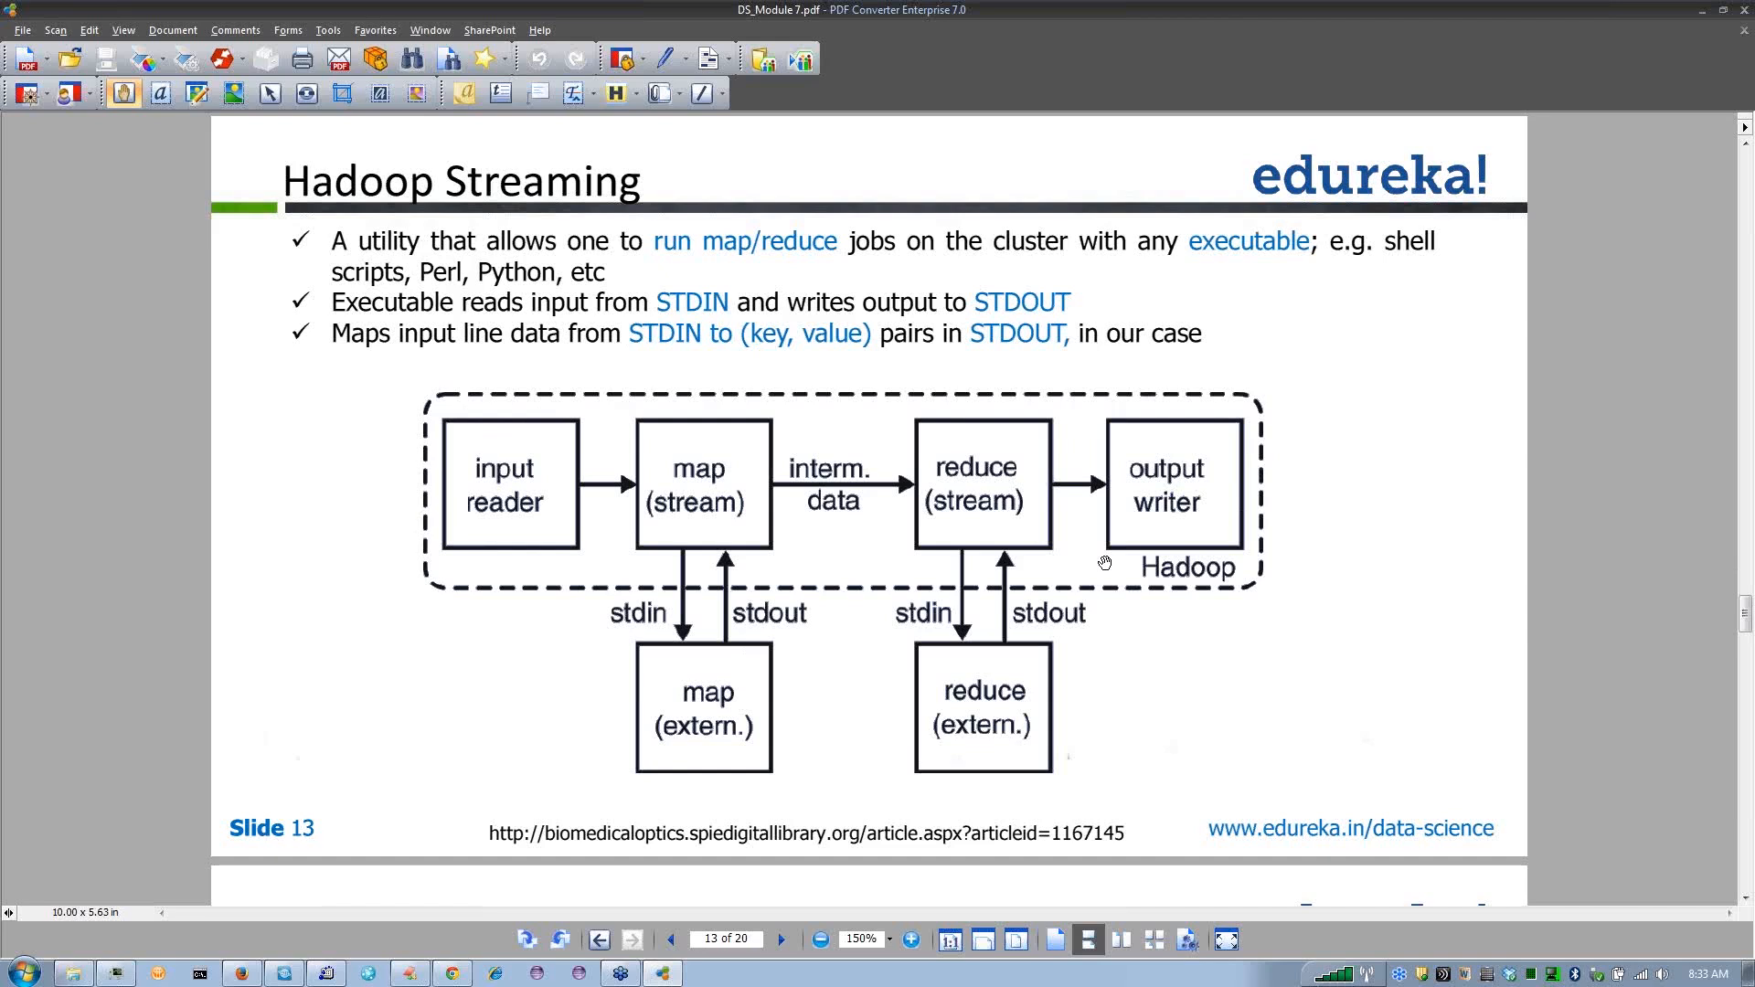
mouse_move(596, 530)
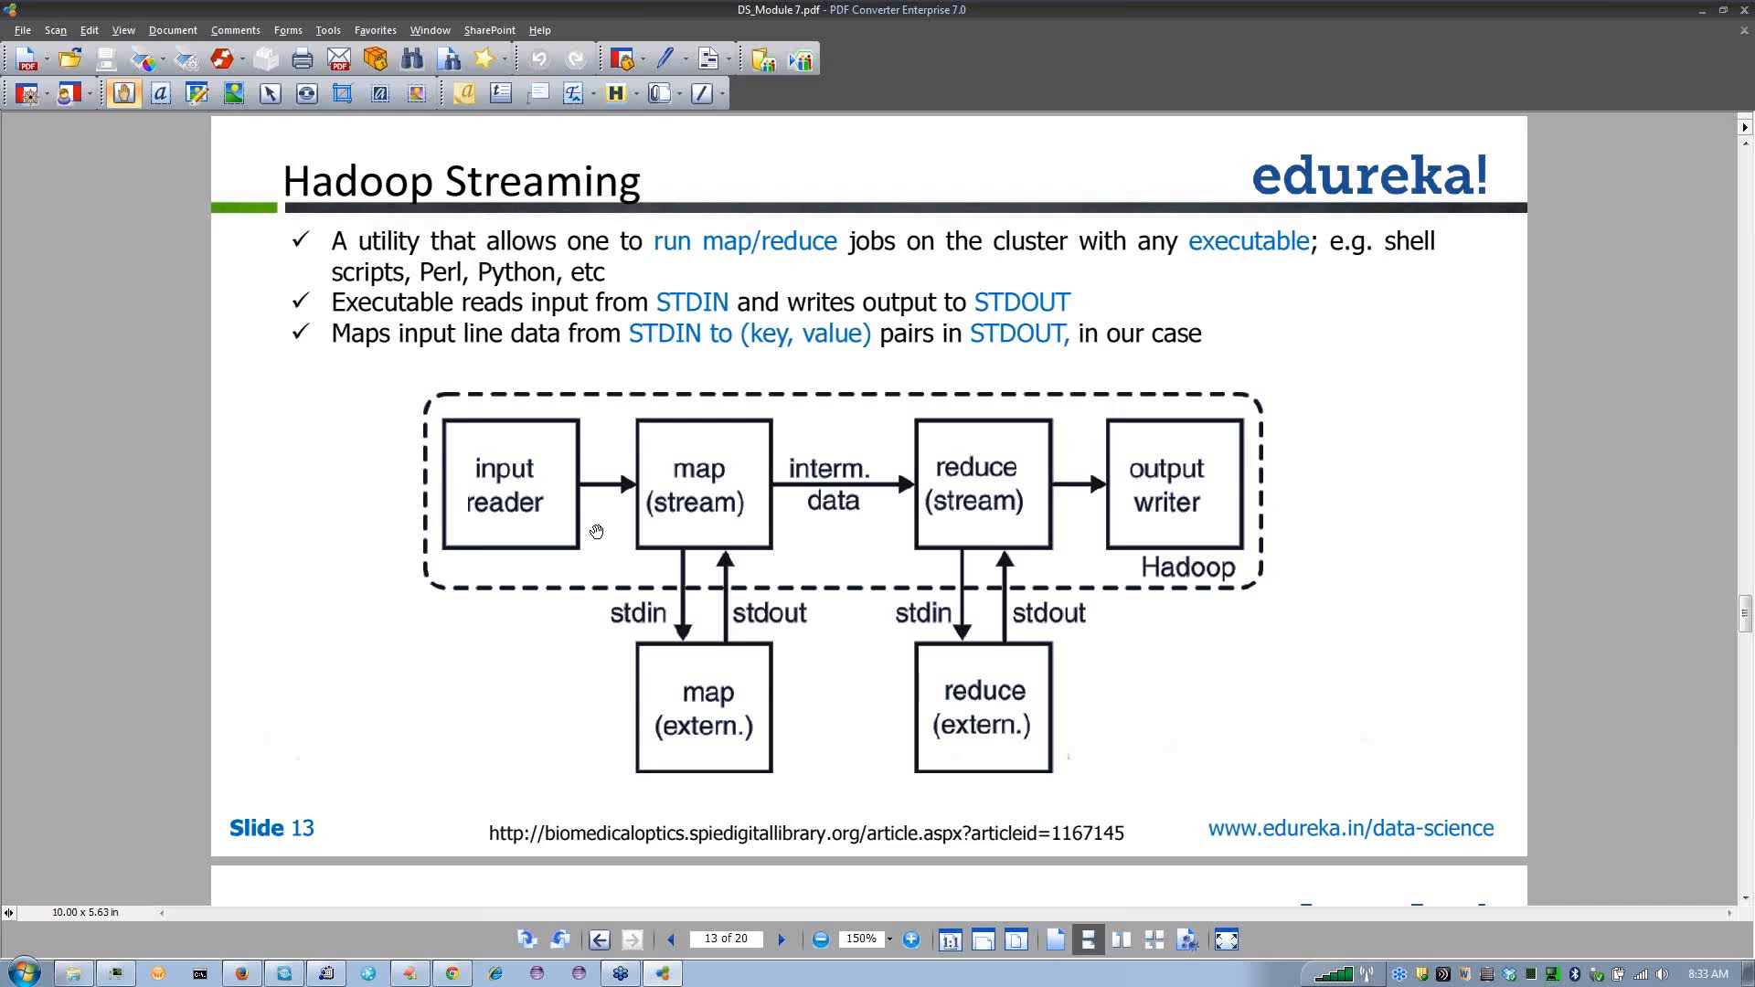
mouse_move(600, 525)
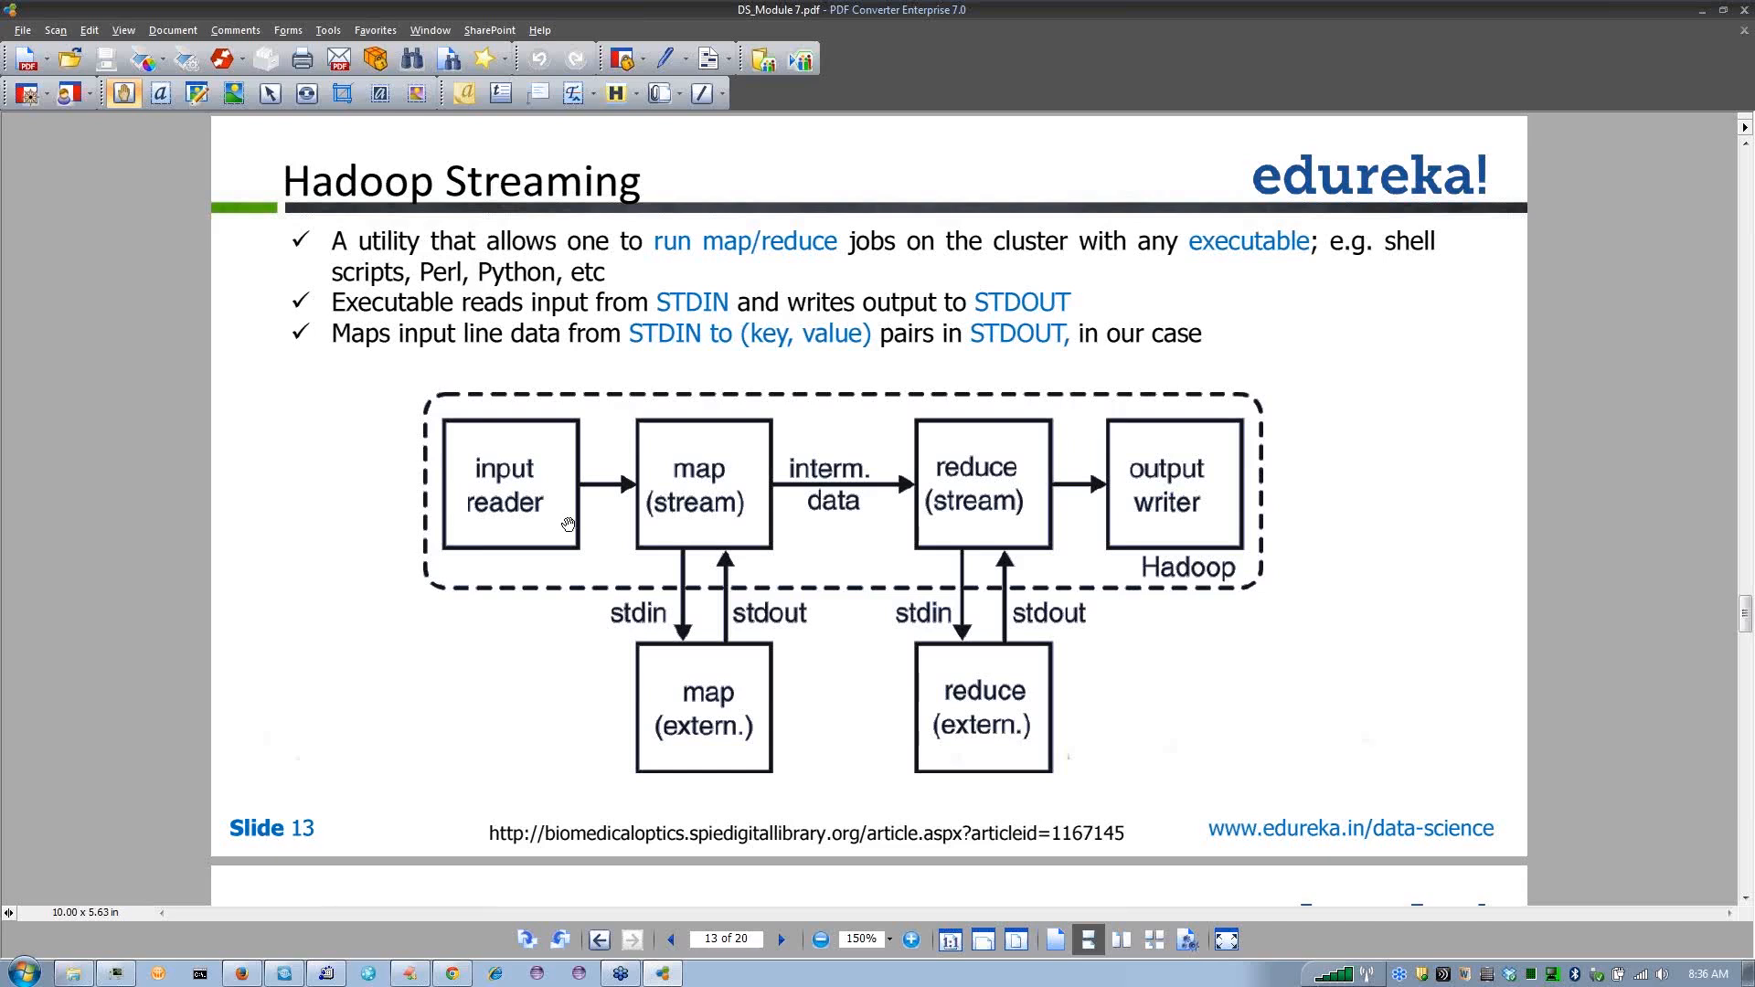
mouse_move(368, 490)
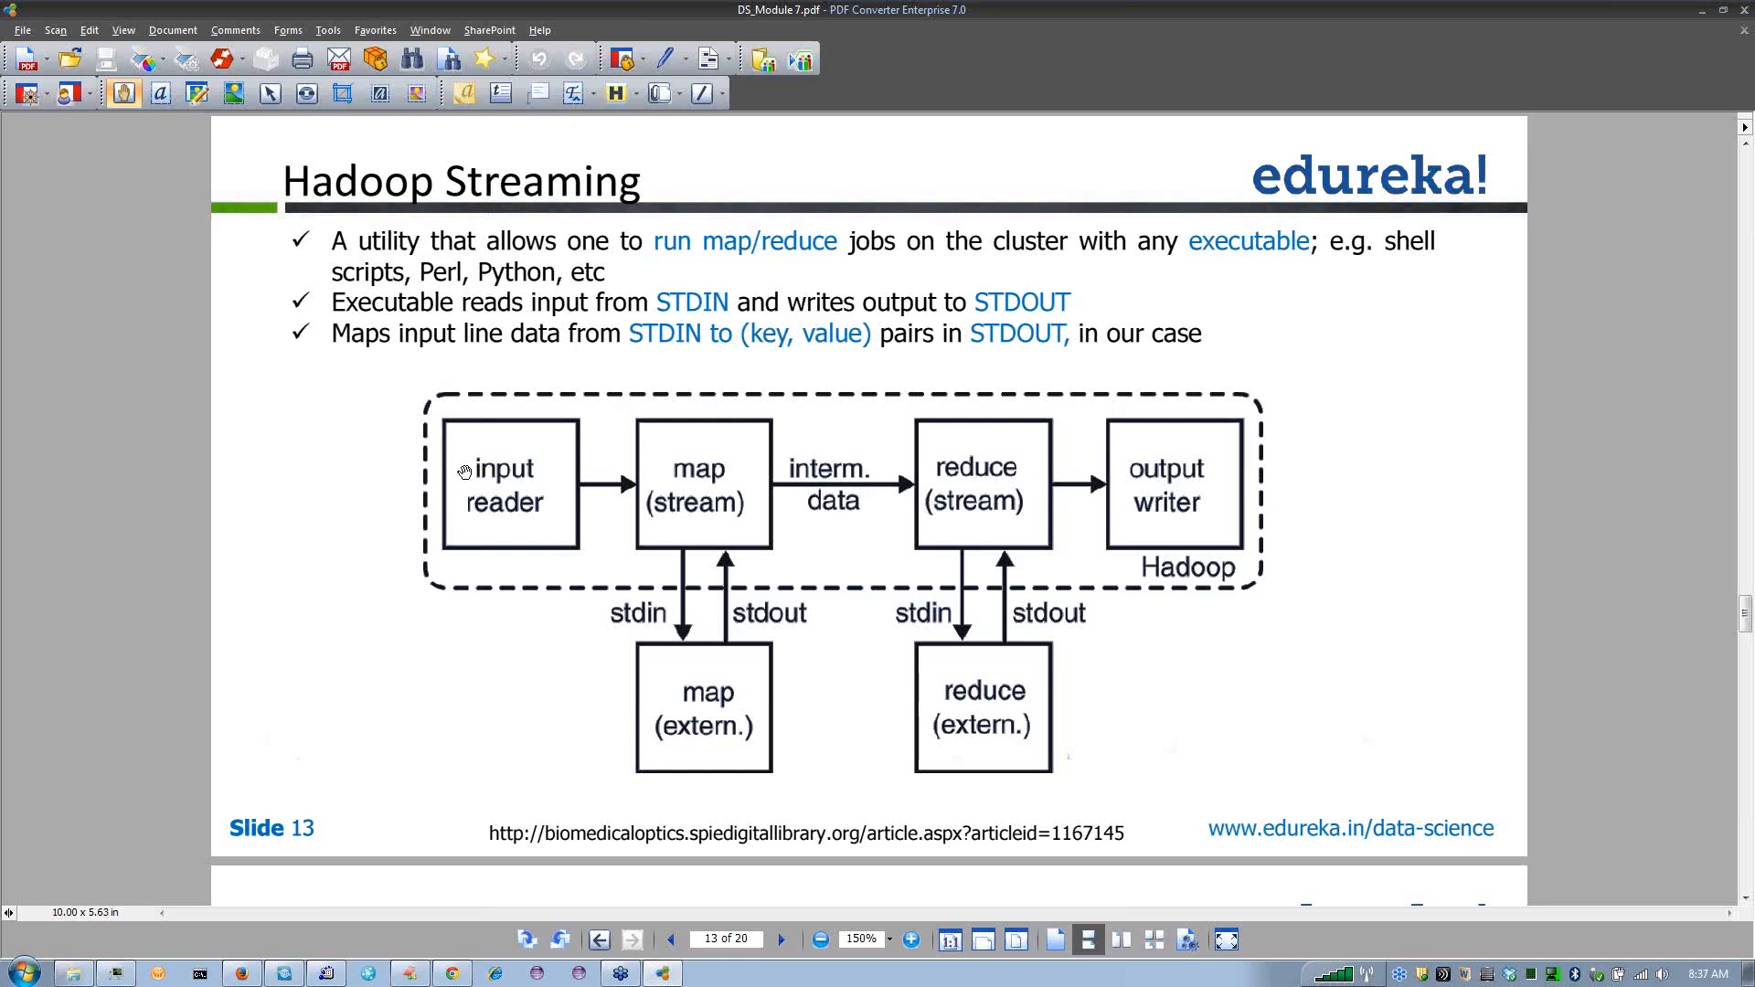
mouse_move(501, 571)
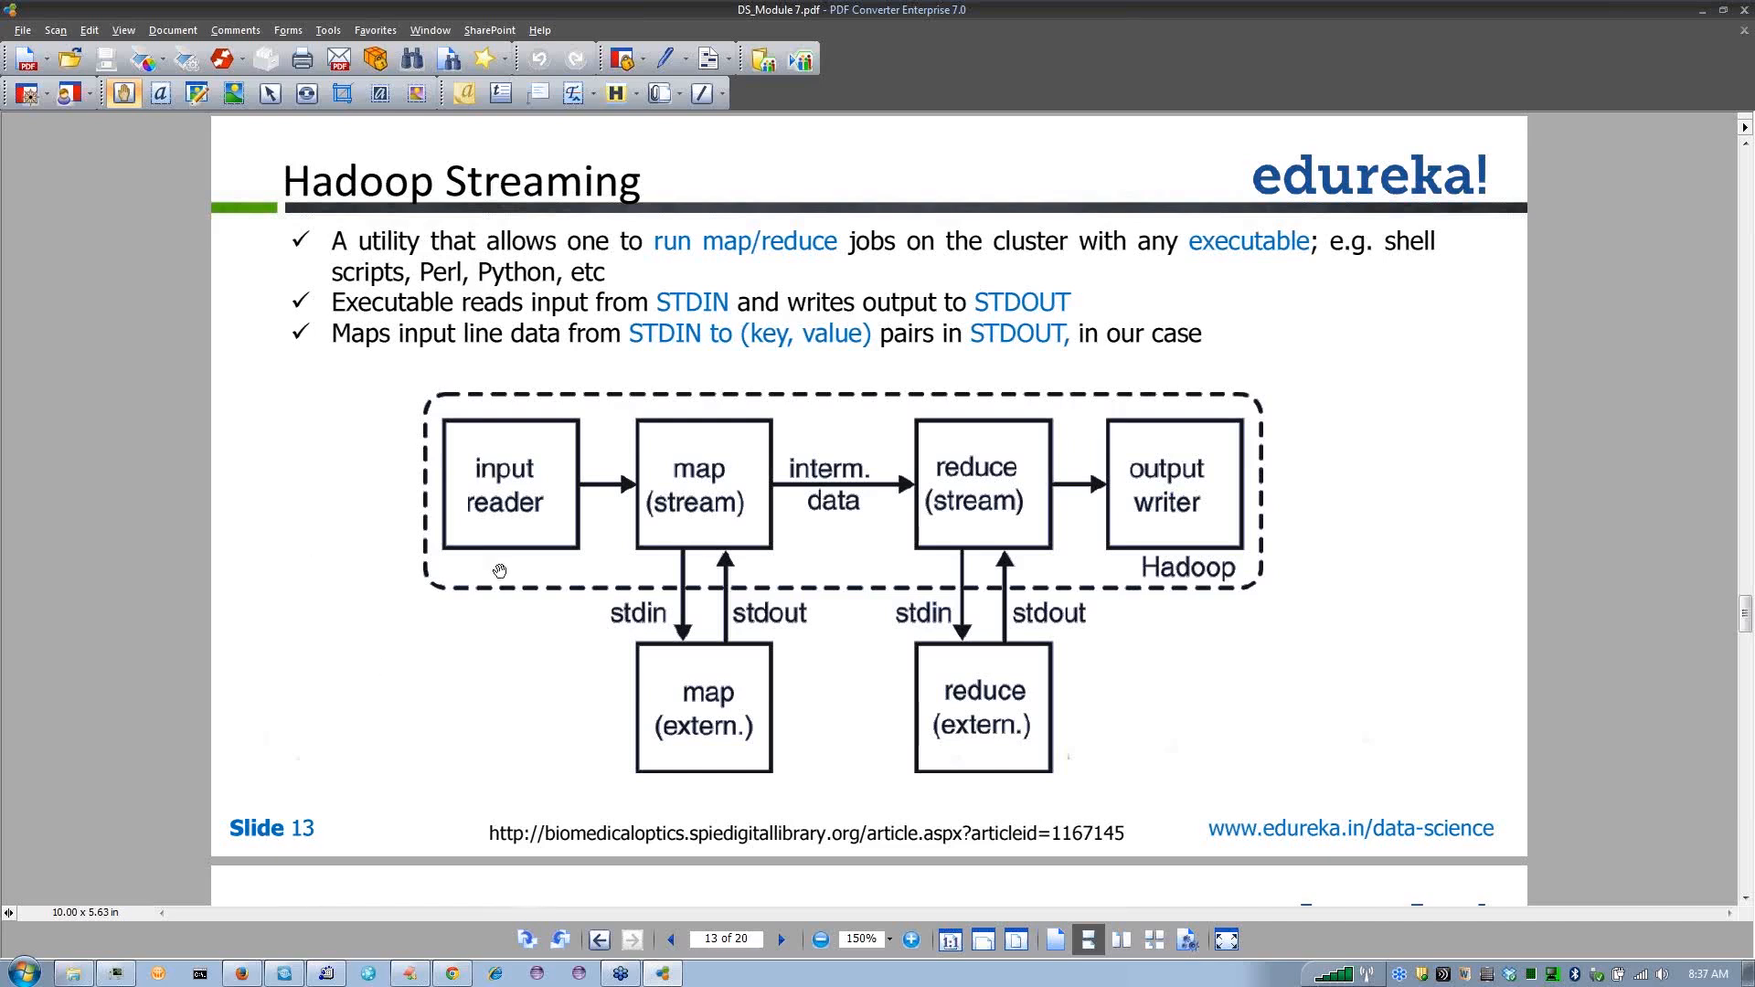
mouse_move(516, 495)
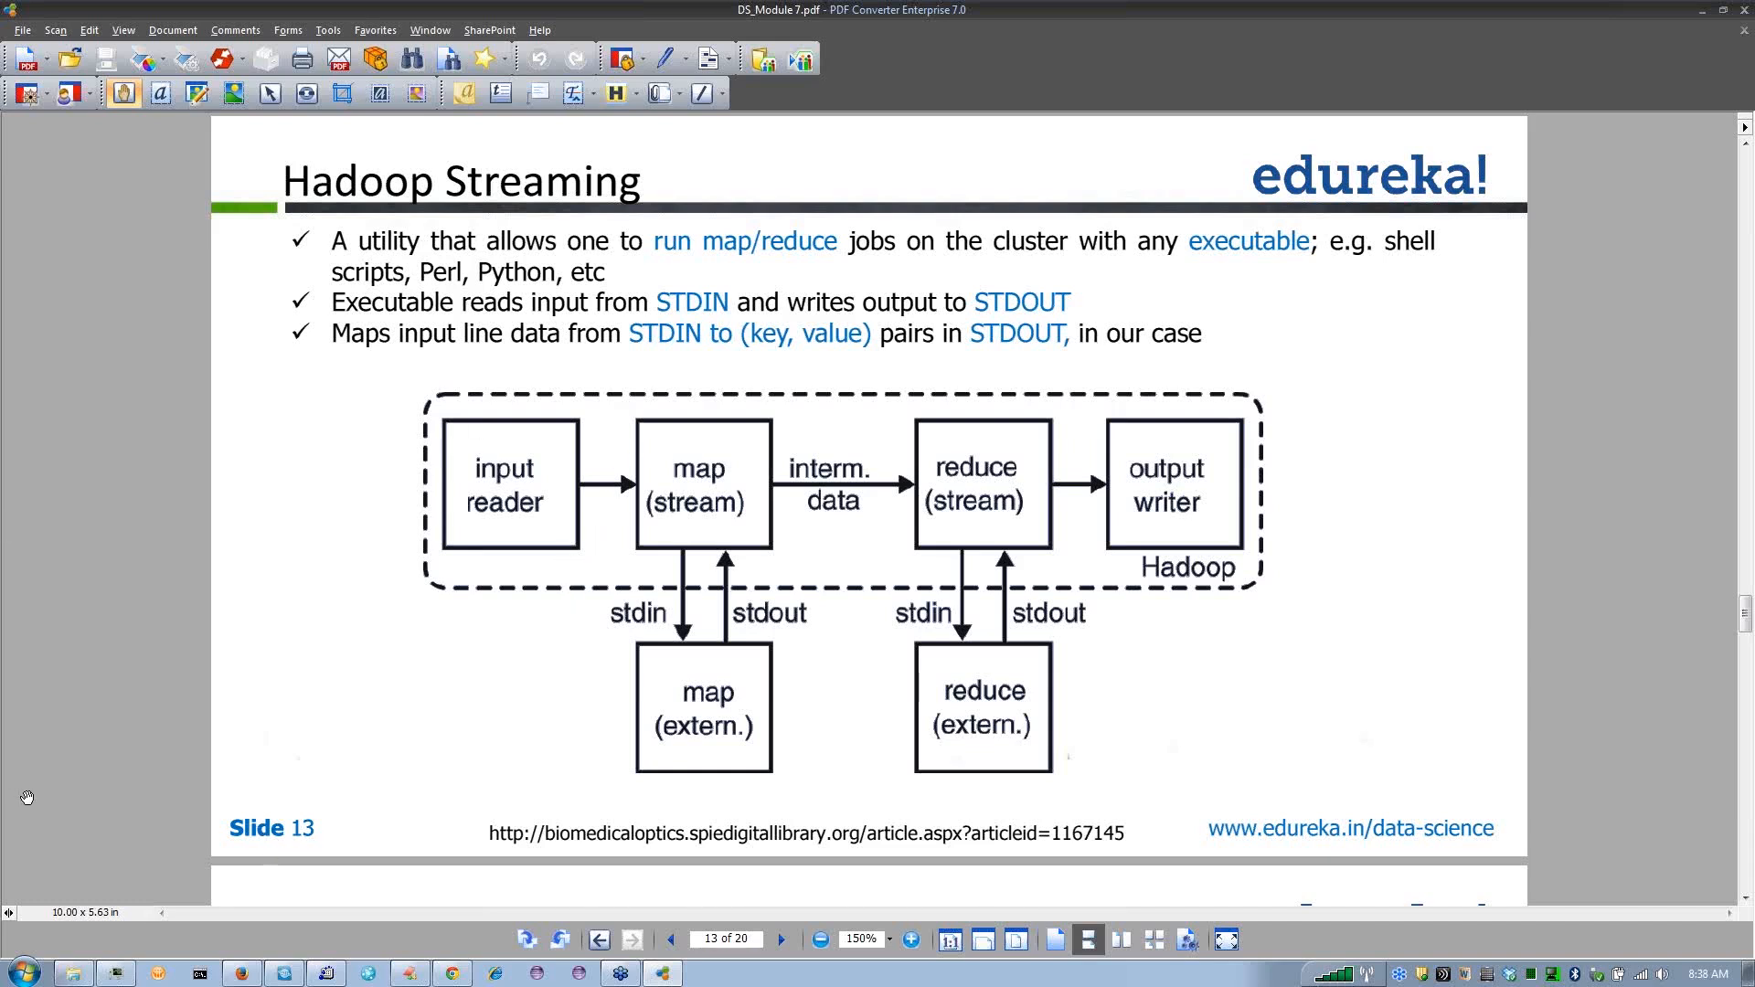
mouse_move(421, 537)
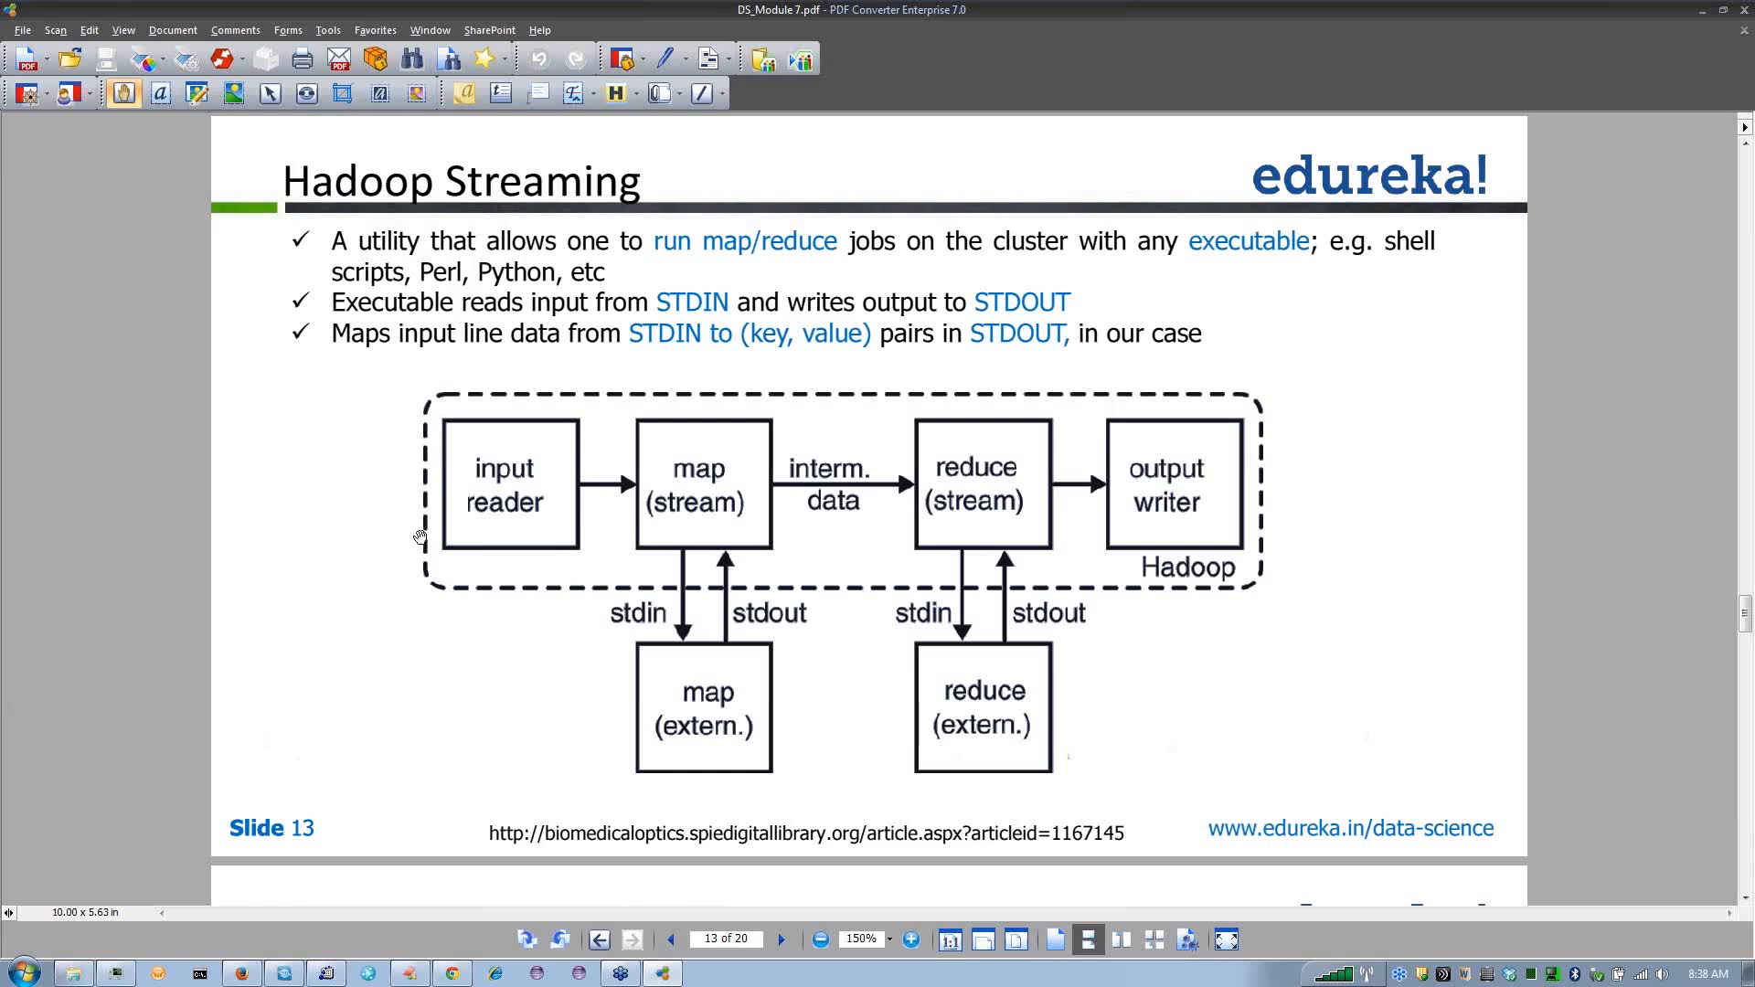
mouse_move(455, 599)
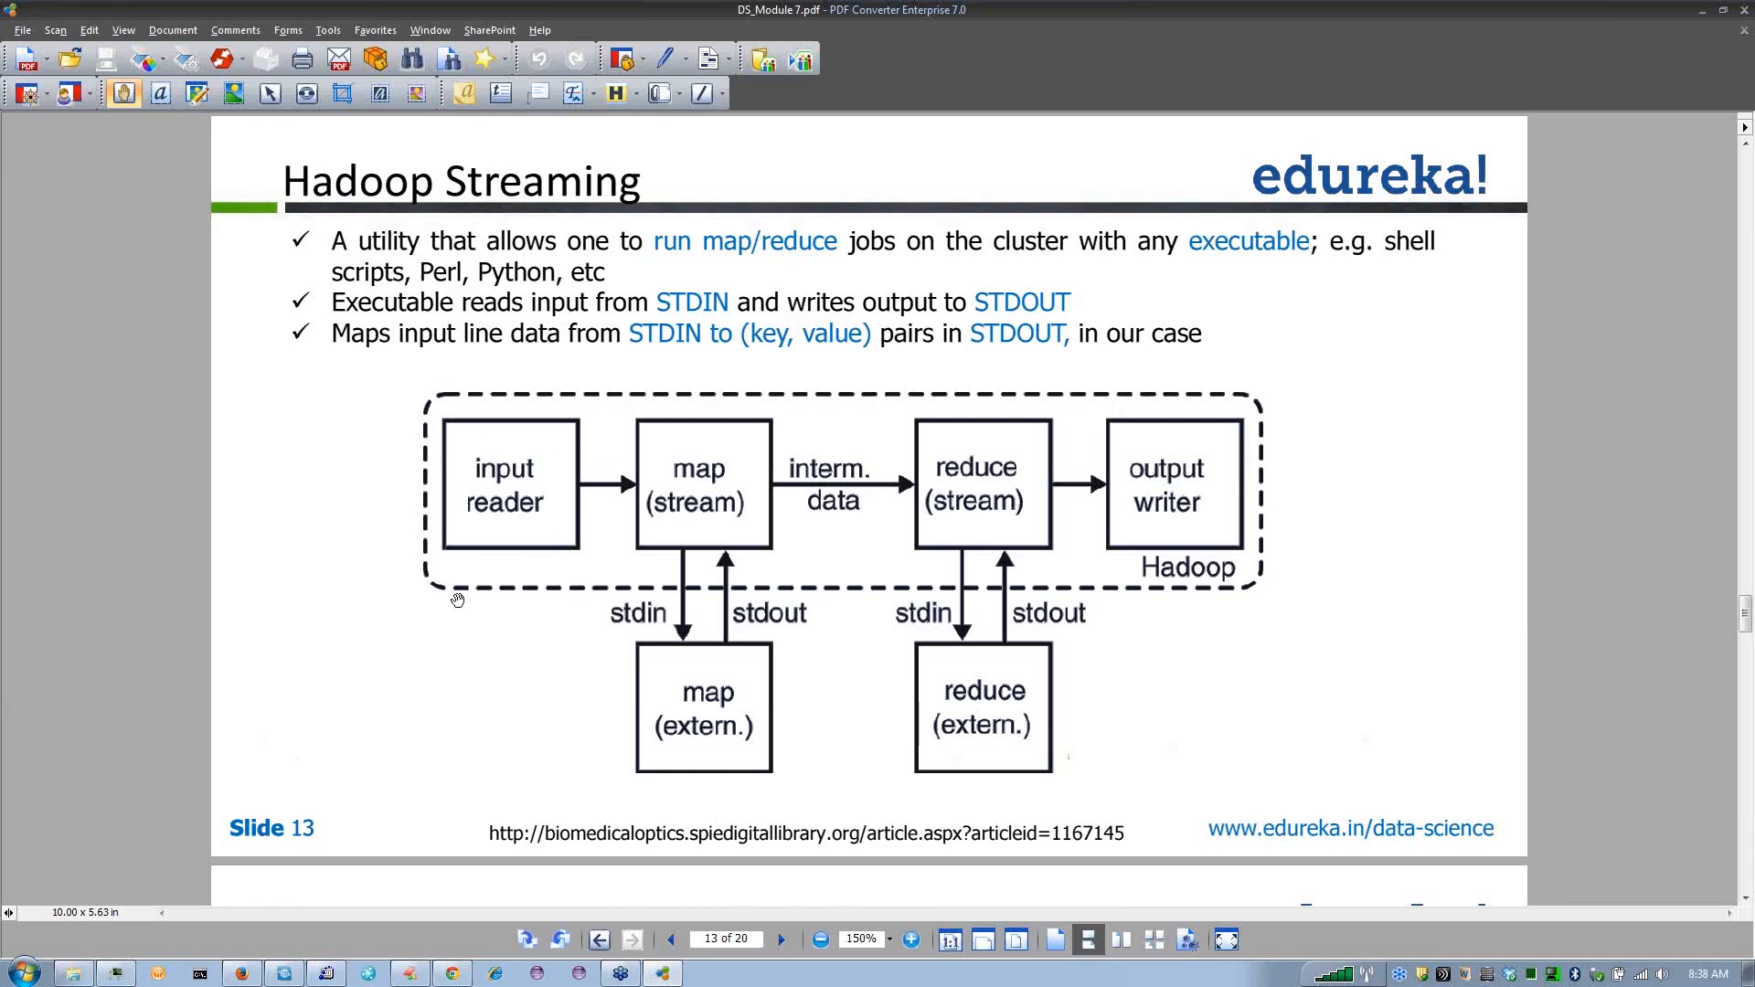
mouse_move(1000, 406)
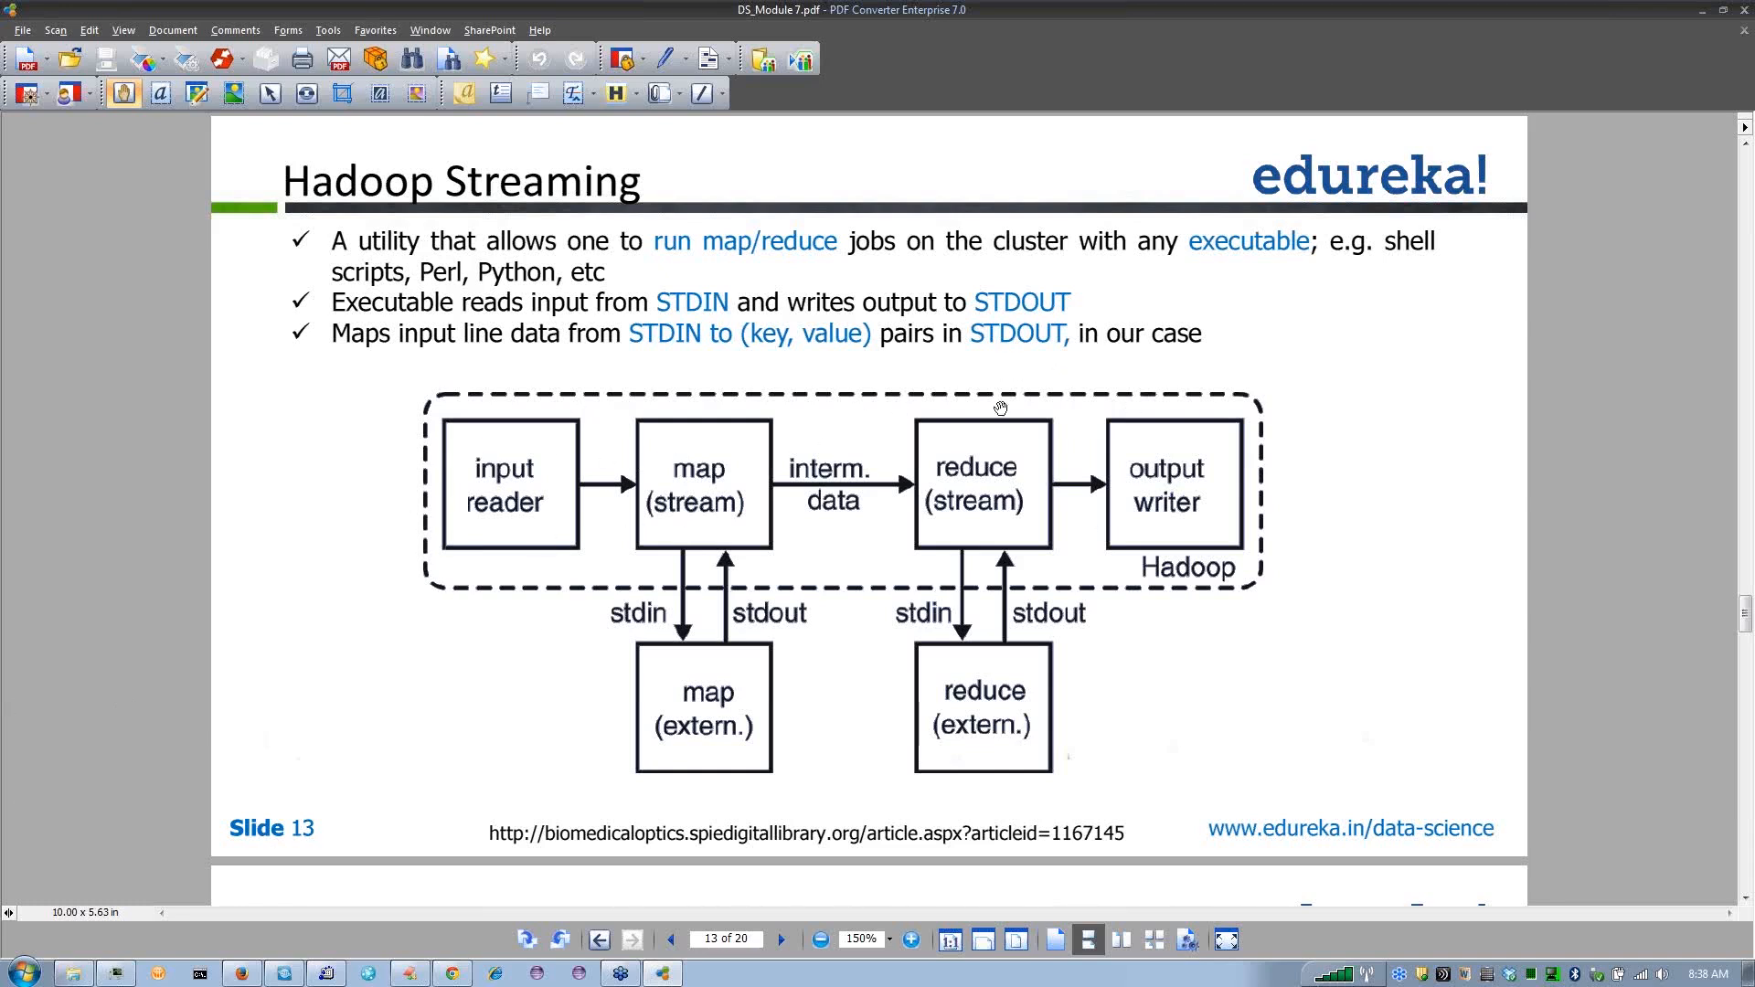
mouse_move(917, 362)
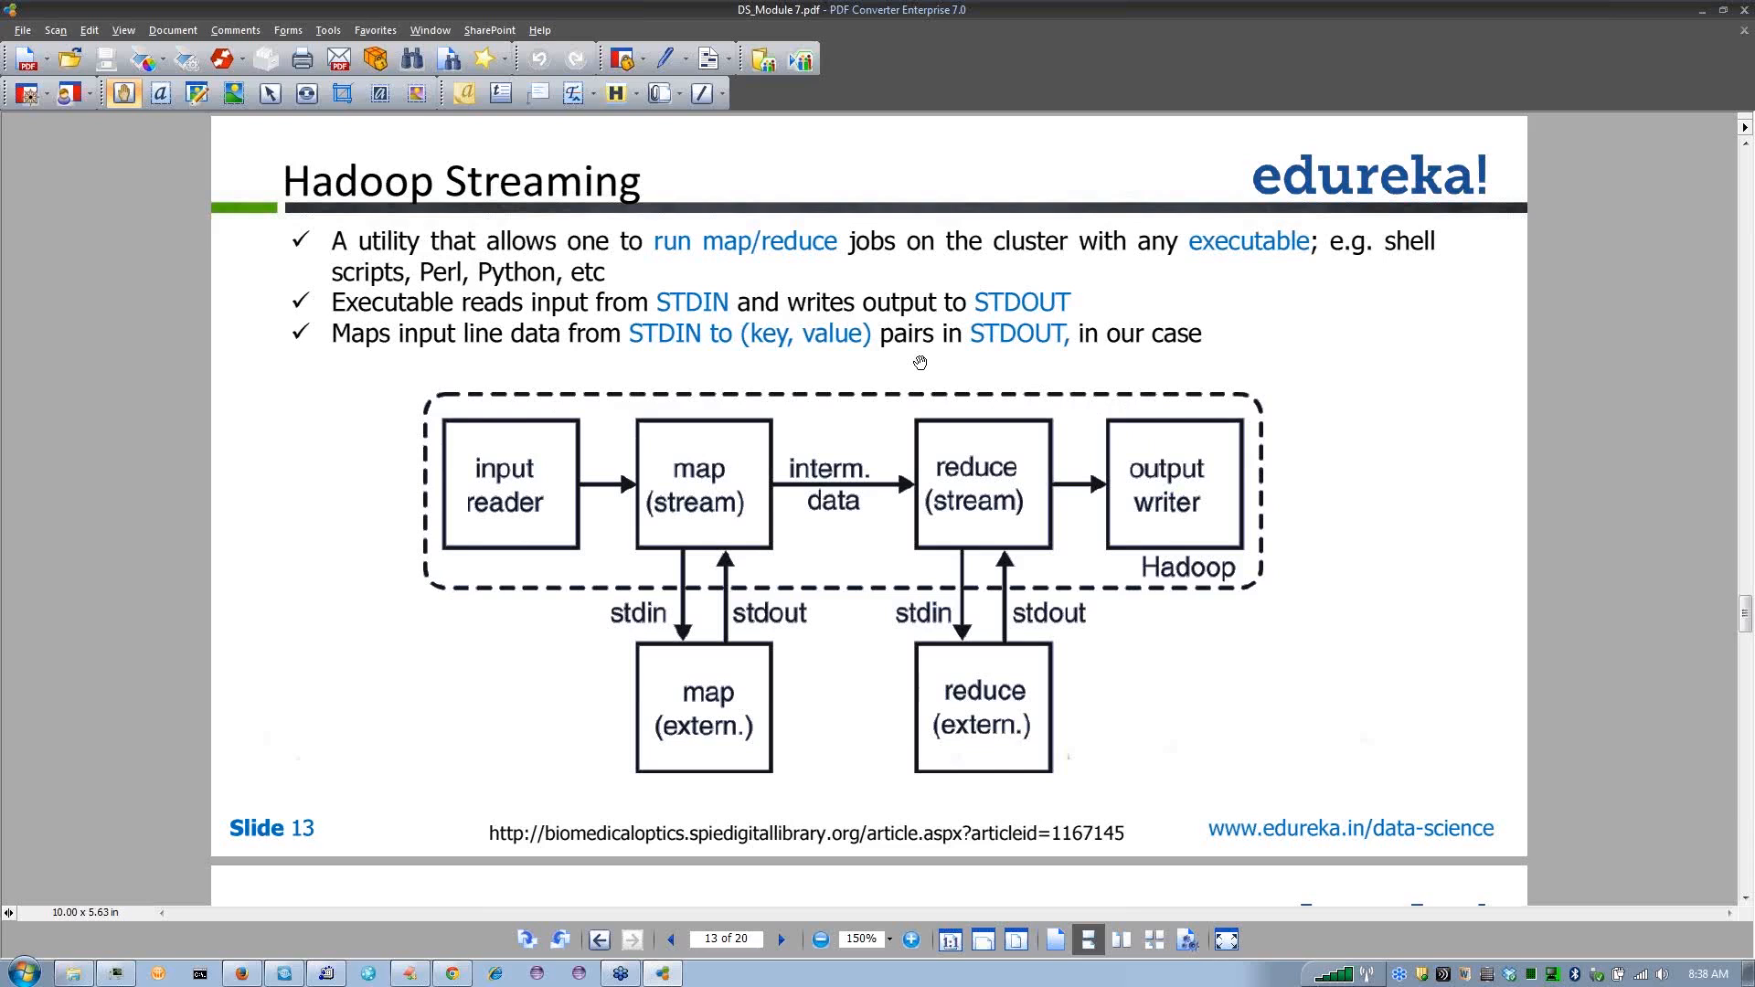
mouse_move(495, 514)
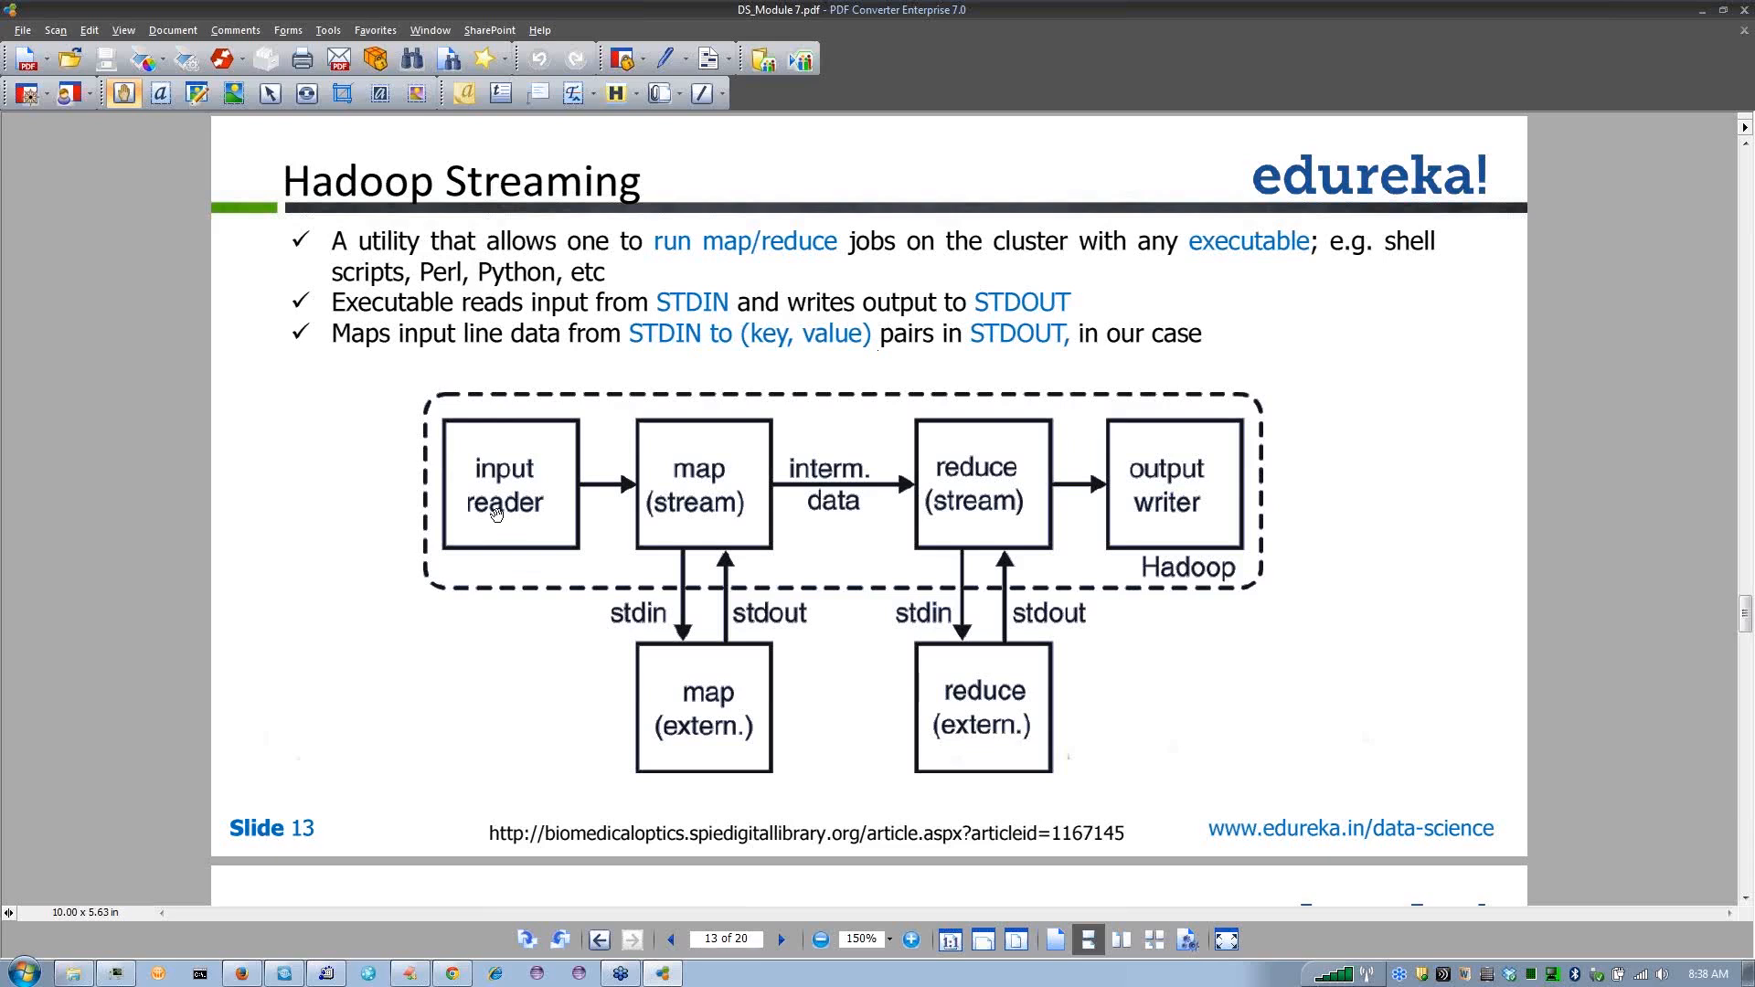
mouse_move(611, 437)
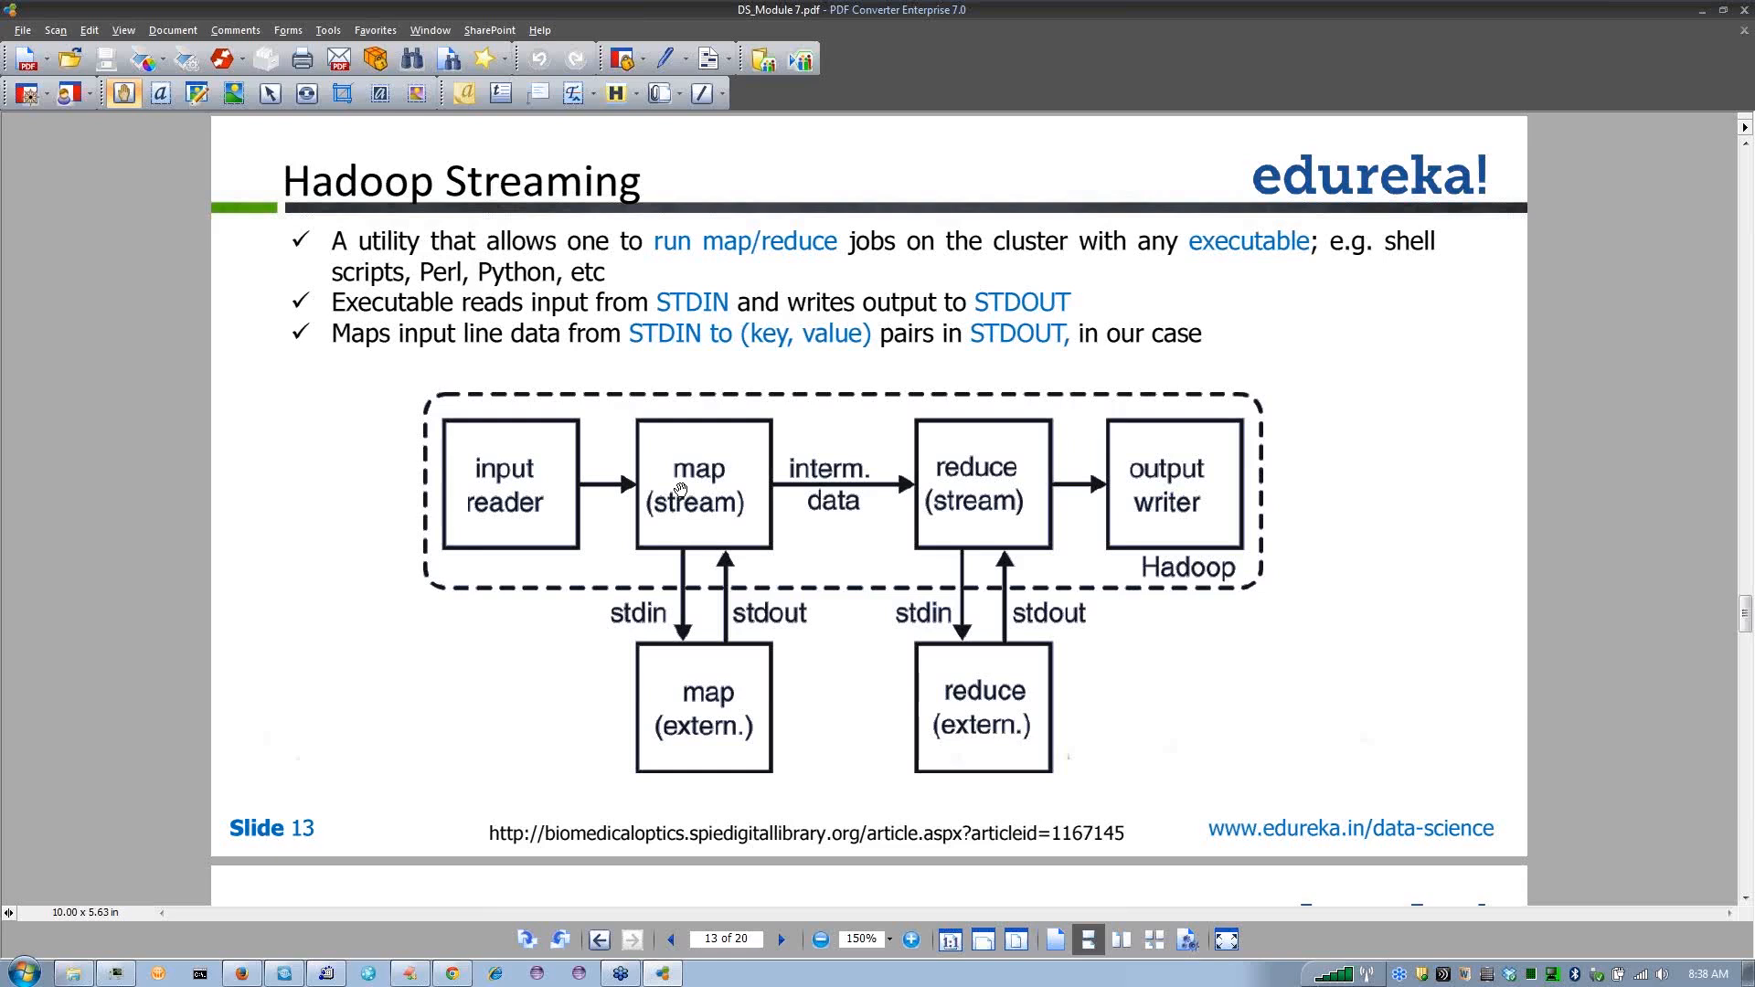
mouse_move(658, 459)
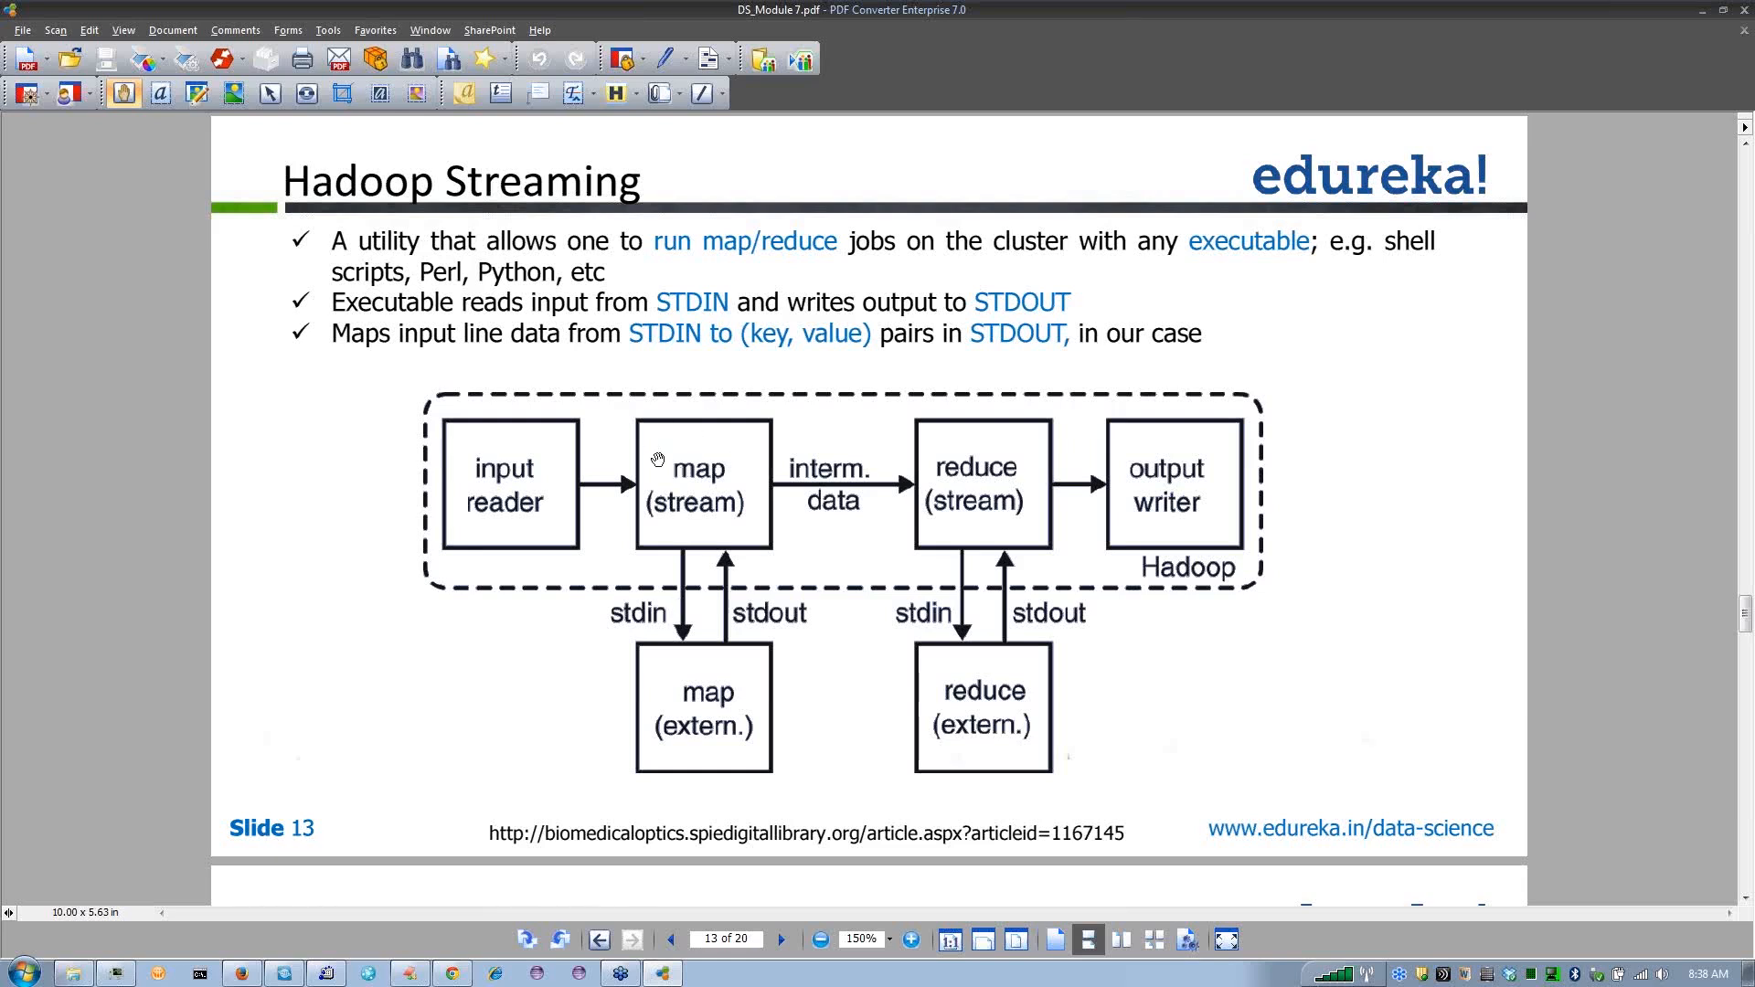
mouse_move(658, 470)
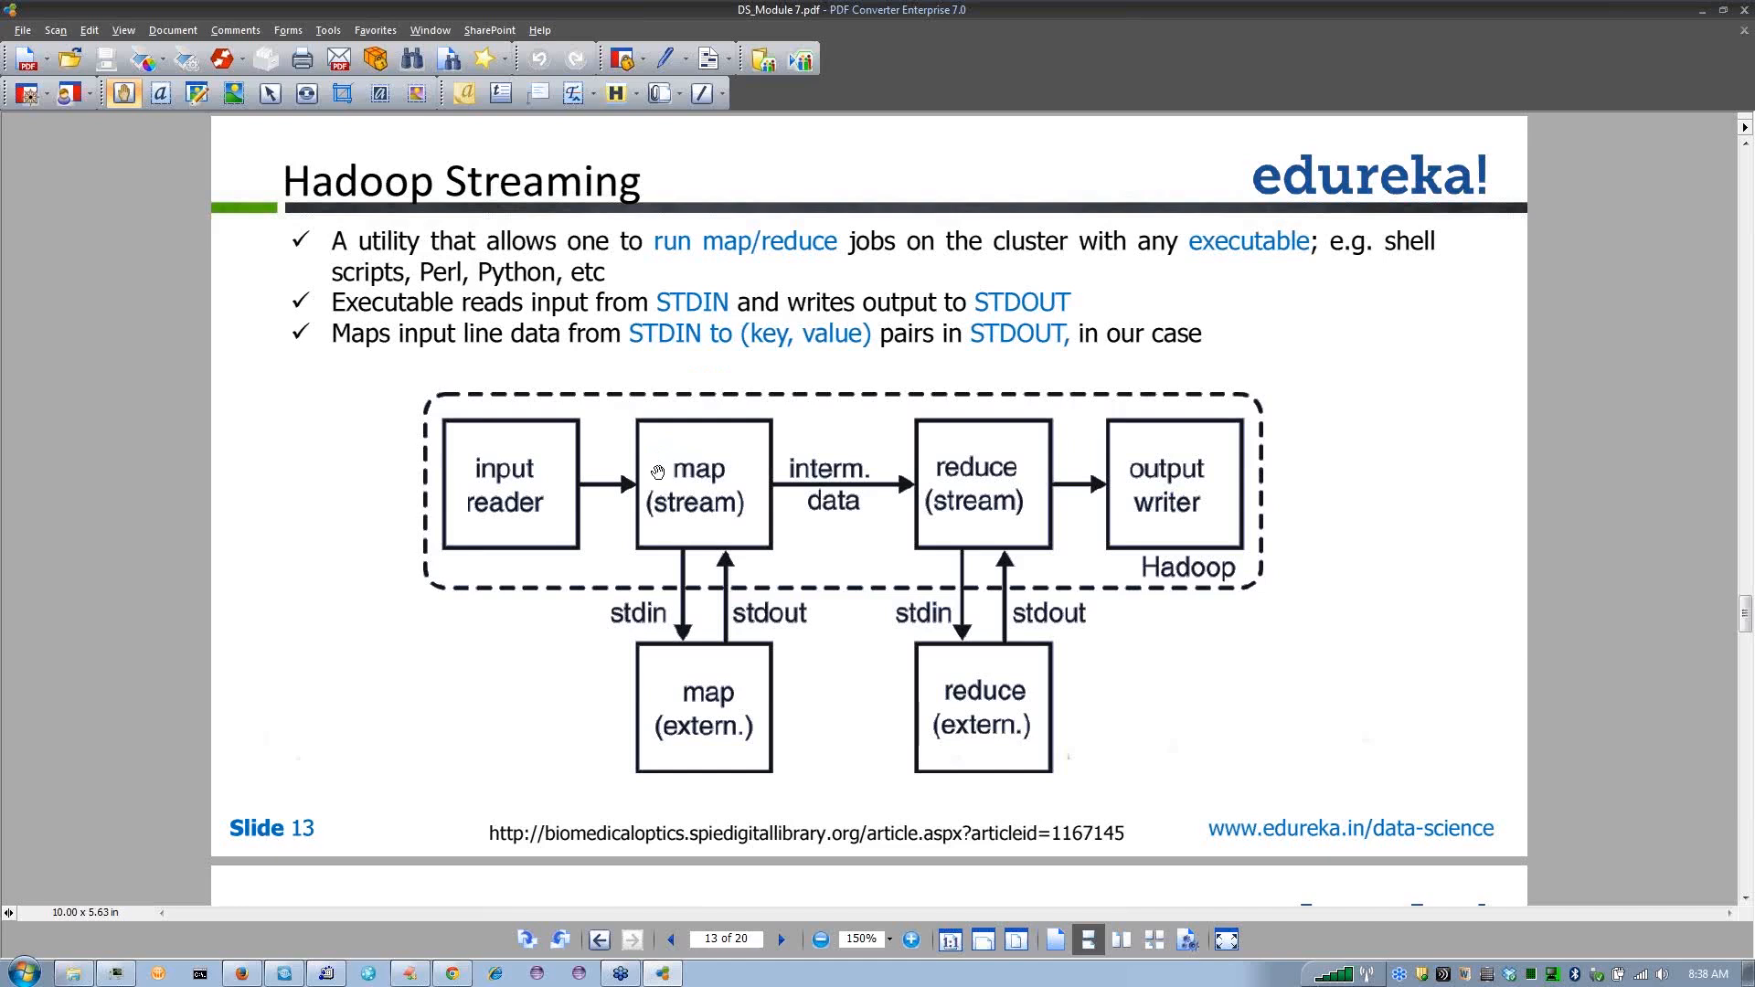
mouse_move(689, 470)
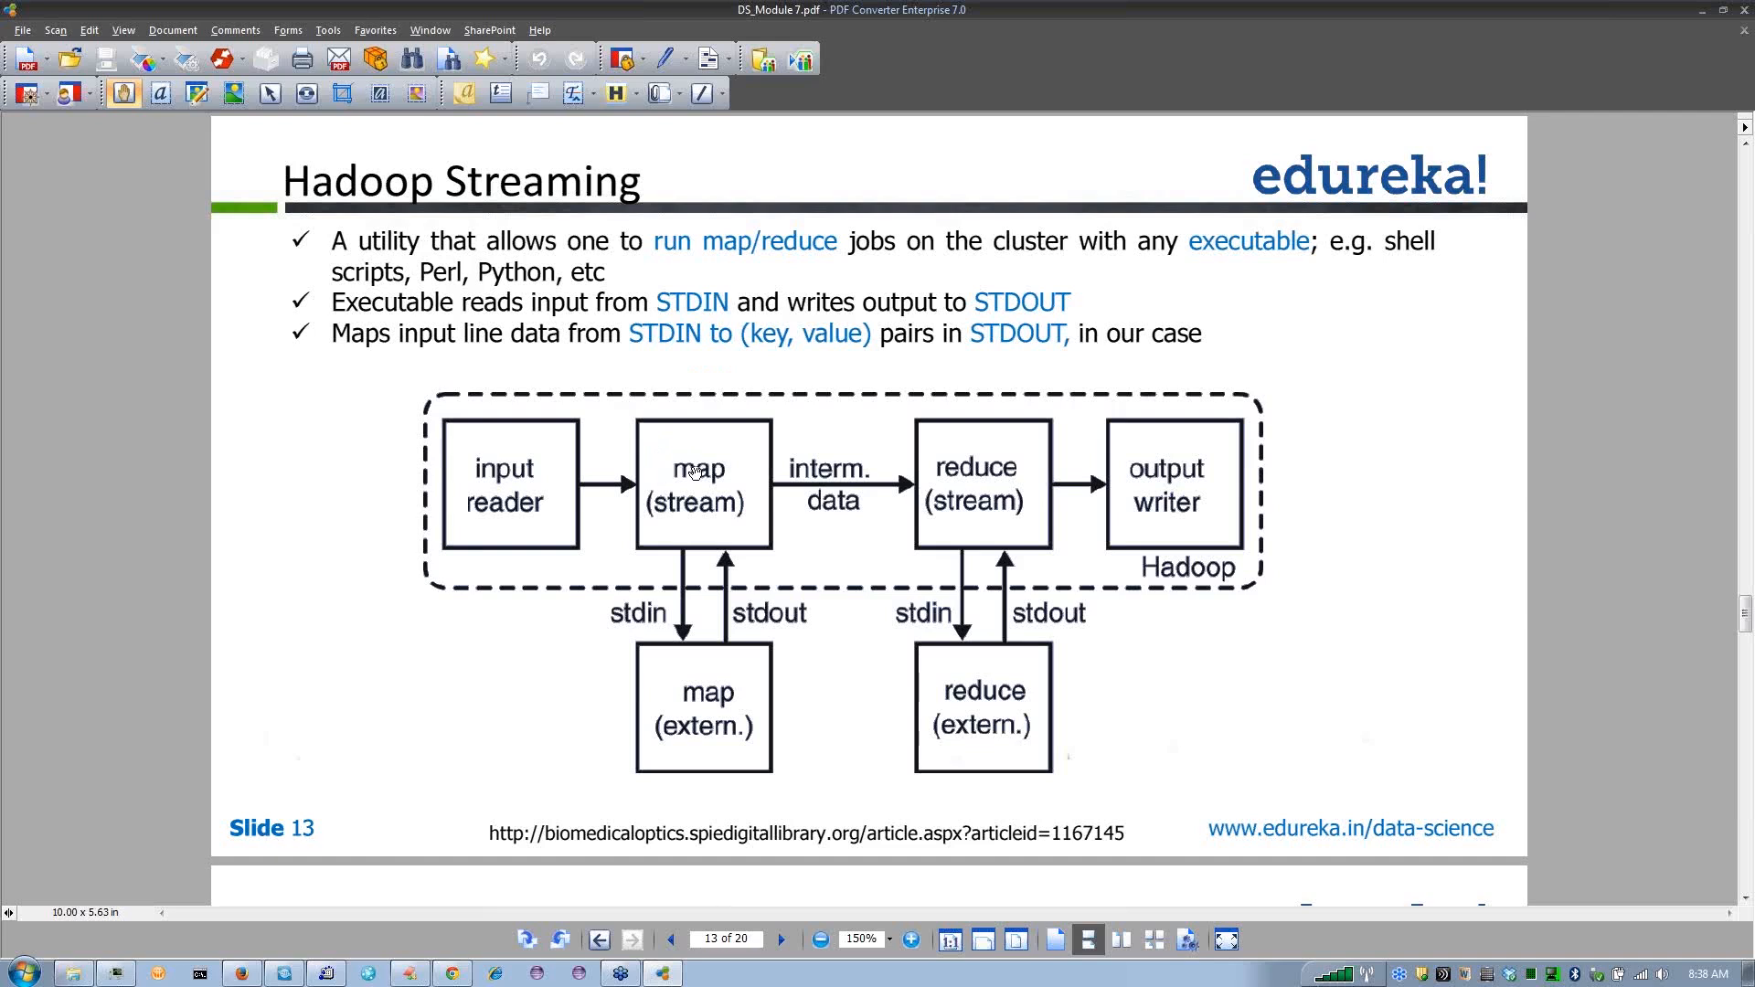
mouse_move(764, 441)
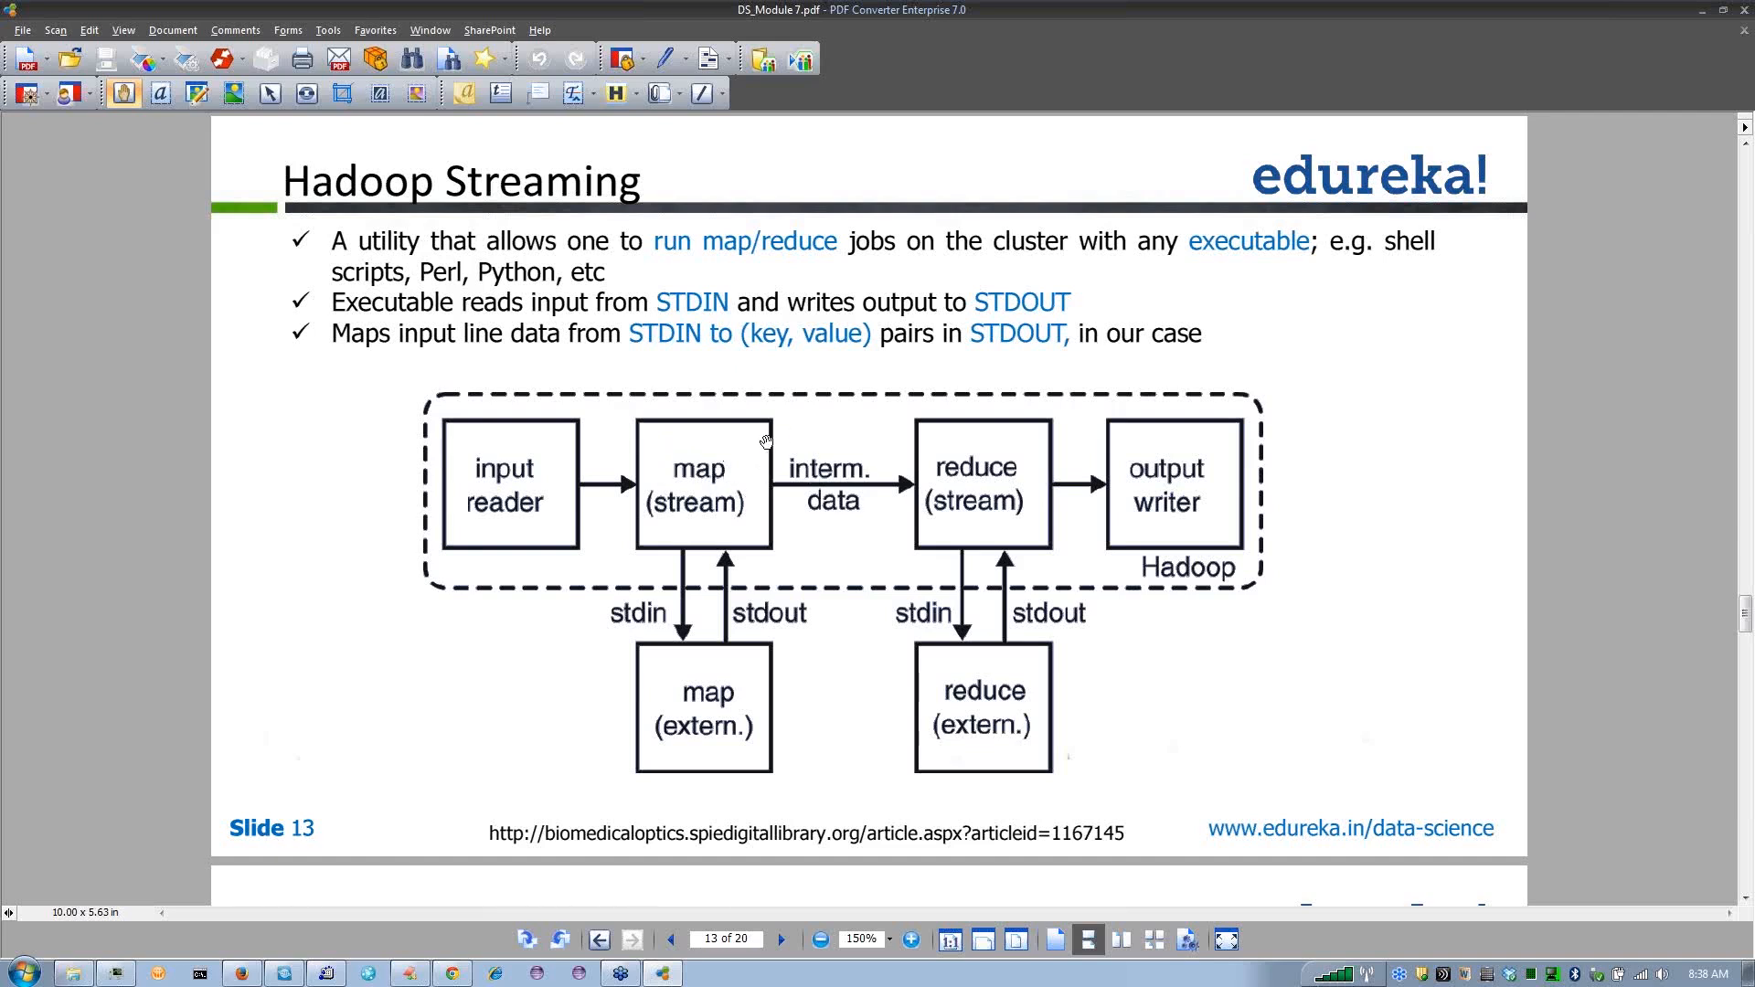
mouse_move(769, 492)
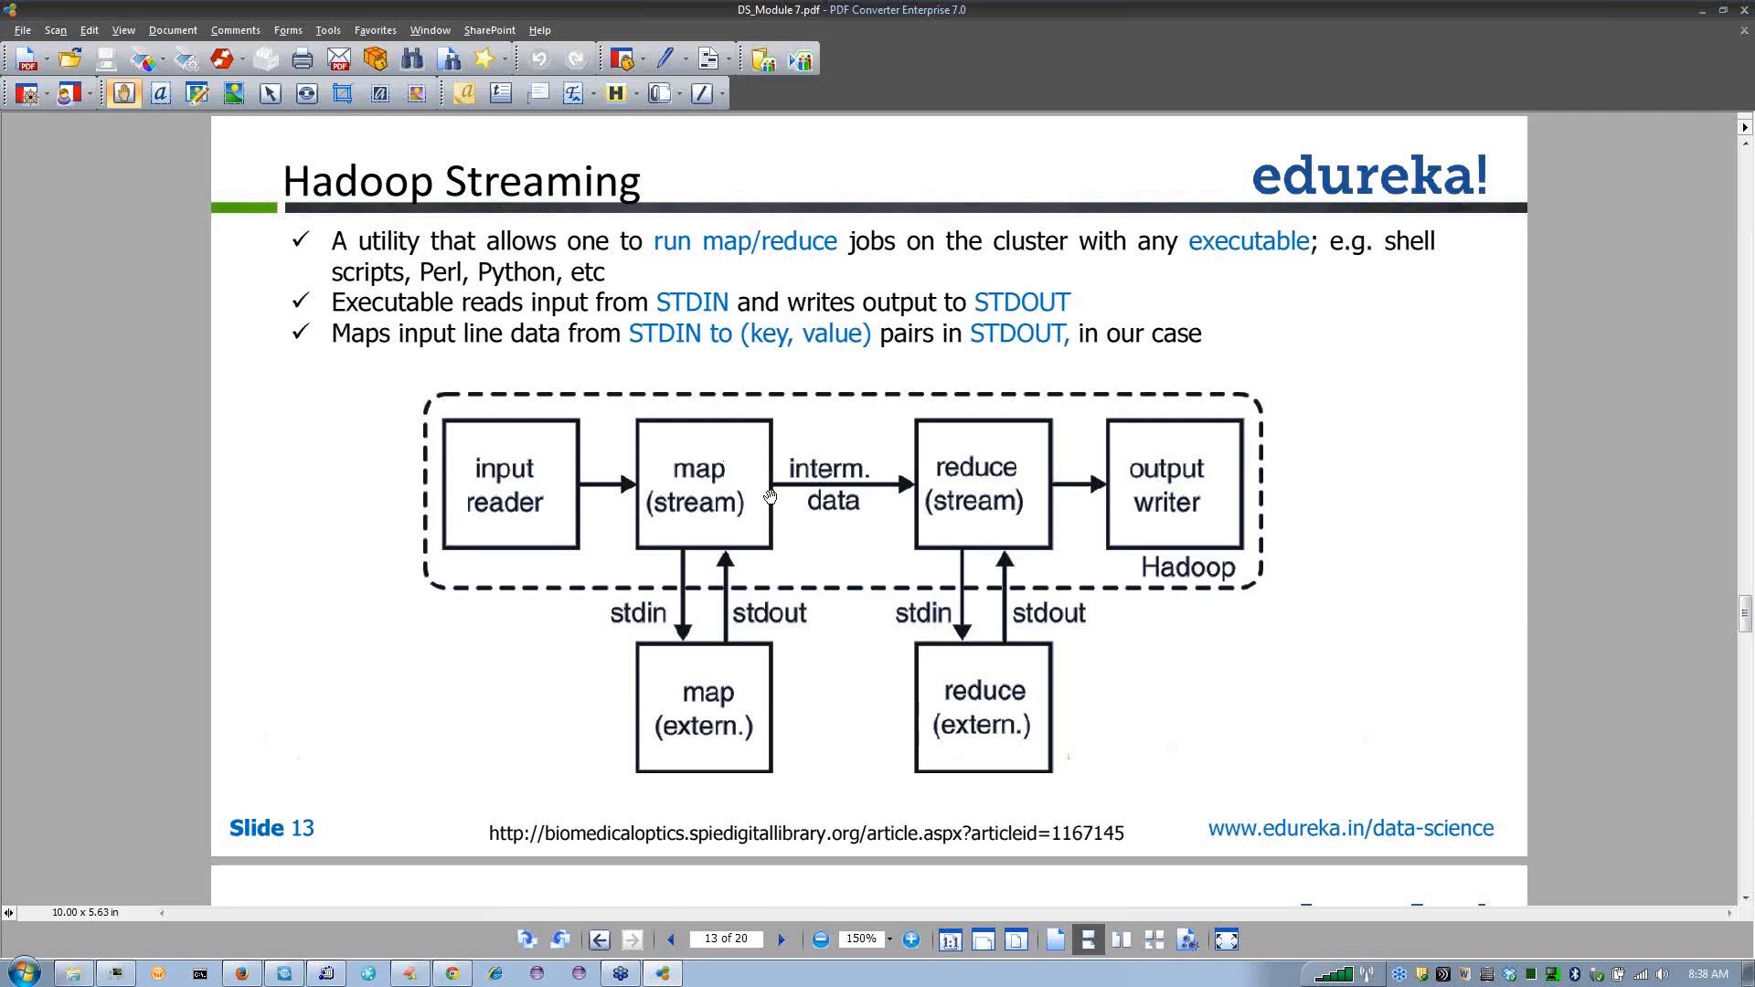
mouse_move(971, 521)
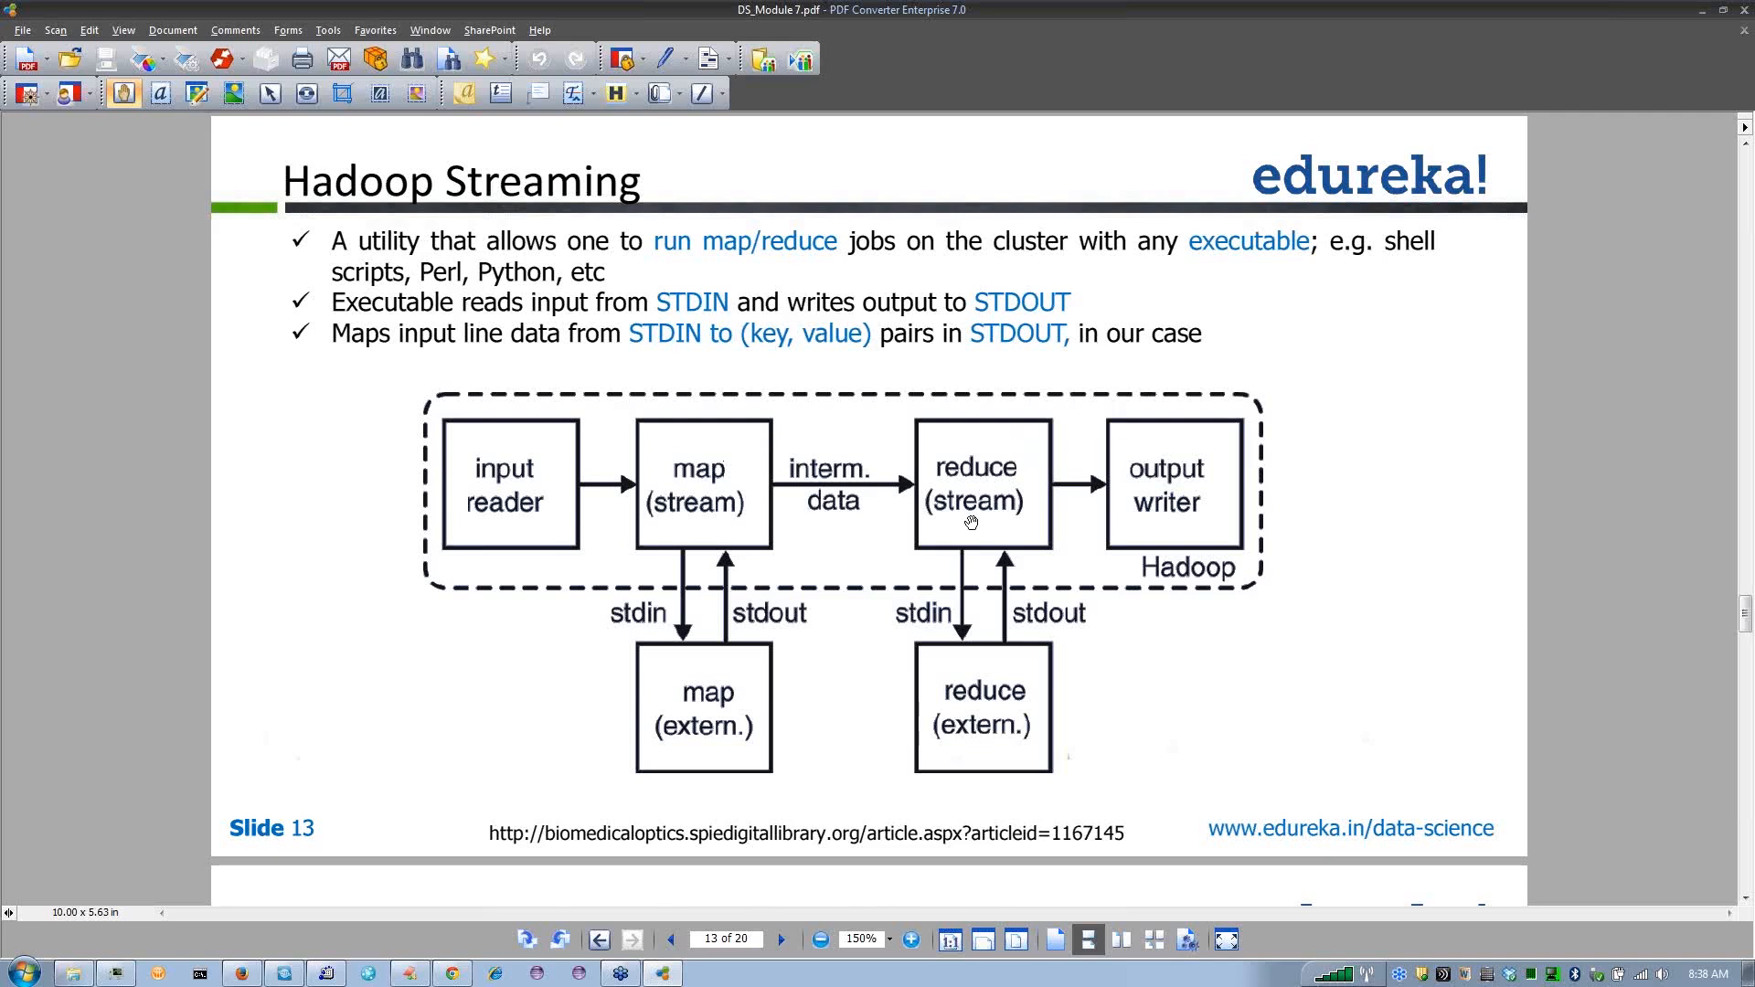
mouse_move(817, 392)
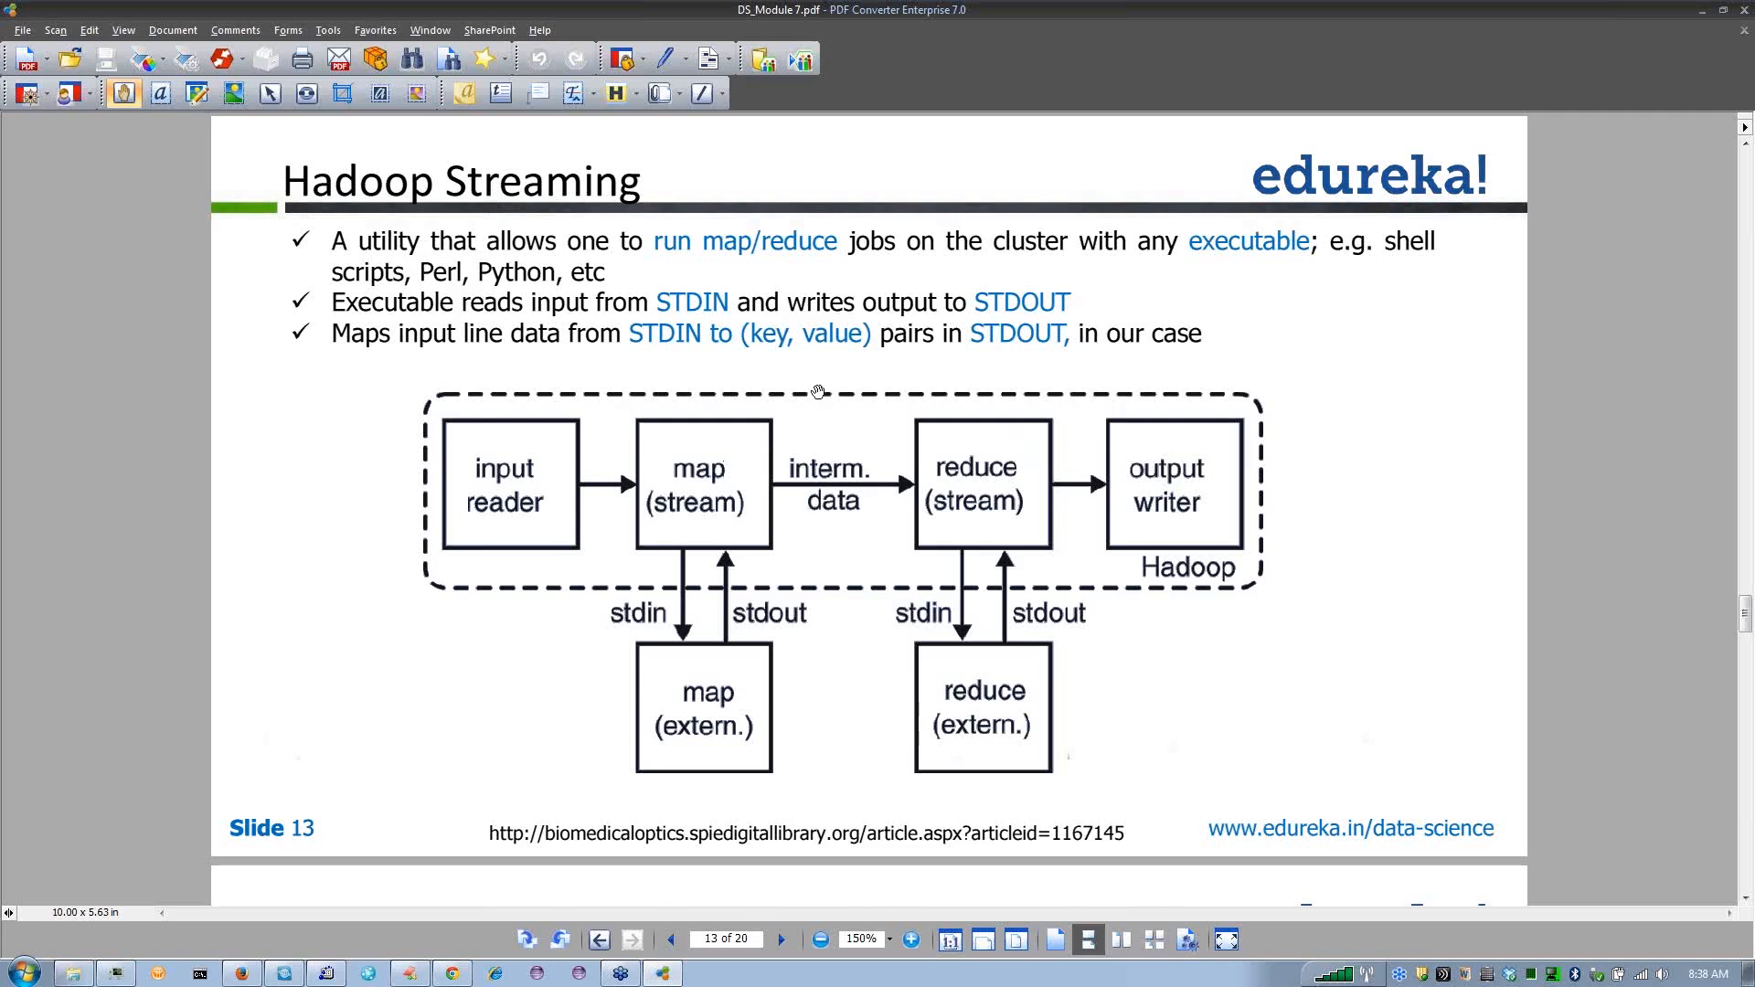
mouse_move(824, 441)
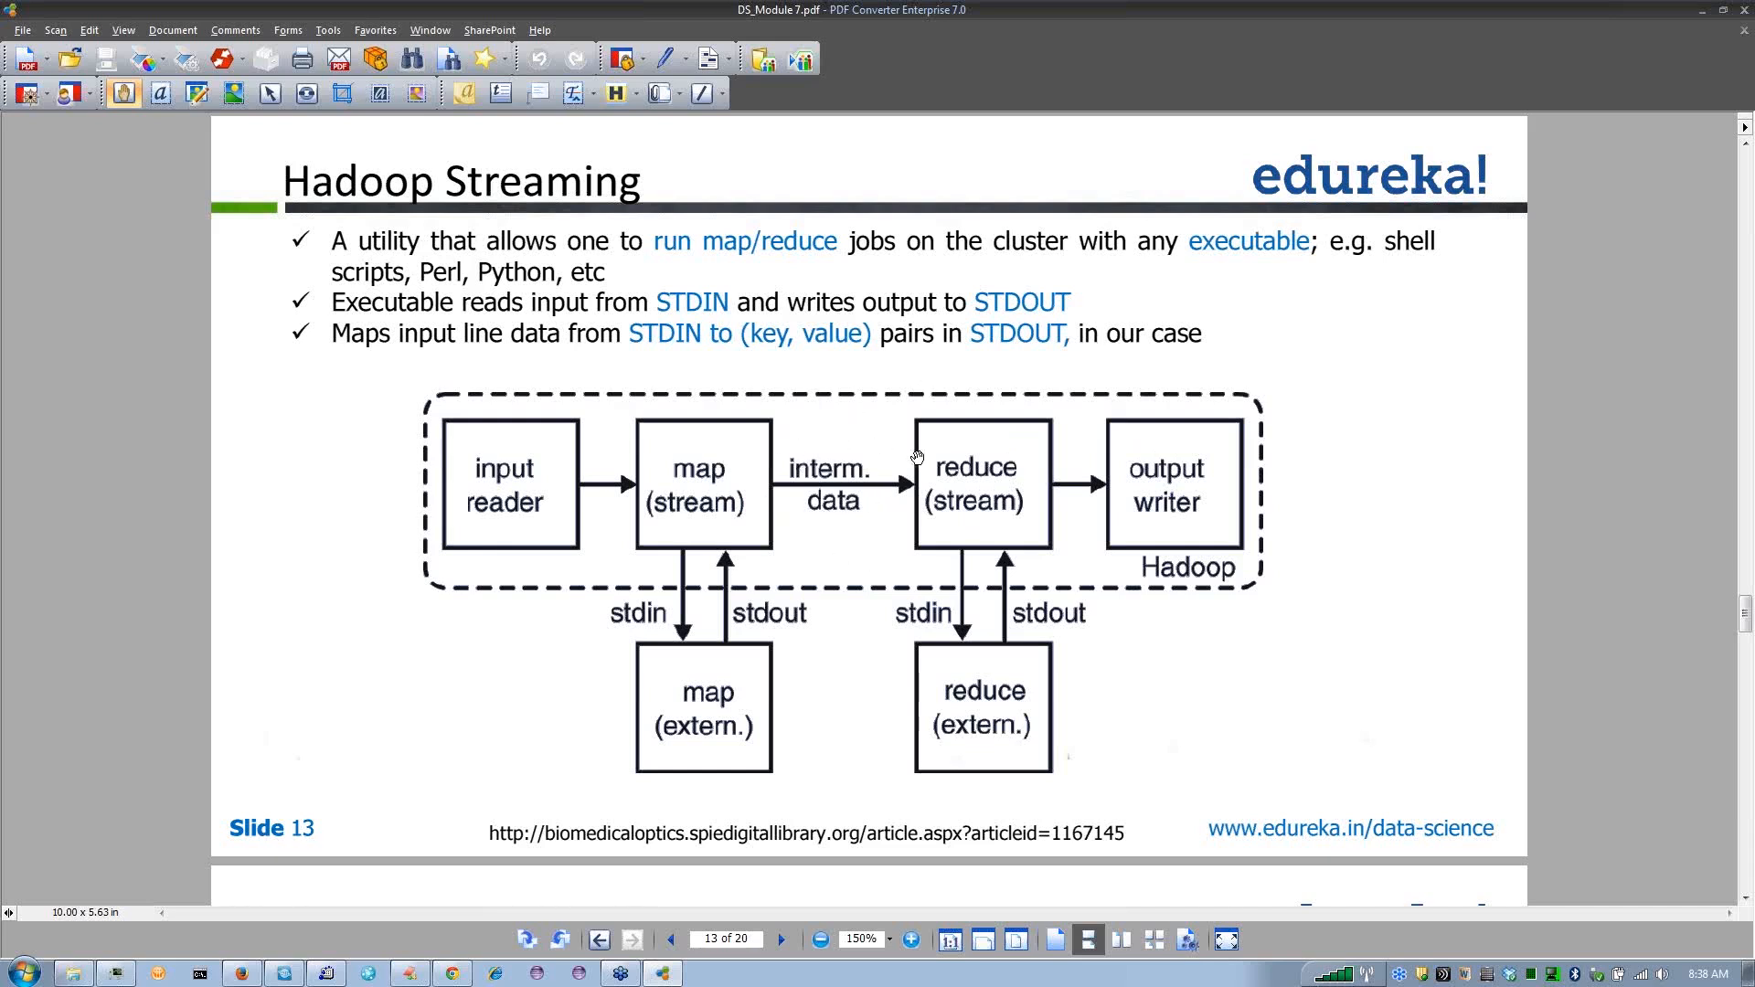
mouse_move(876, 477)
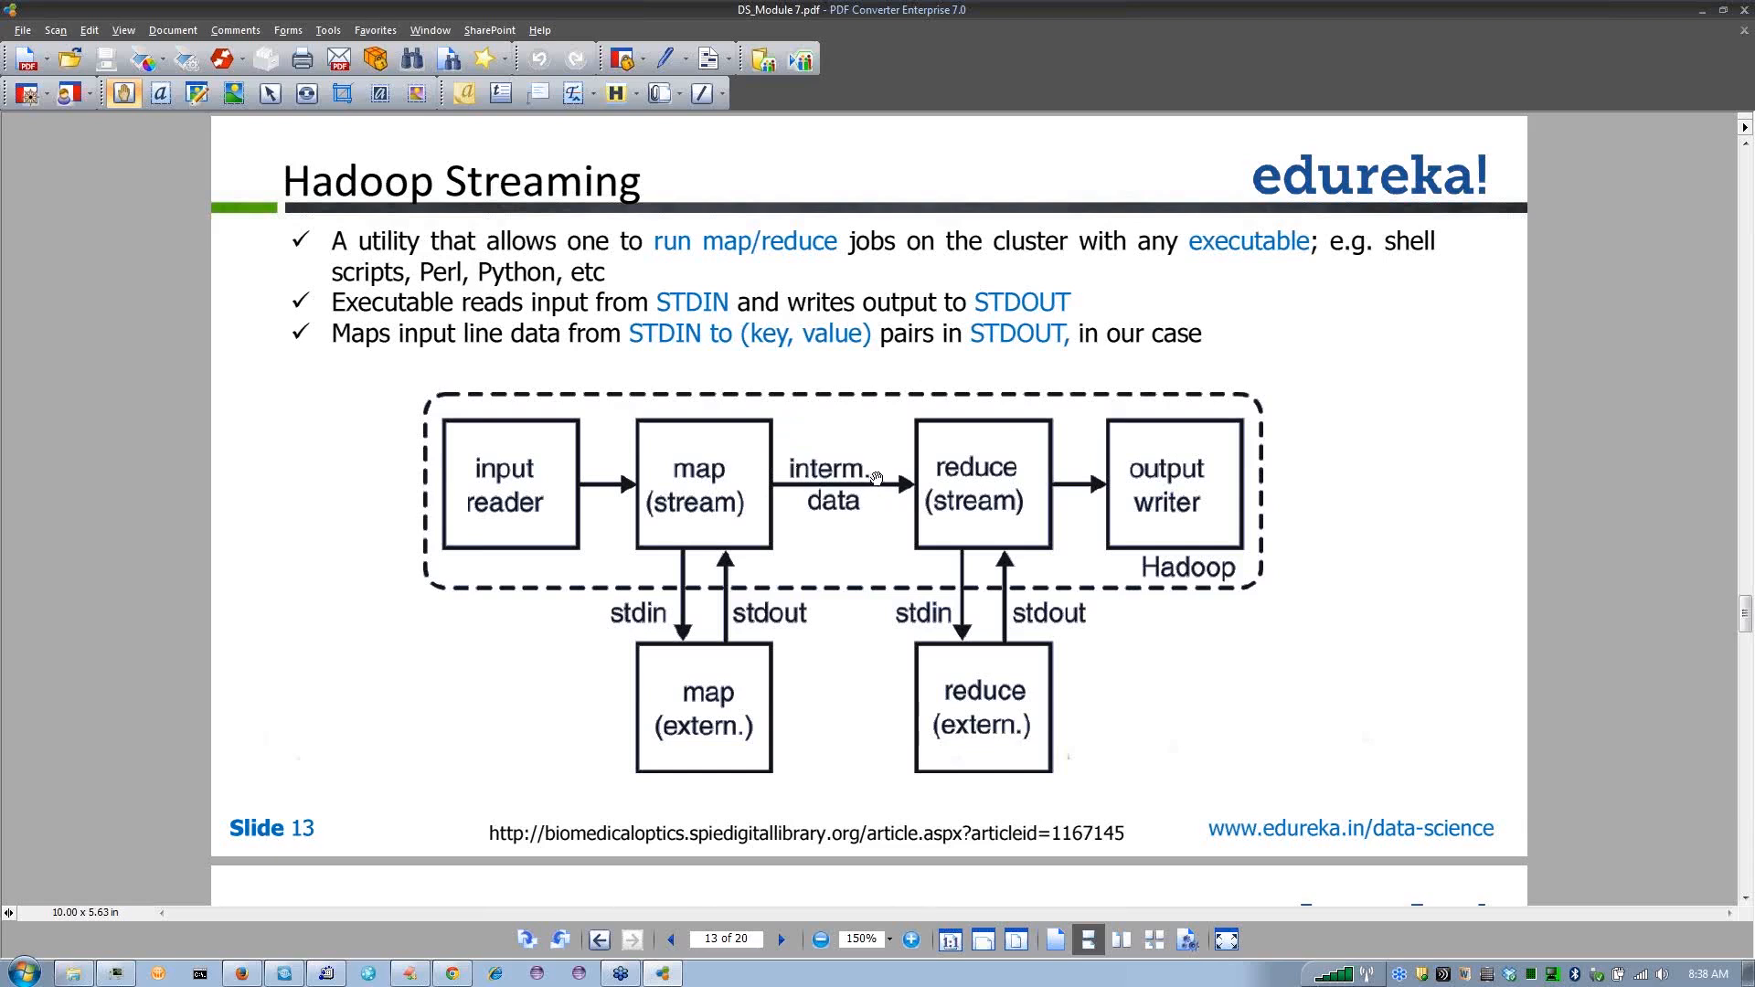
mouse_move(861, 472)
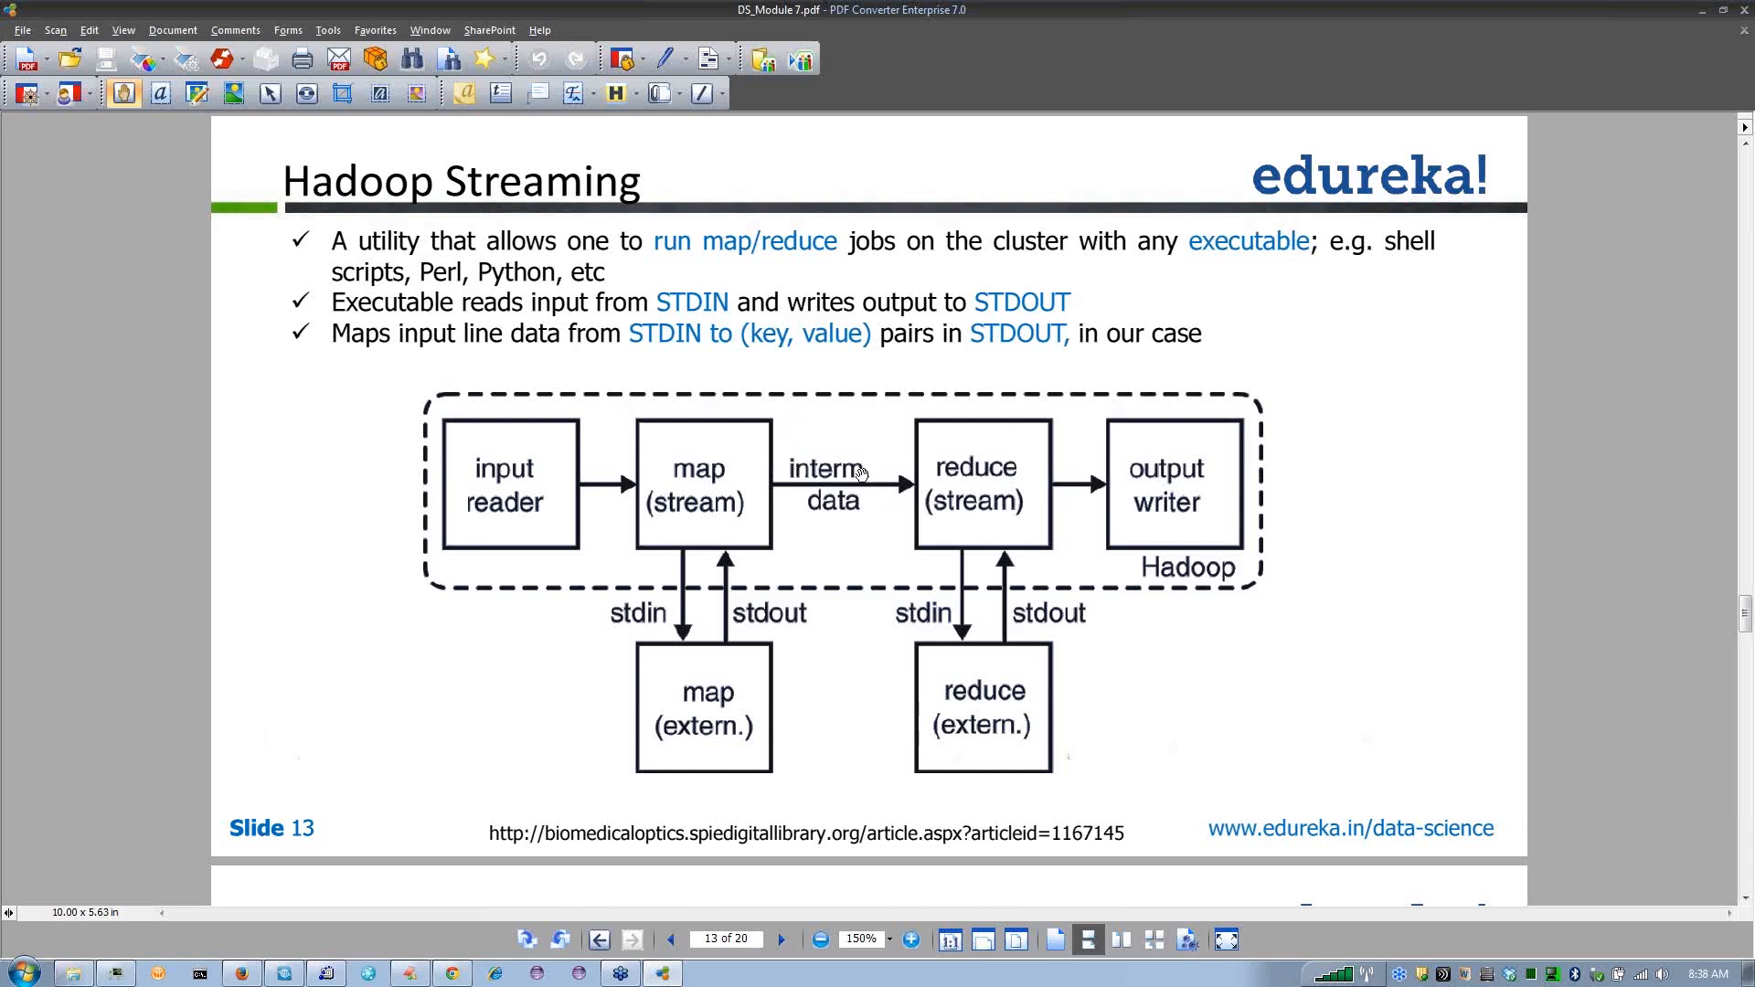
mouse_move(887, 459)
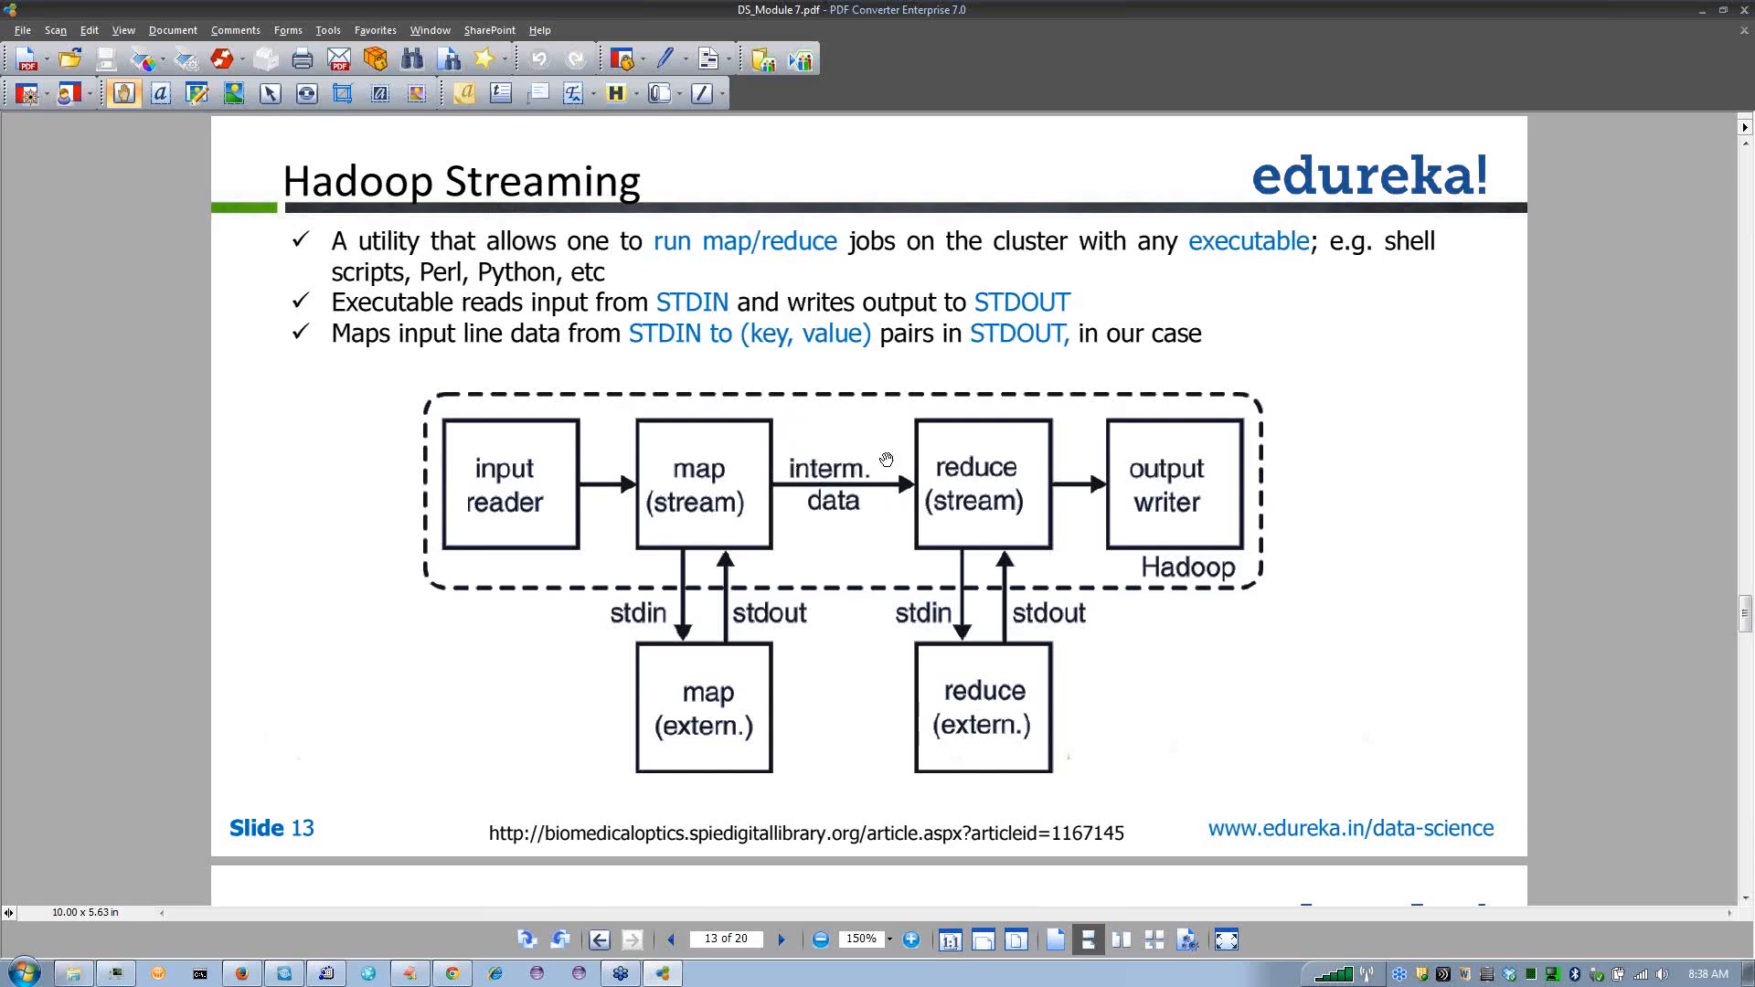
mouse_move(999, 462)
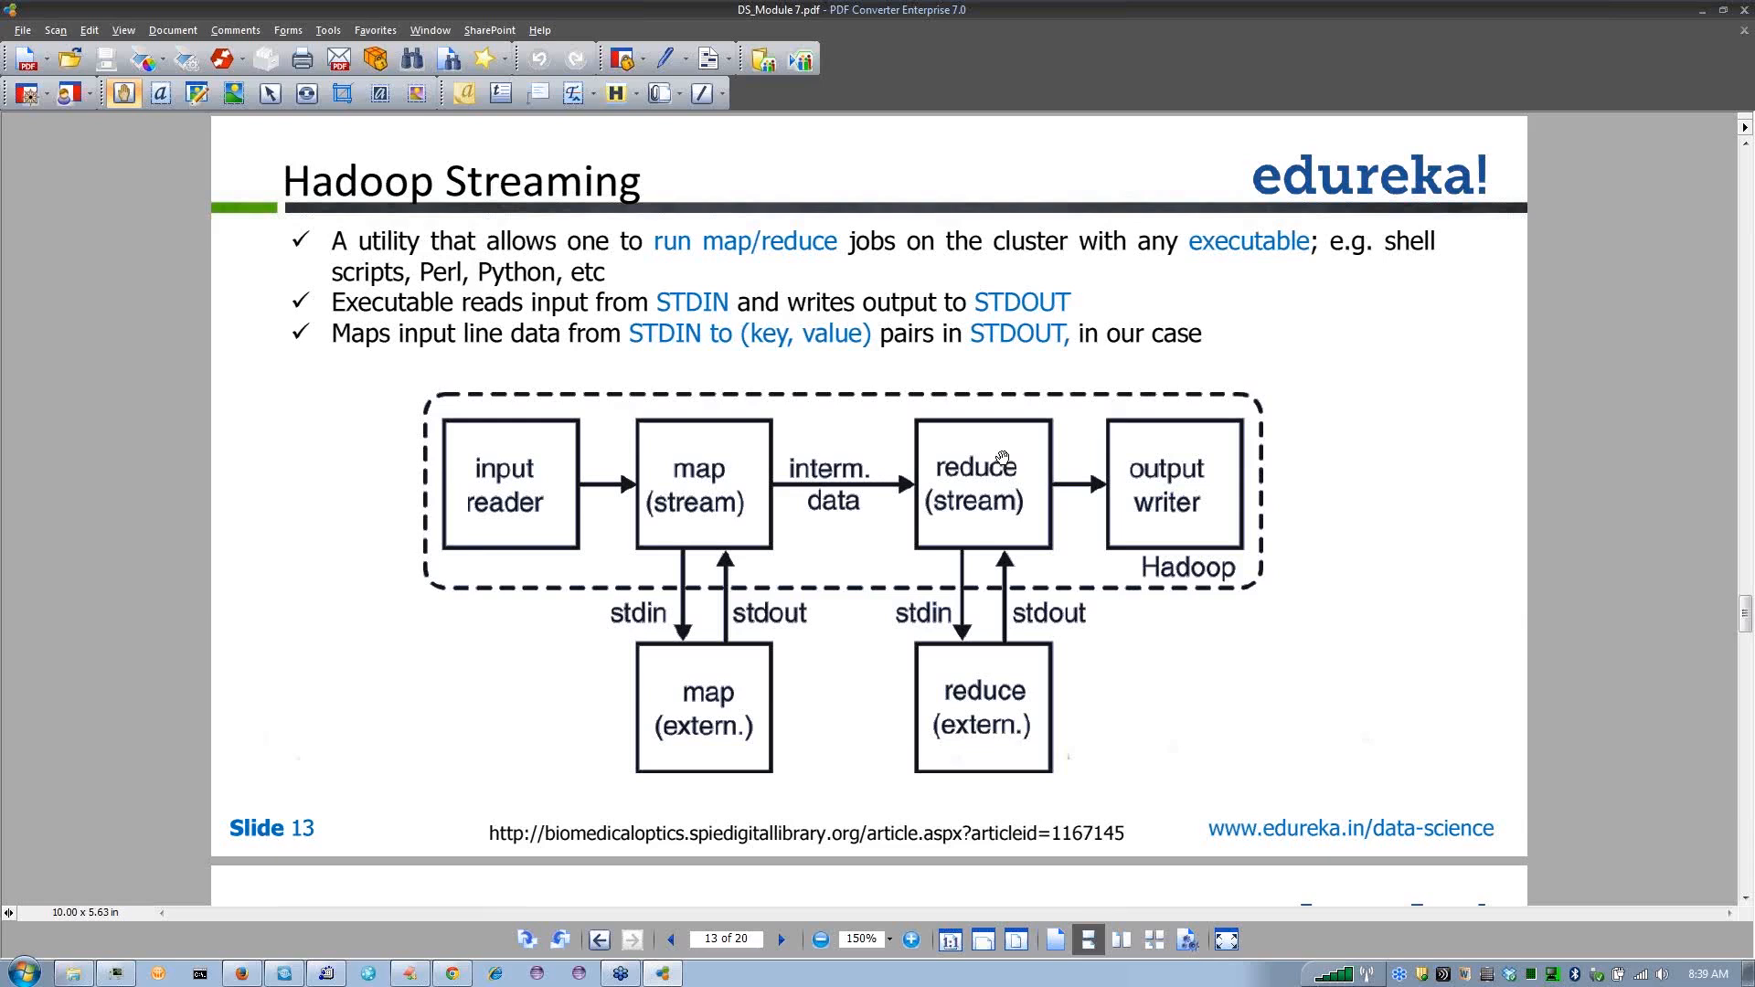
mouse_move(892, 481)
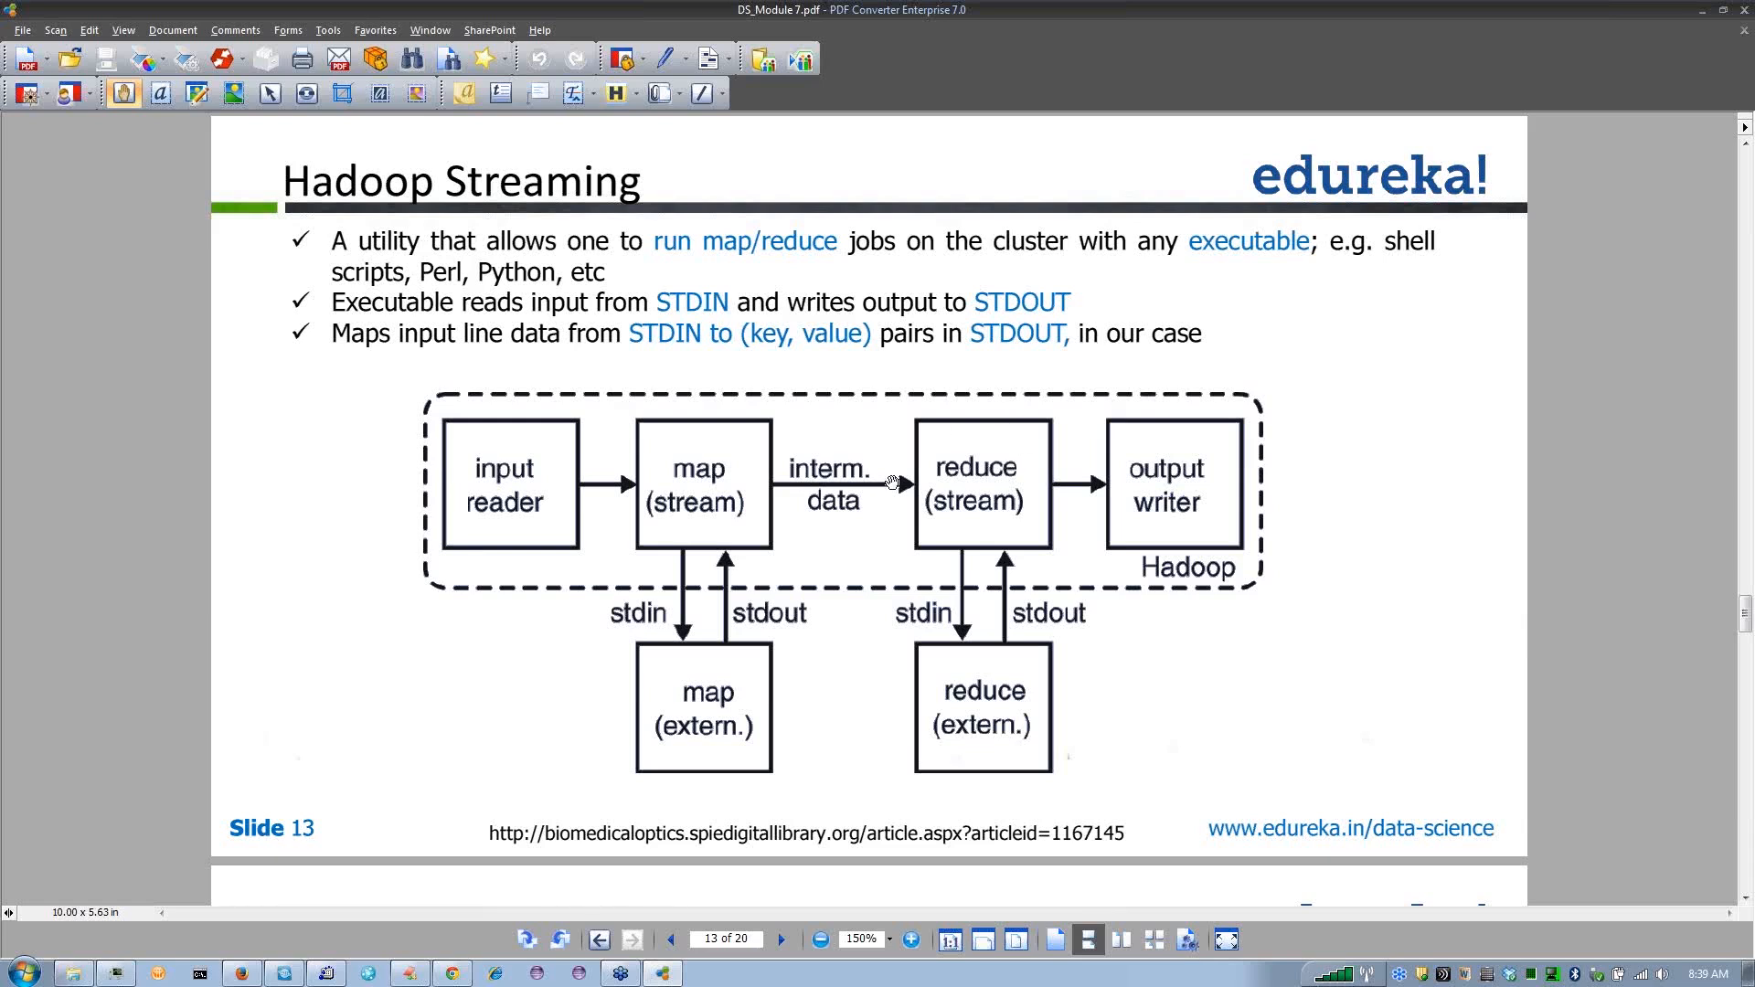
mouse_move(991, 463)
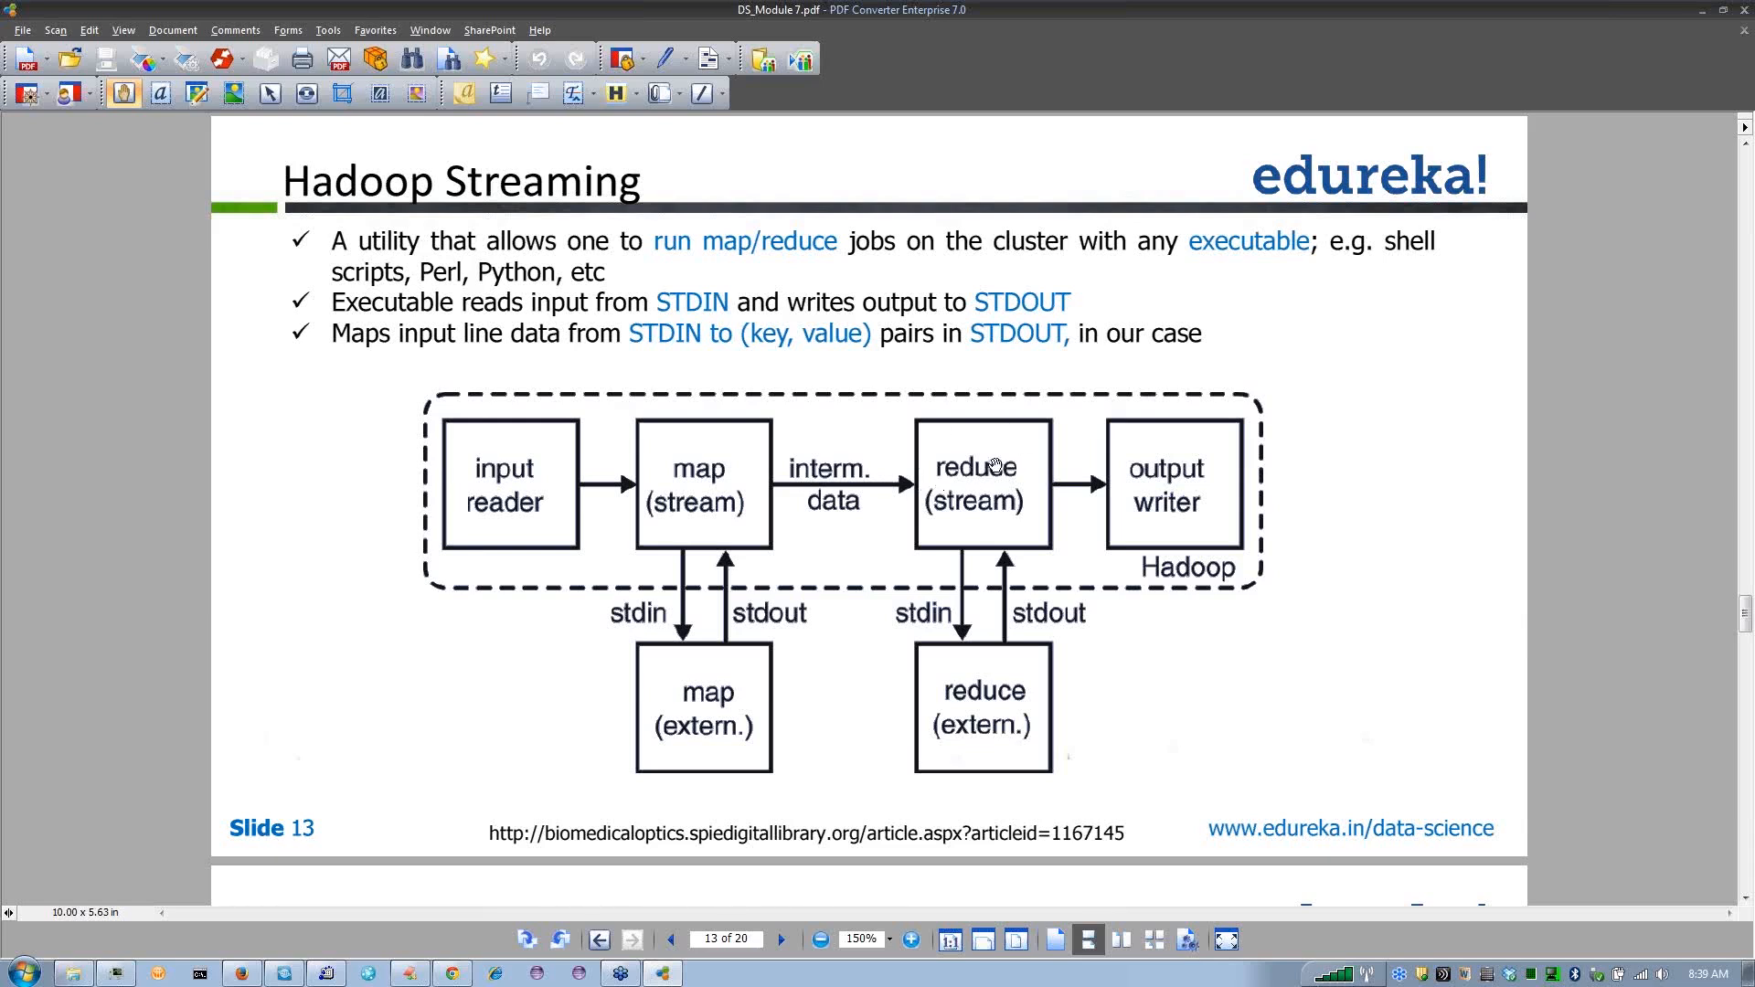
mouse_move(1092, 479)
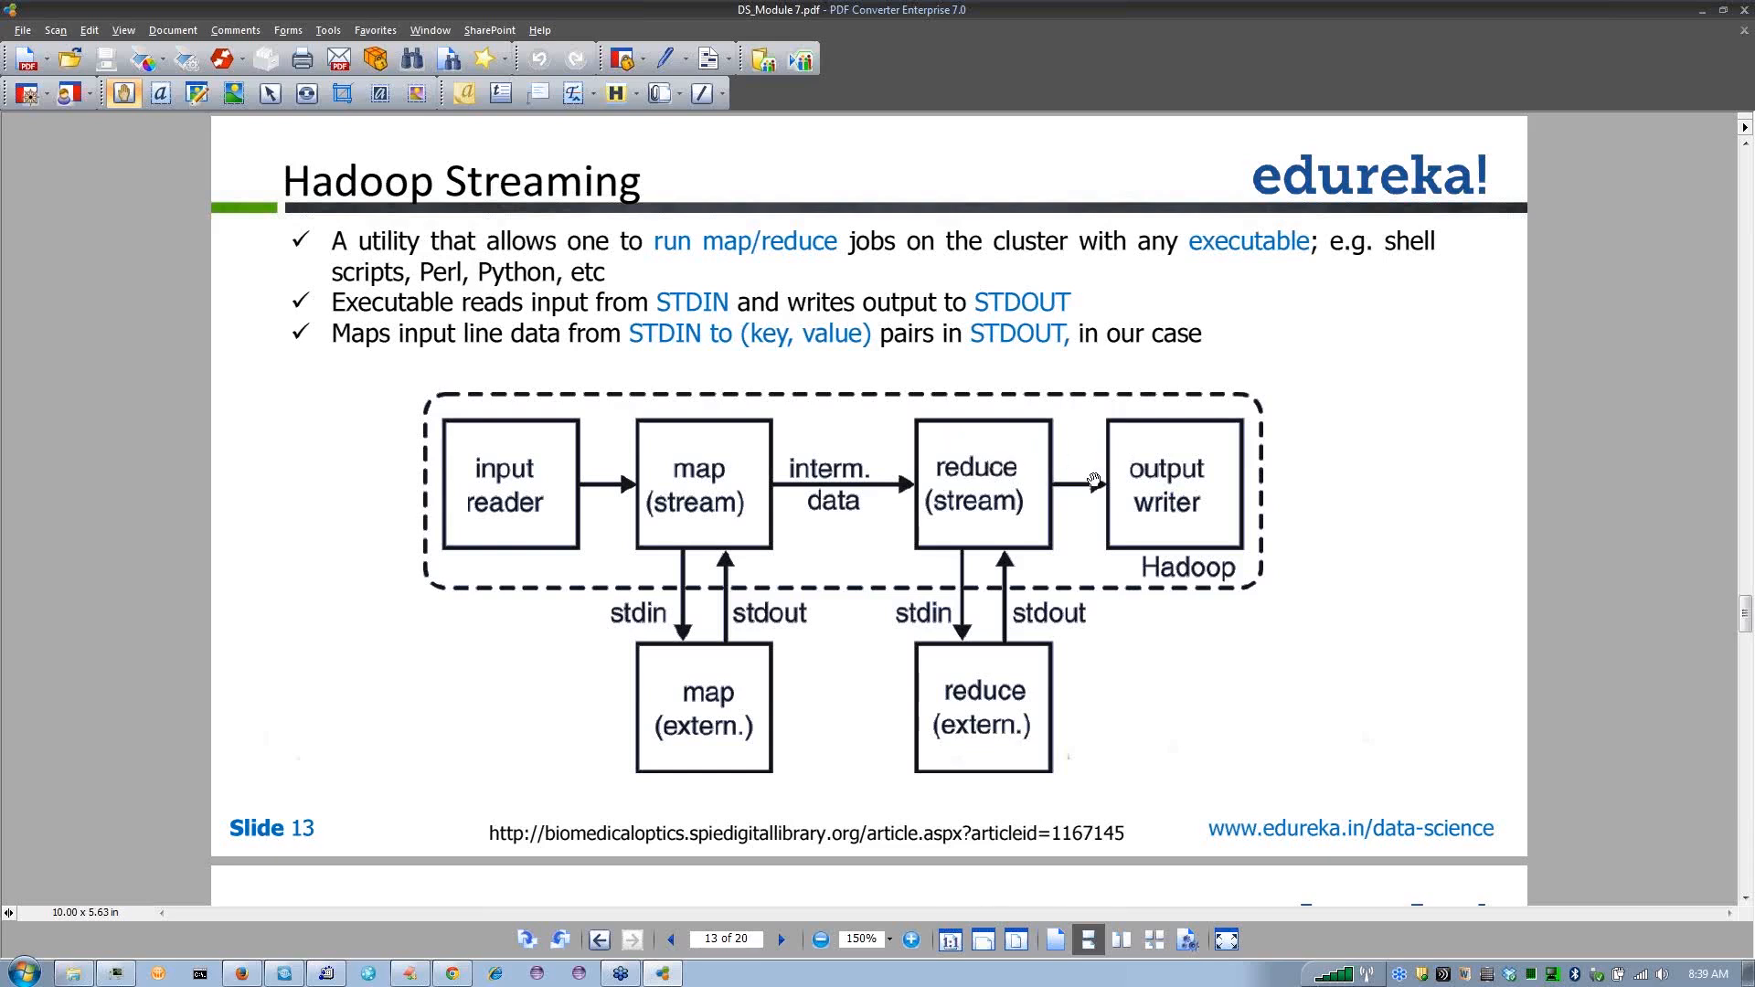
mouse_move(1251, 450)
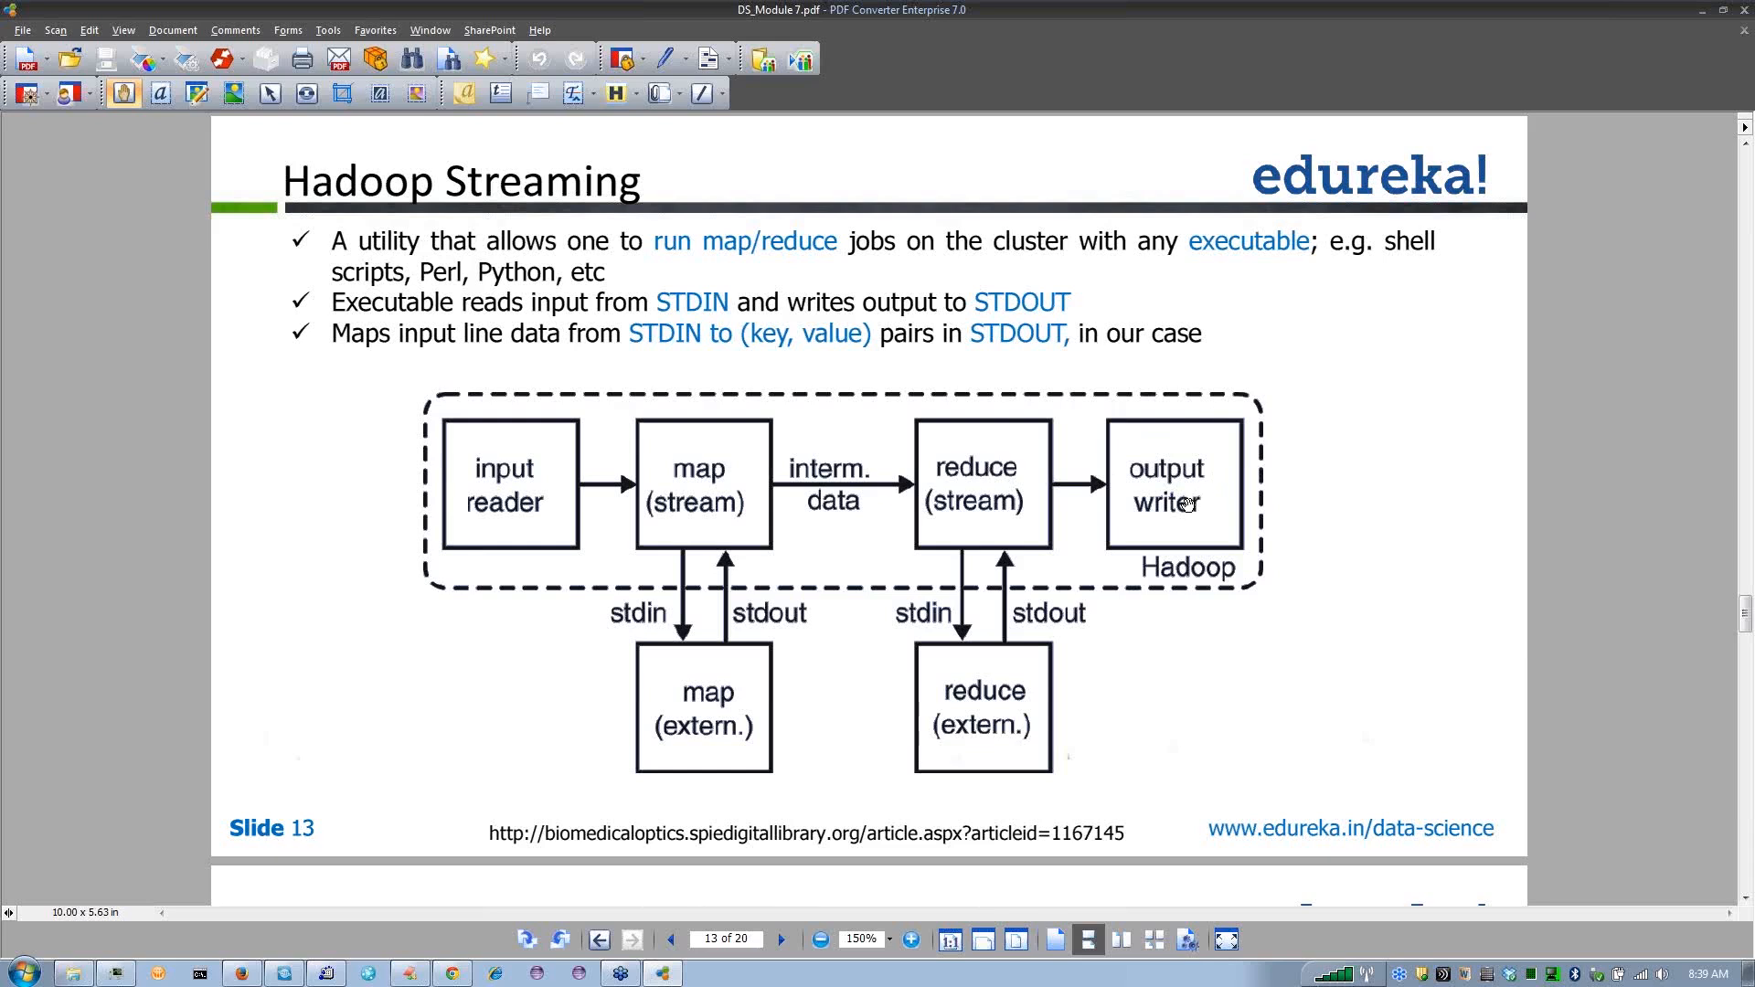
mouse_move(1108, 378)
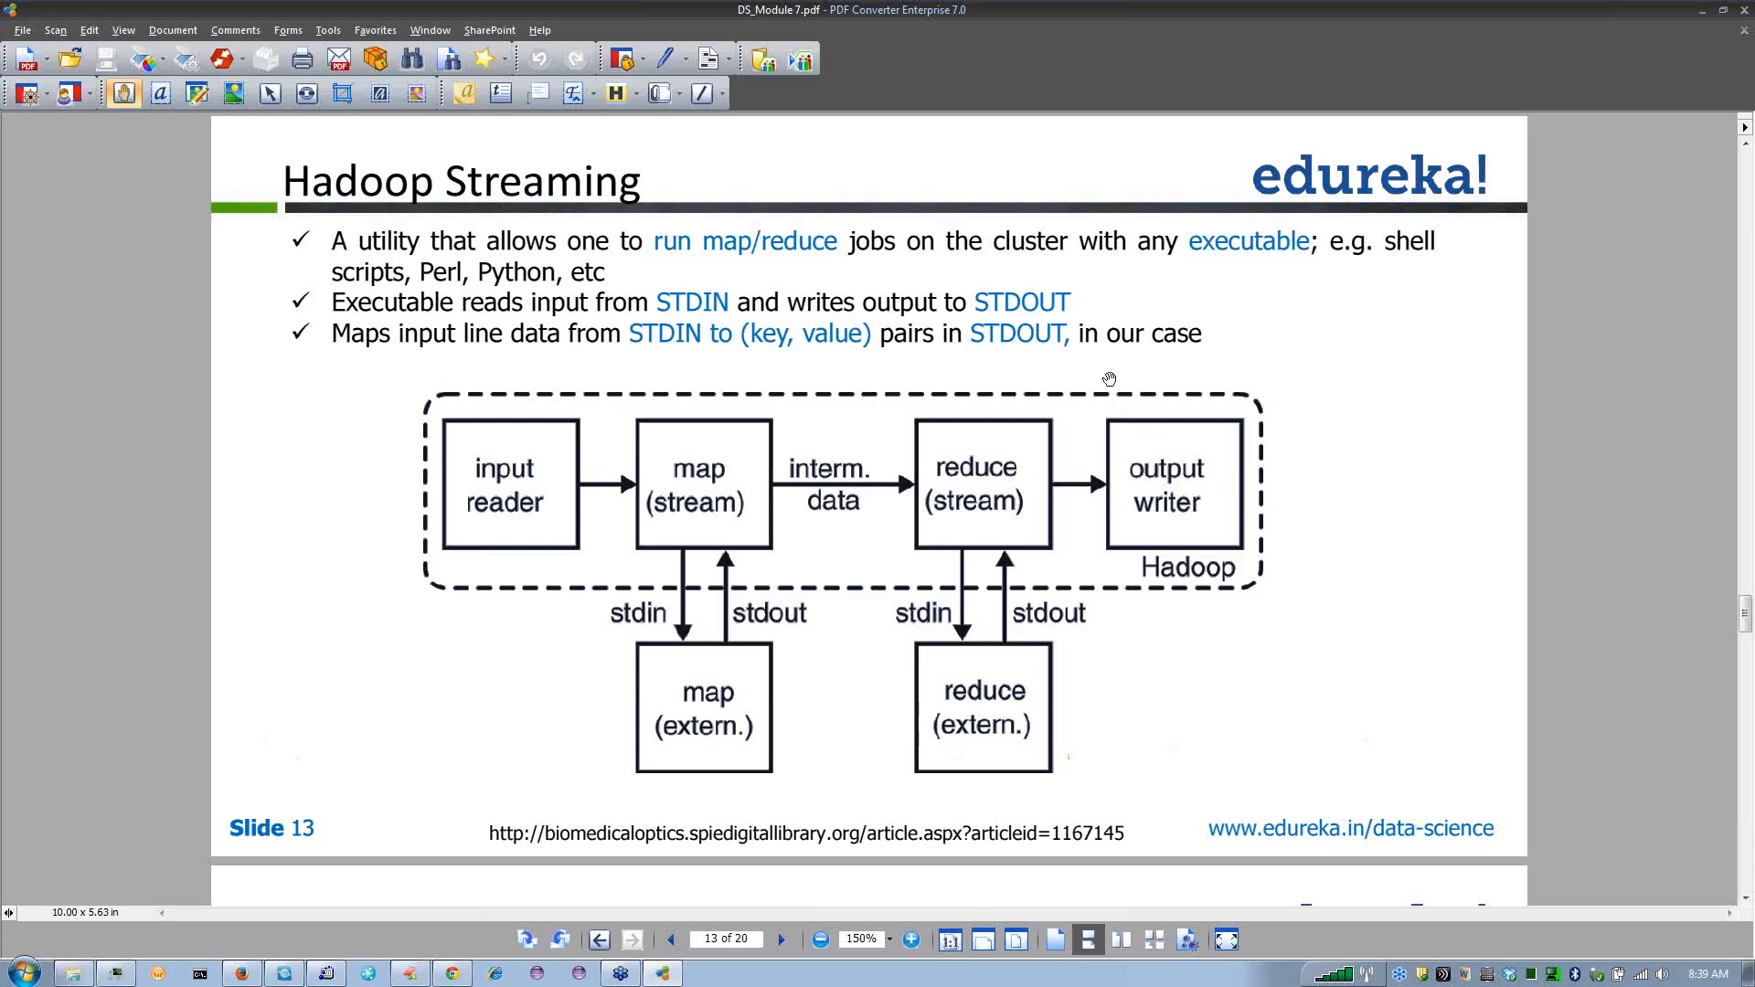
mouse_move(541, 512)
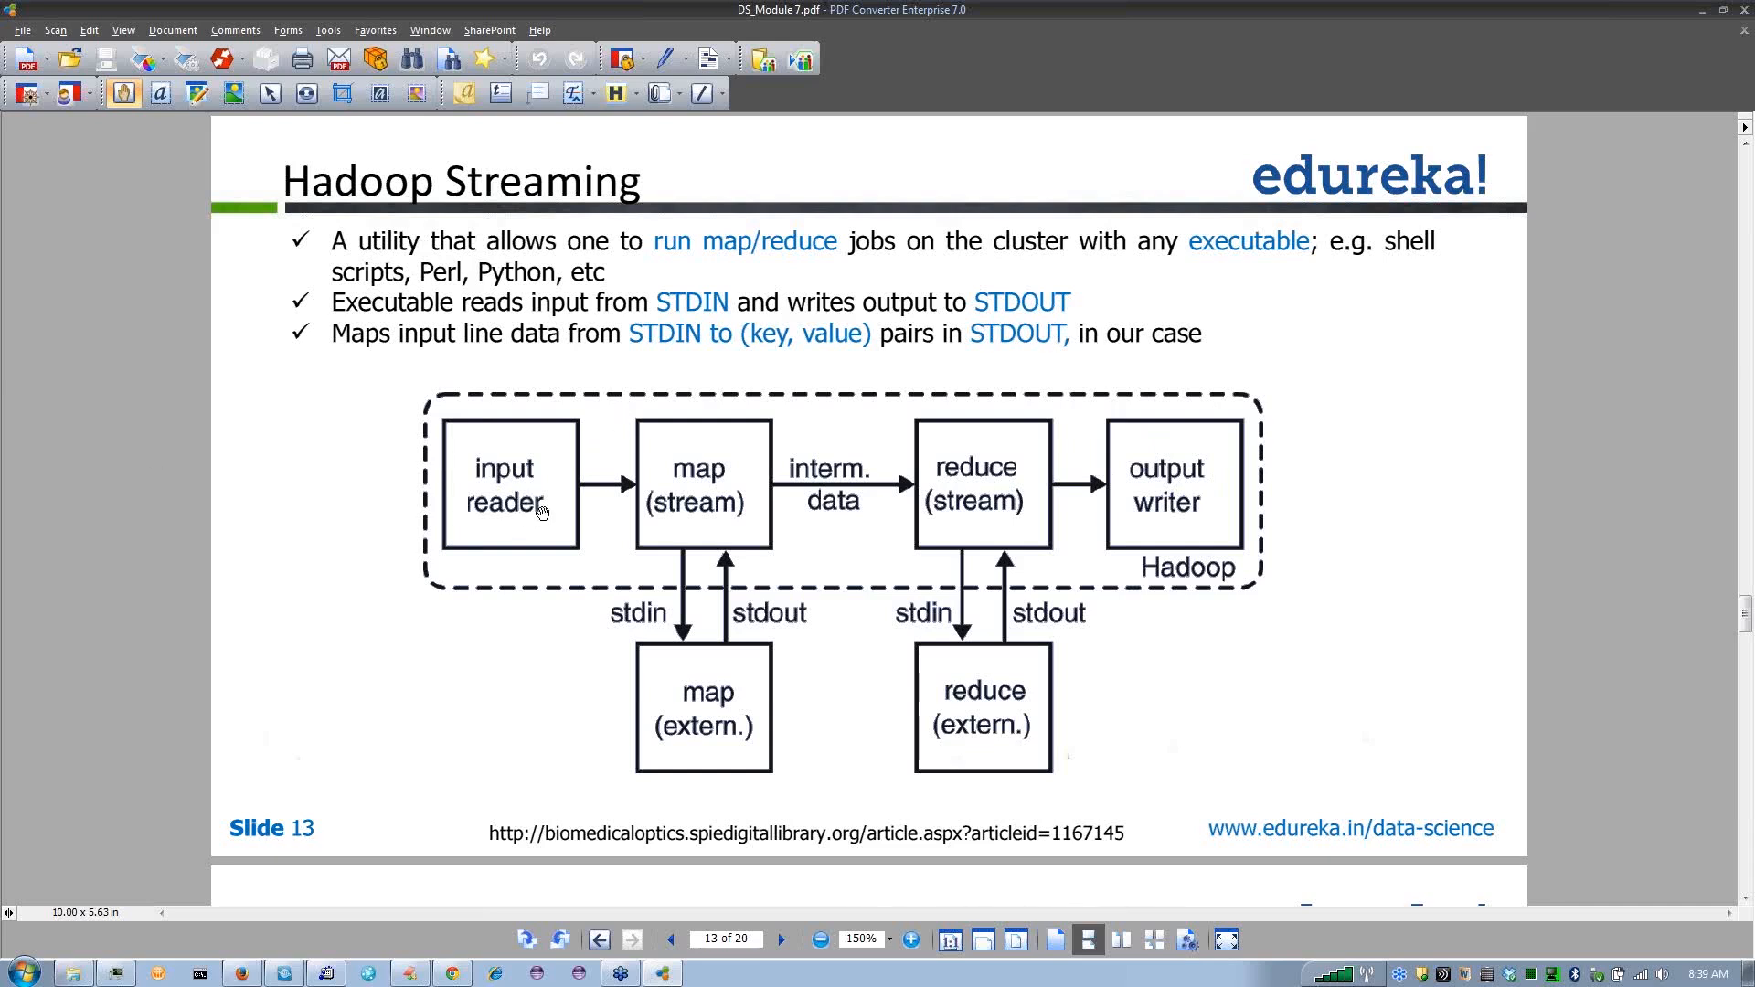
mouse_move(549, 506)
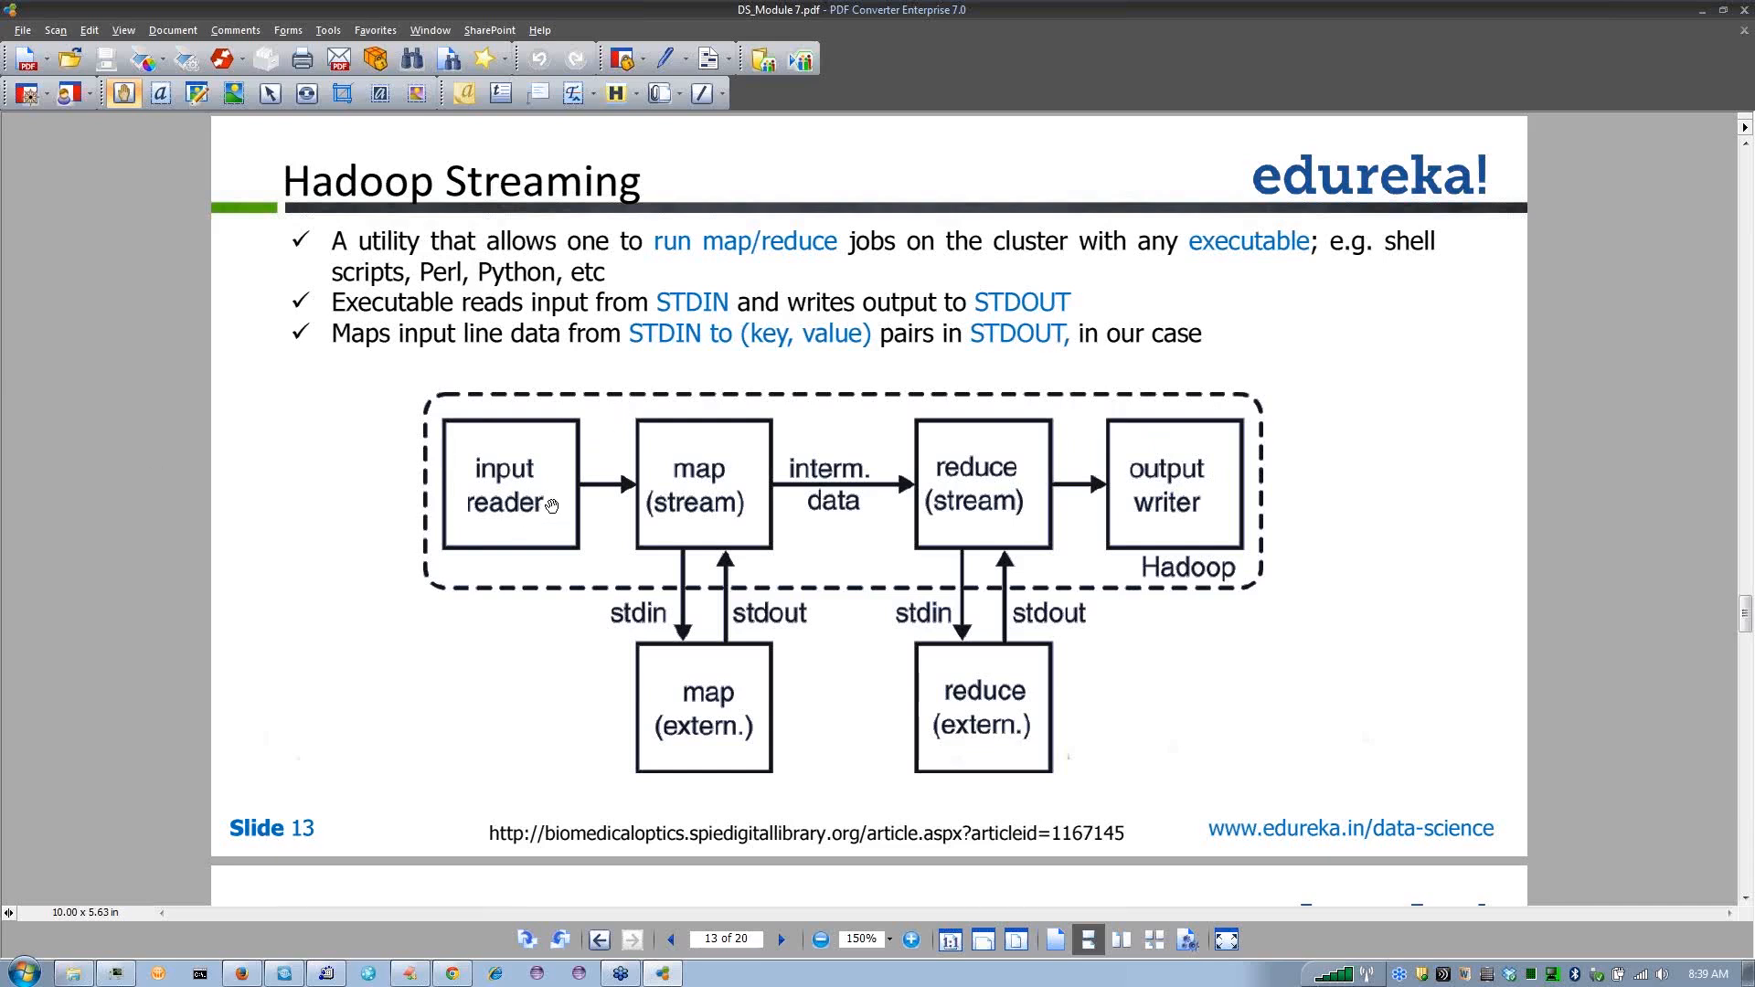
mouse_move(1221, 469)
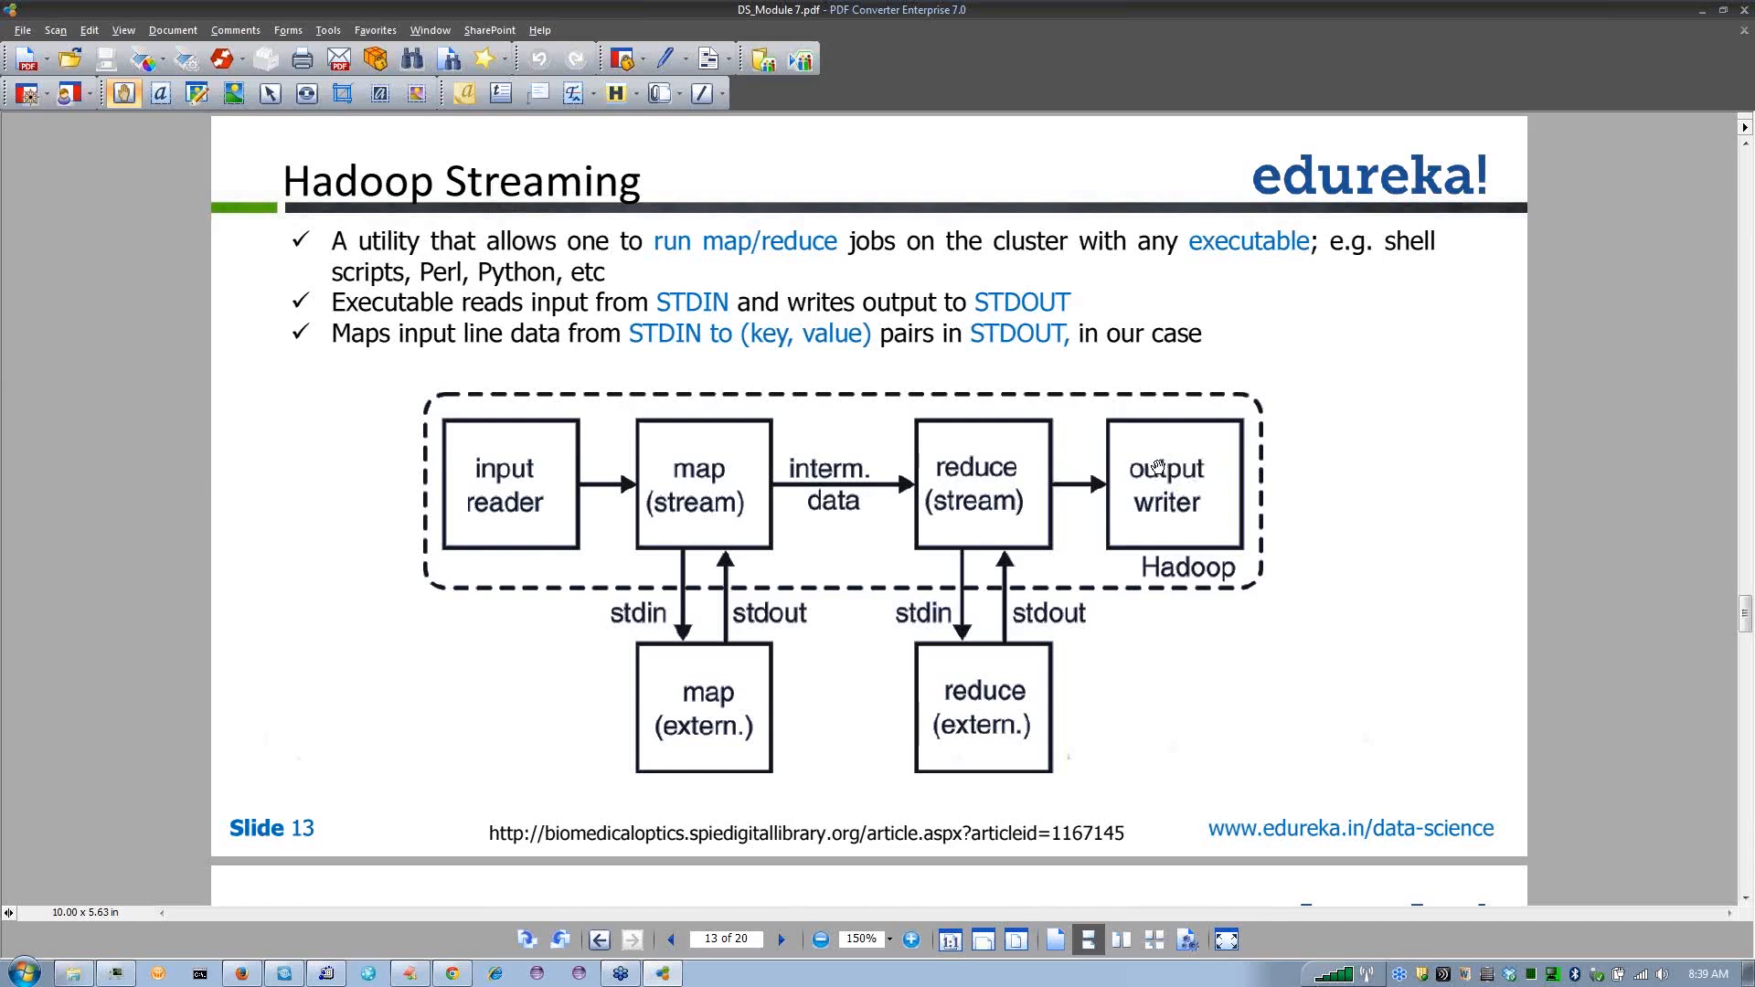
mouse_move(1150, 479)
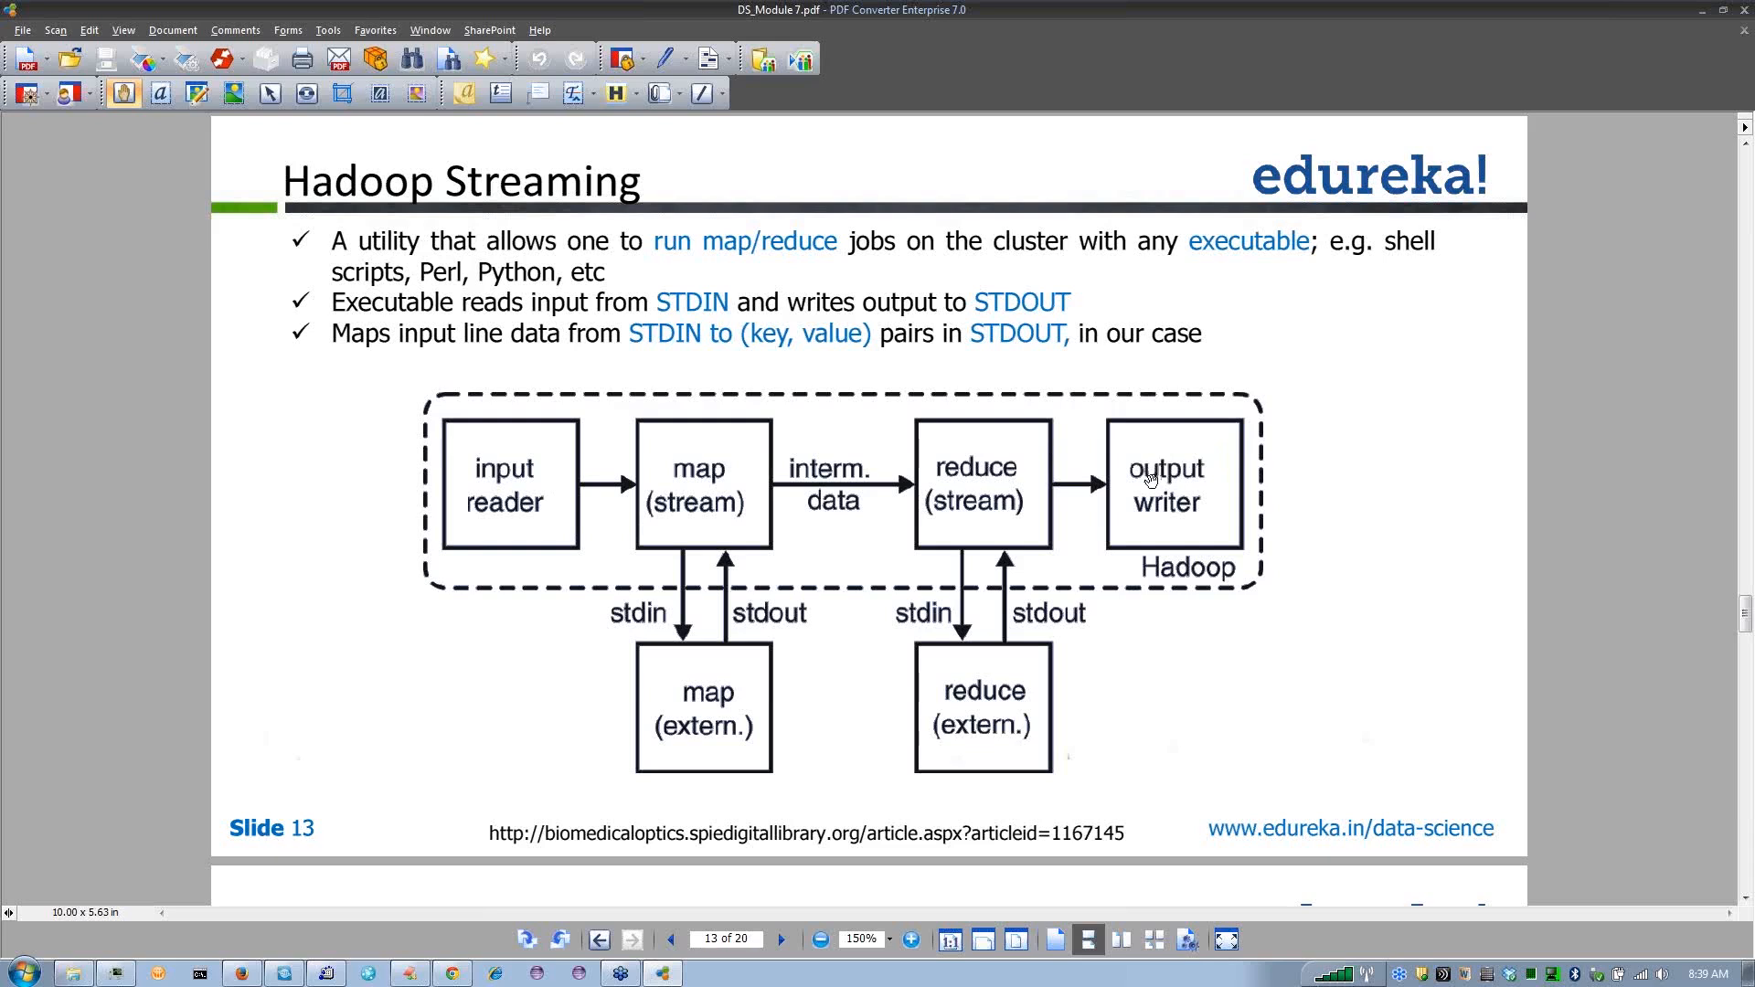
mouse_move(1125, 512)
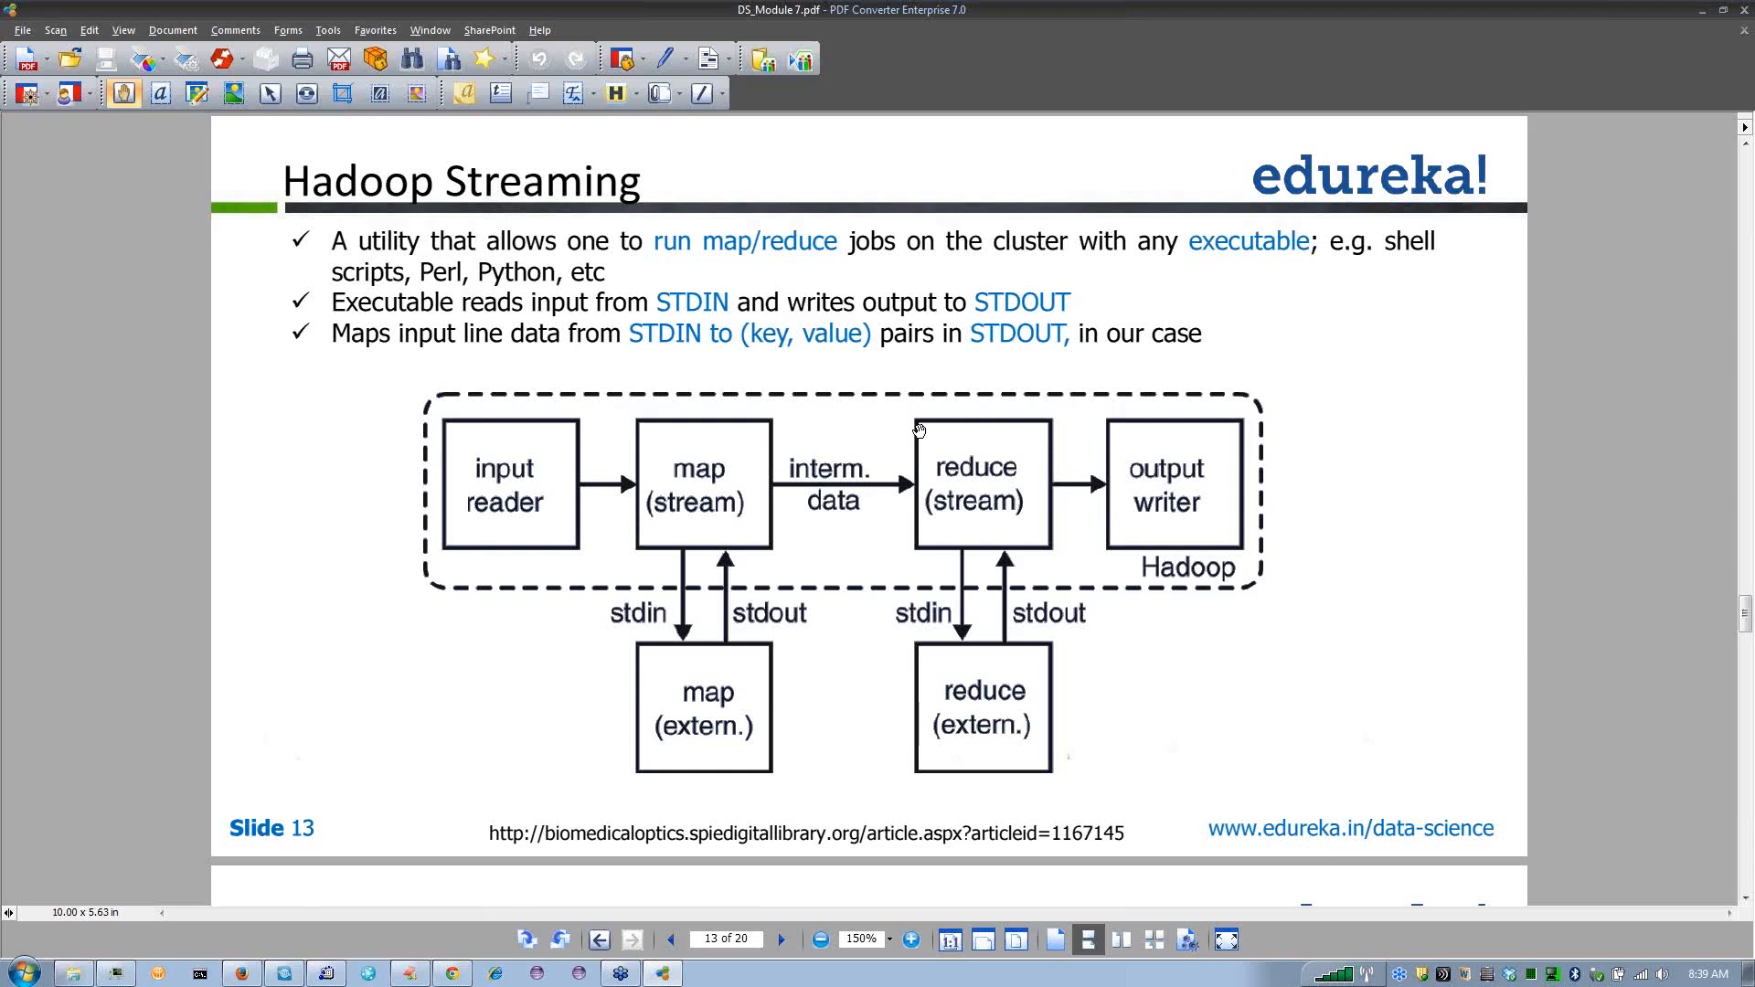
mouse_move(1137, 471)
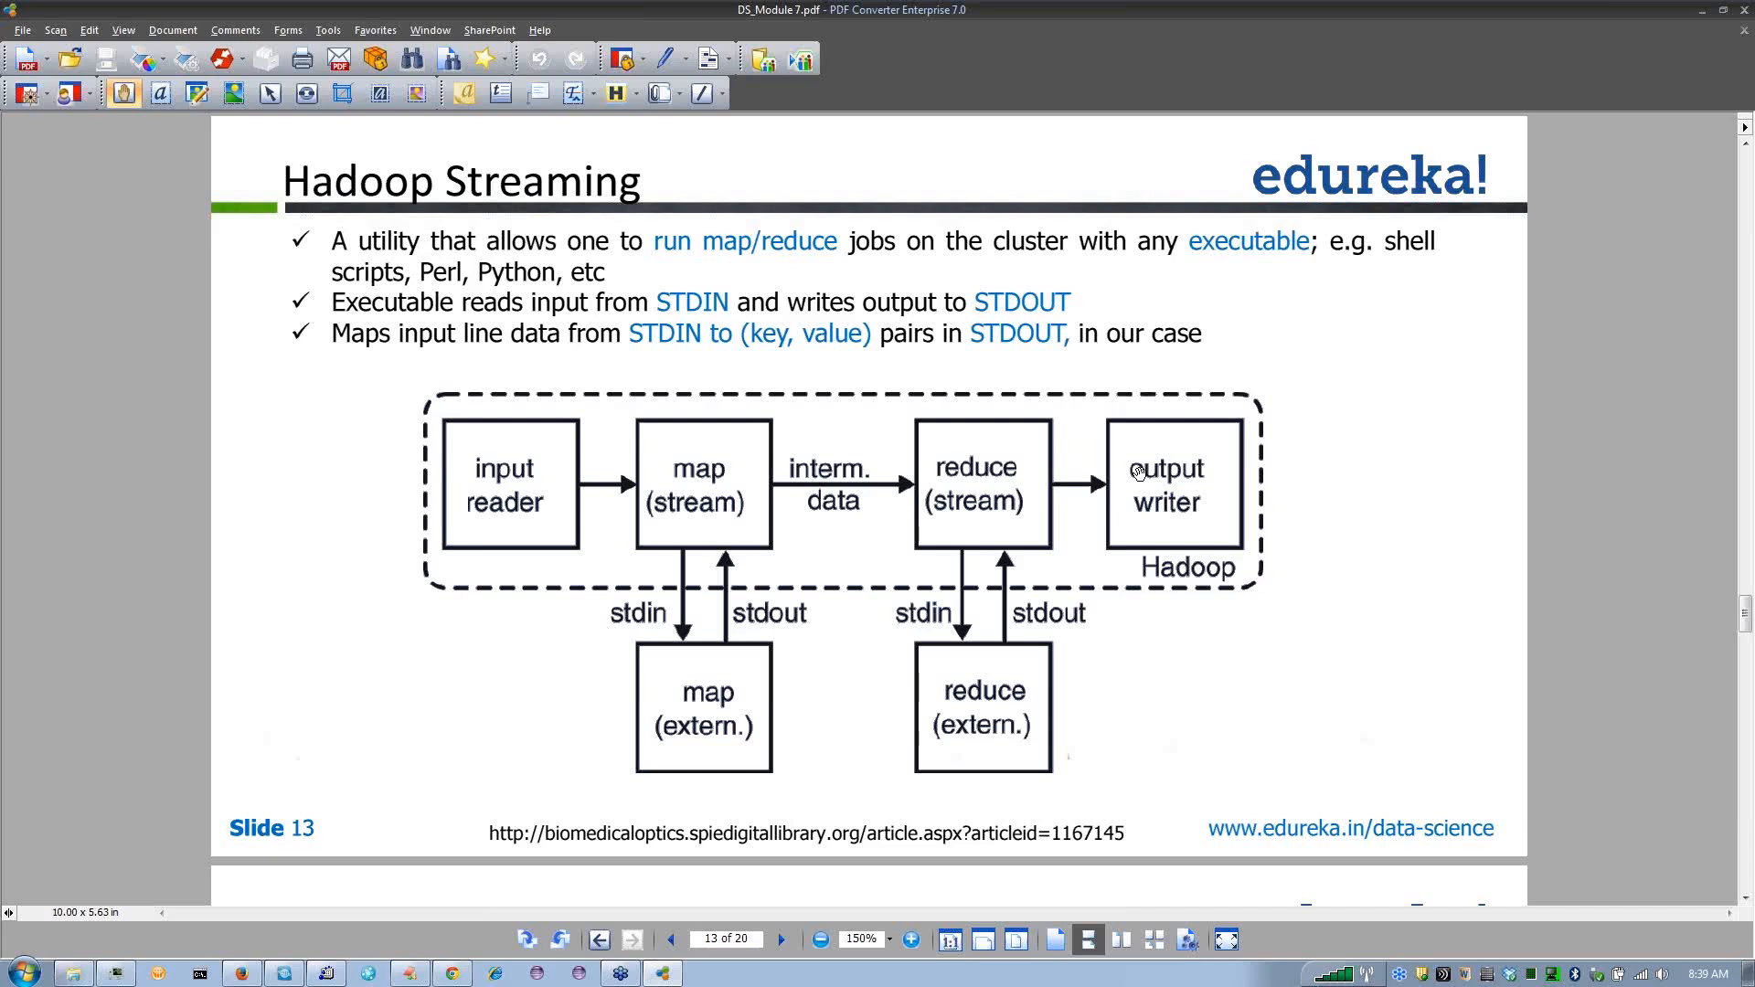
mouse_move(1112, 482)
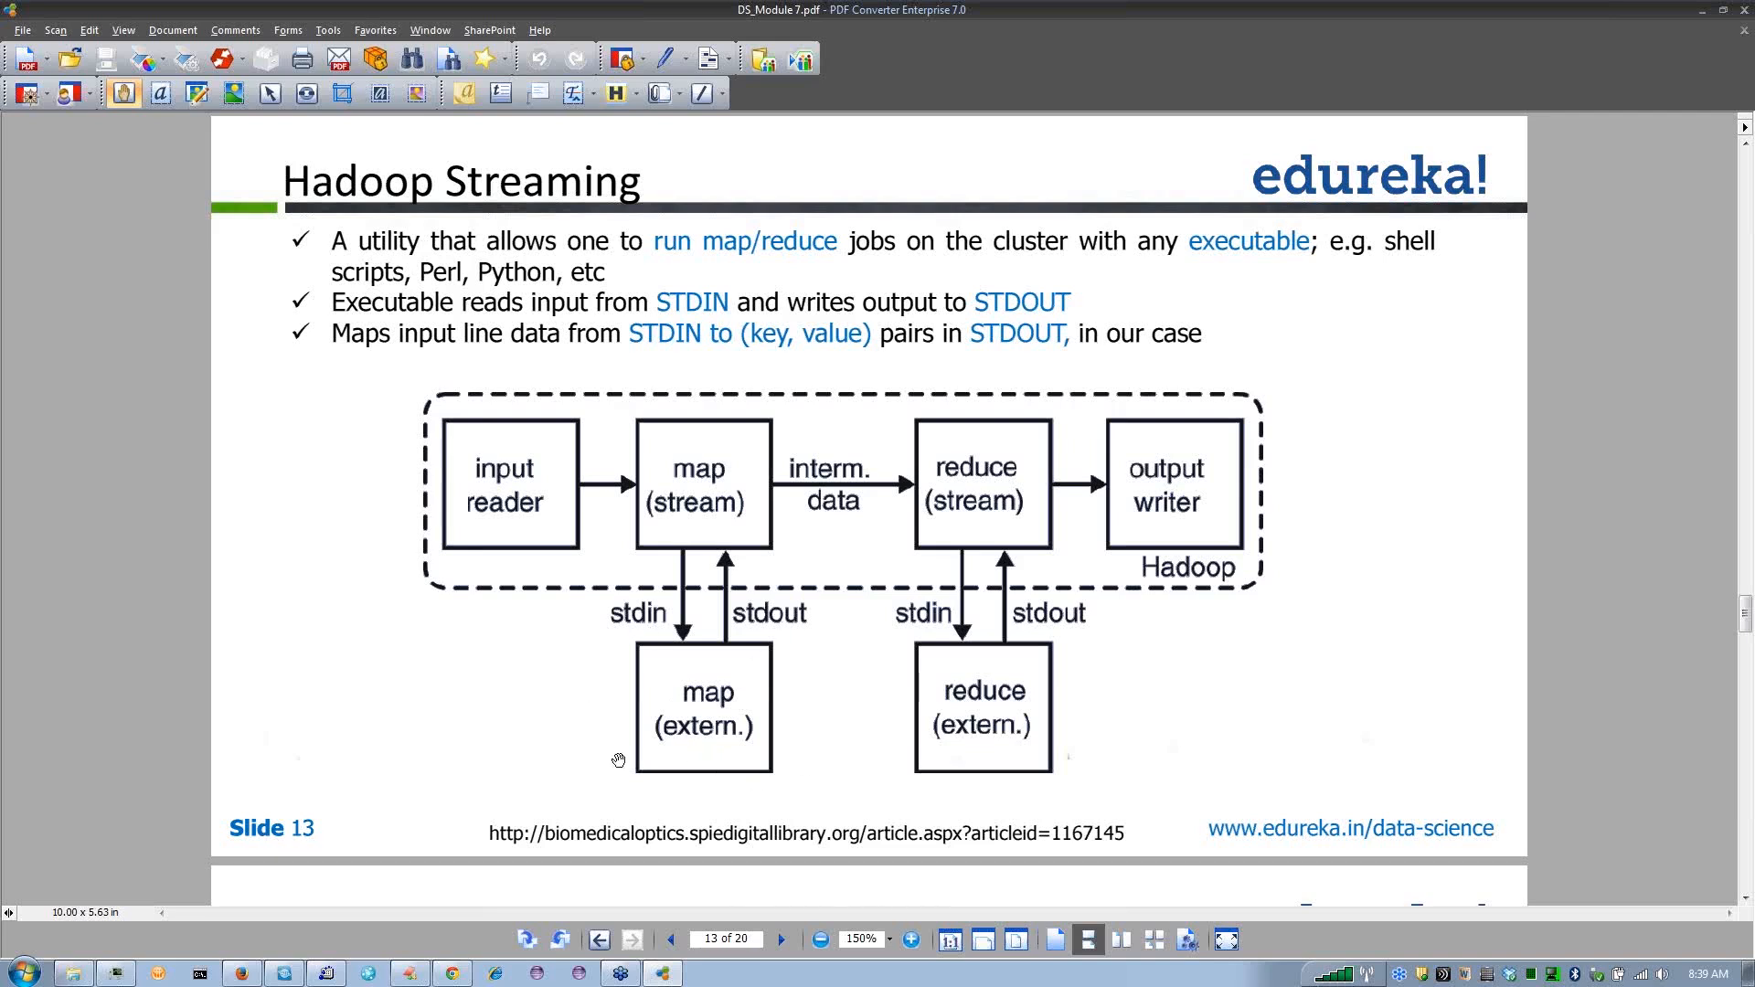
mouse_move(706, 490)
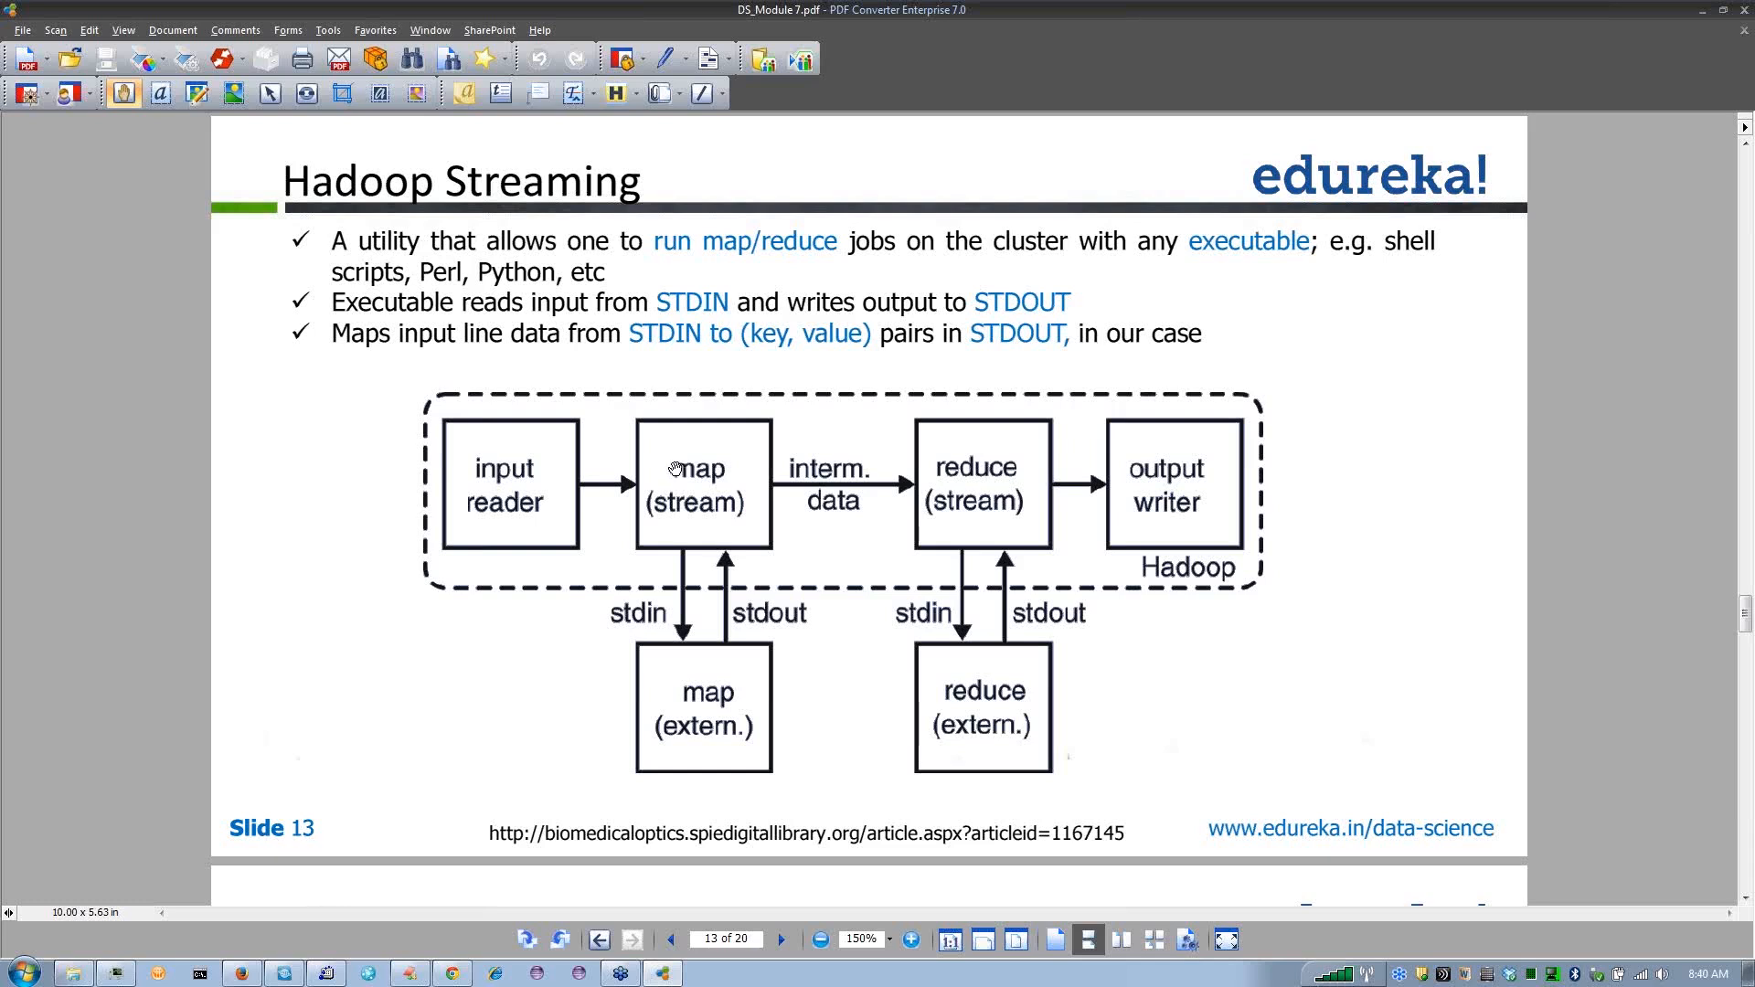
mouse_move(717, 715)
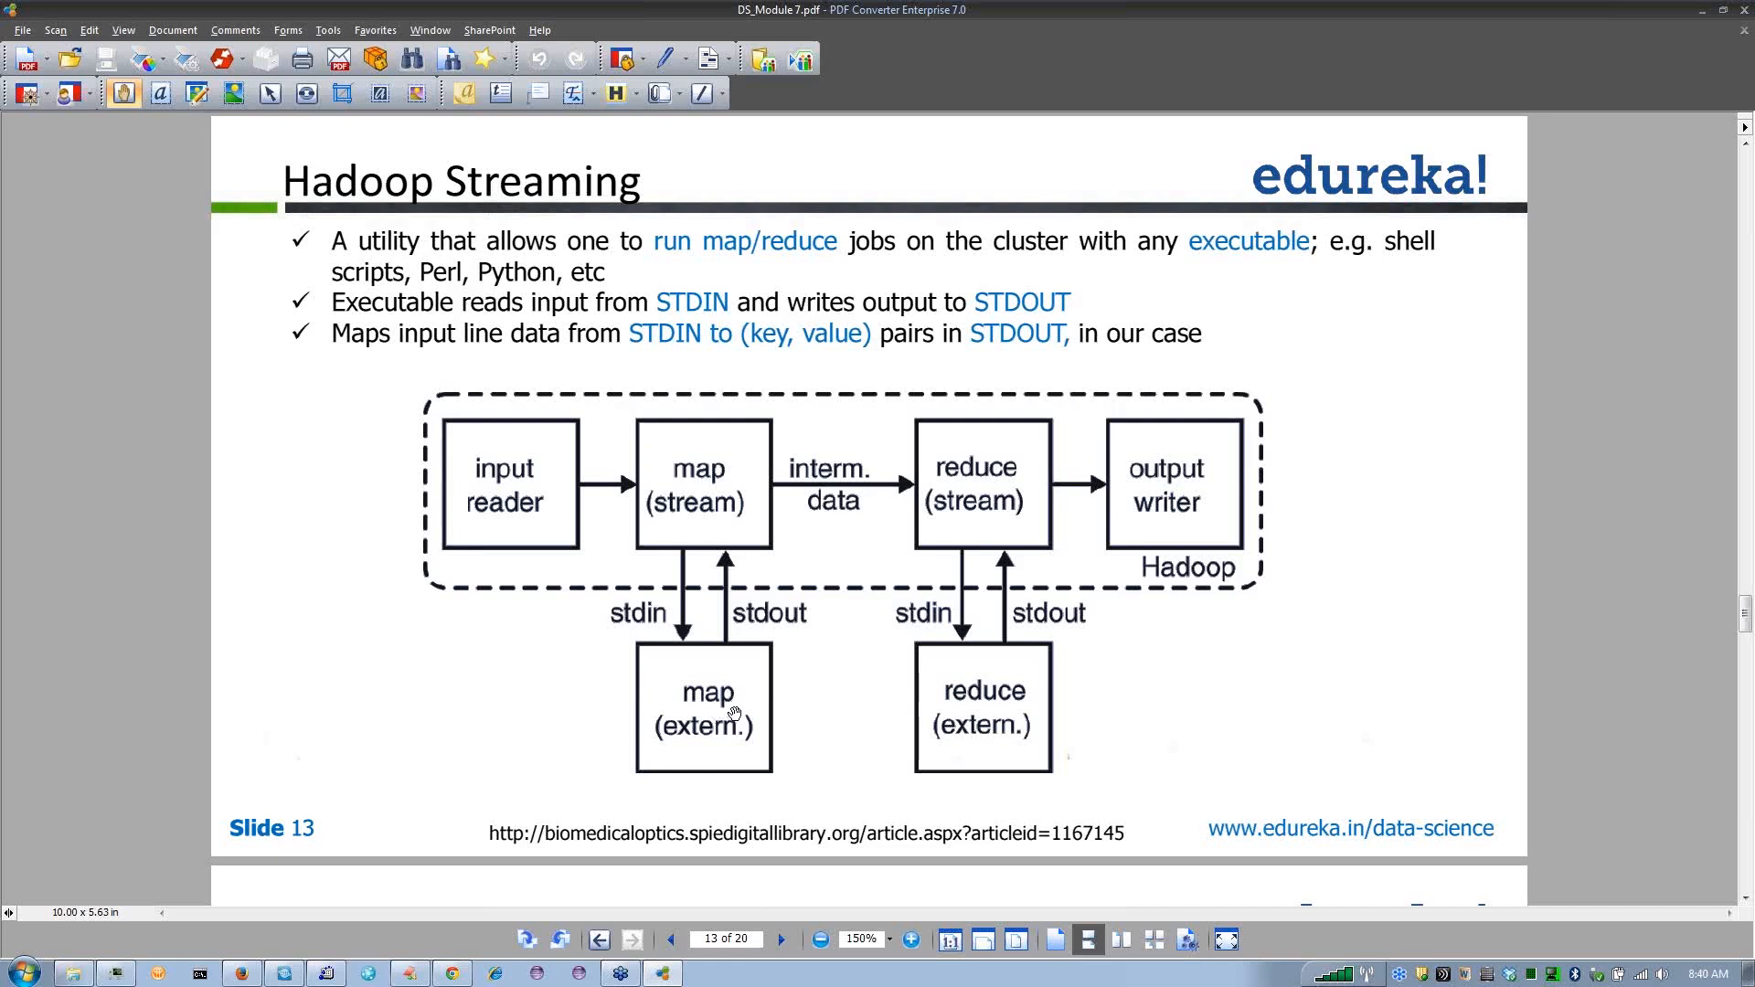
mouse_move(733, 728)
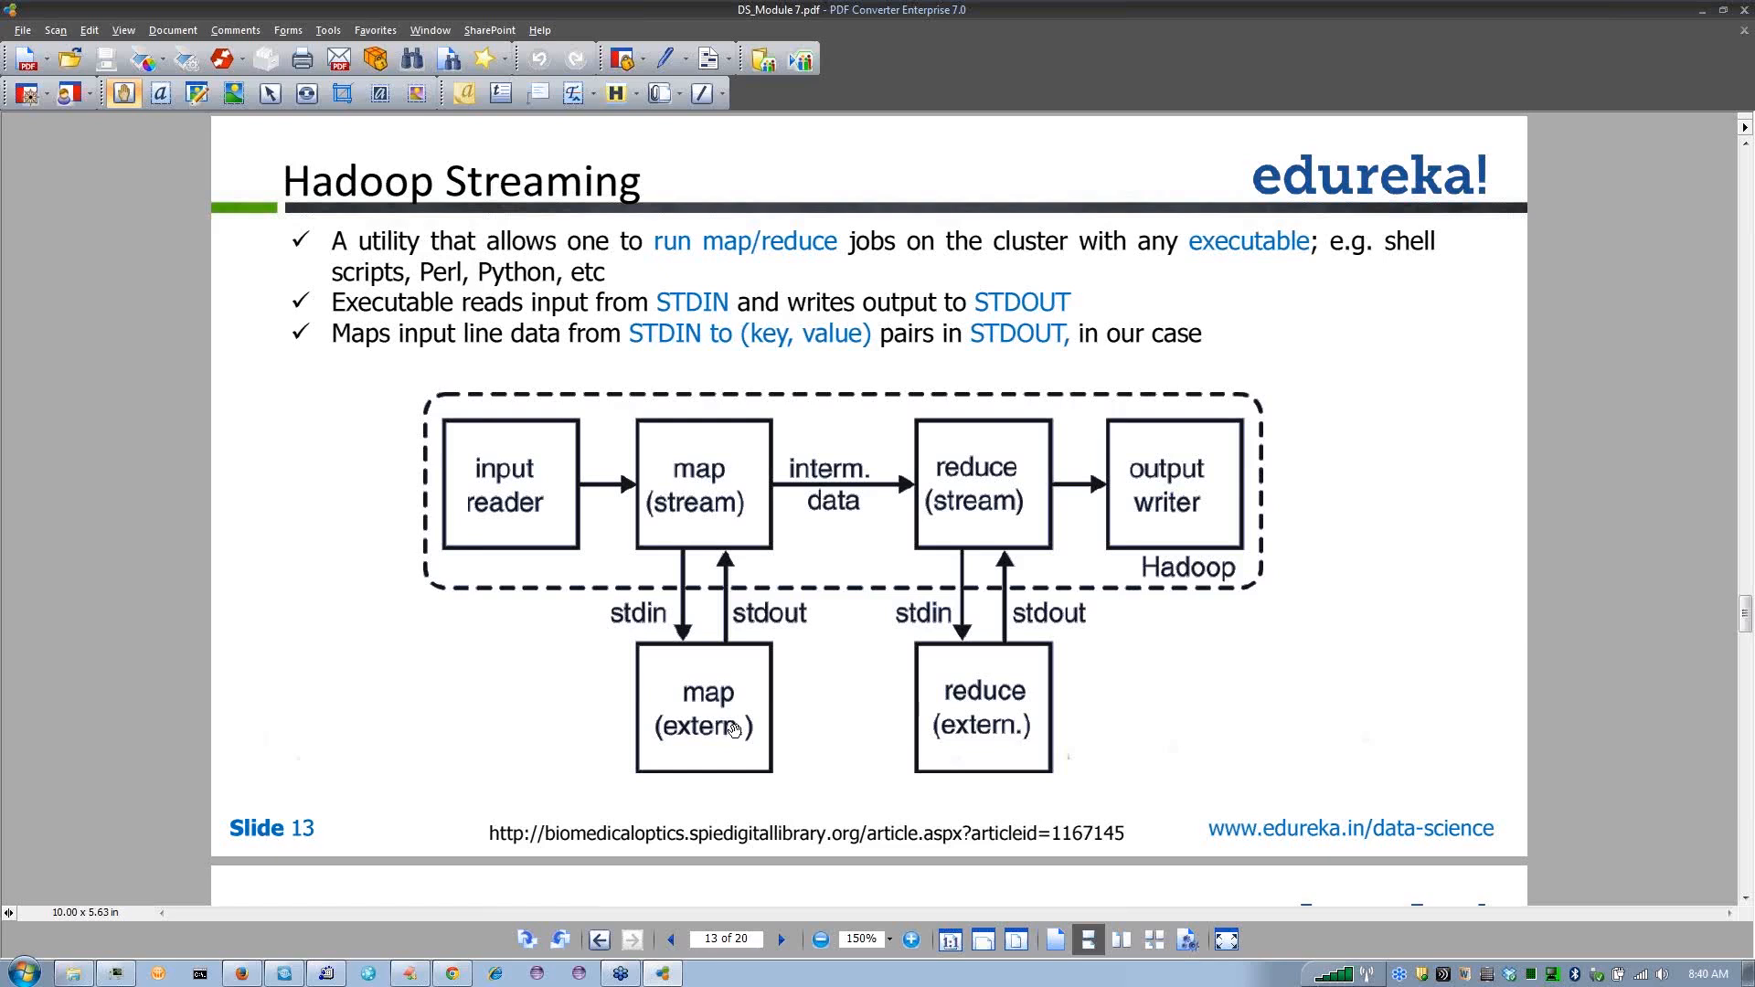
mouse_move(781, 844)
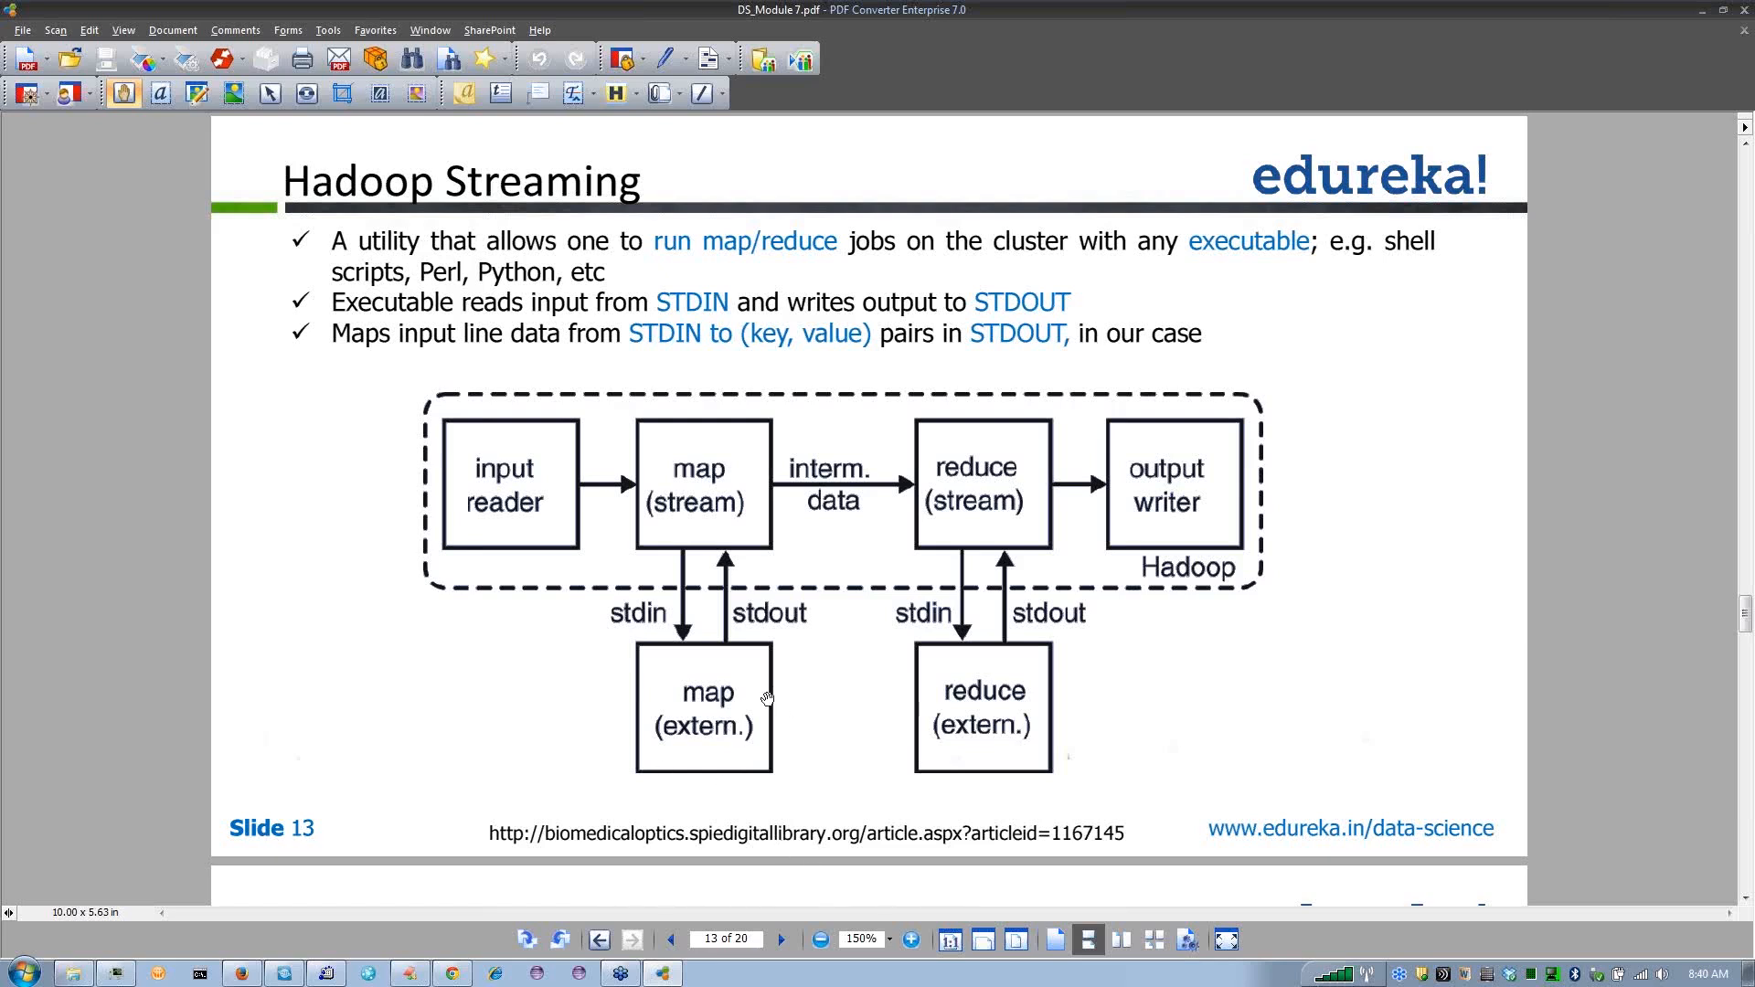
mouse_move(756, 694)
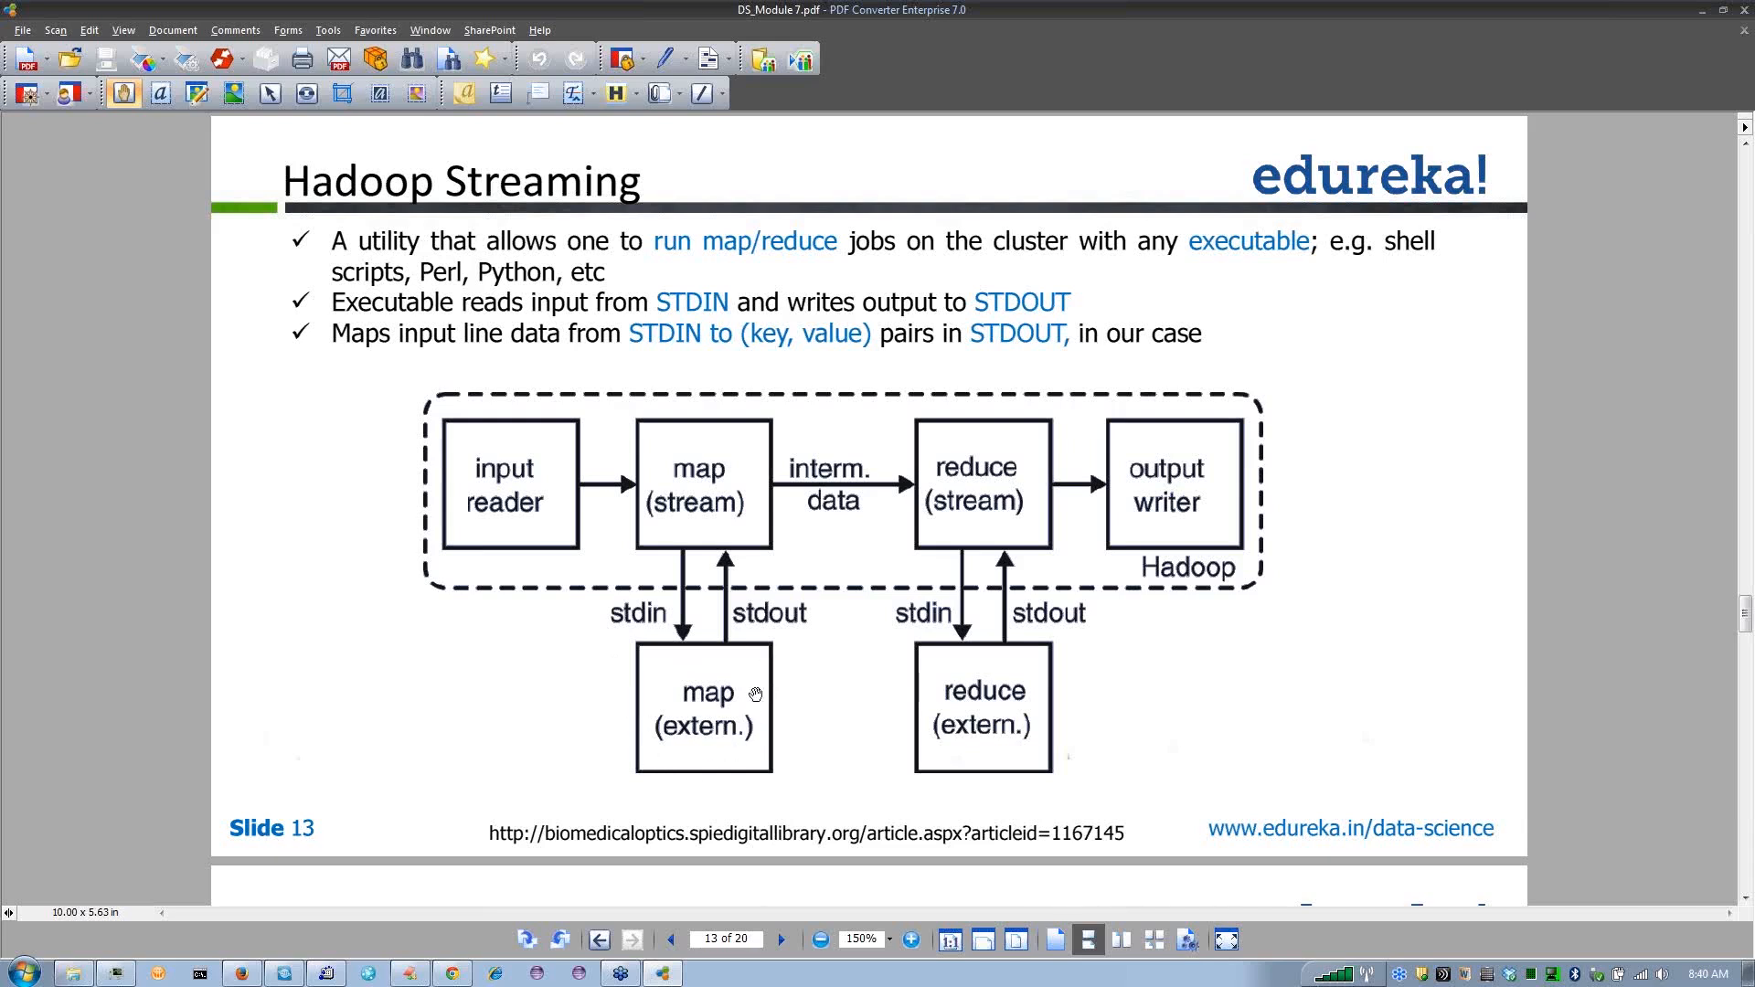
mouse_move(813, 655)
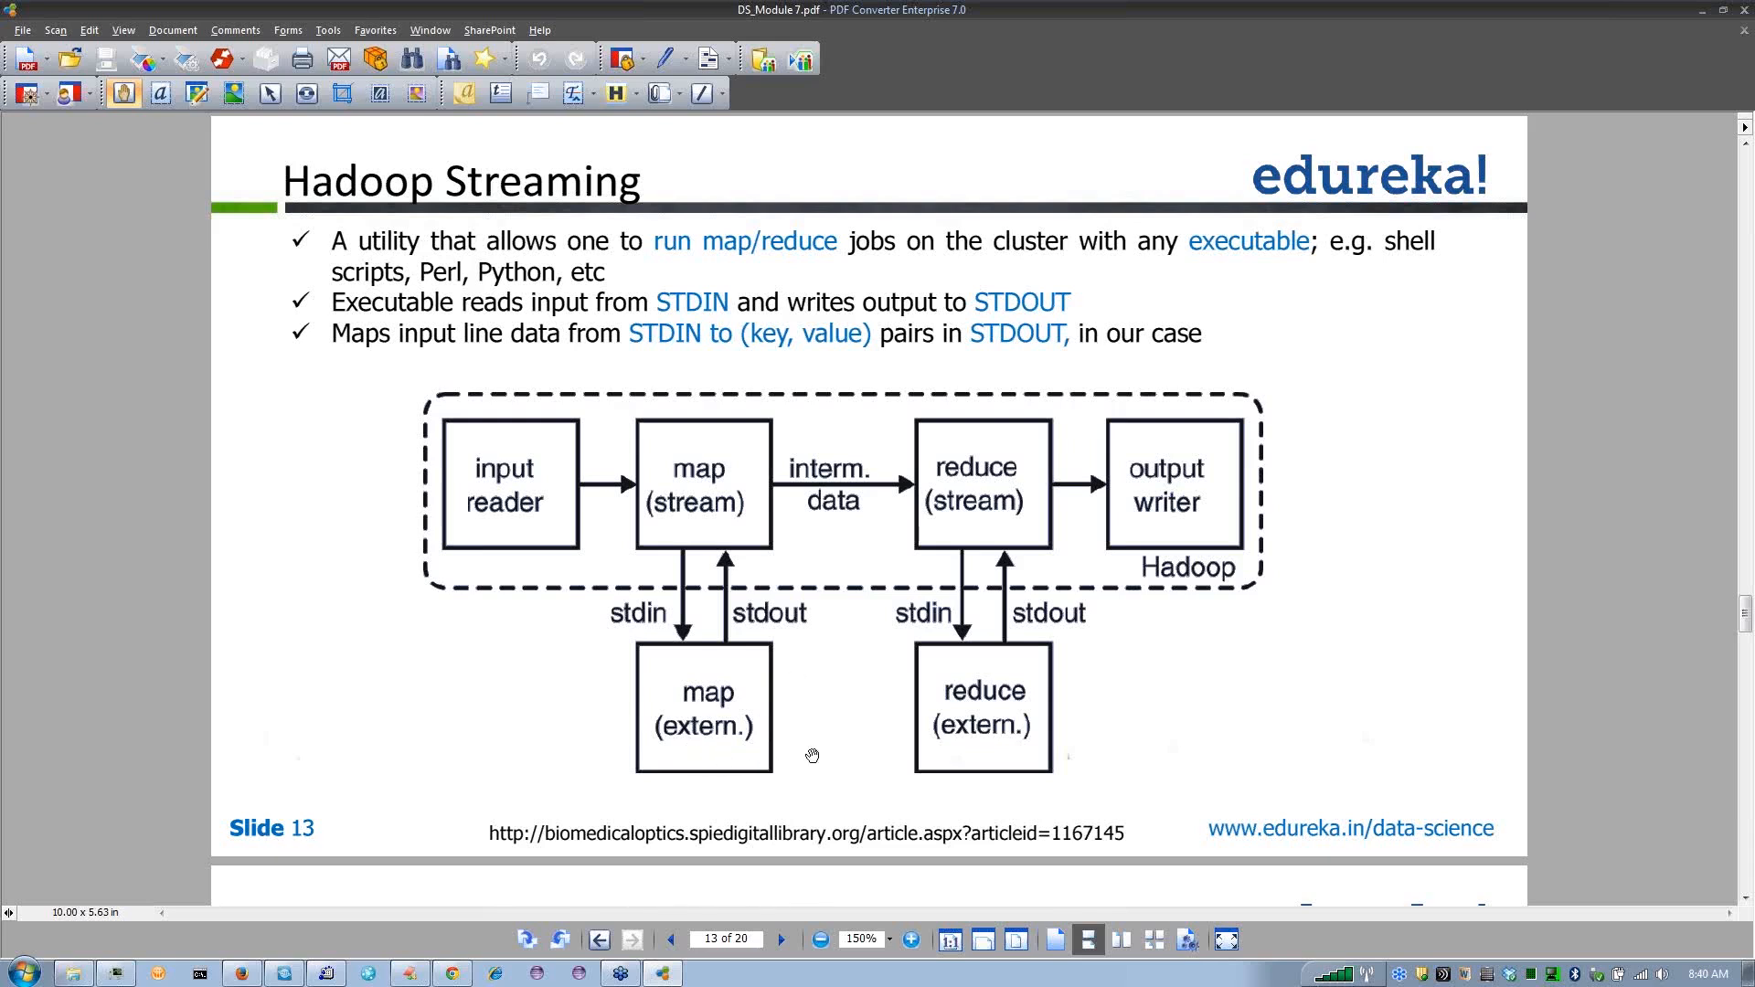
mouse_move(821, 751)
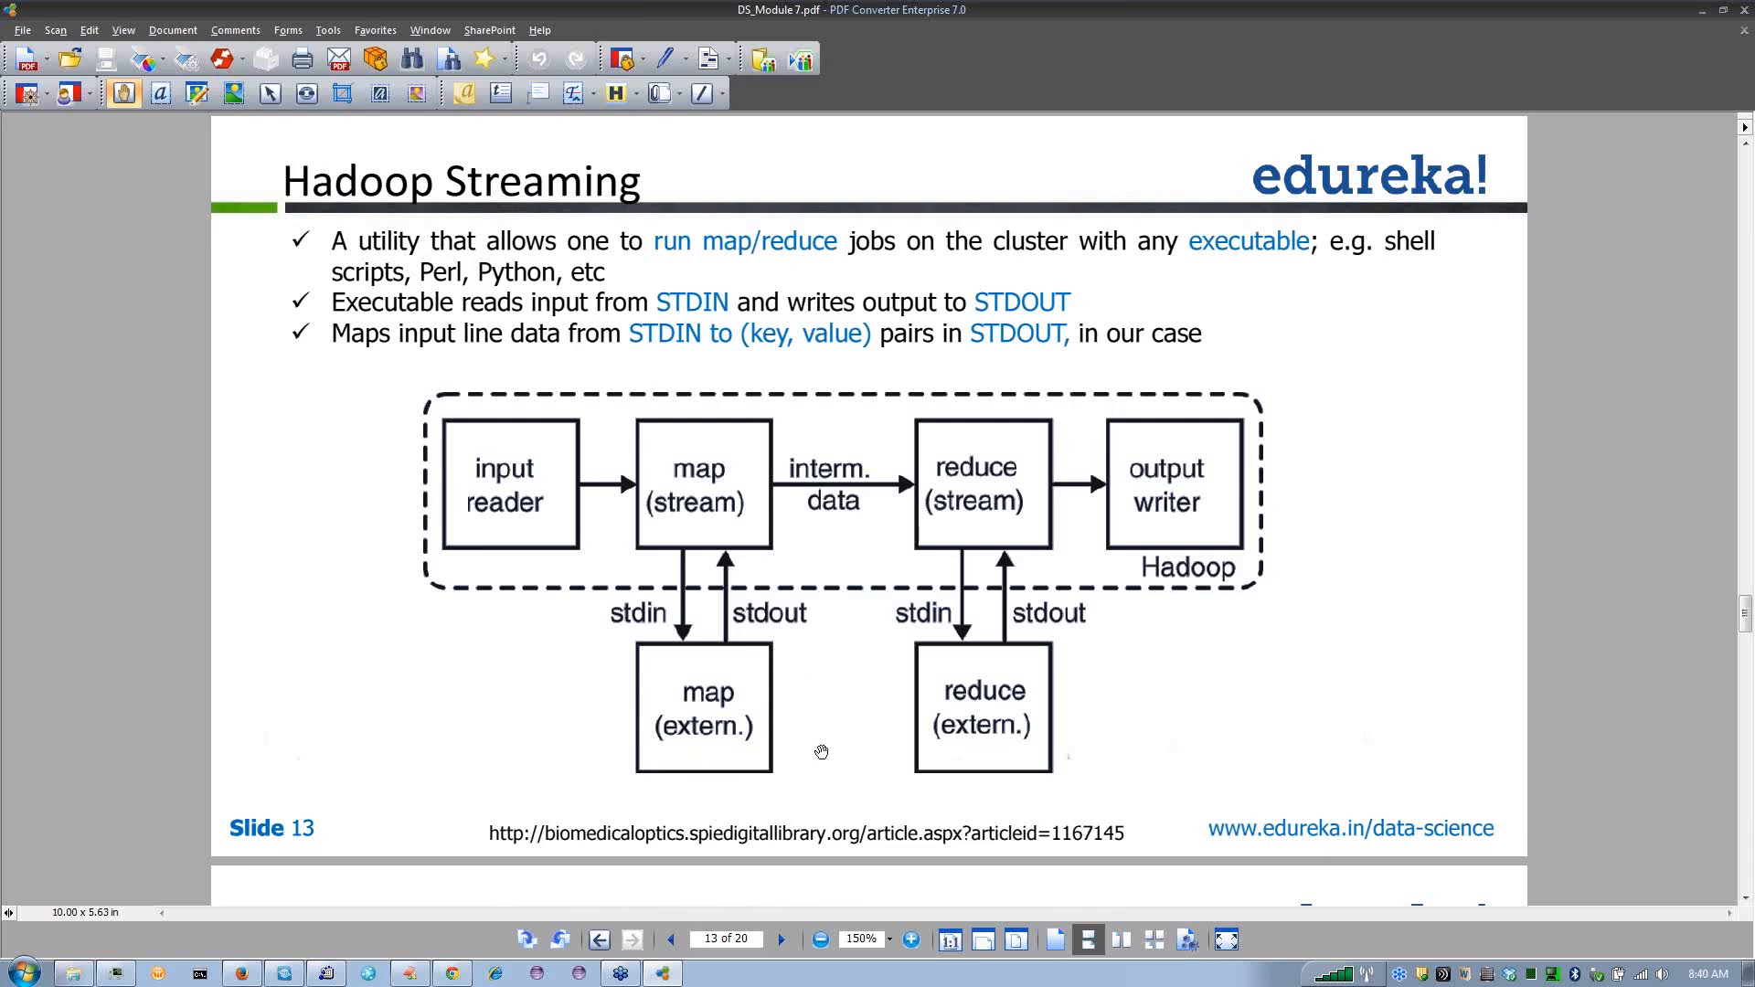
mouse_move(826, 746)
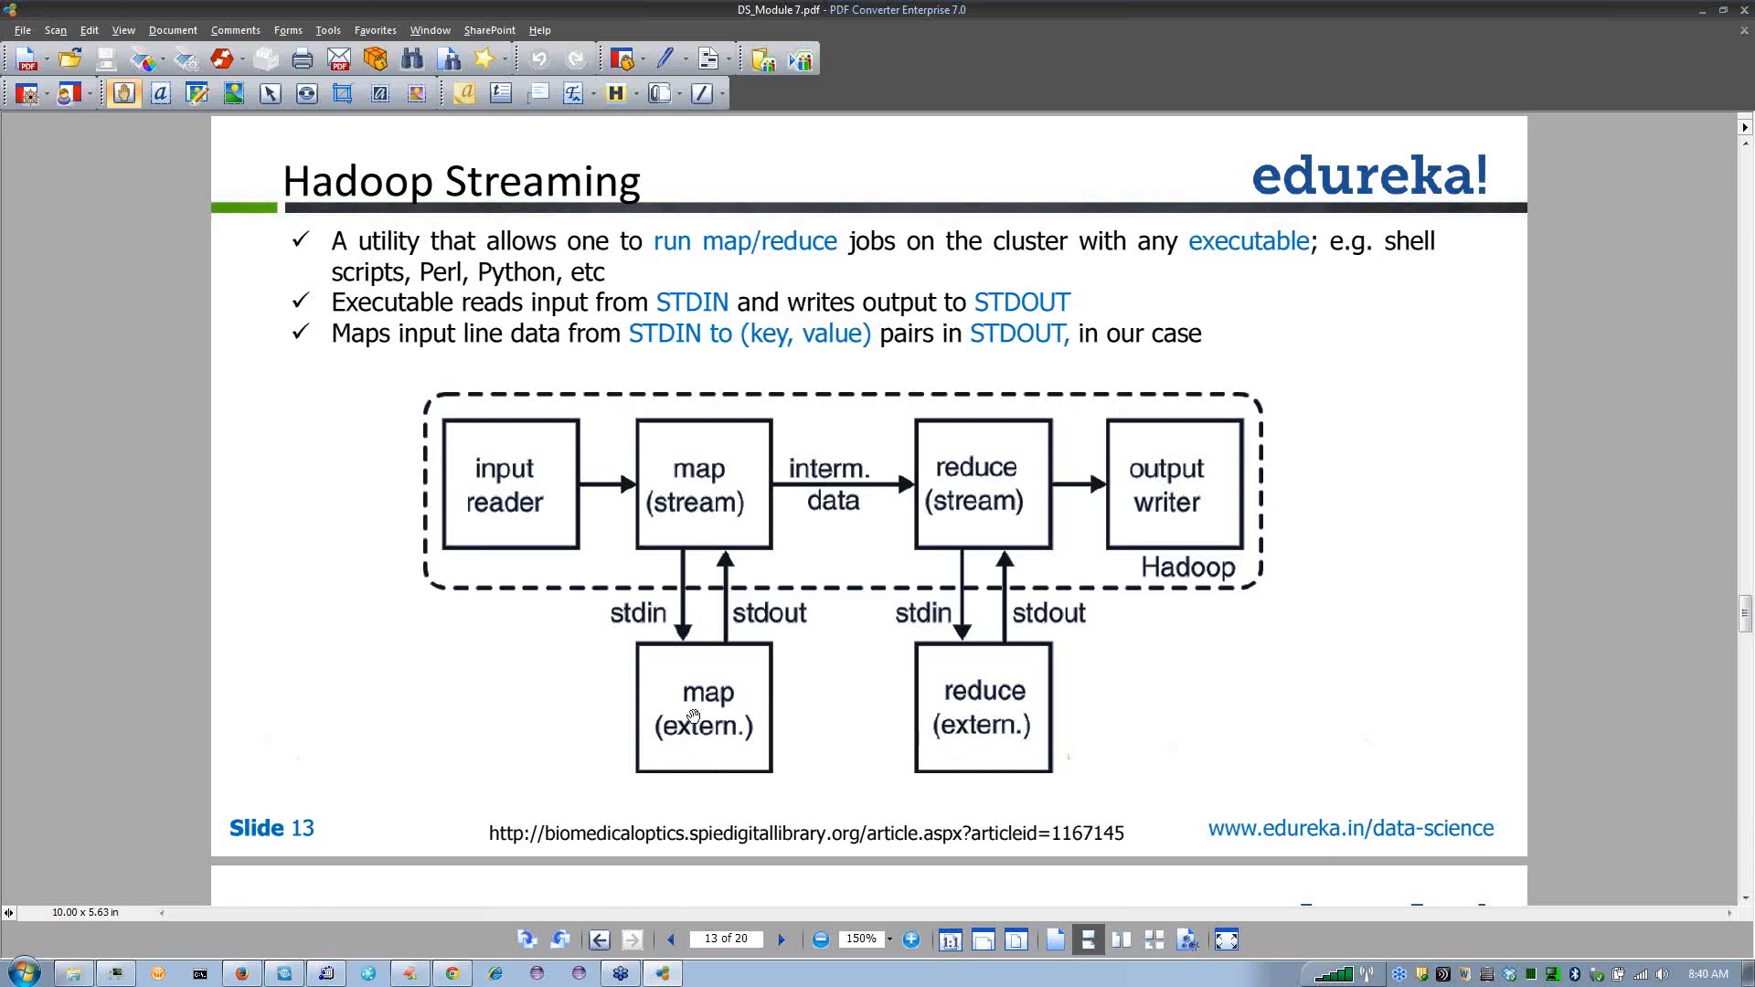
mouse_move(689, 707)
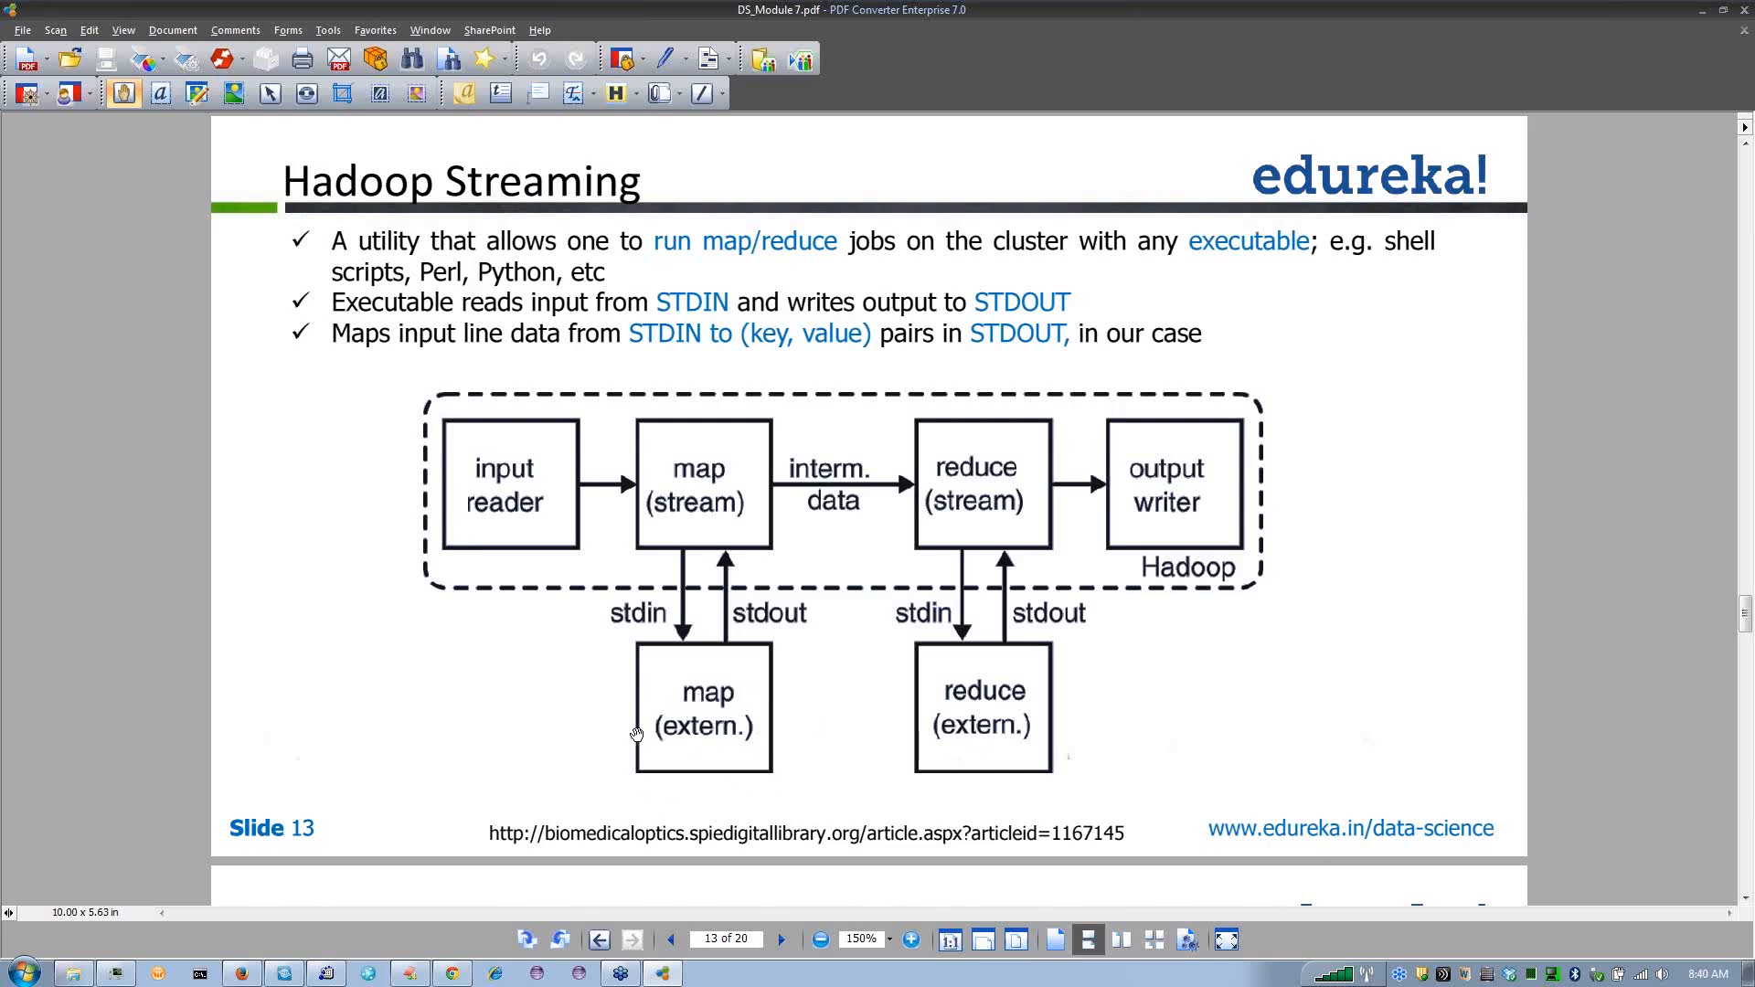
mouse_move(735, 705)
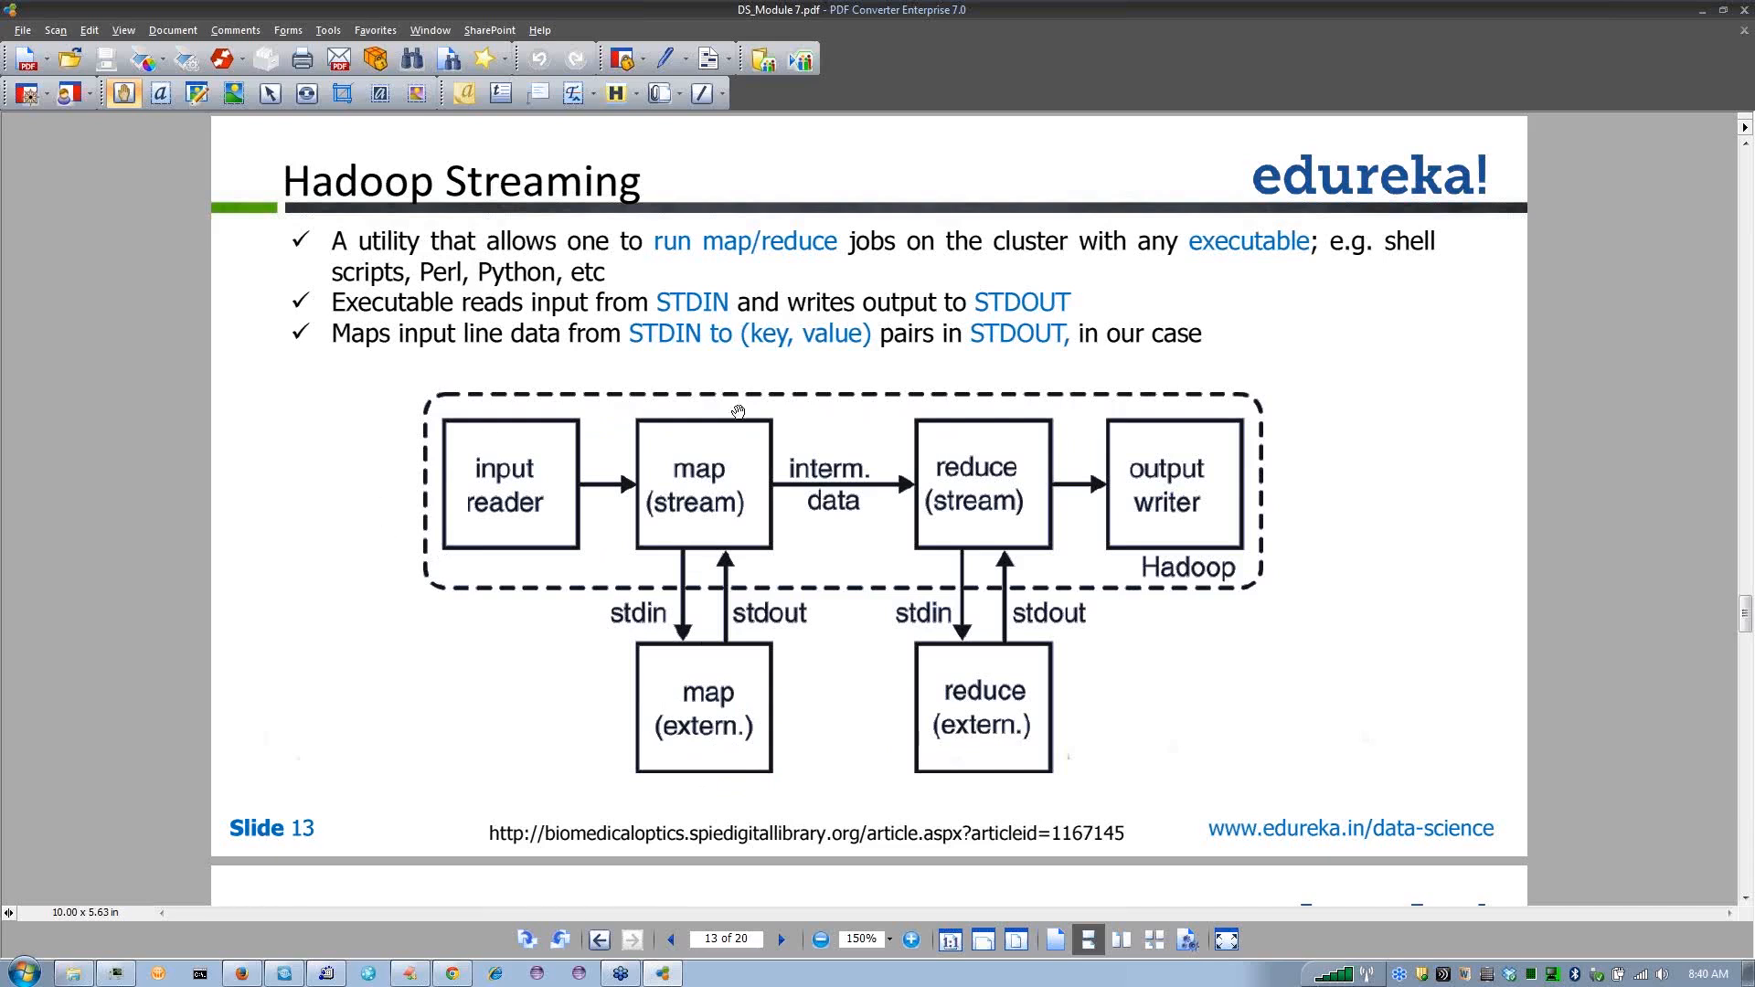
mouse_move(759, 545)
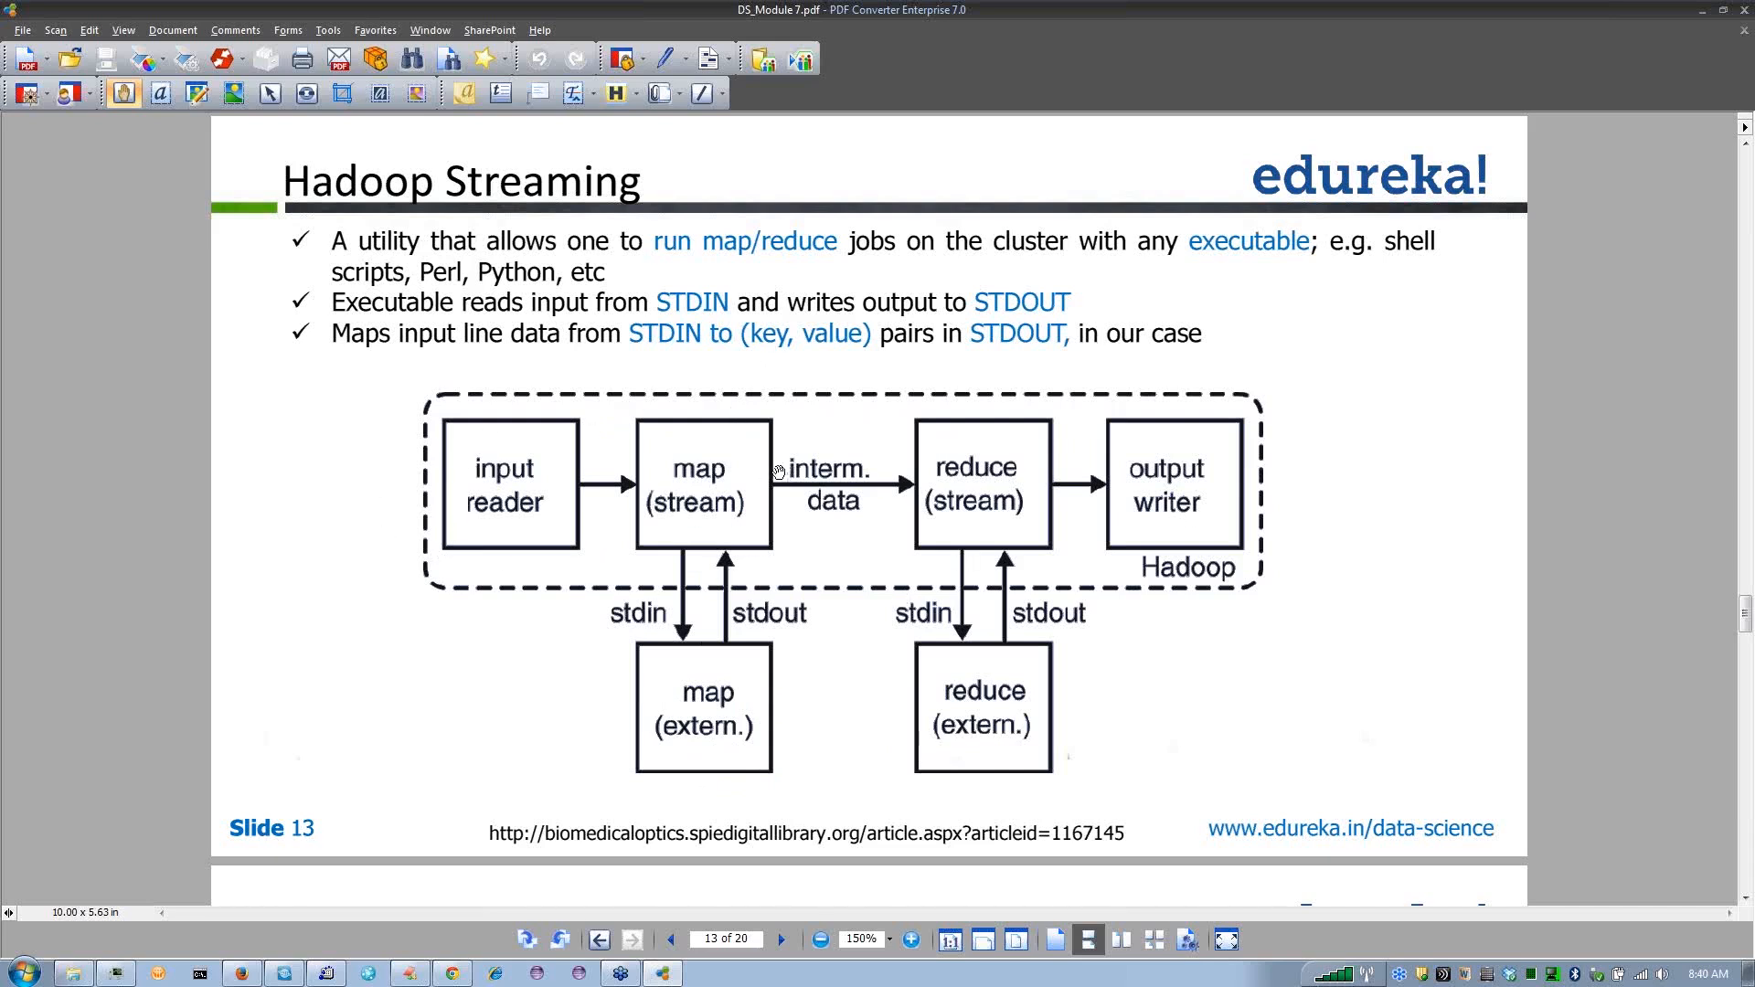
mouse_move(671, 714)
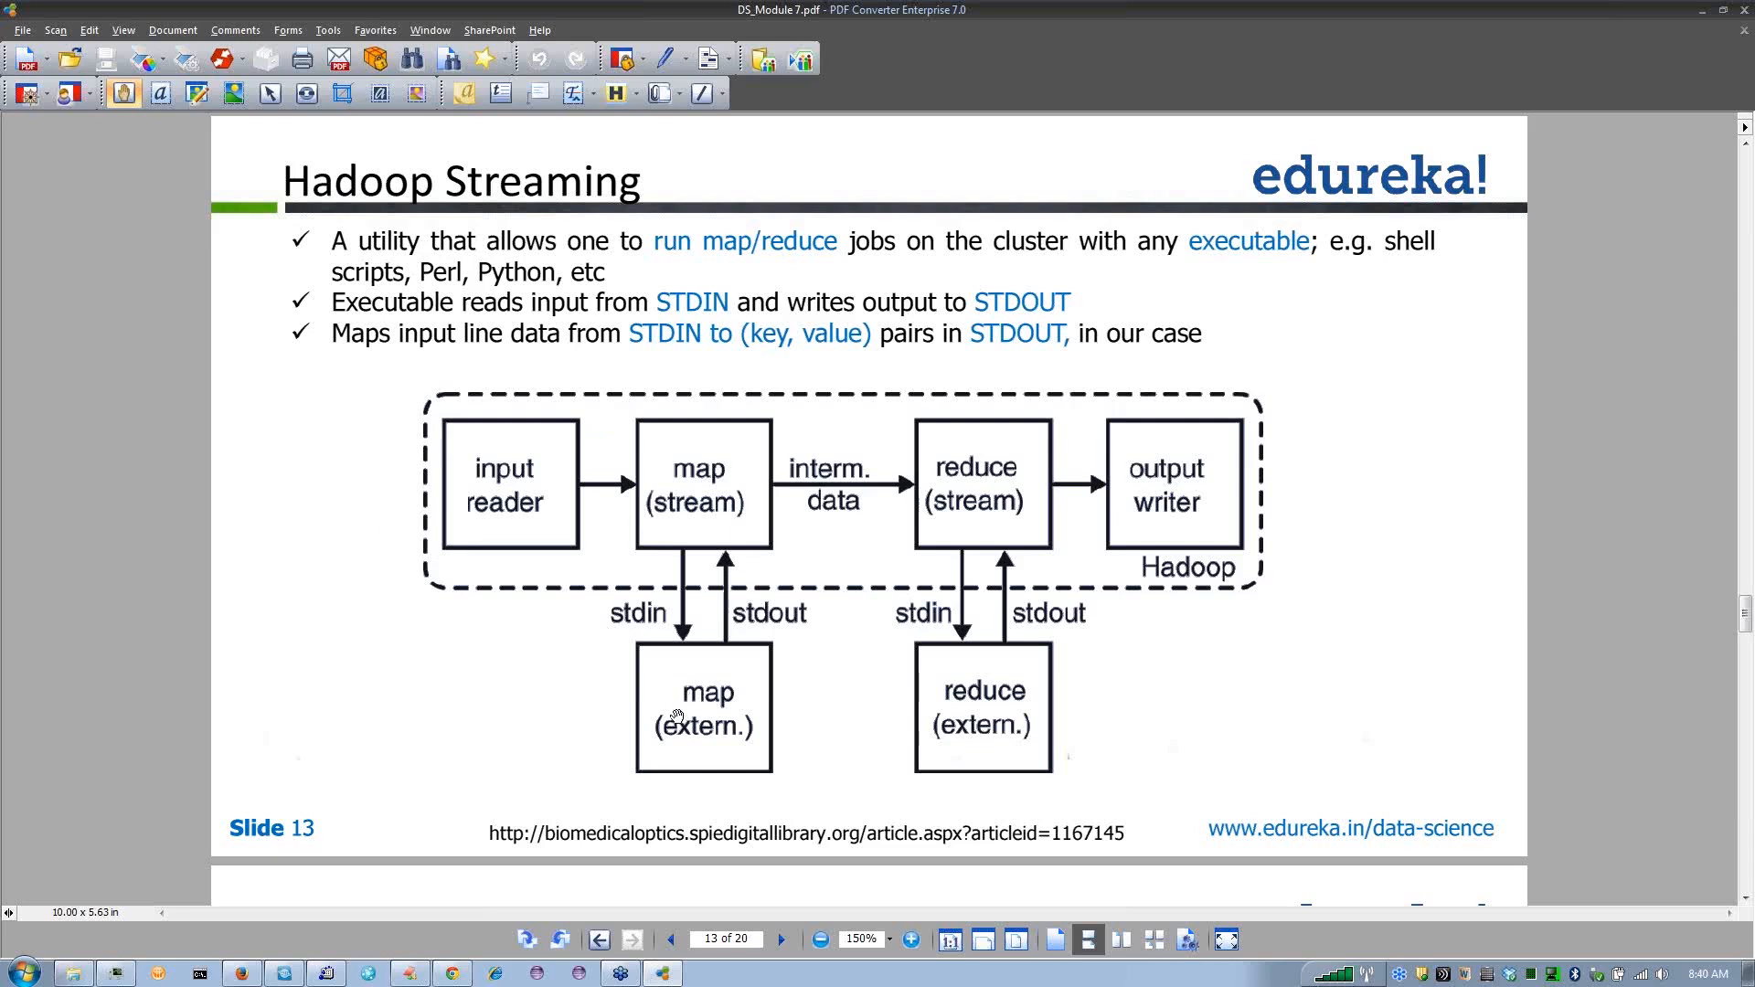
mouse_move(716, 725)
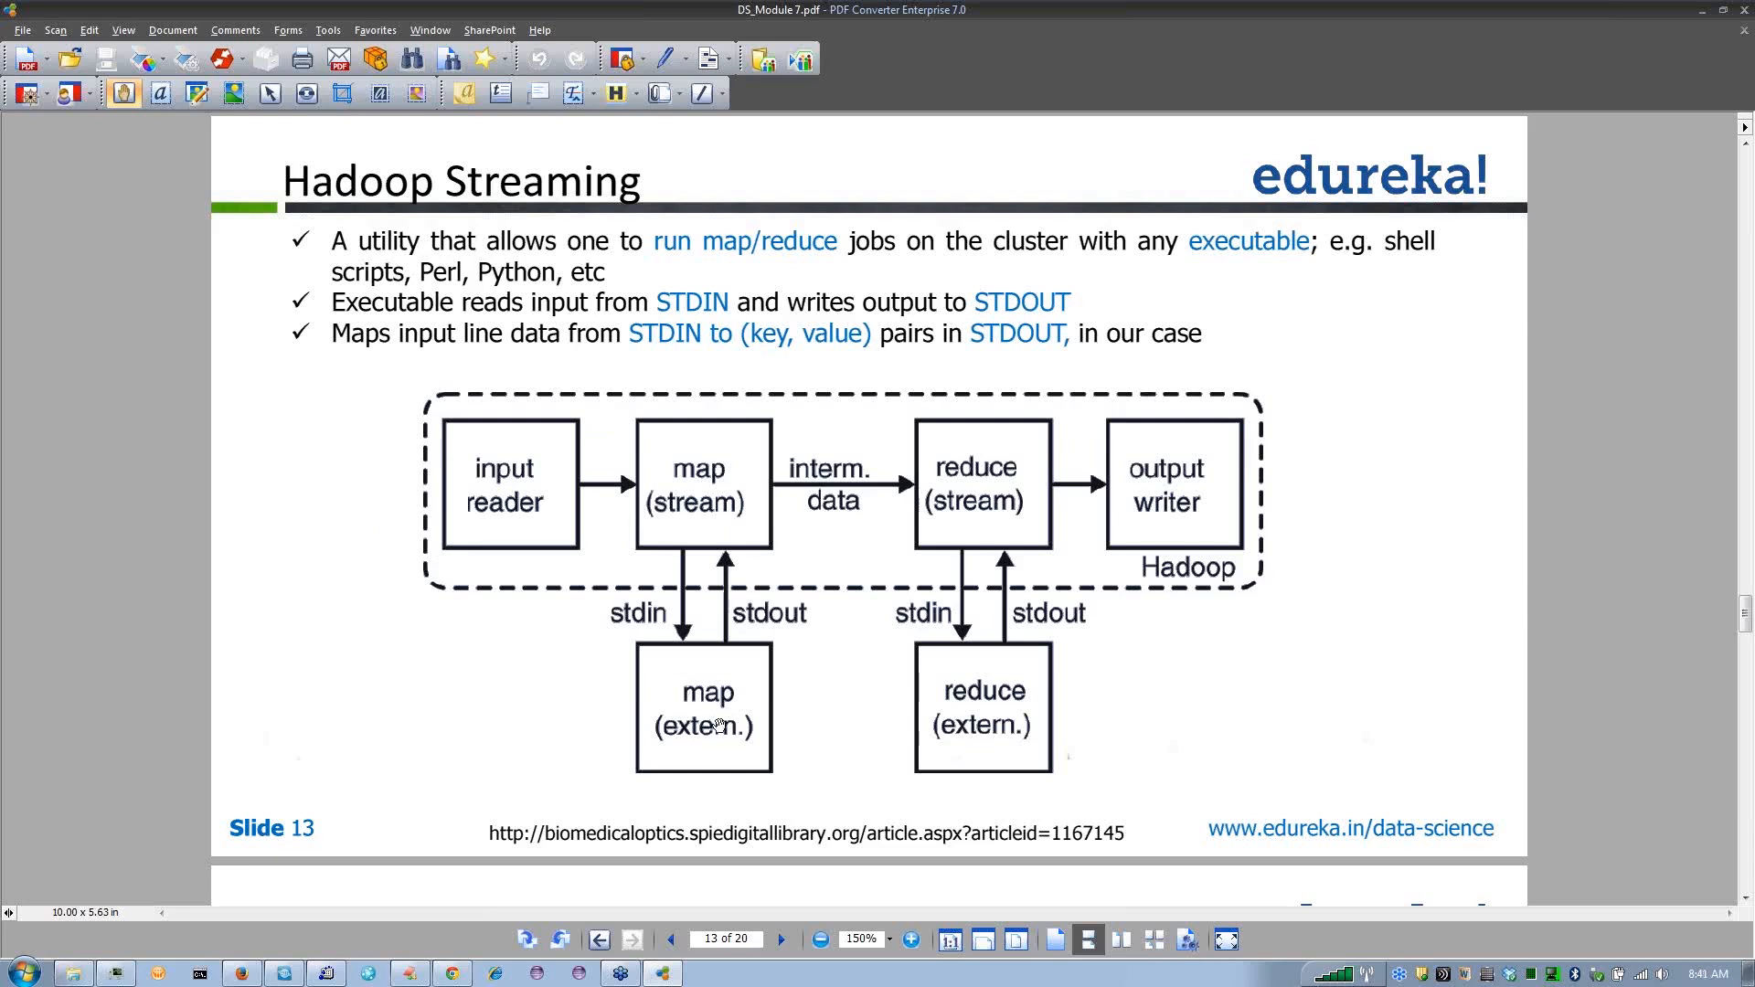
mouse_move(676, 666)
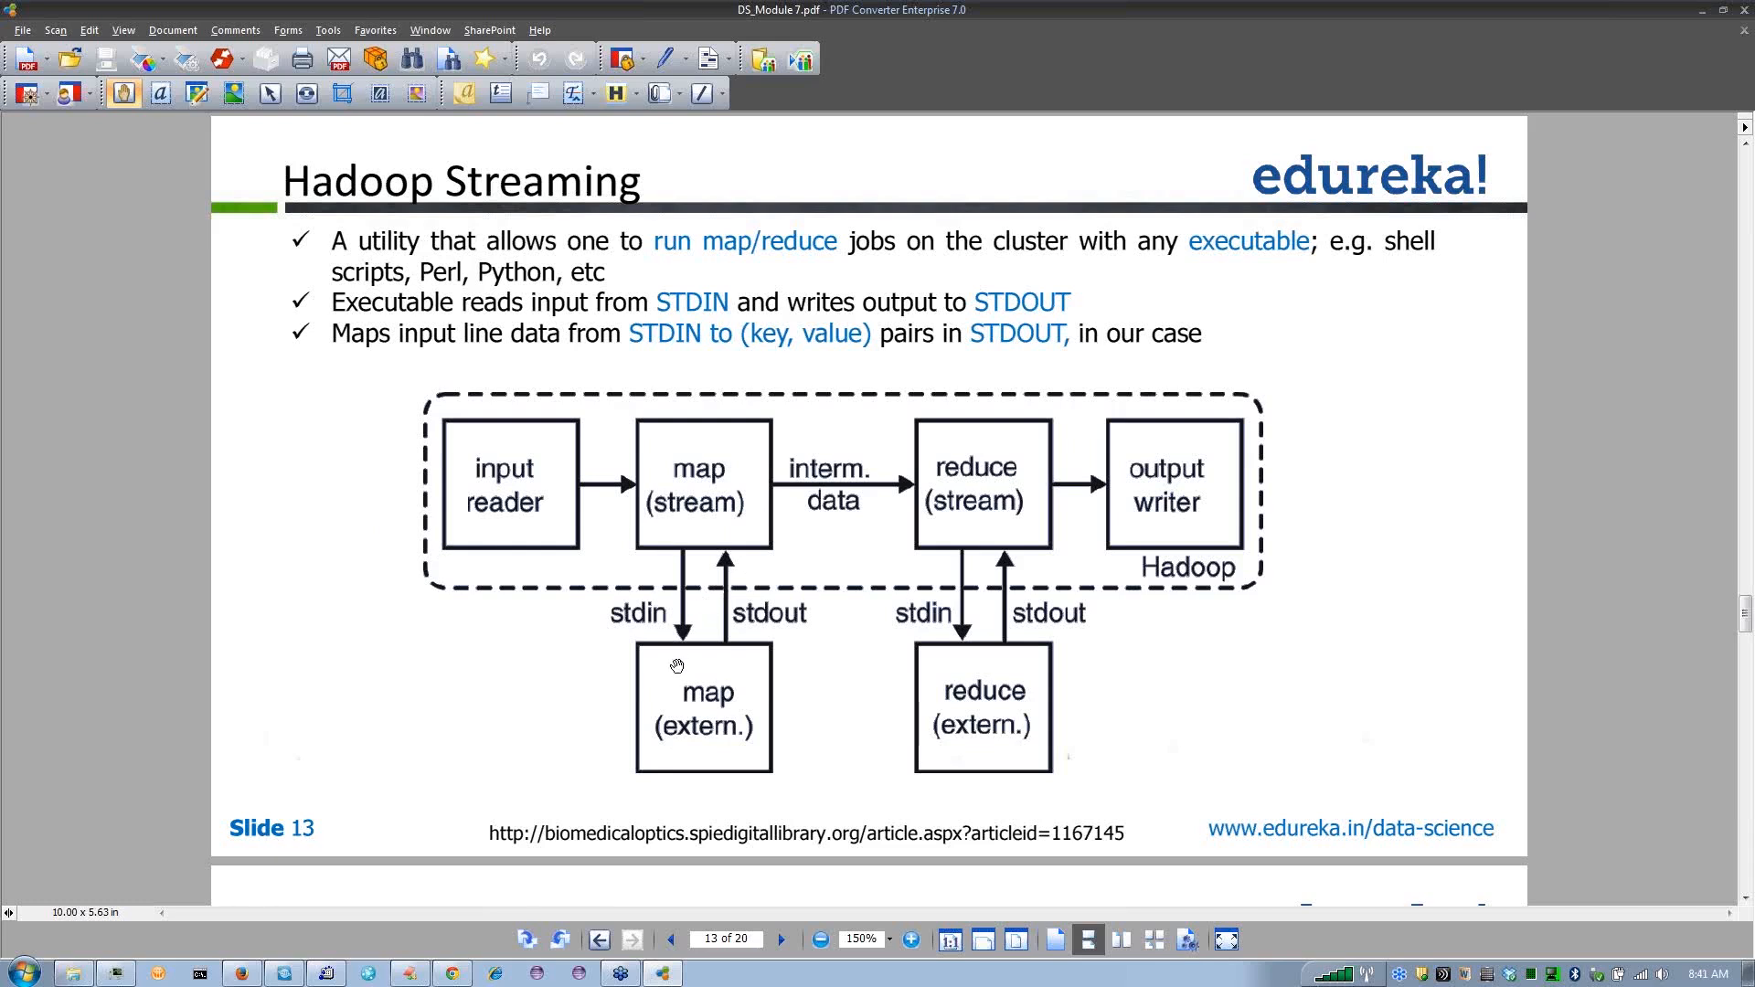
mouse_move(735, 619)
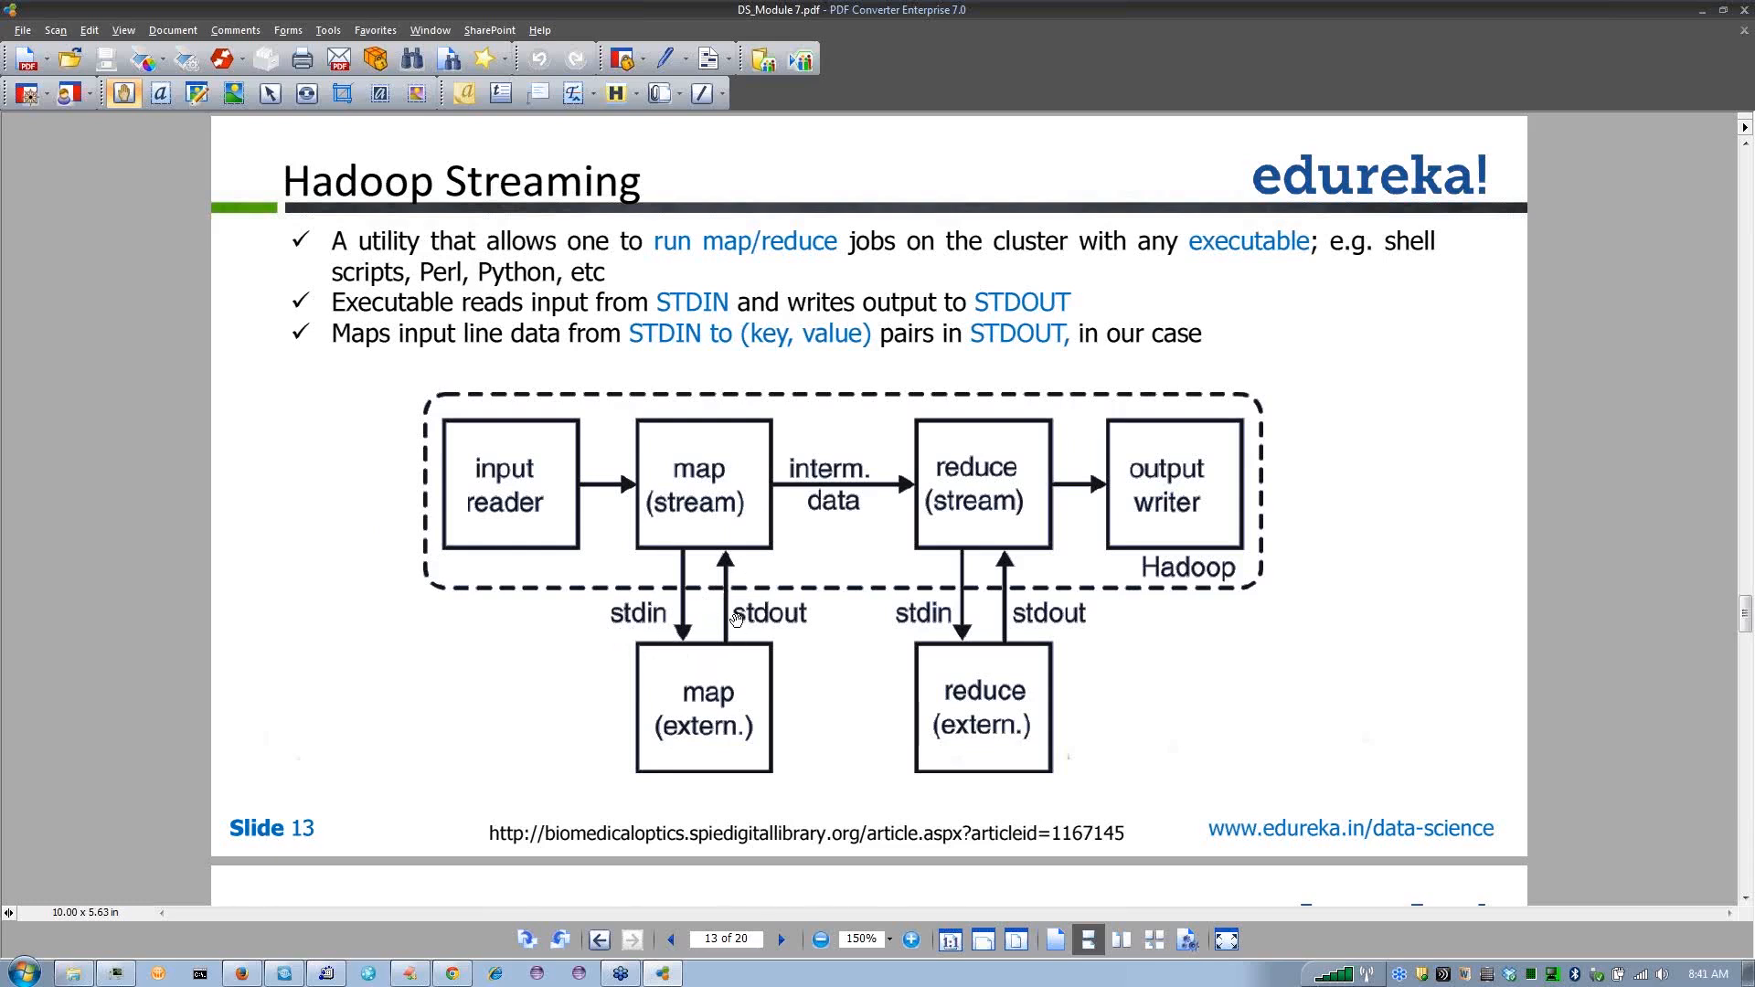
mouse_move(735, 611)
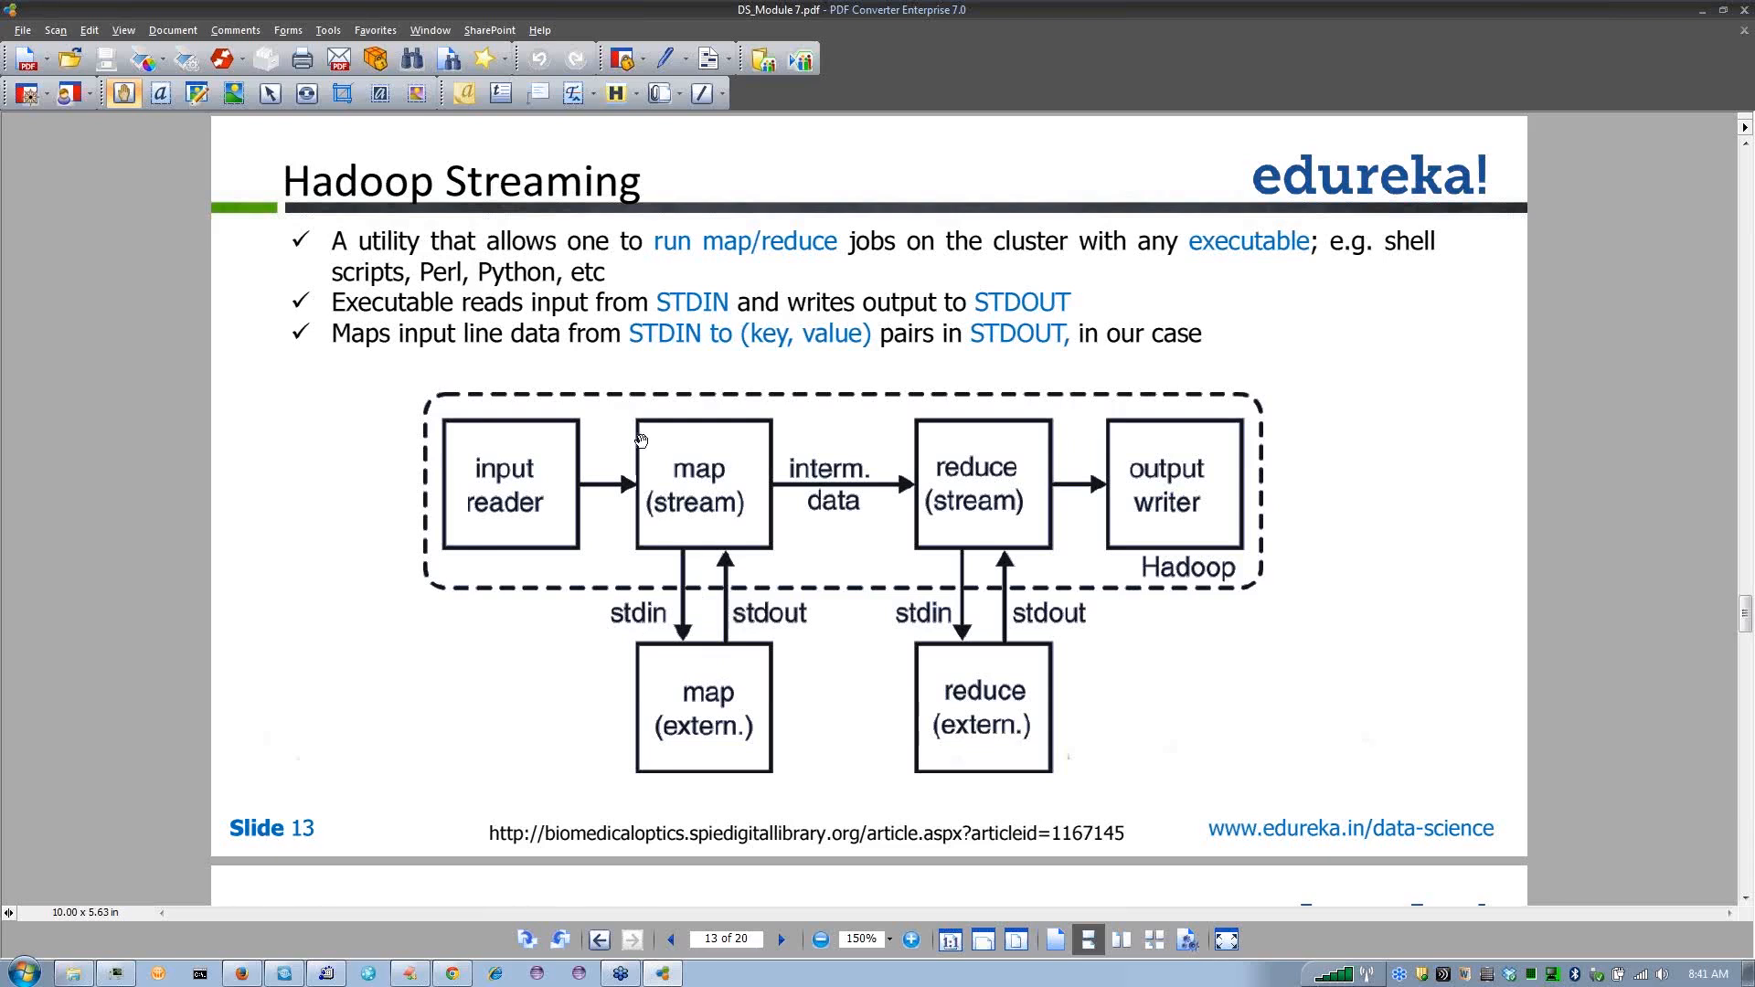
mouse_move(676, 654)
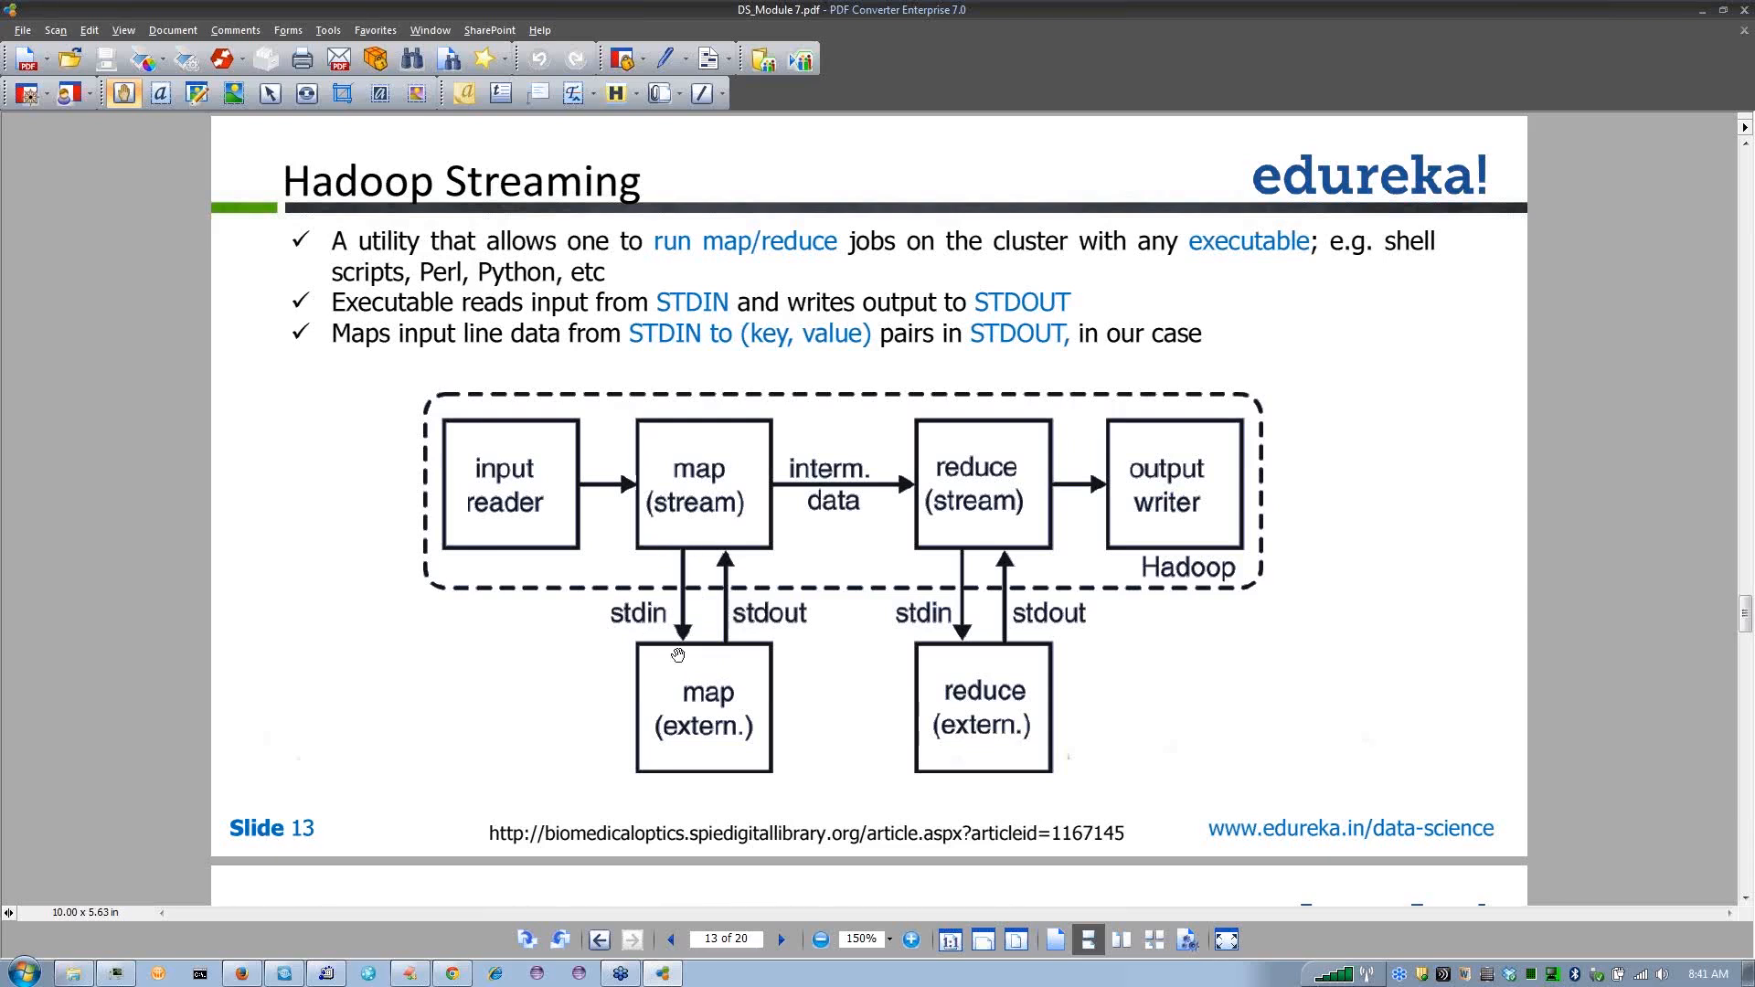
mouse_move(565, 634)
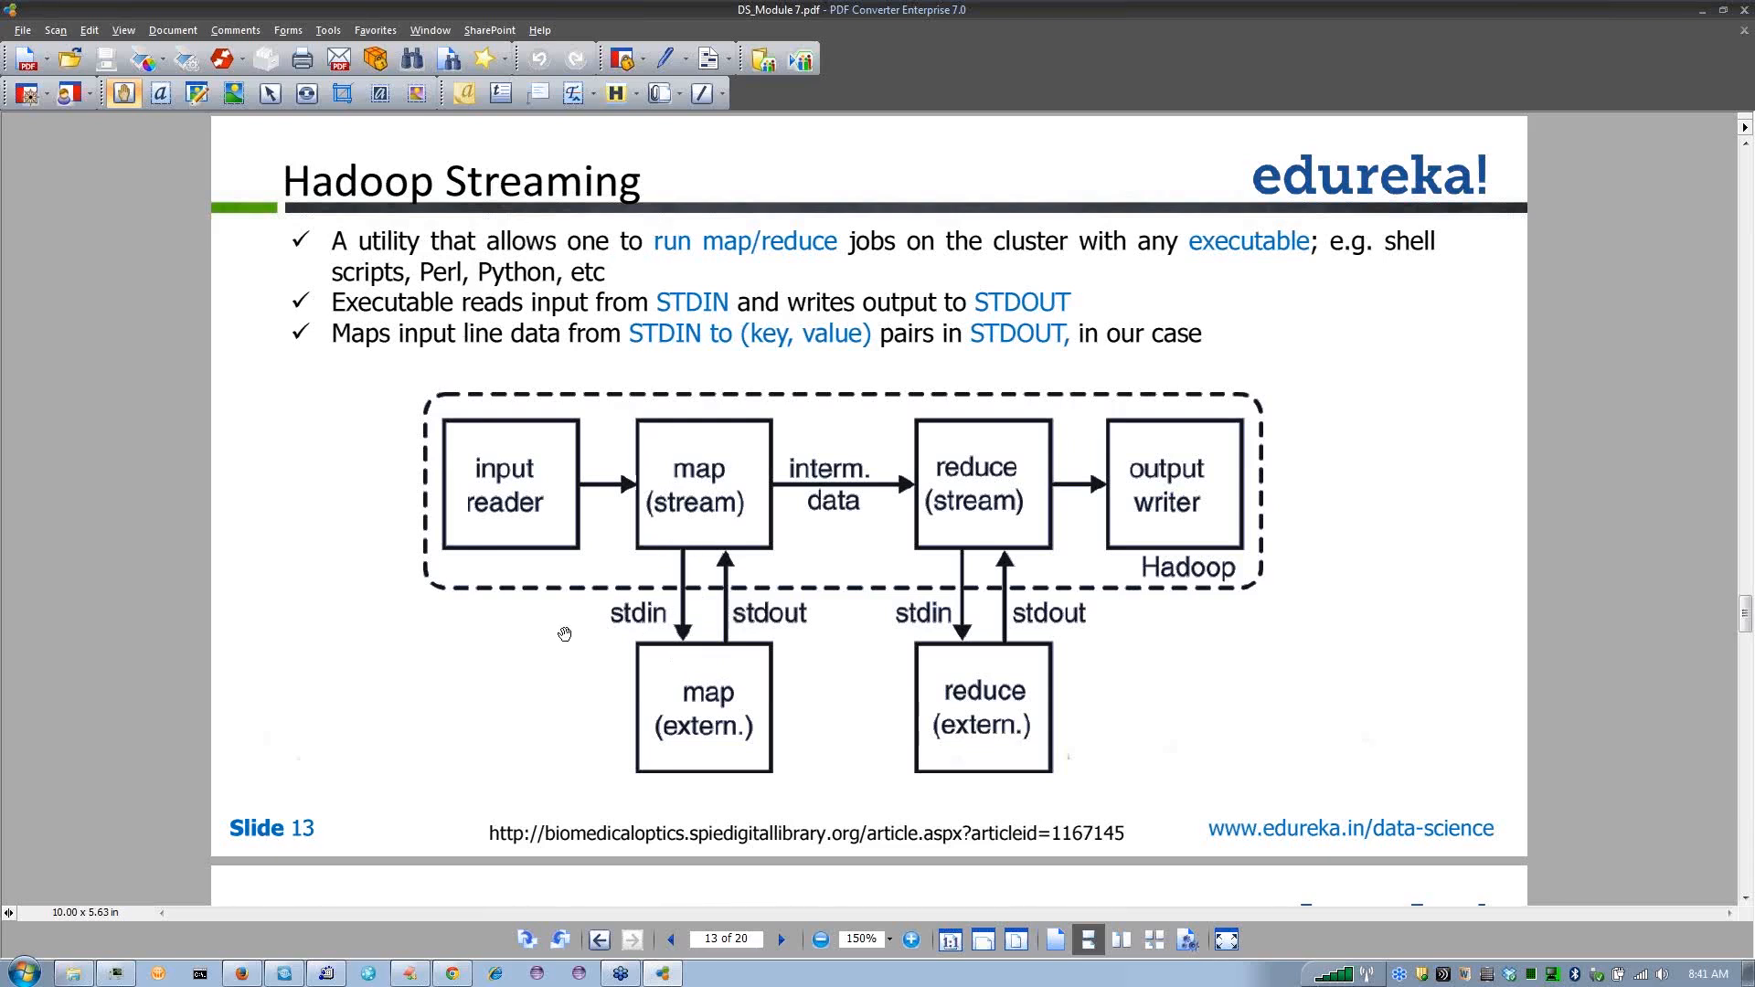
mouse_move(568, 490)
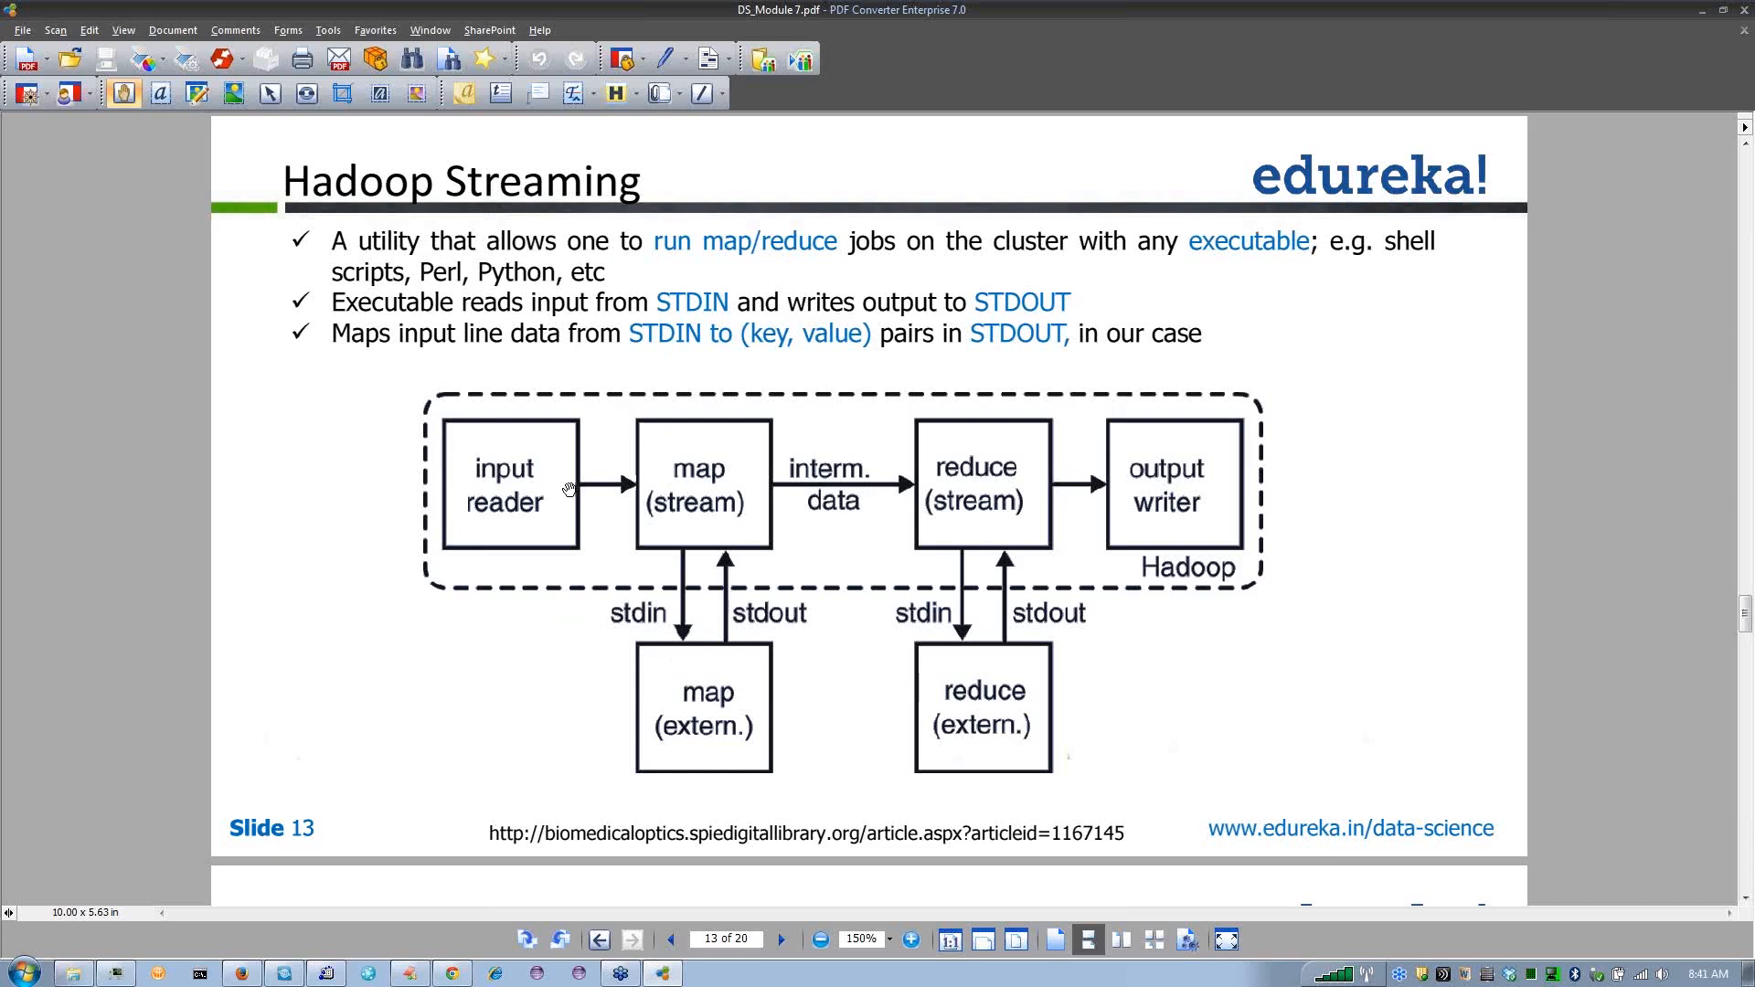
mouse_move(695, 468)
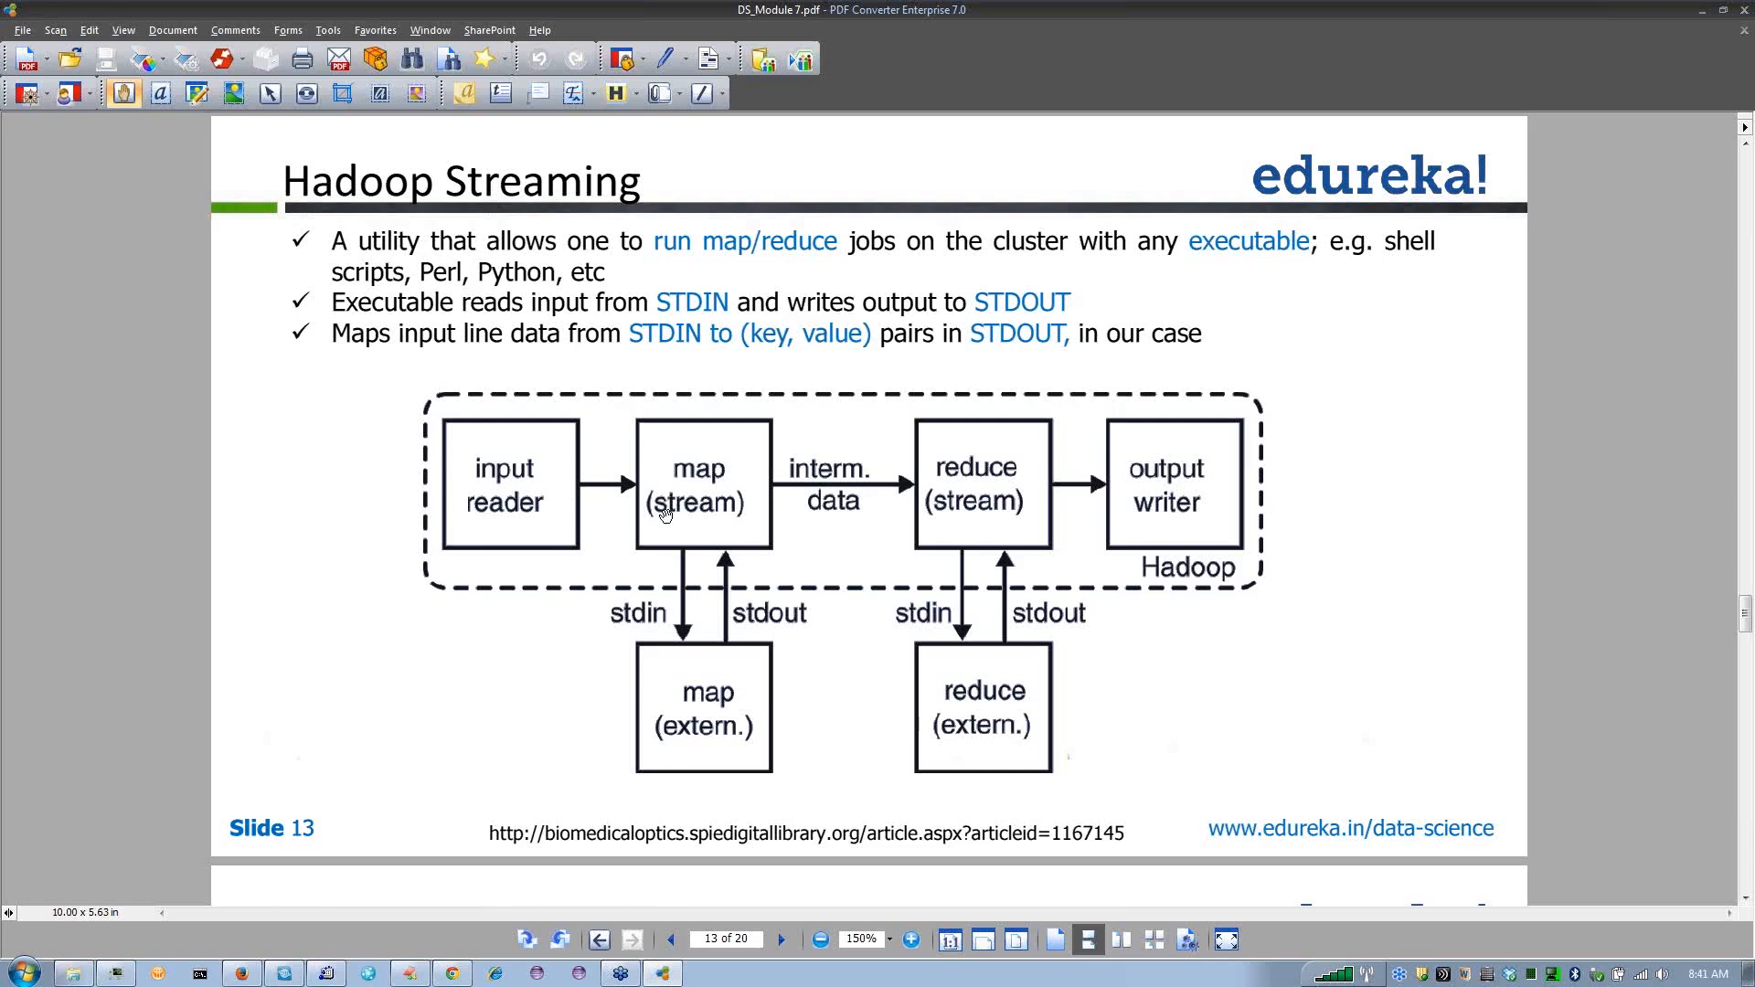
mouse_move(727, 479)
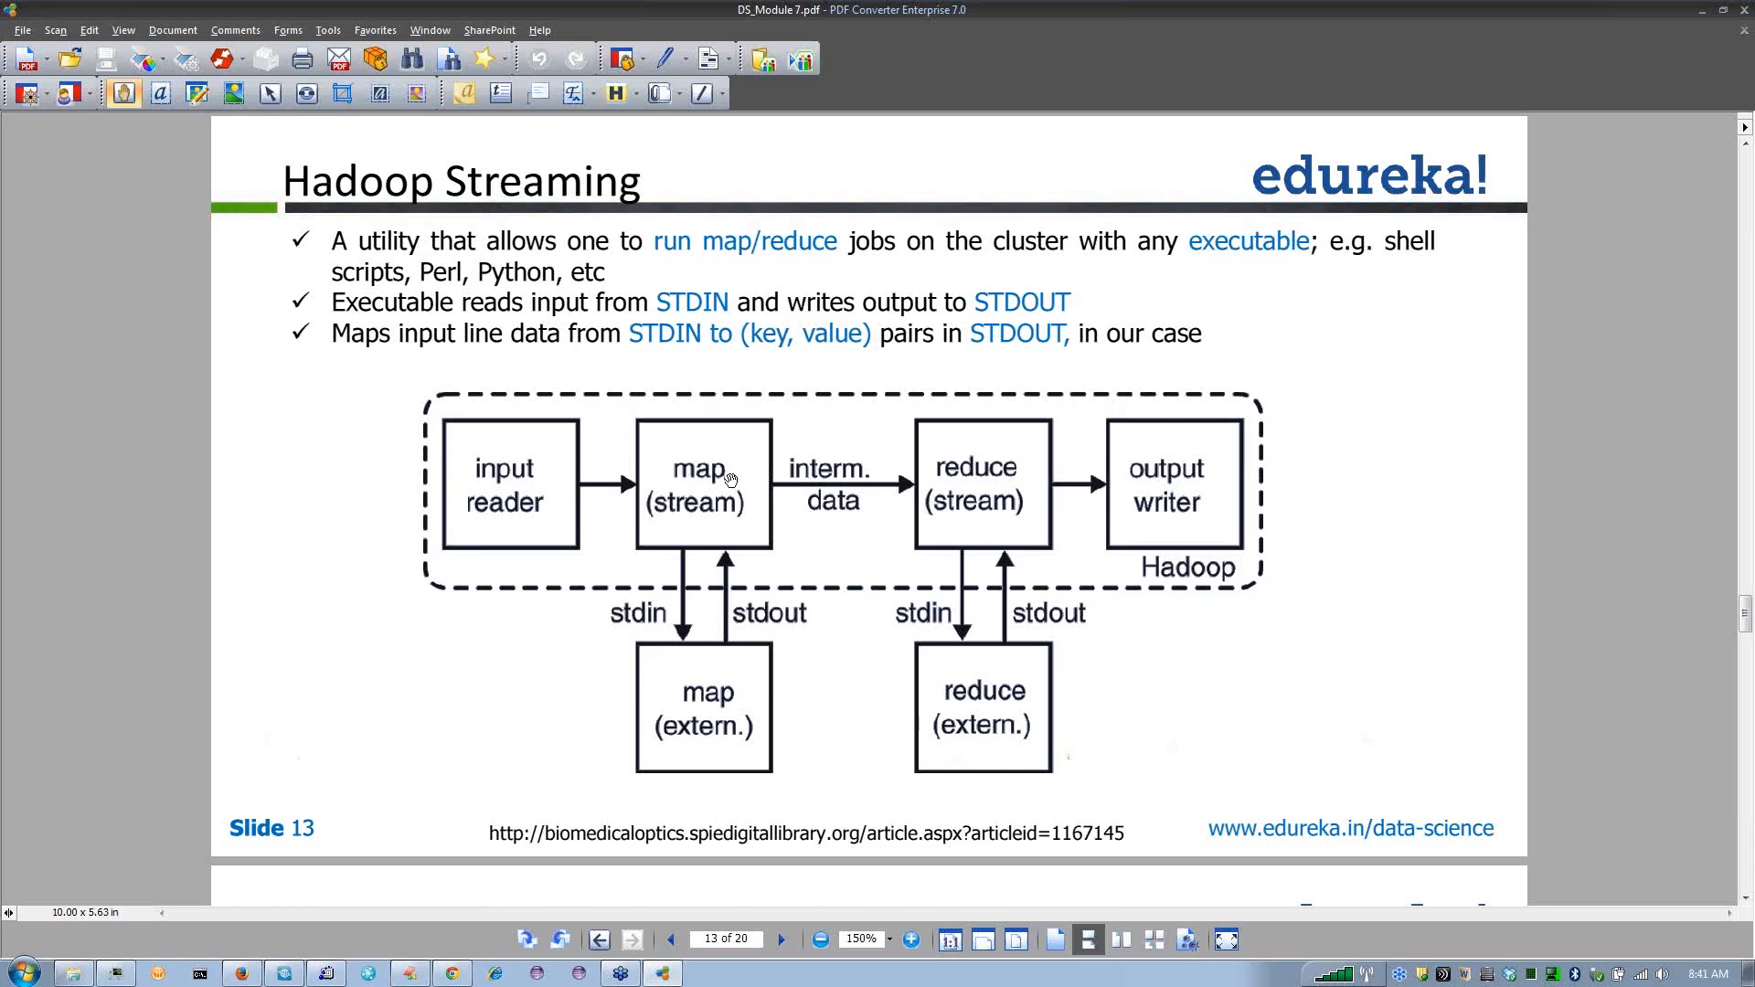
mouse_move(817, 470)
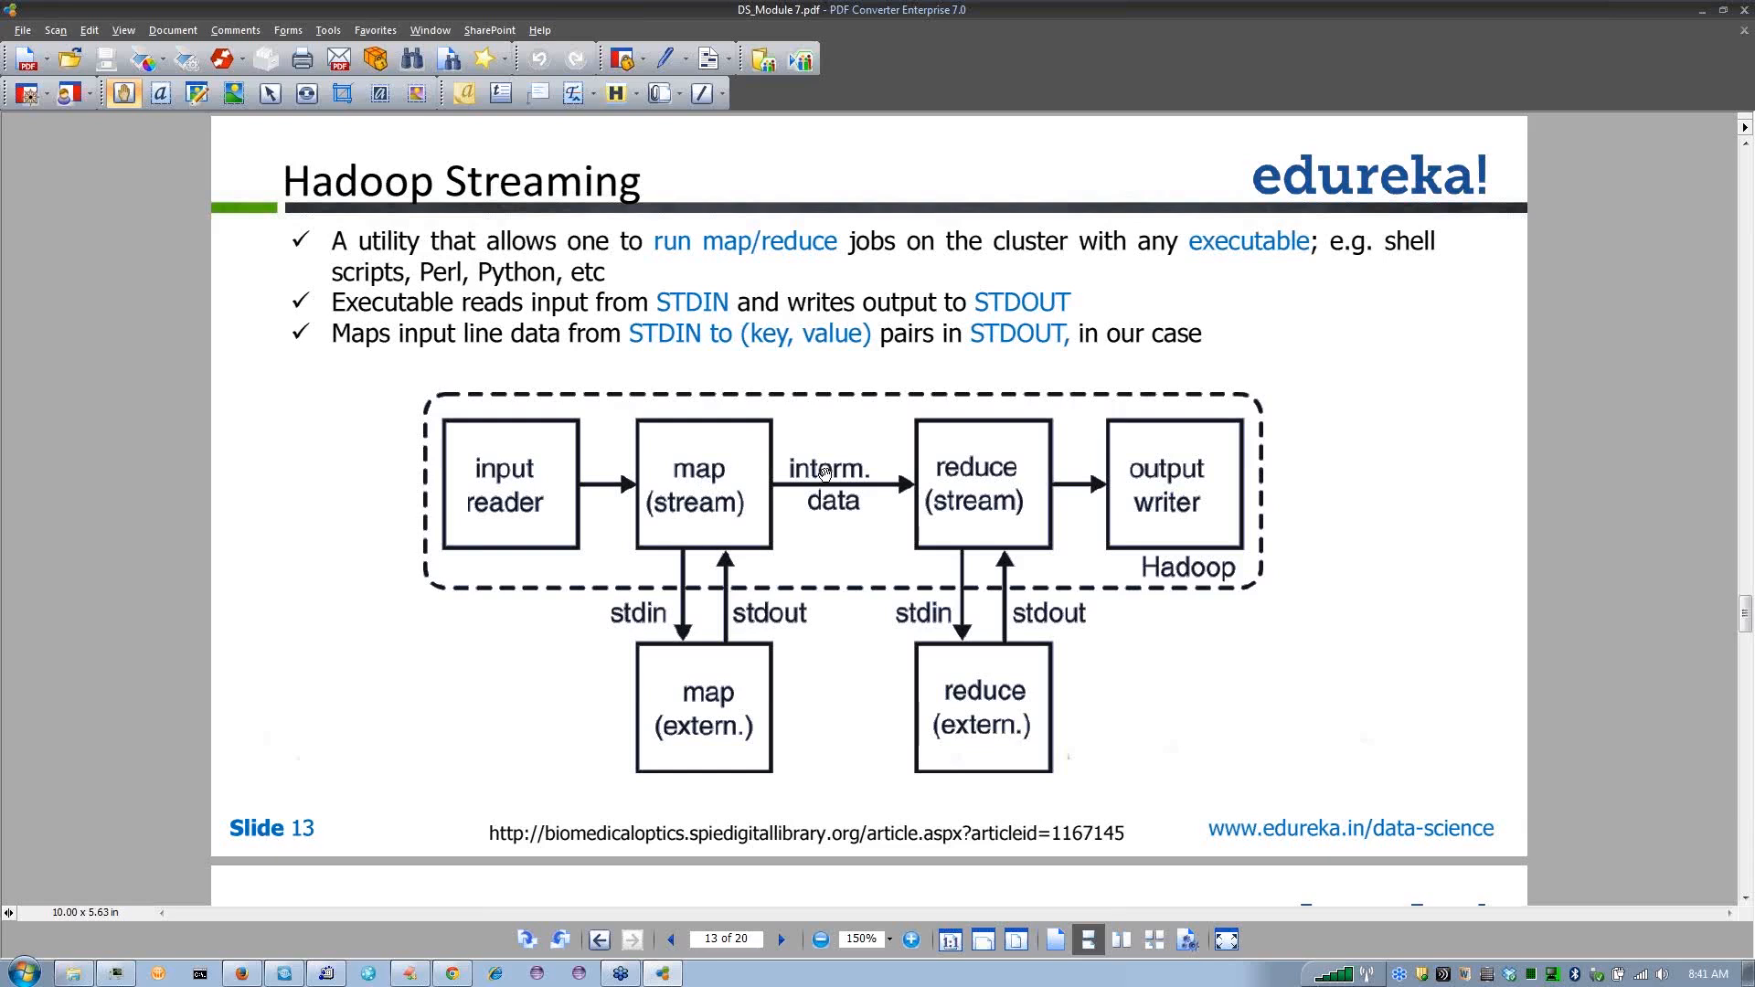
mouse_move(823, 483)
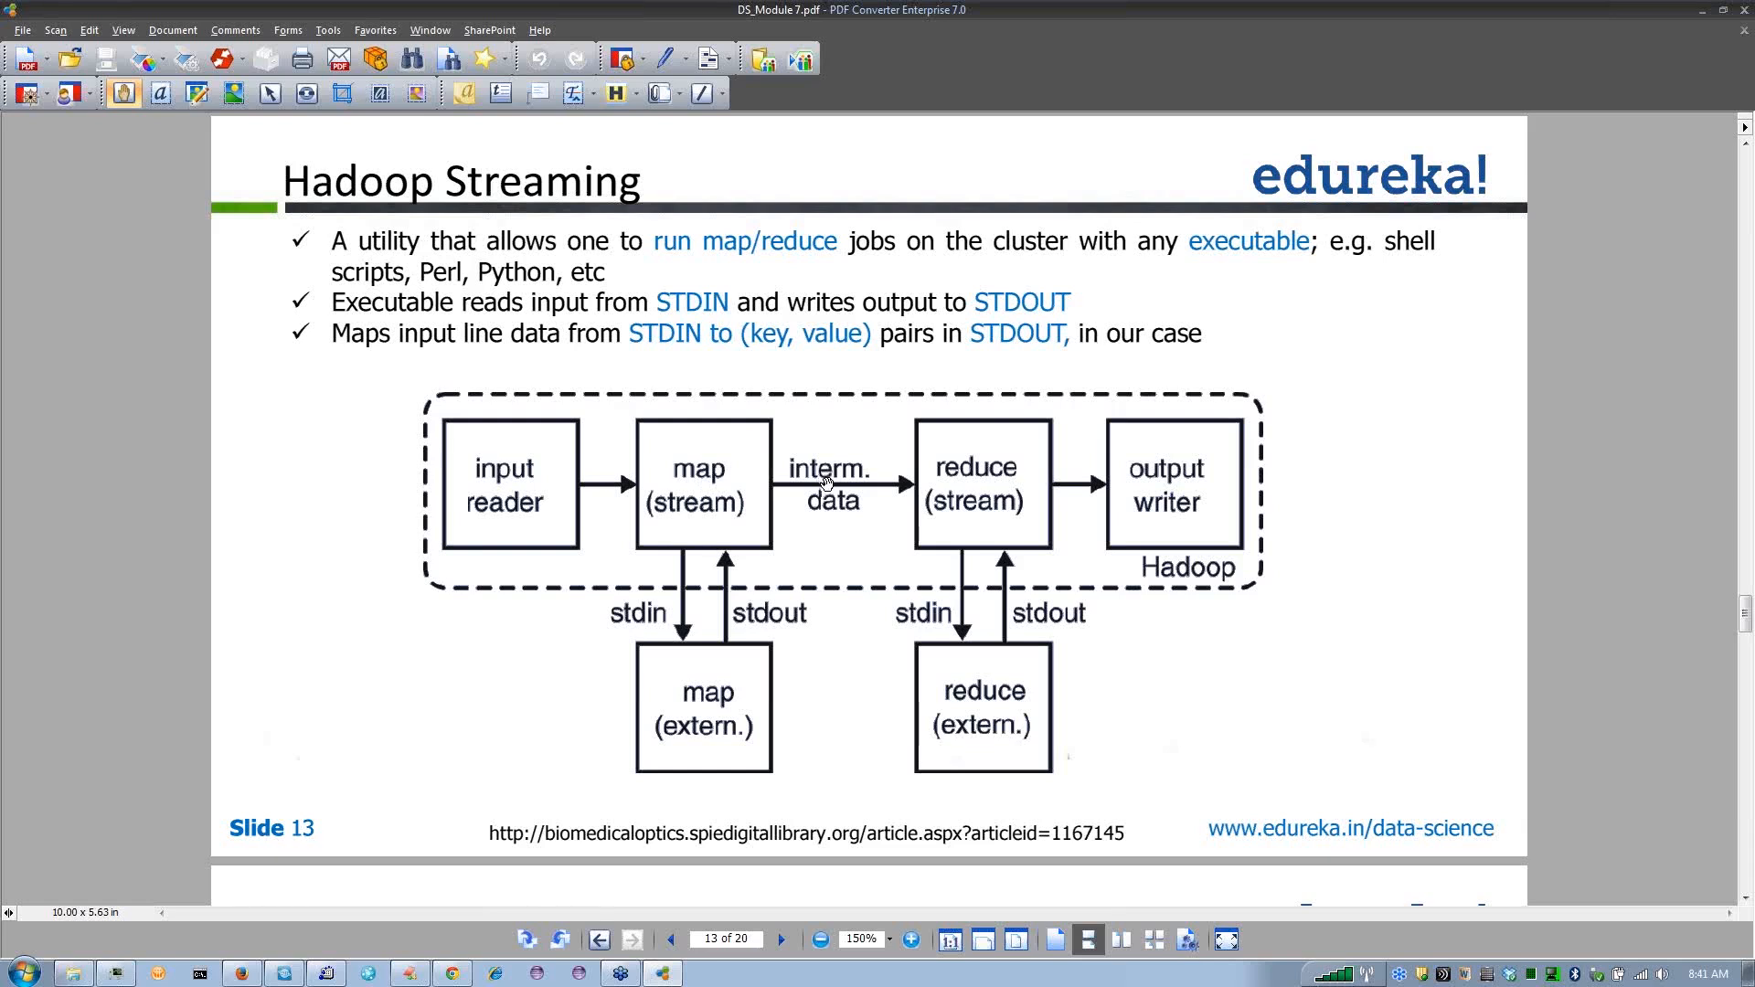
mouse_move(733, 479)
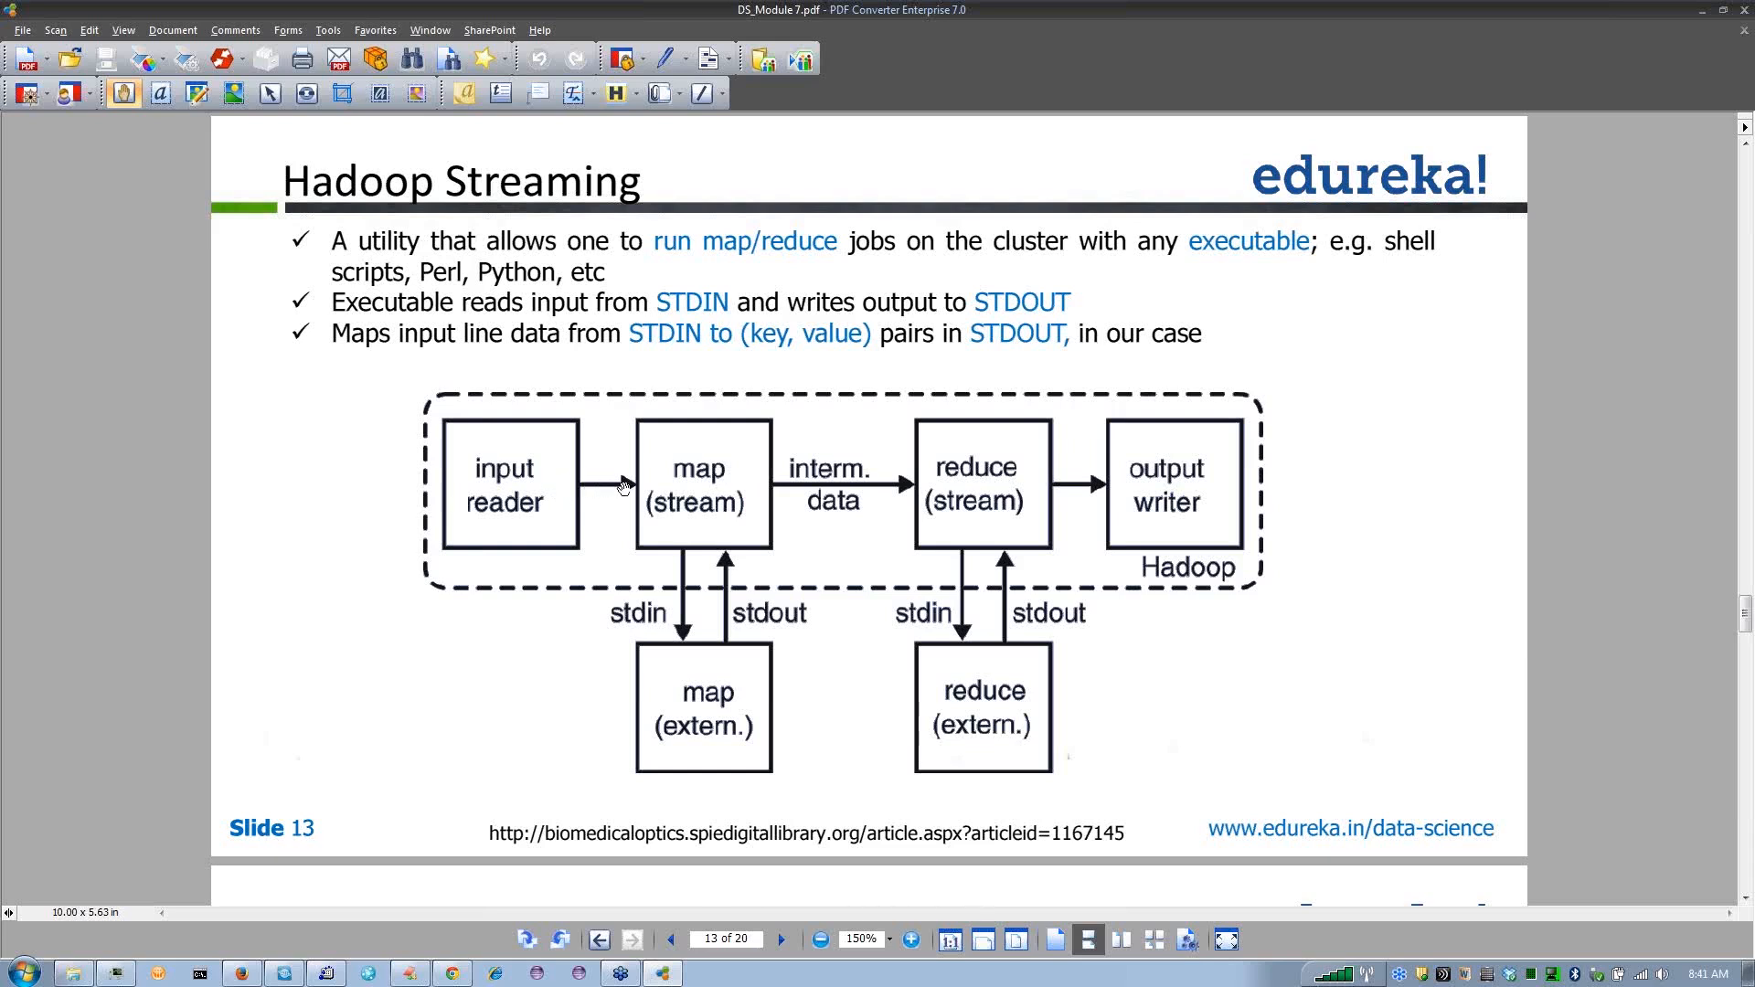
mouse_move(682, 519)
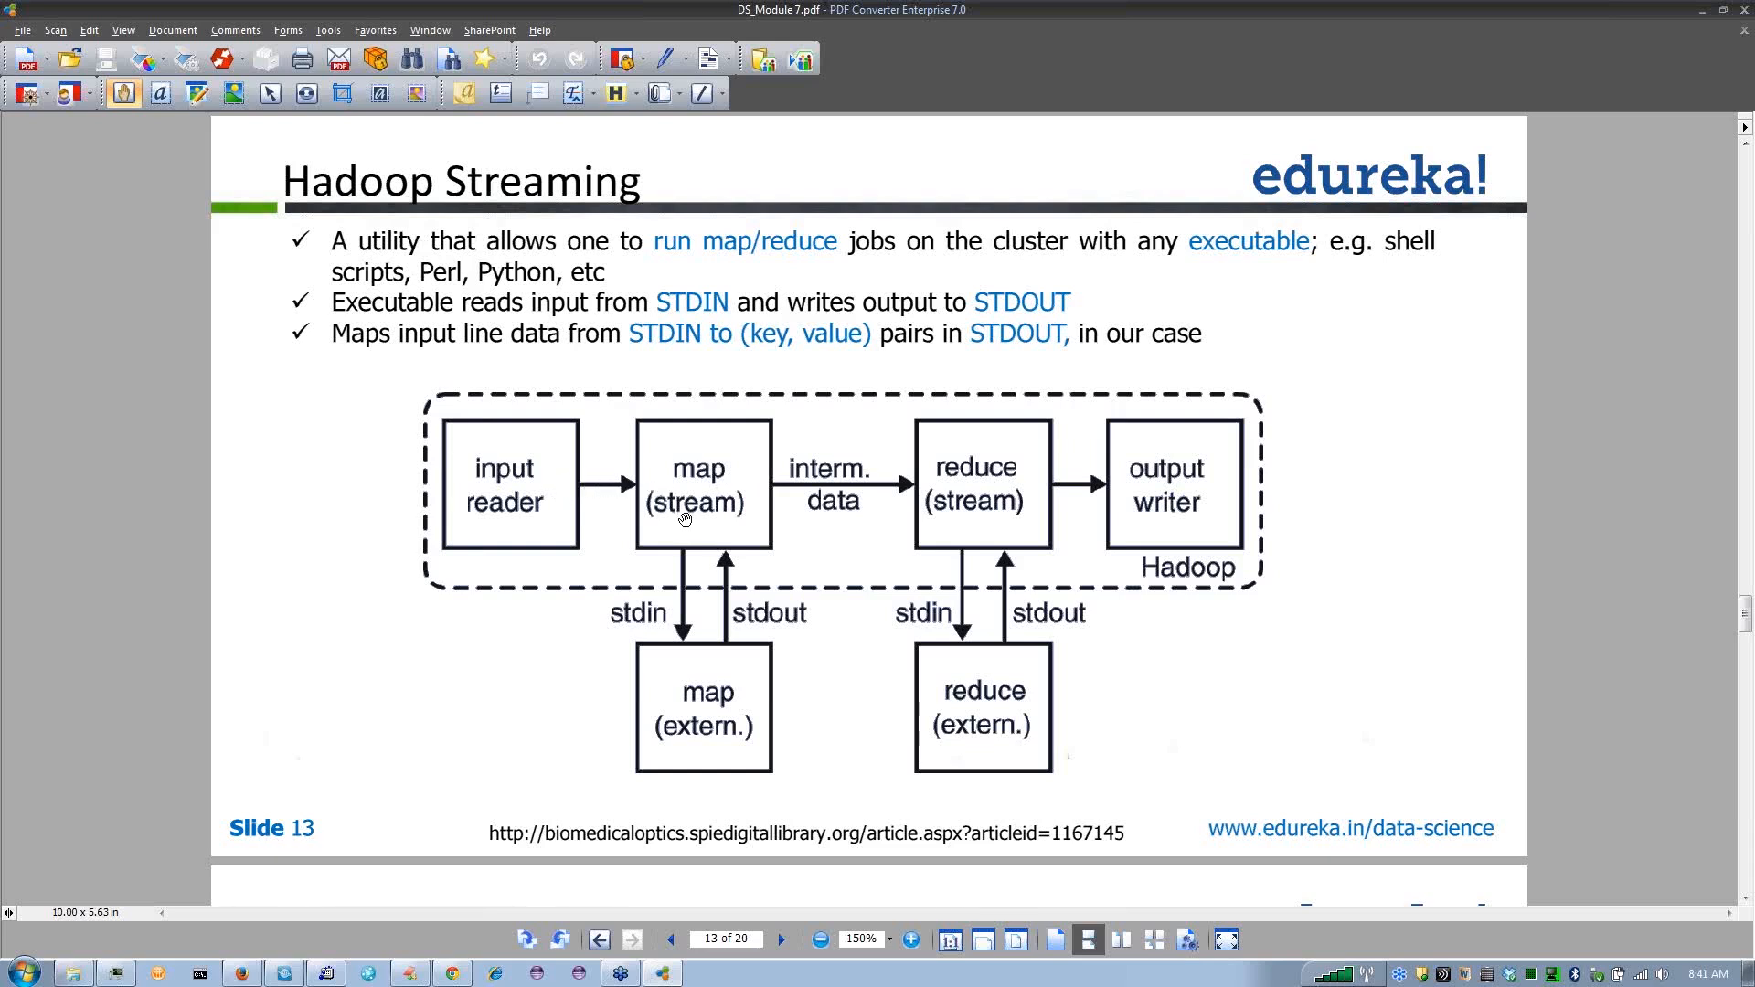
mouse_move(682, 631)
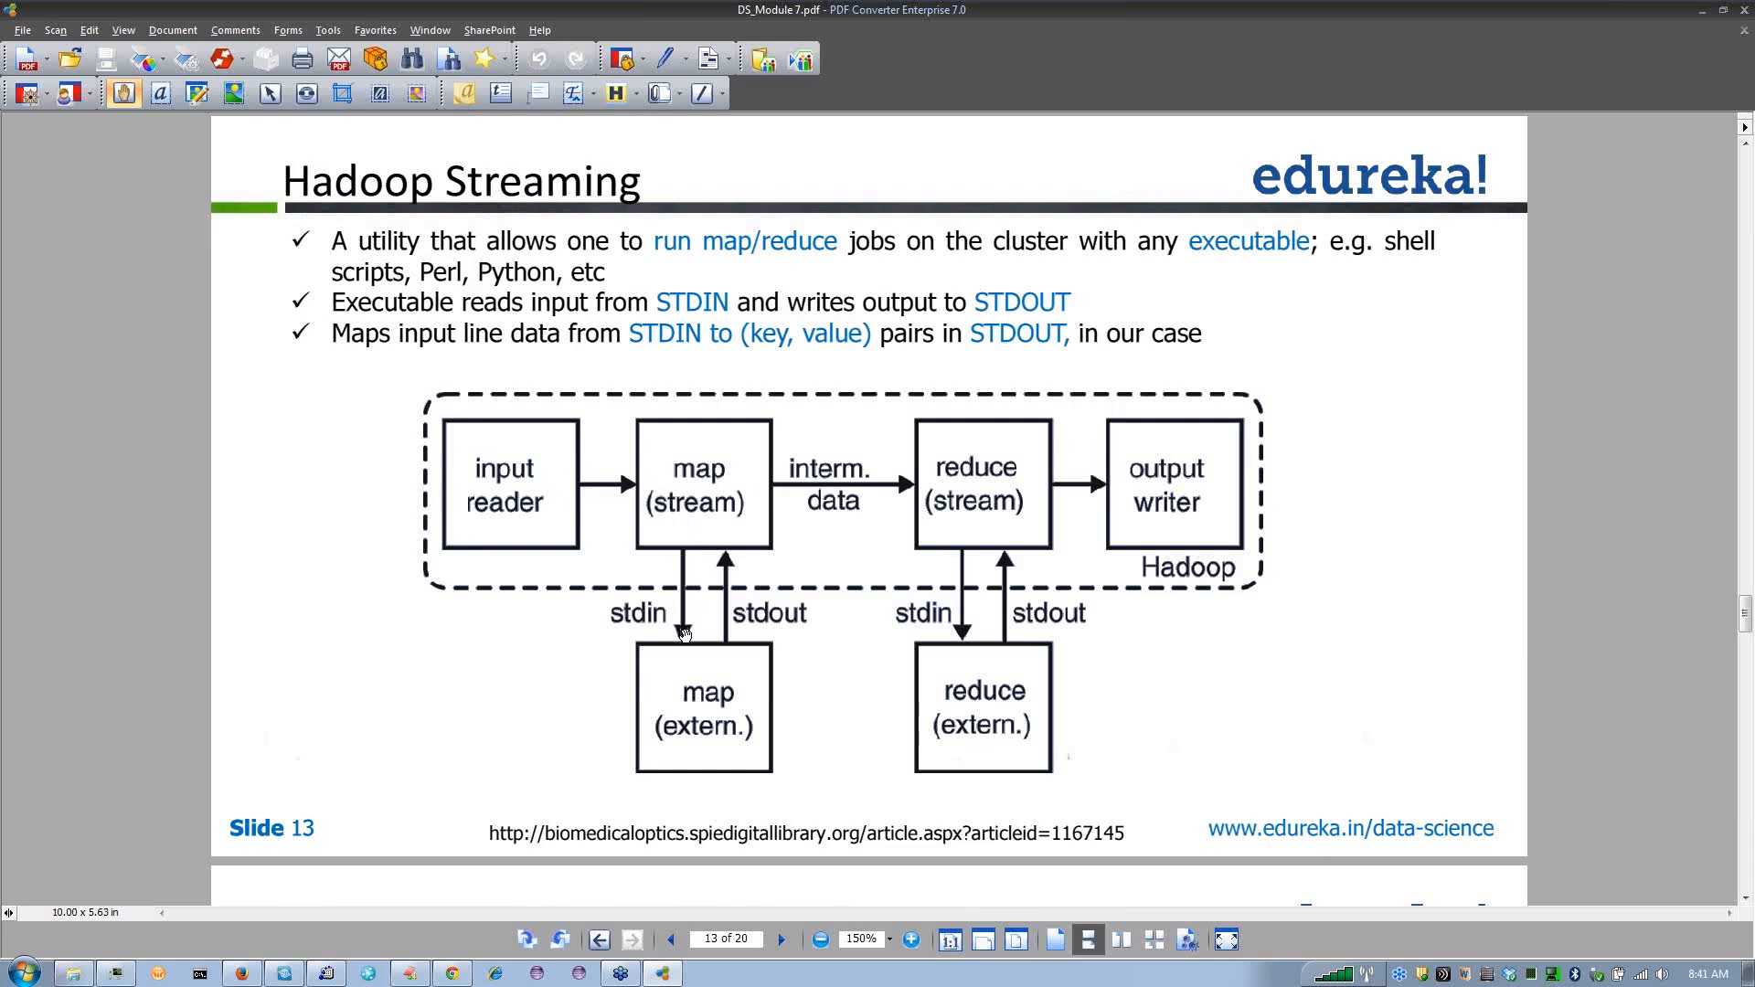
mouse_move(626, 716)
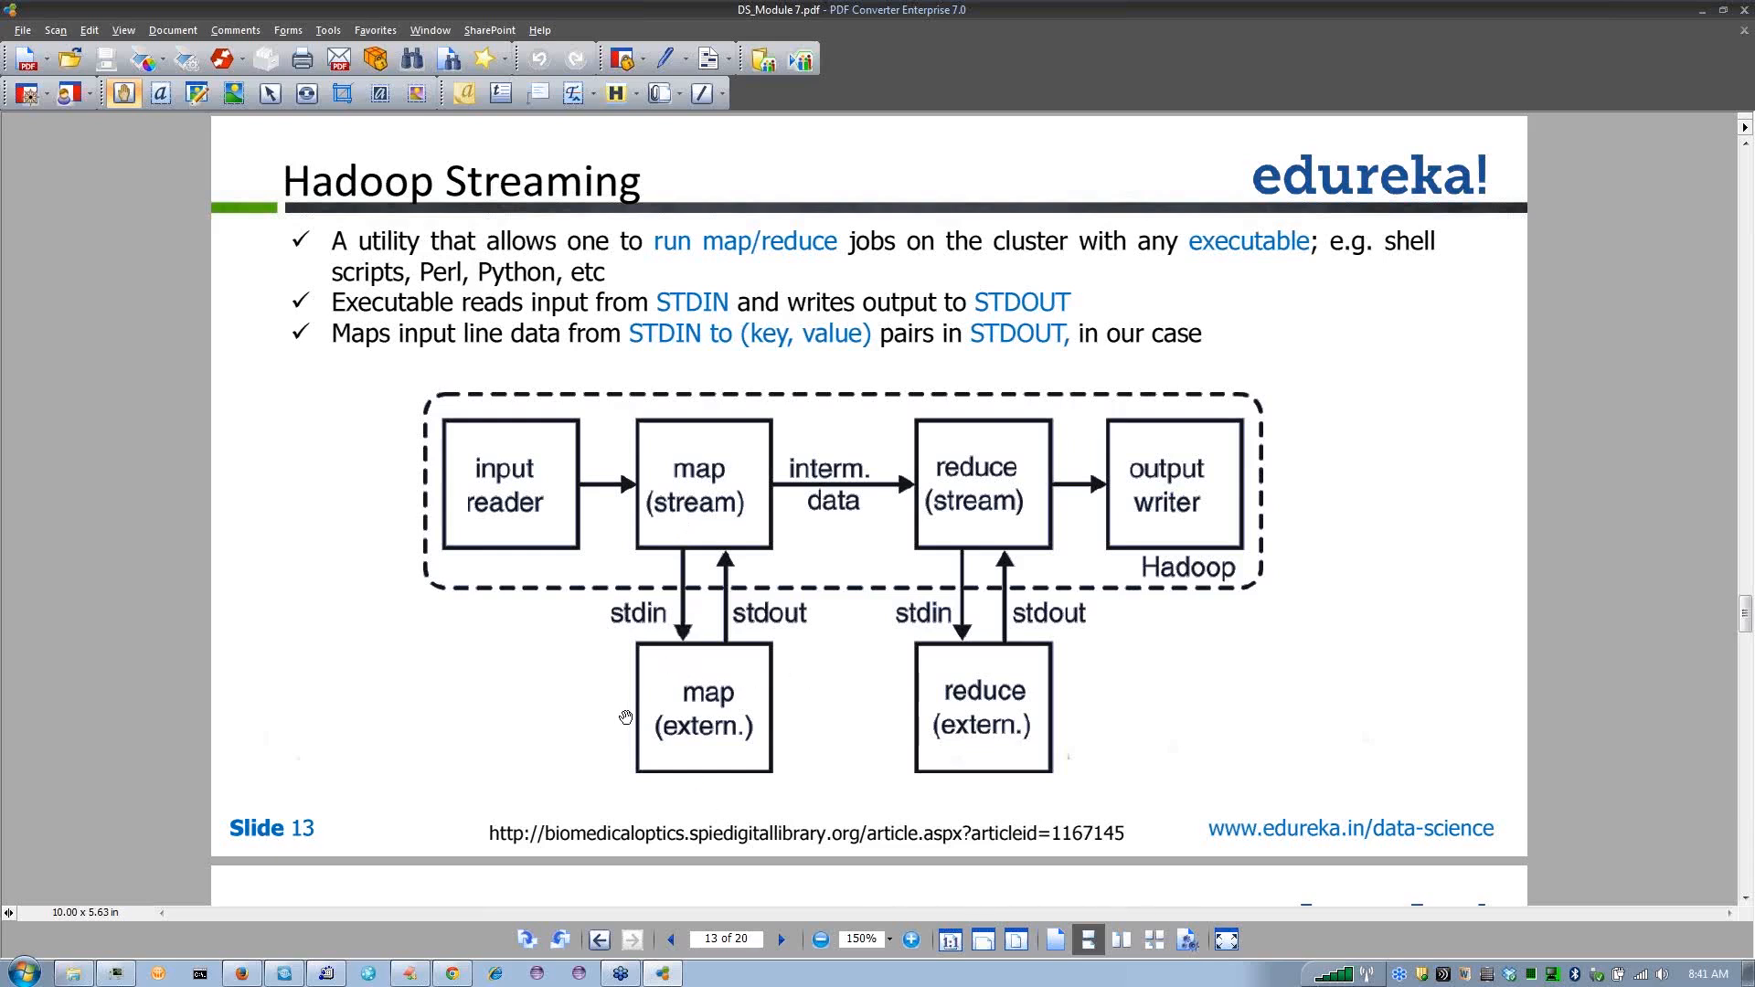
mouse_move(611, 704)
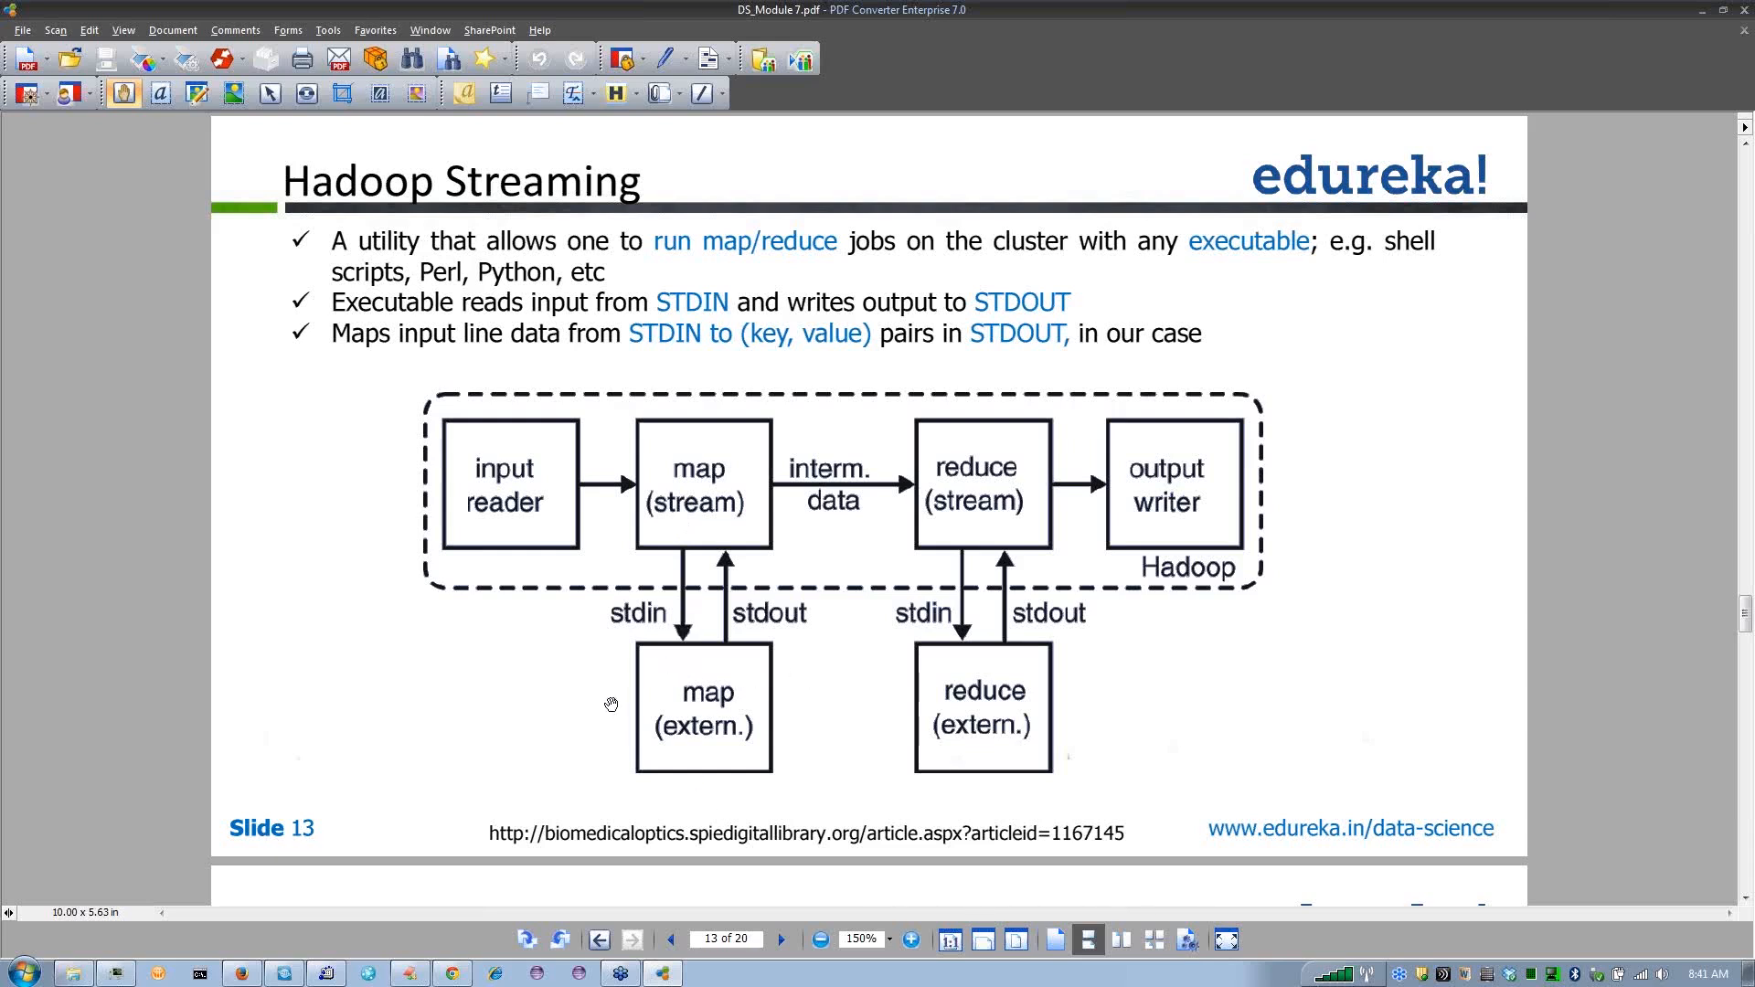
mouse_move(636, 757)
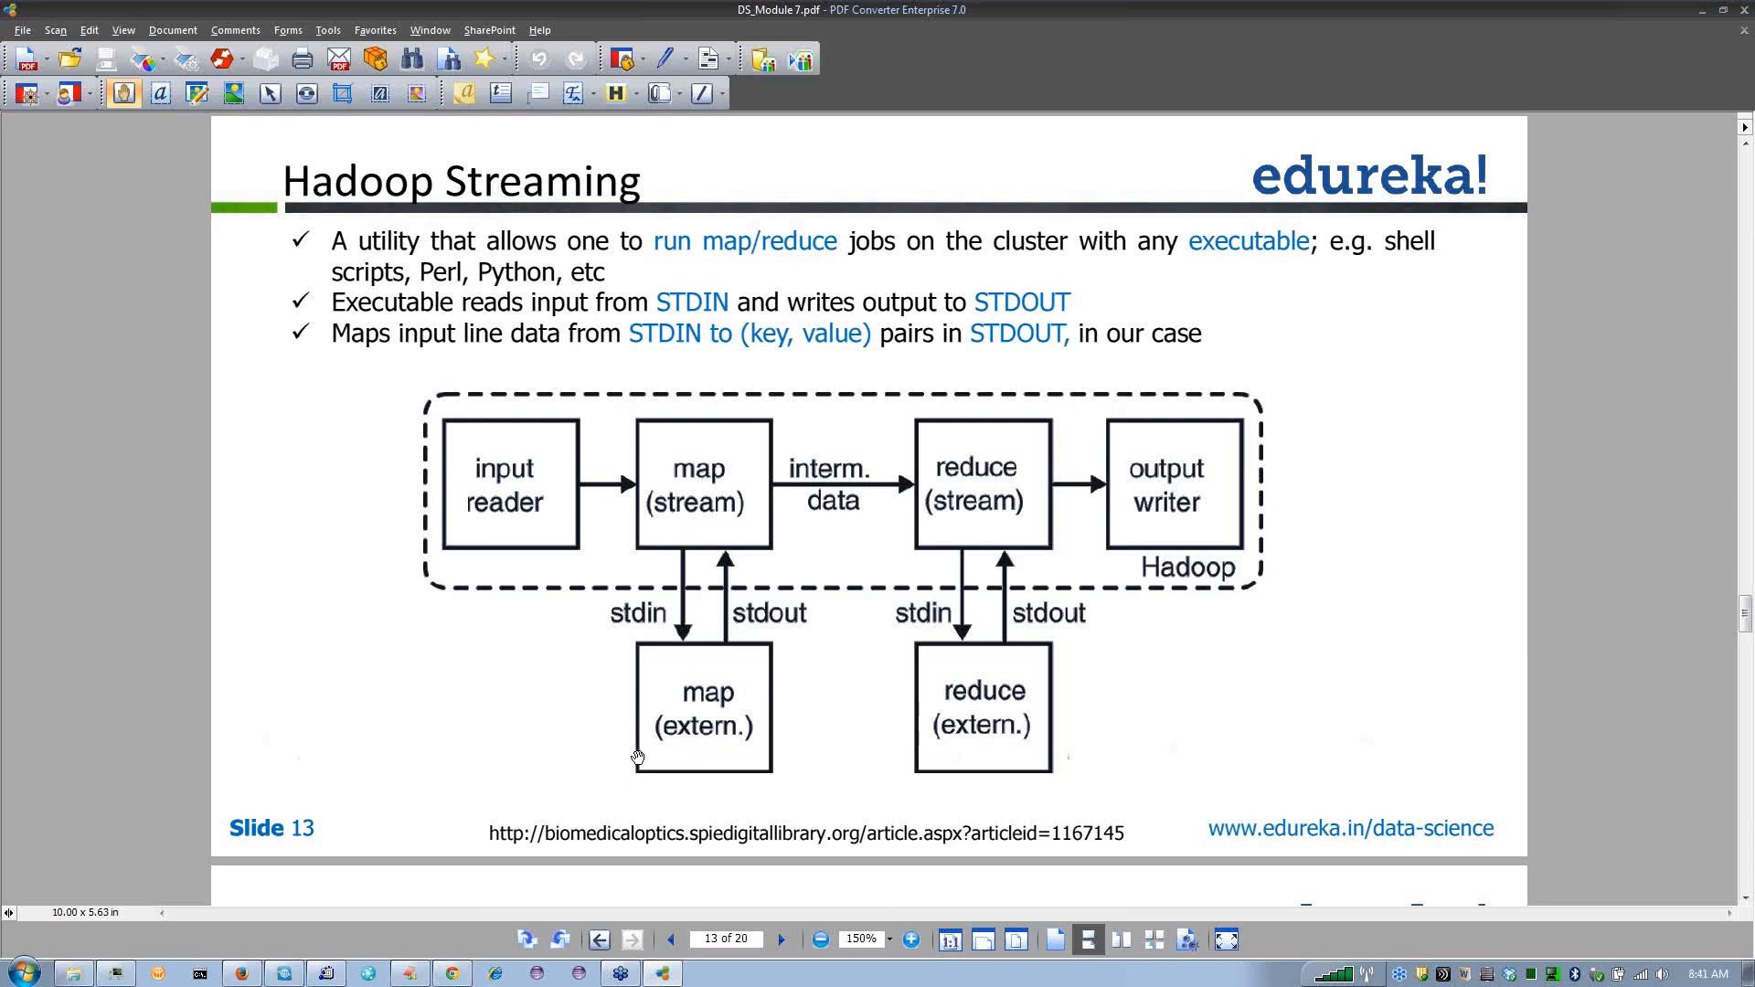
mouse_move(669, 638)
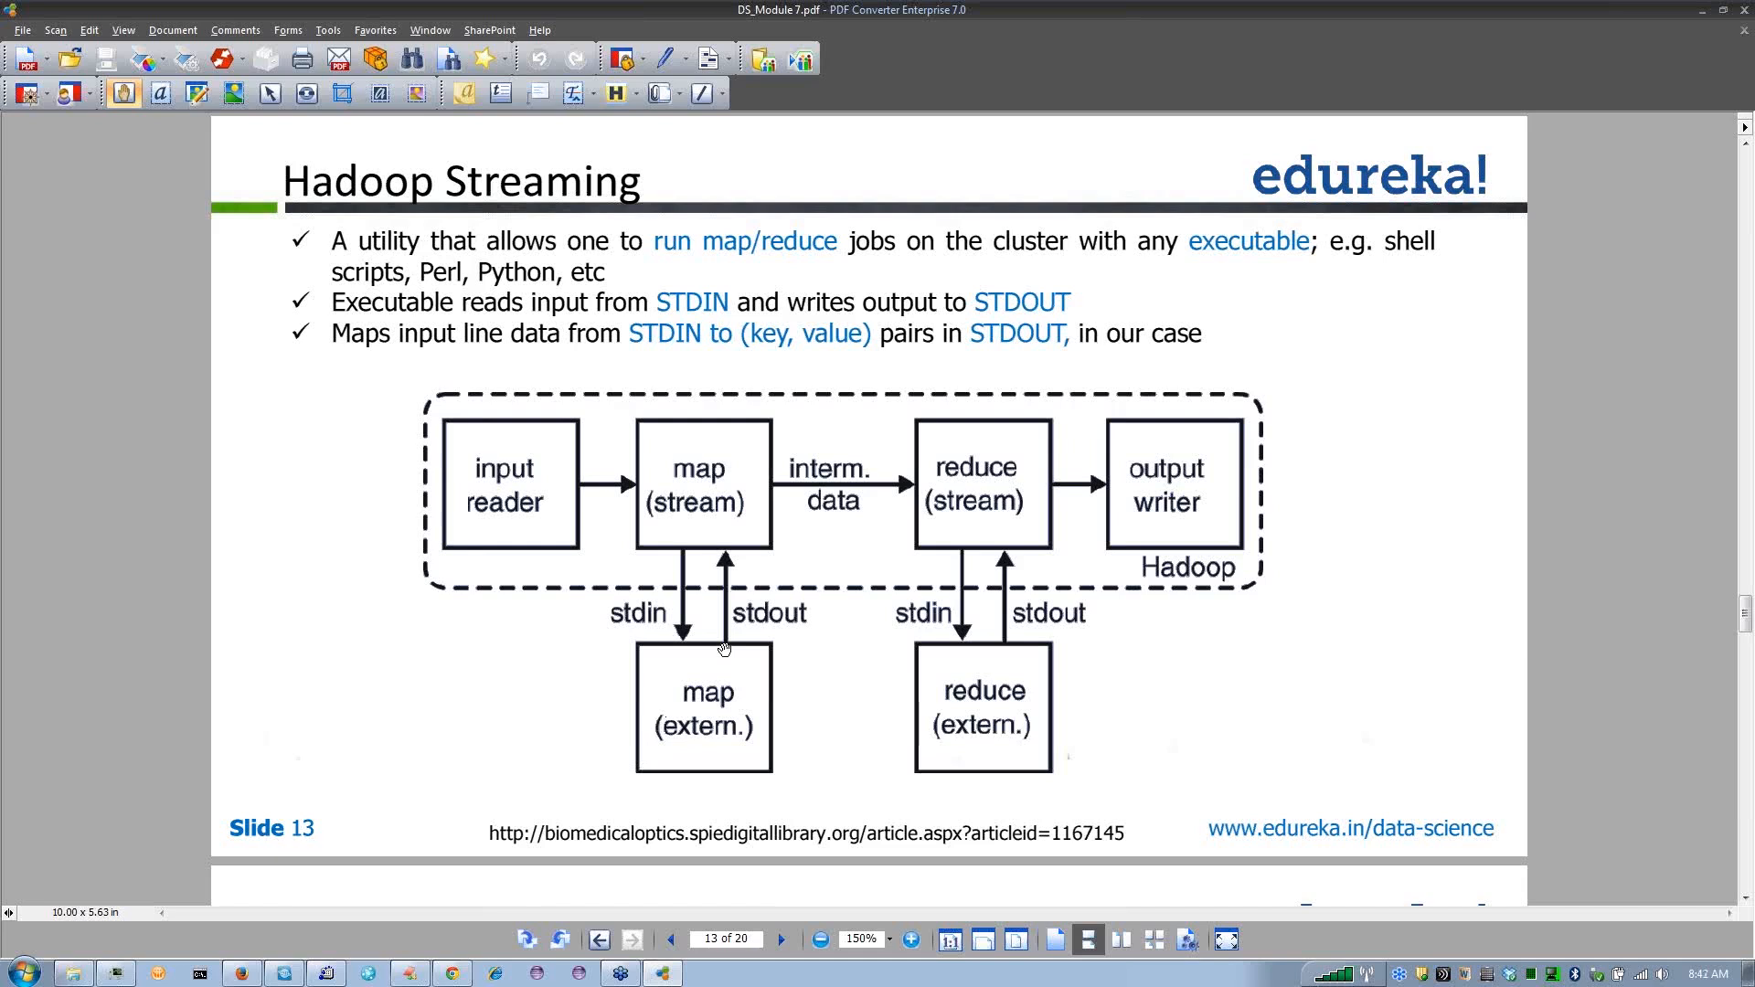
mouse_move(733, 600)
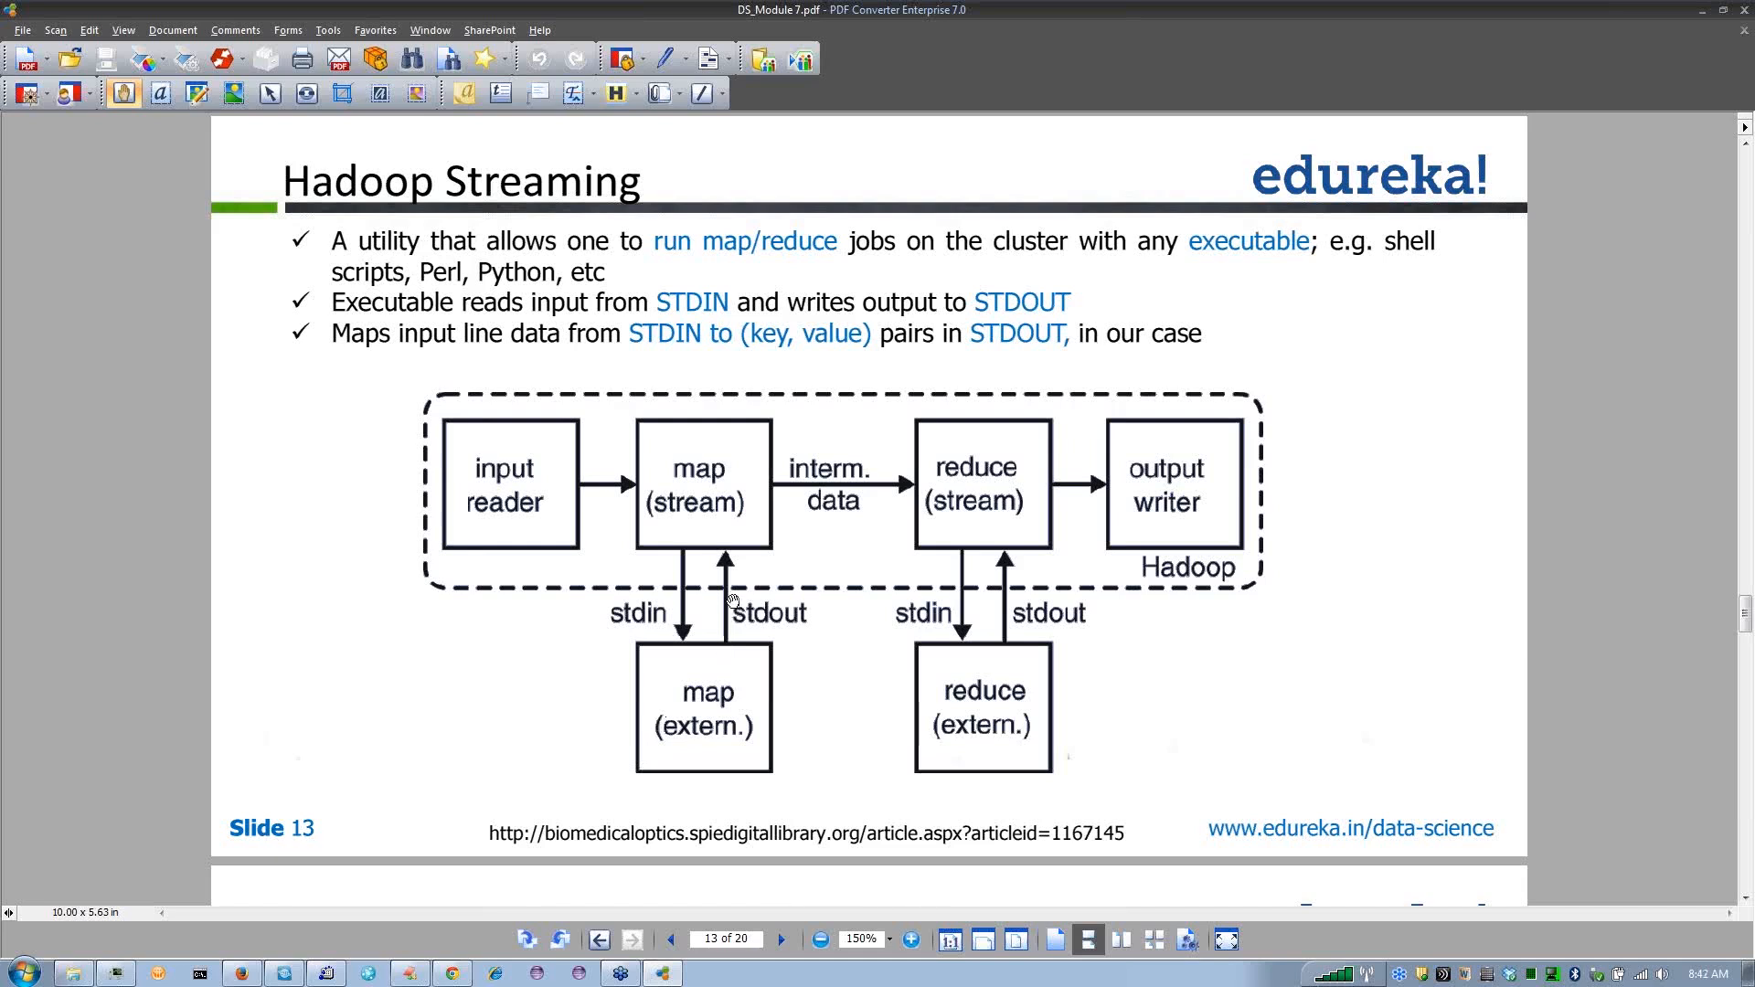
mouse_move(729, 559)
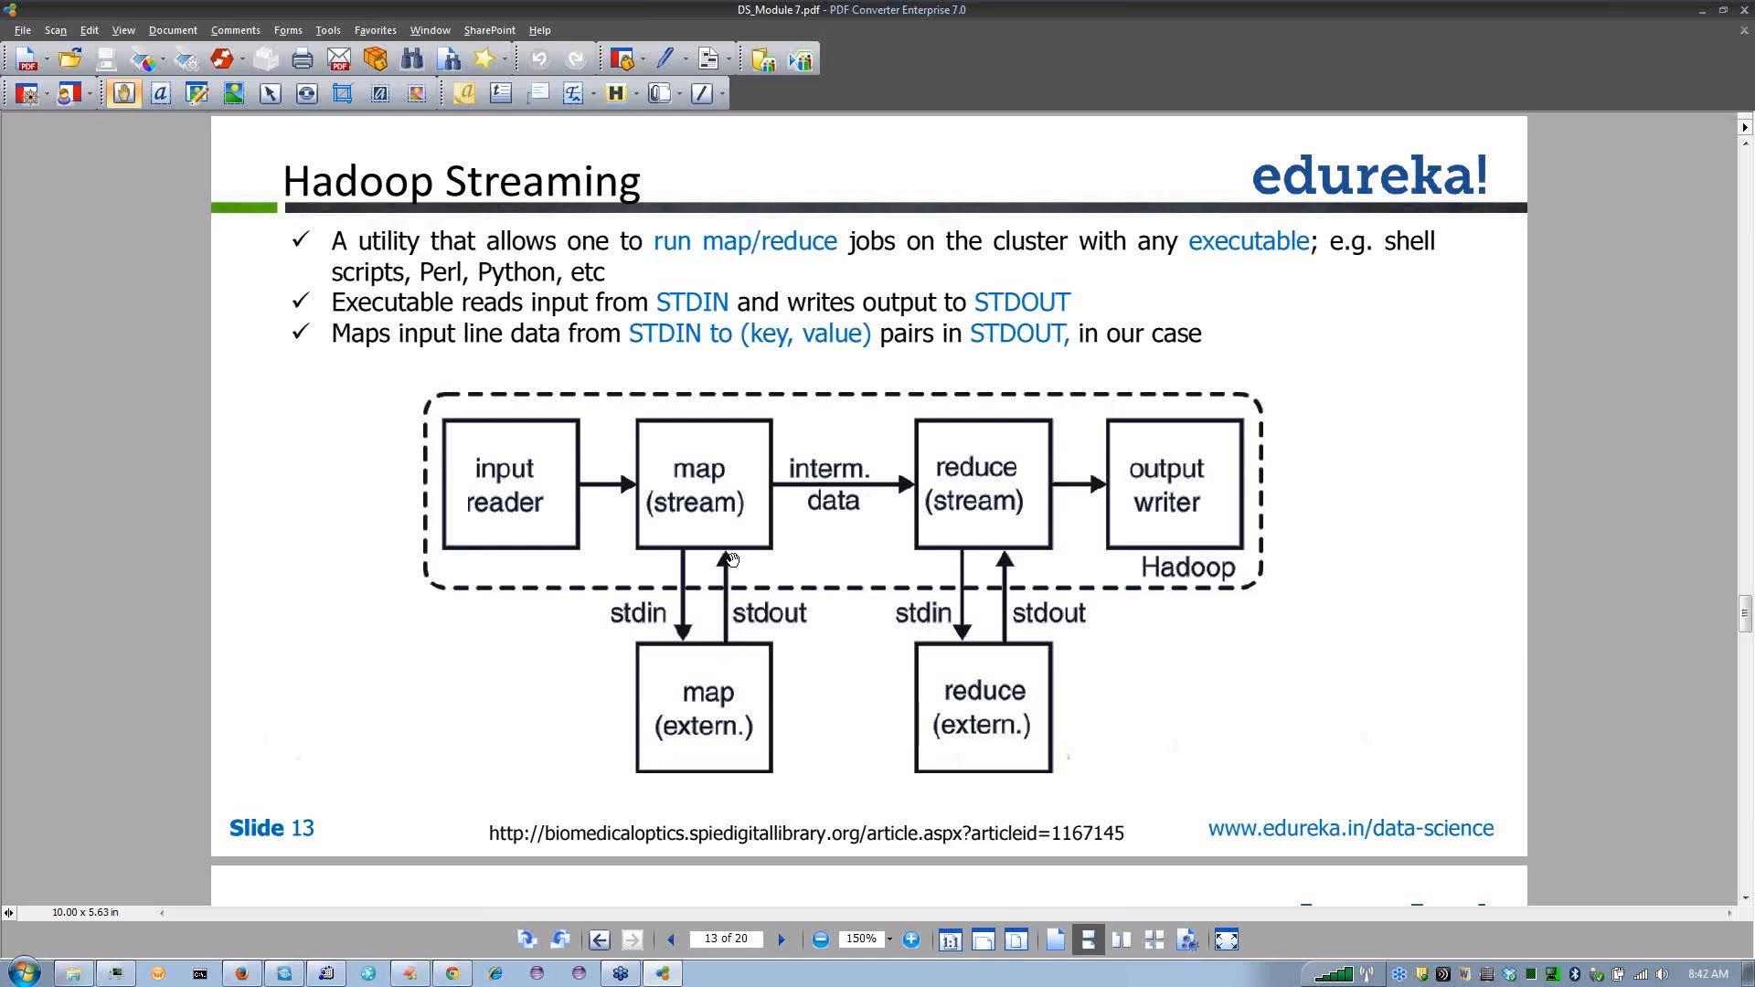
mouse_move(711, 510)
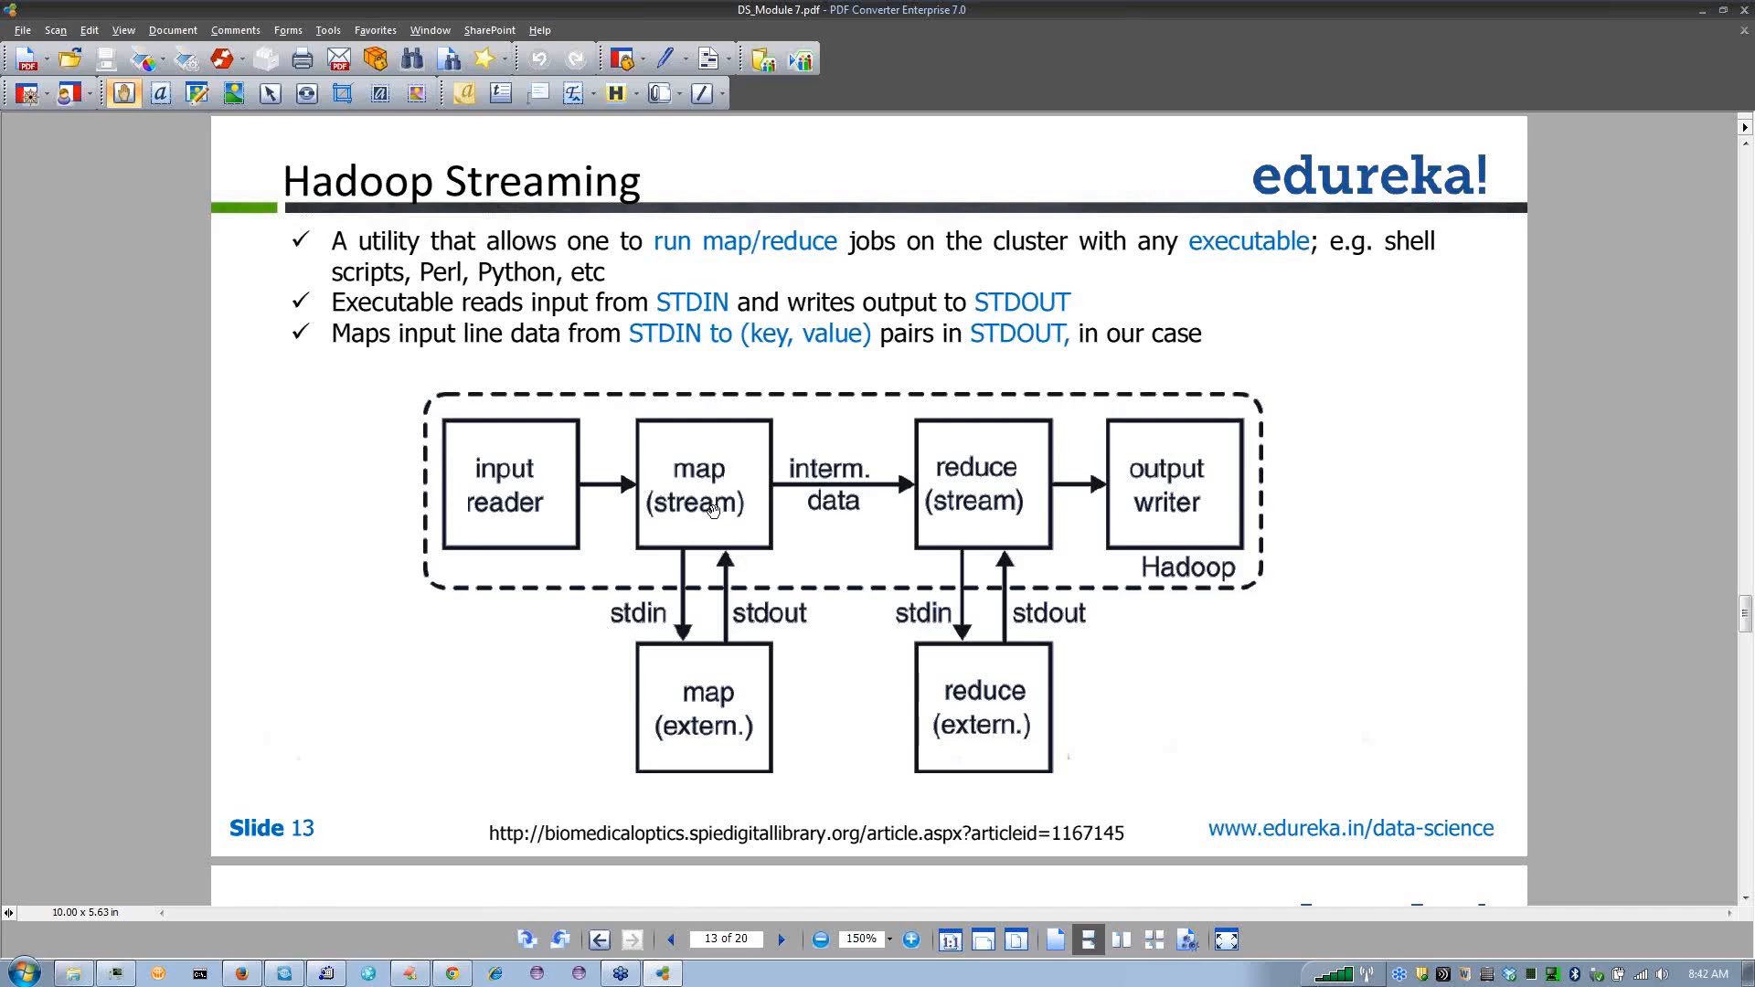
mouse_move(715, 490)
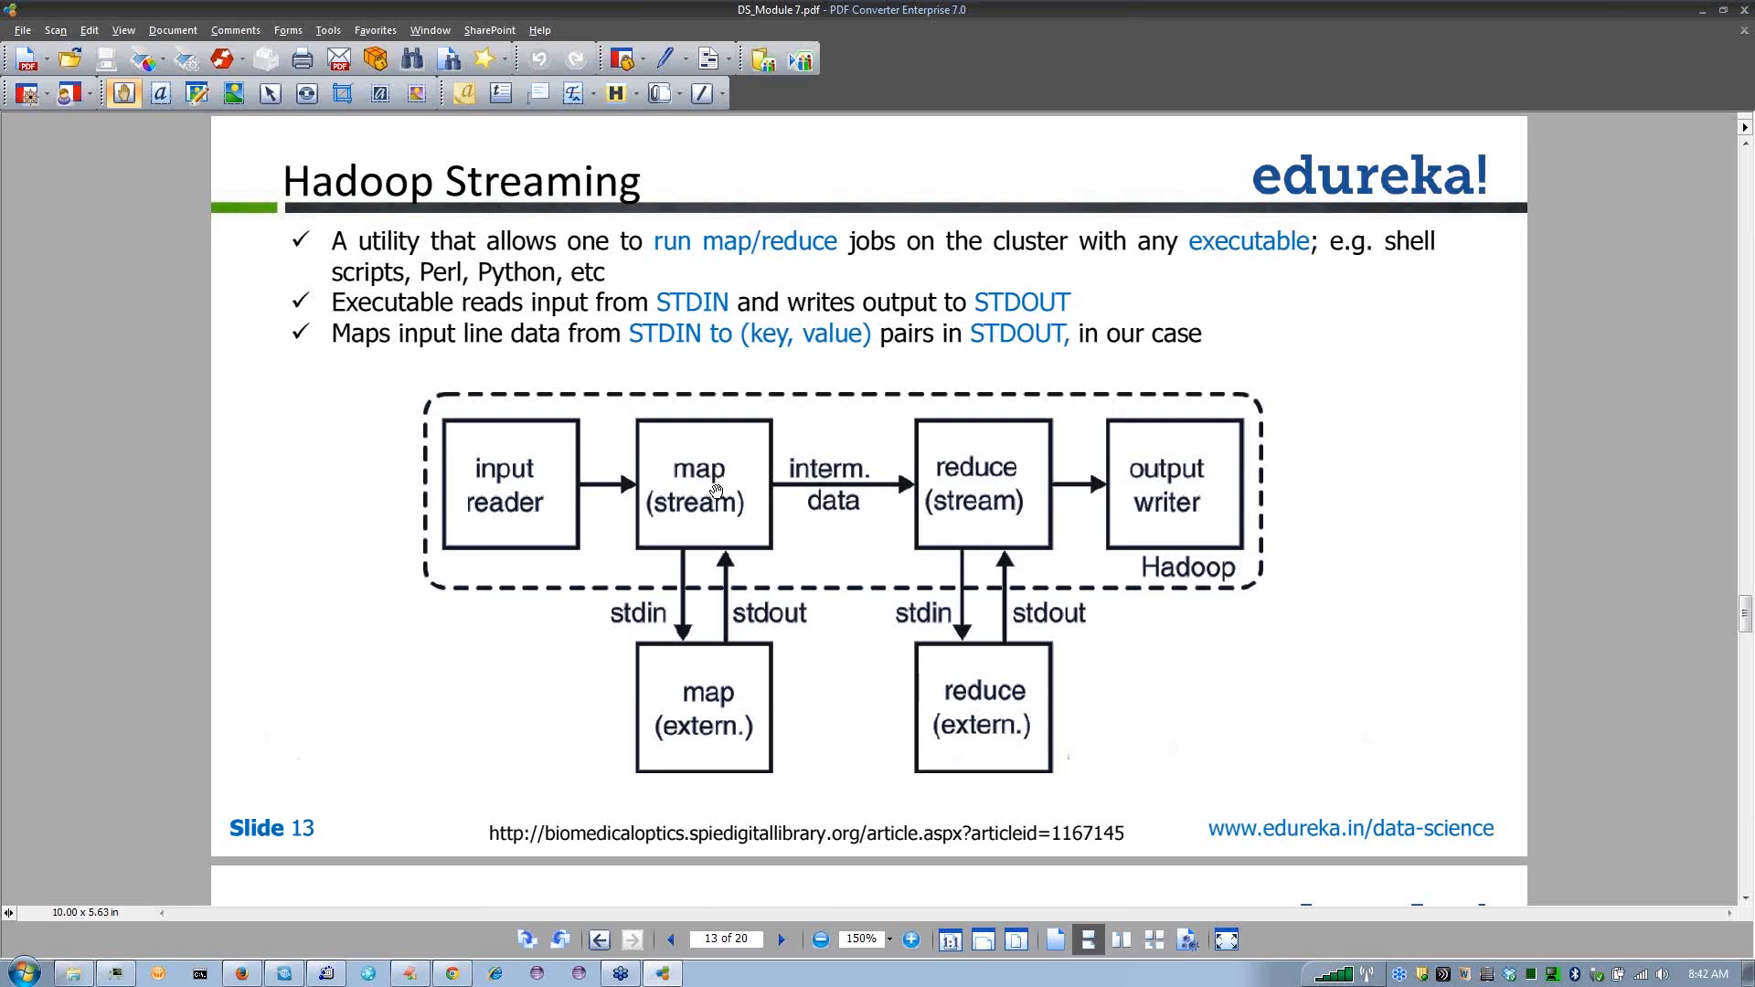
mouse_move(695, 453)
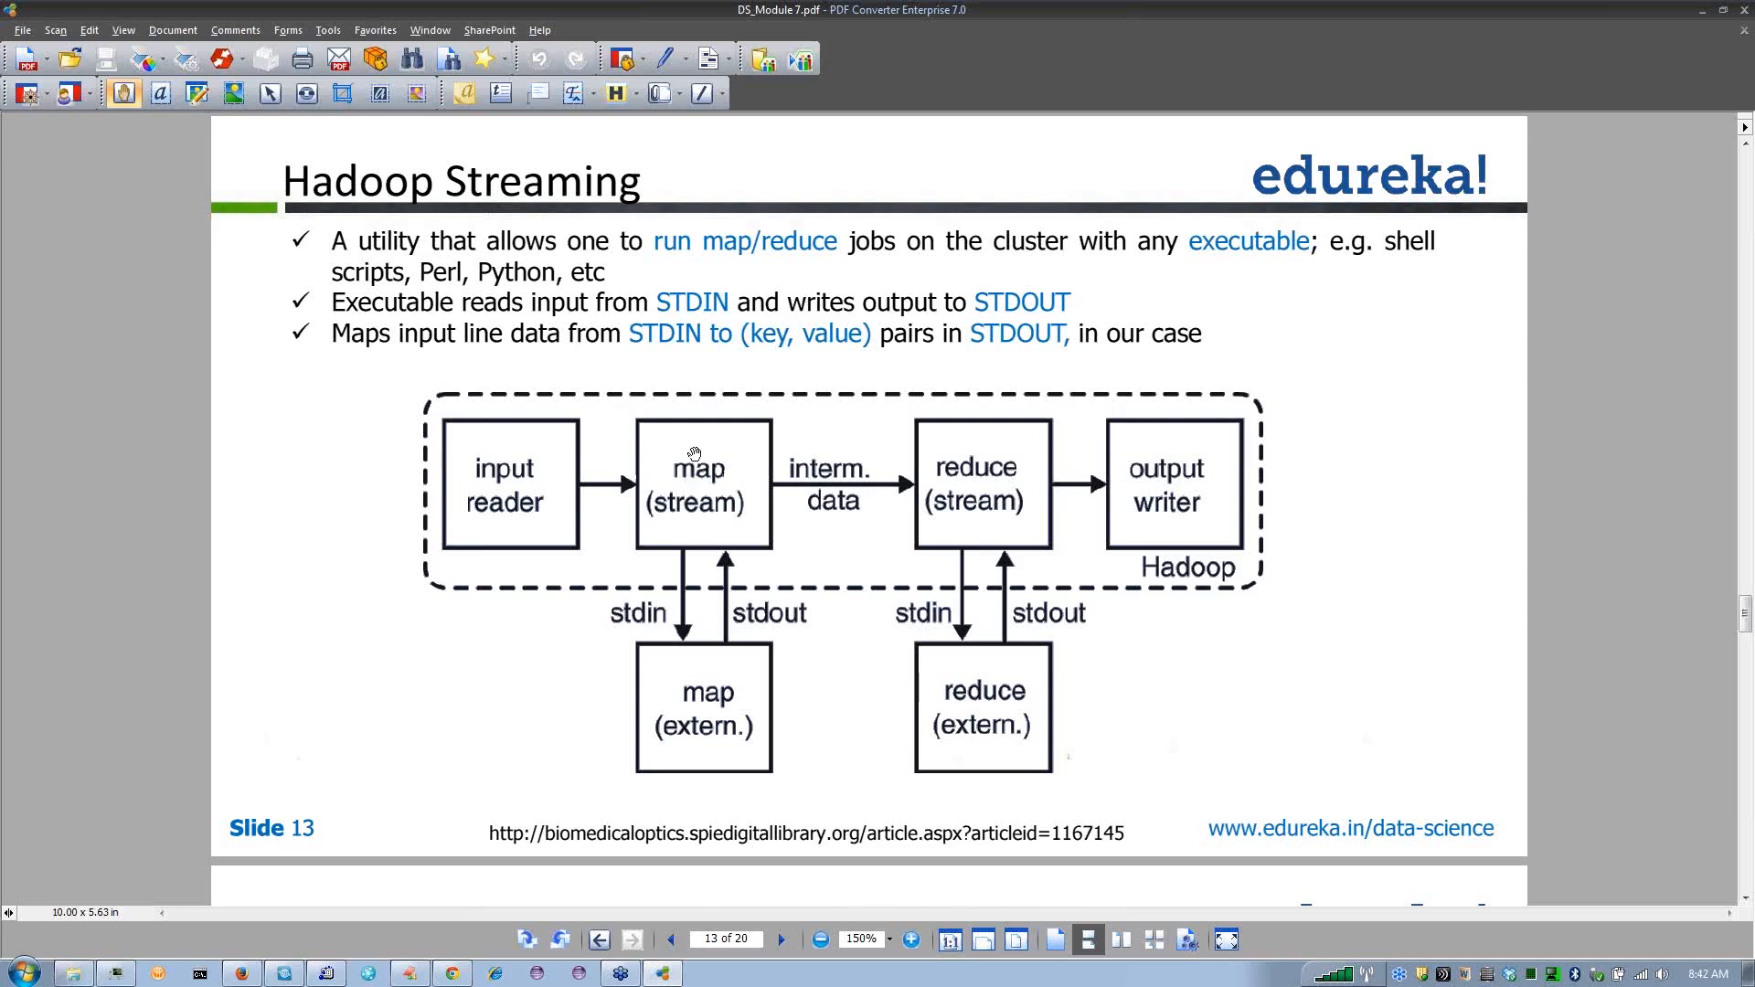
mouse_move(713, 477)
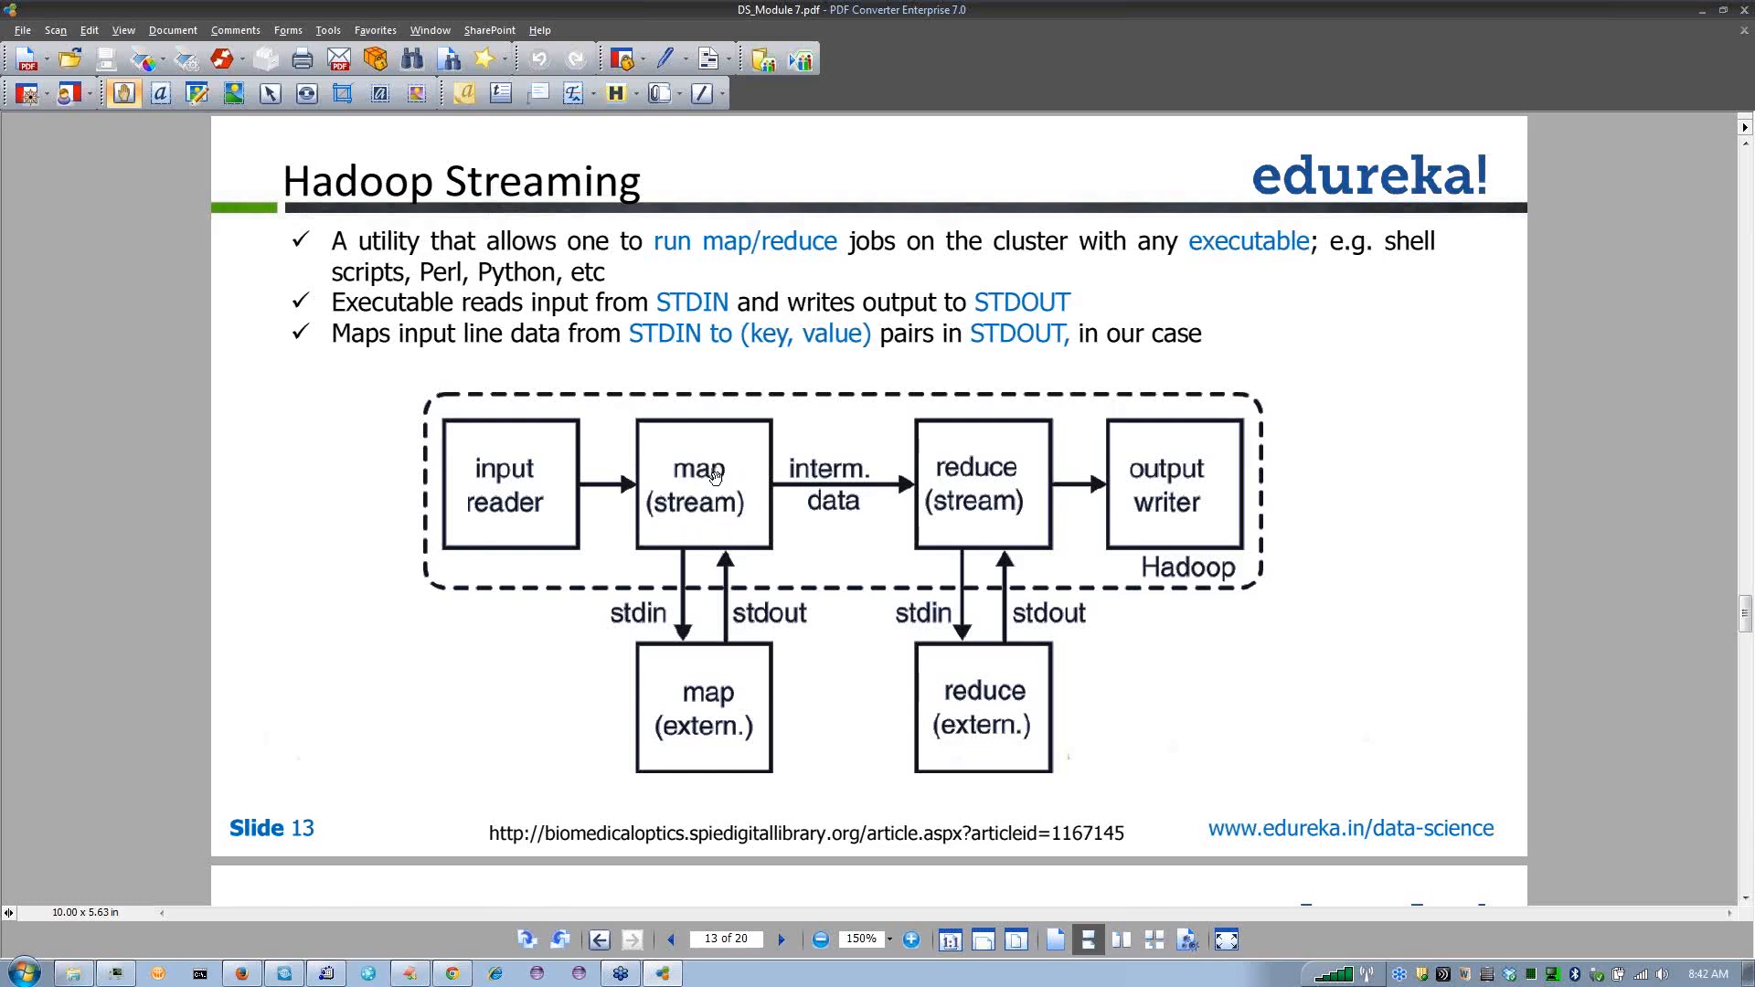
mouse_move(775, 702)
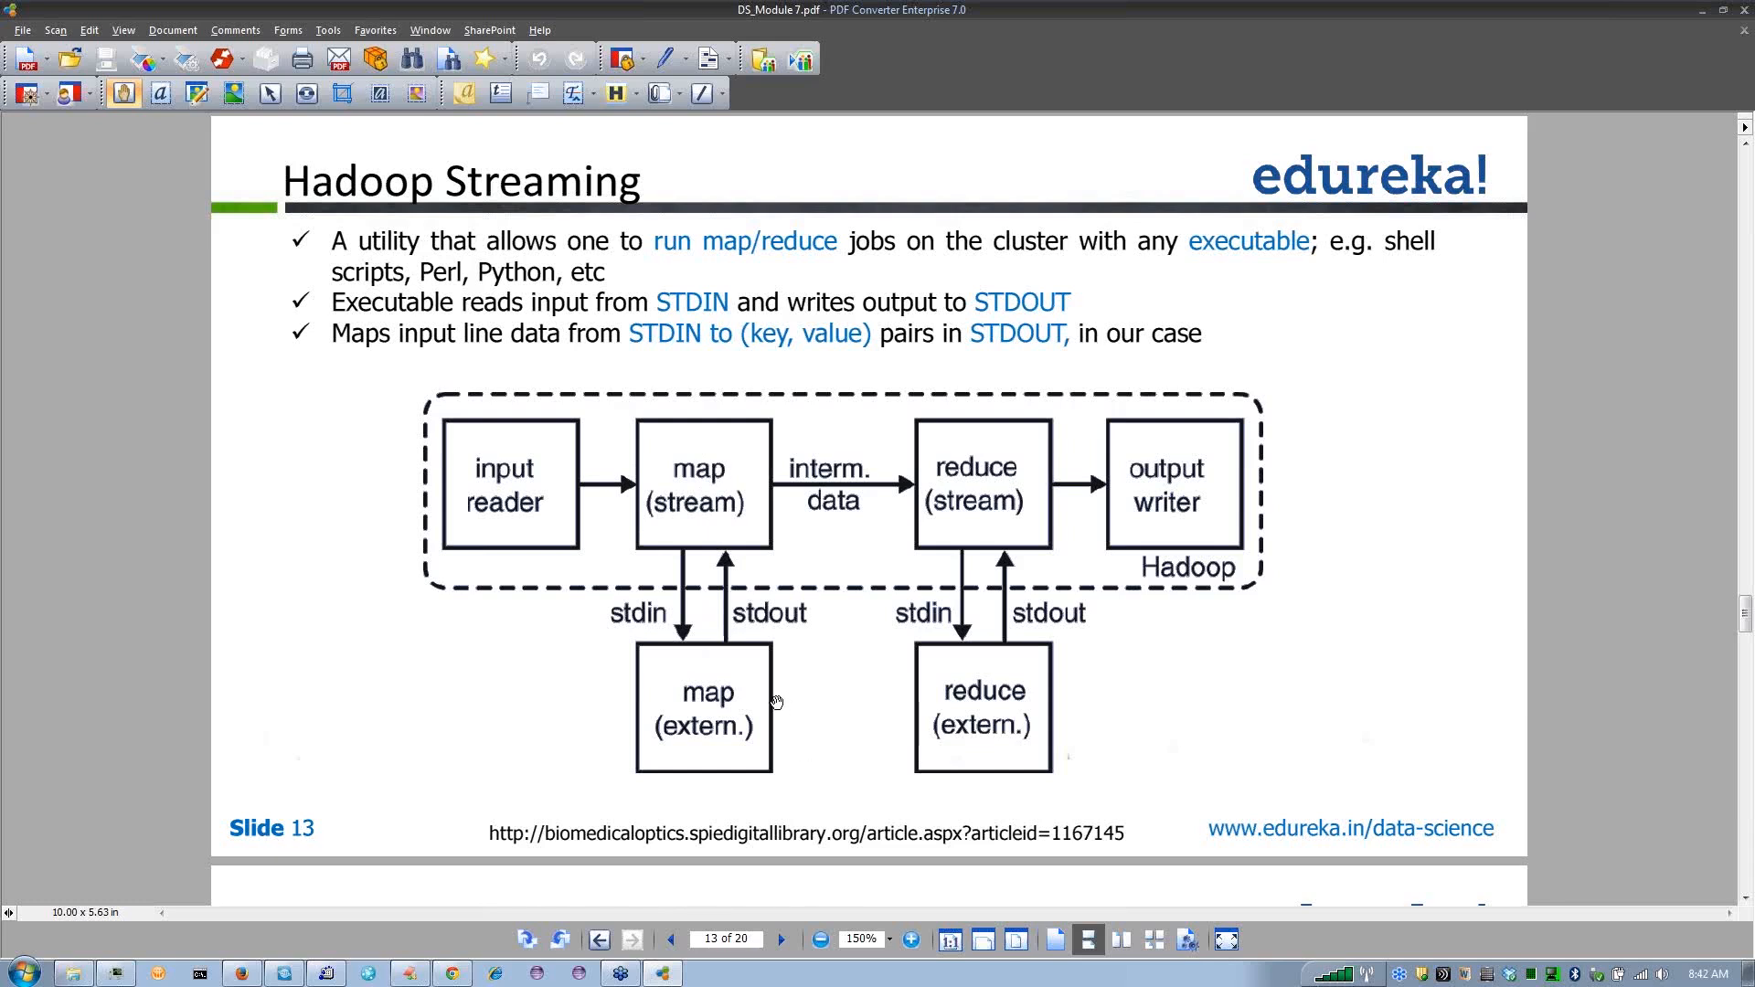
mouse_move(757, 517)
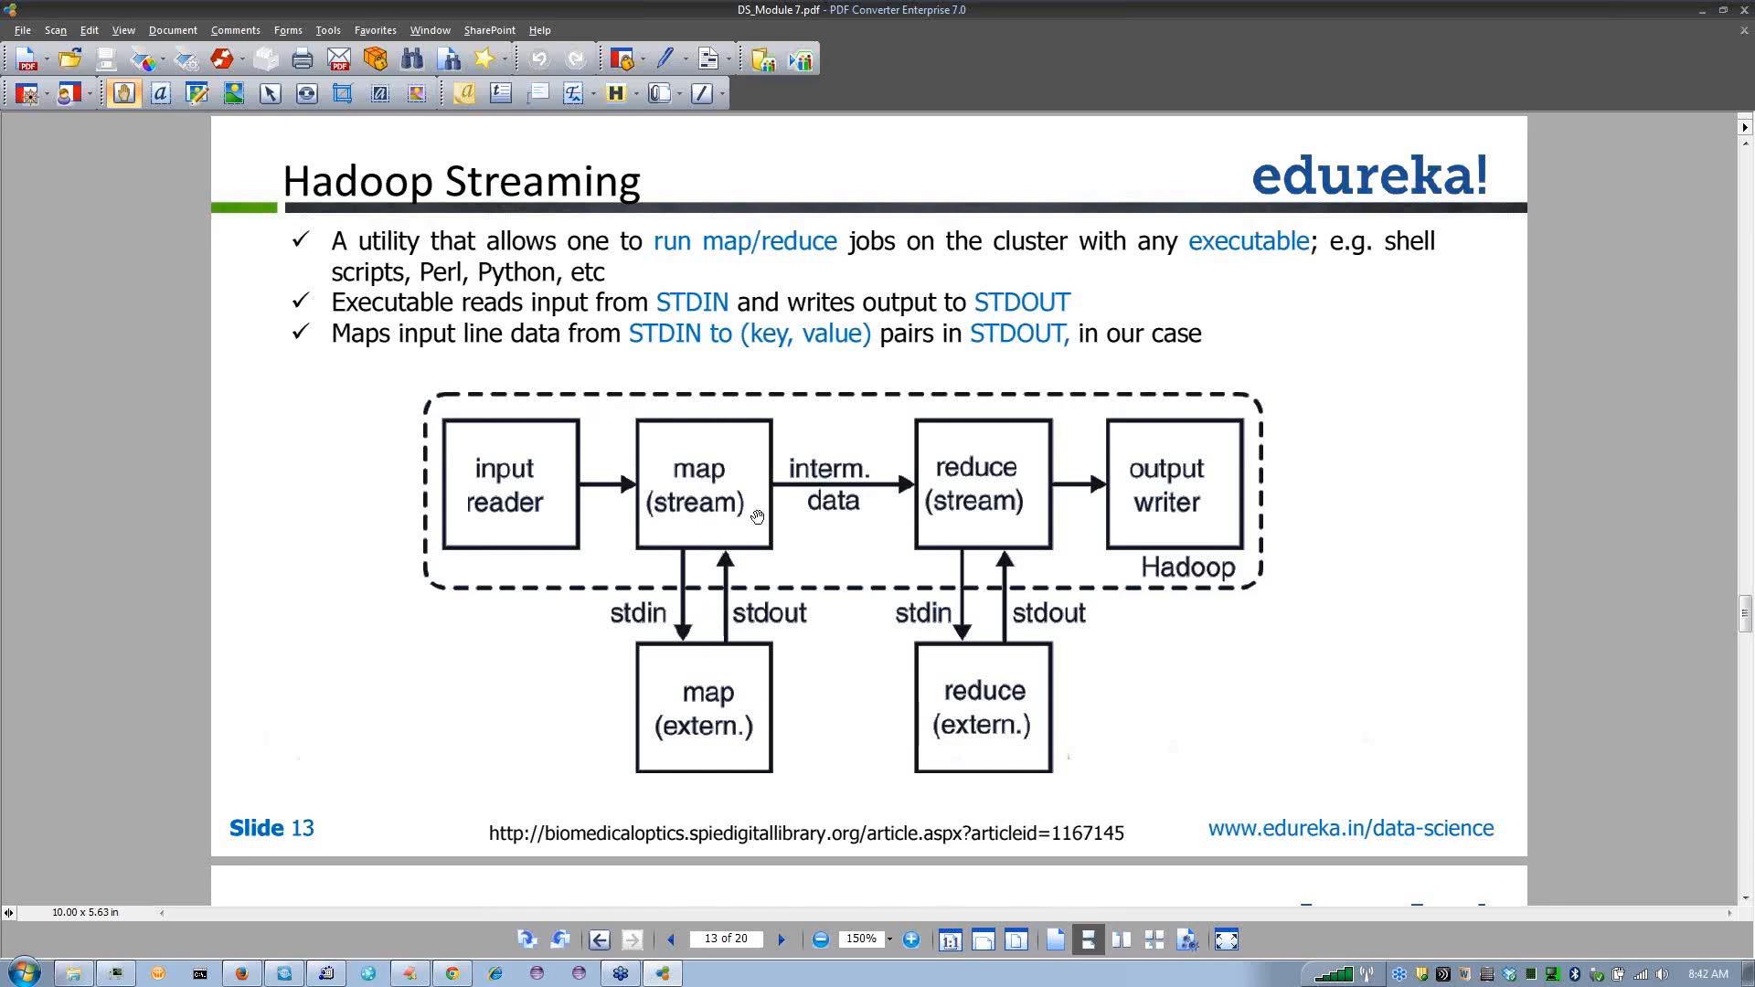
mouse_move(1119, 469)
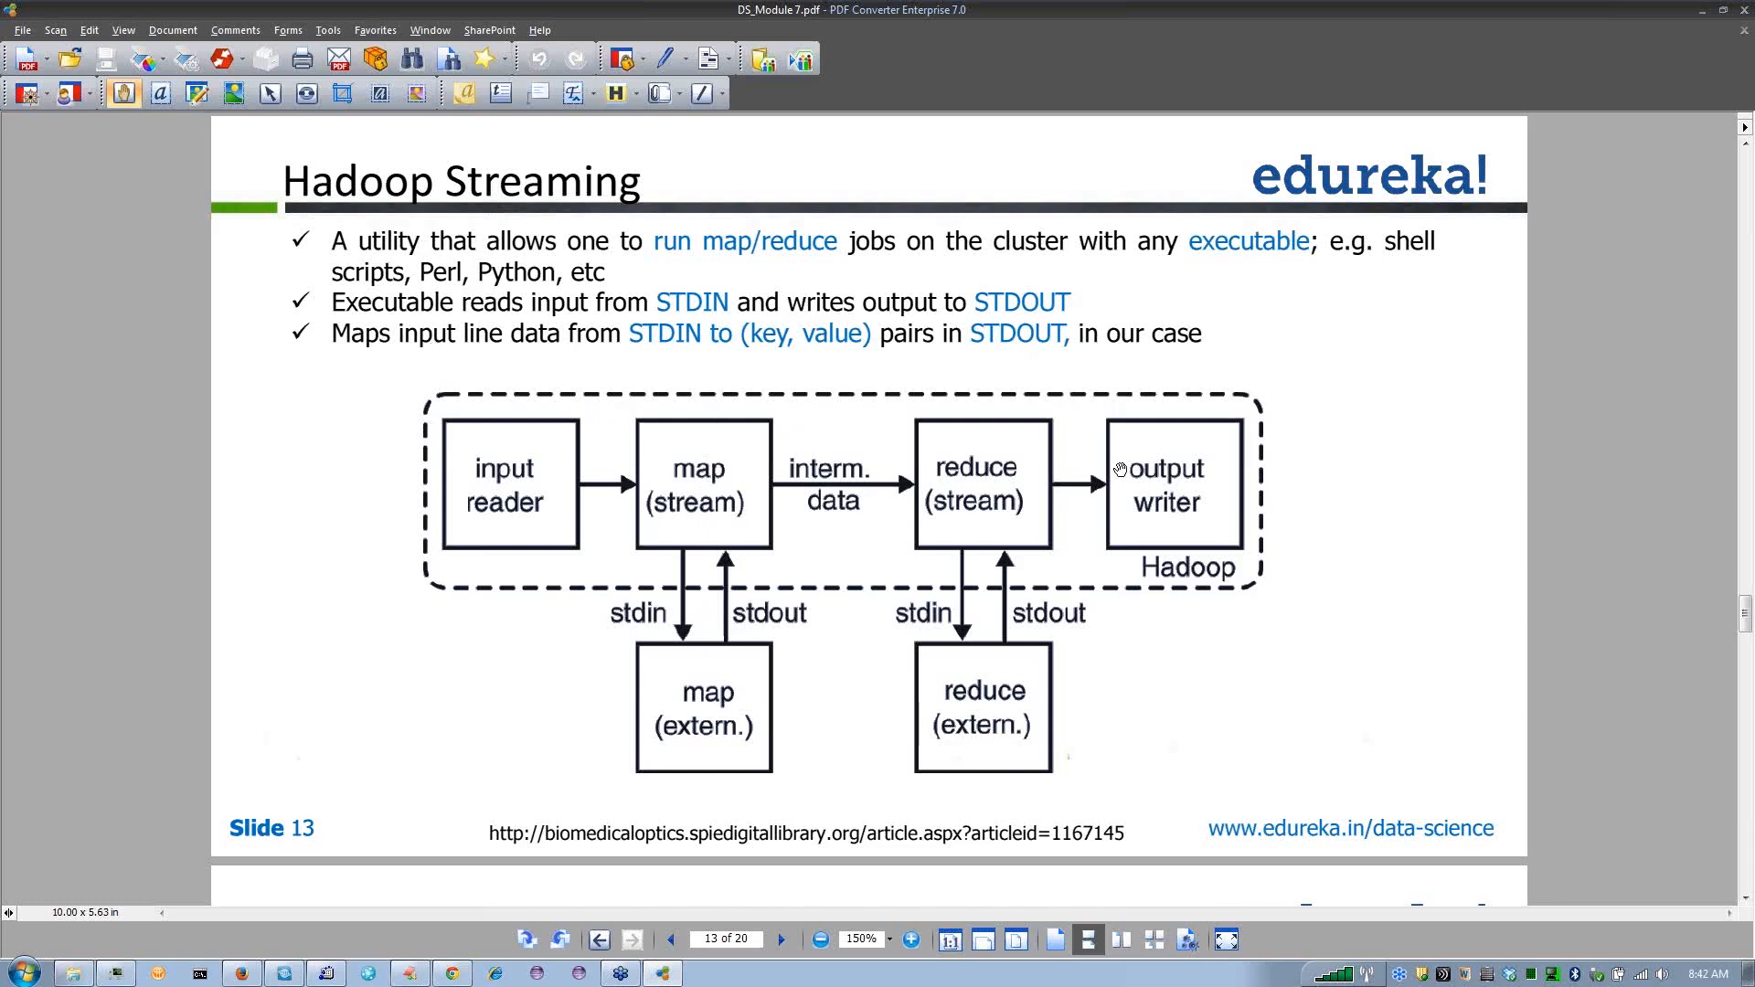
mouse_move(517, 546)
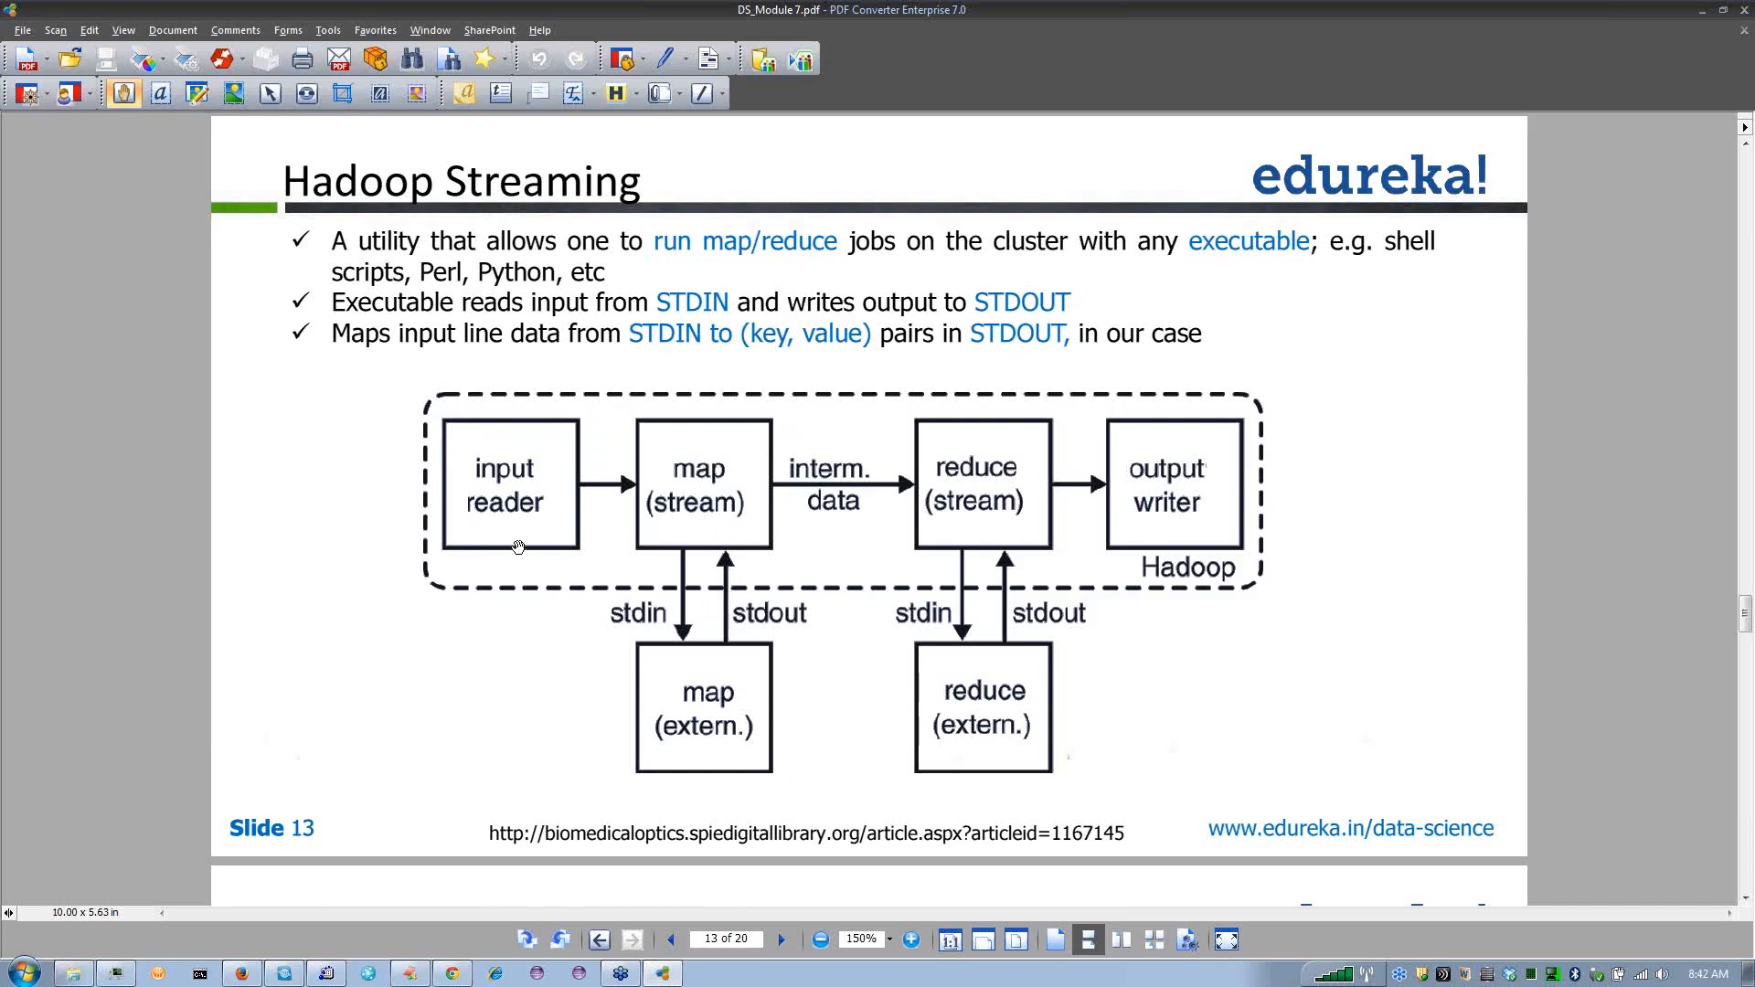
mouse_move(690, 490)
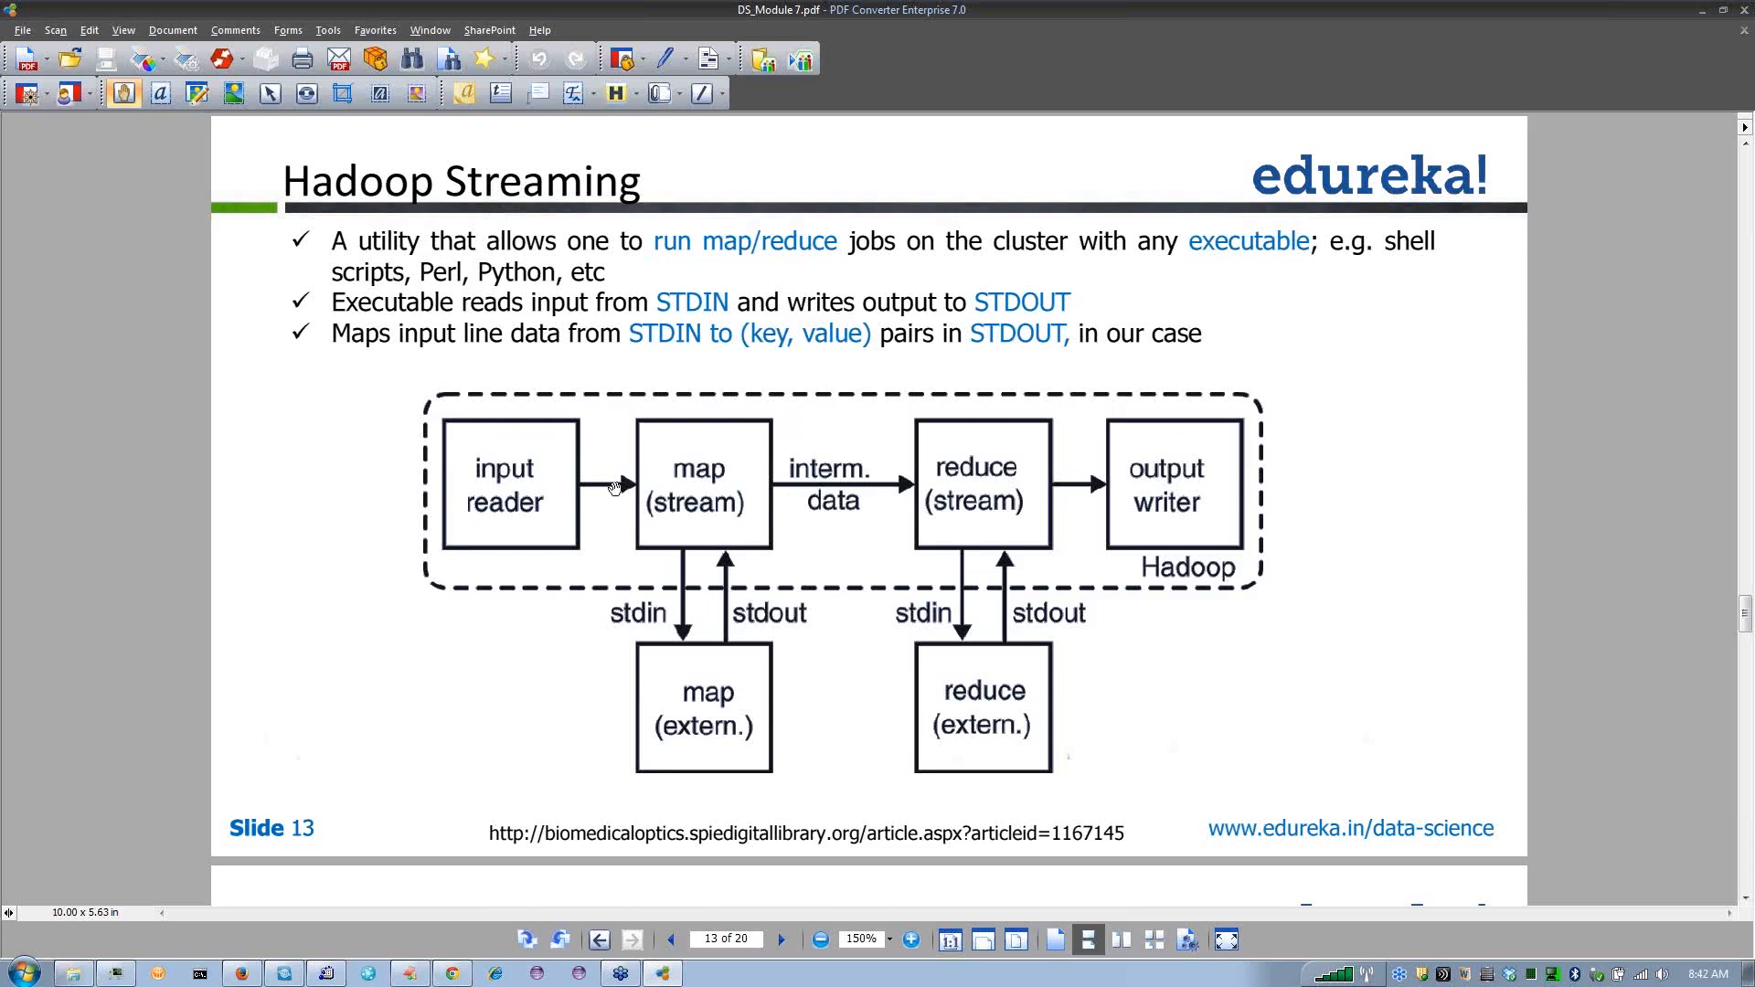
mouse_move(828, 490)
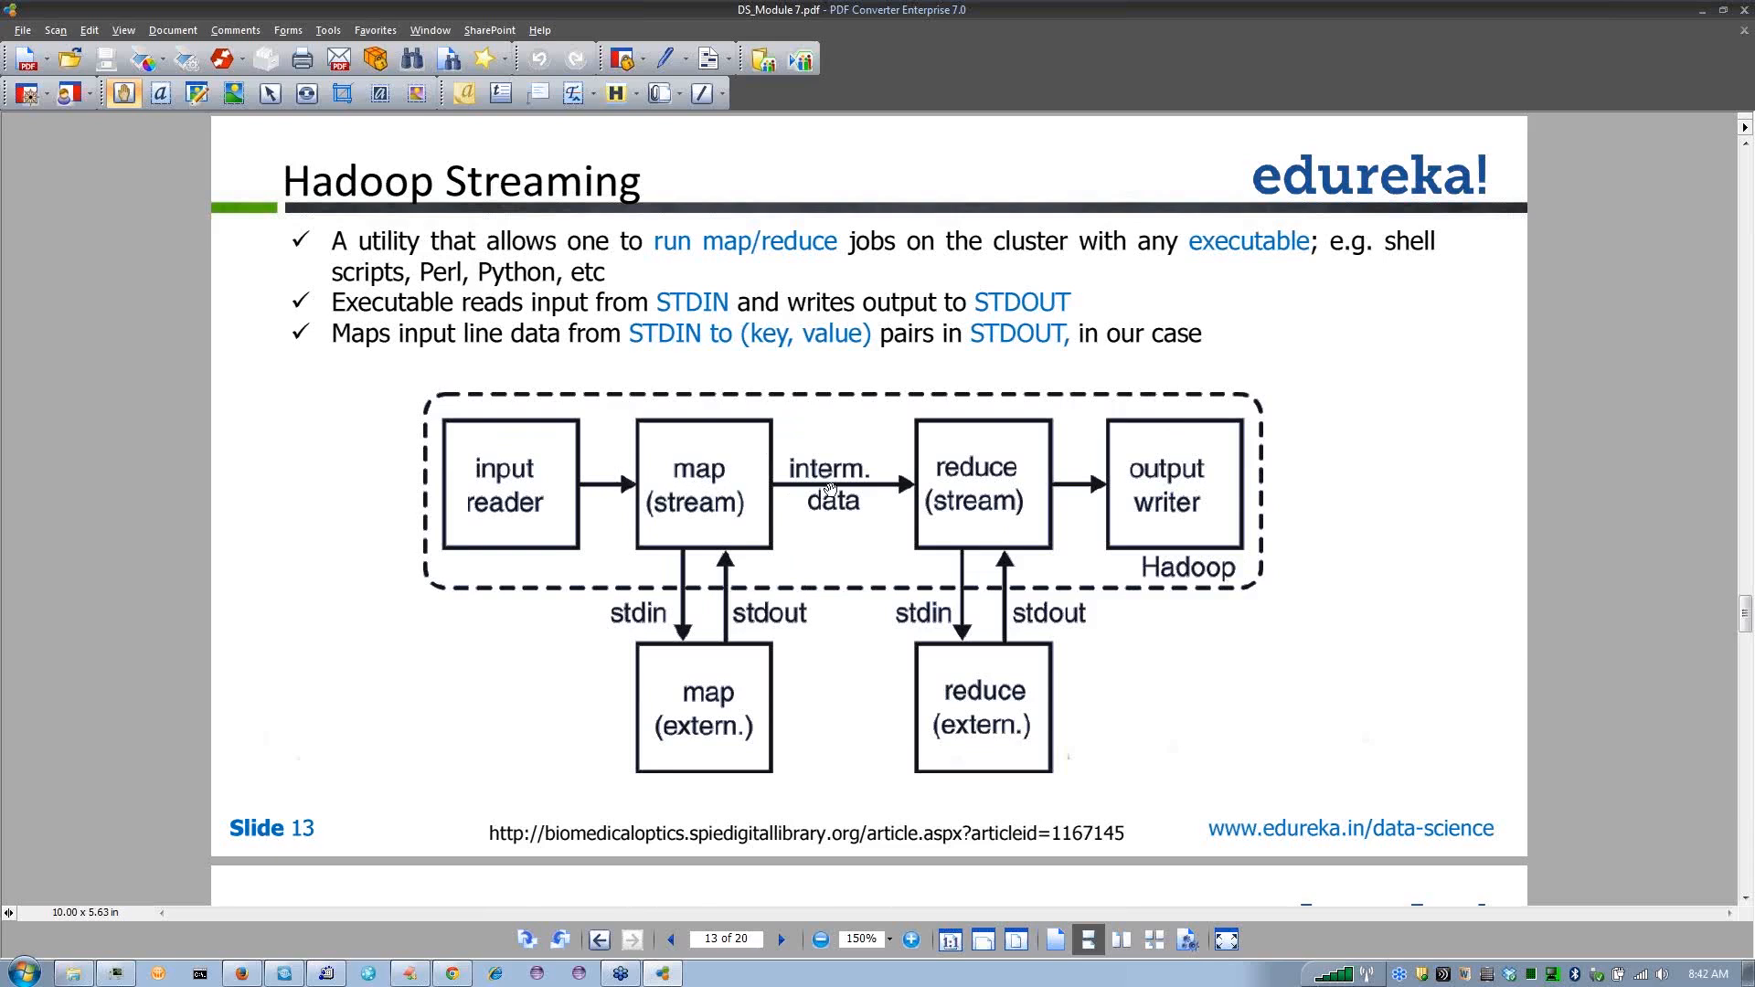
mouse_move(695, 495)
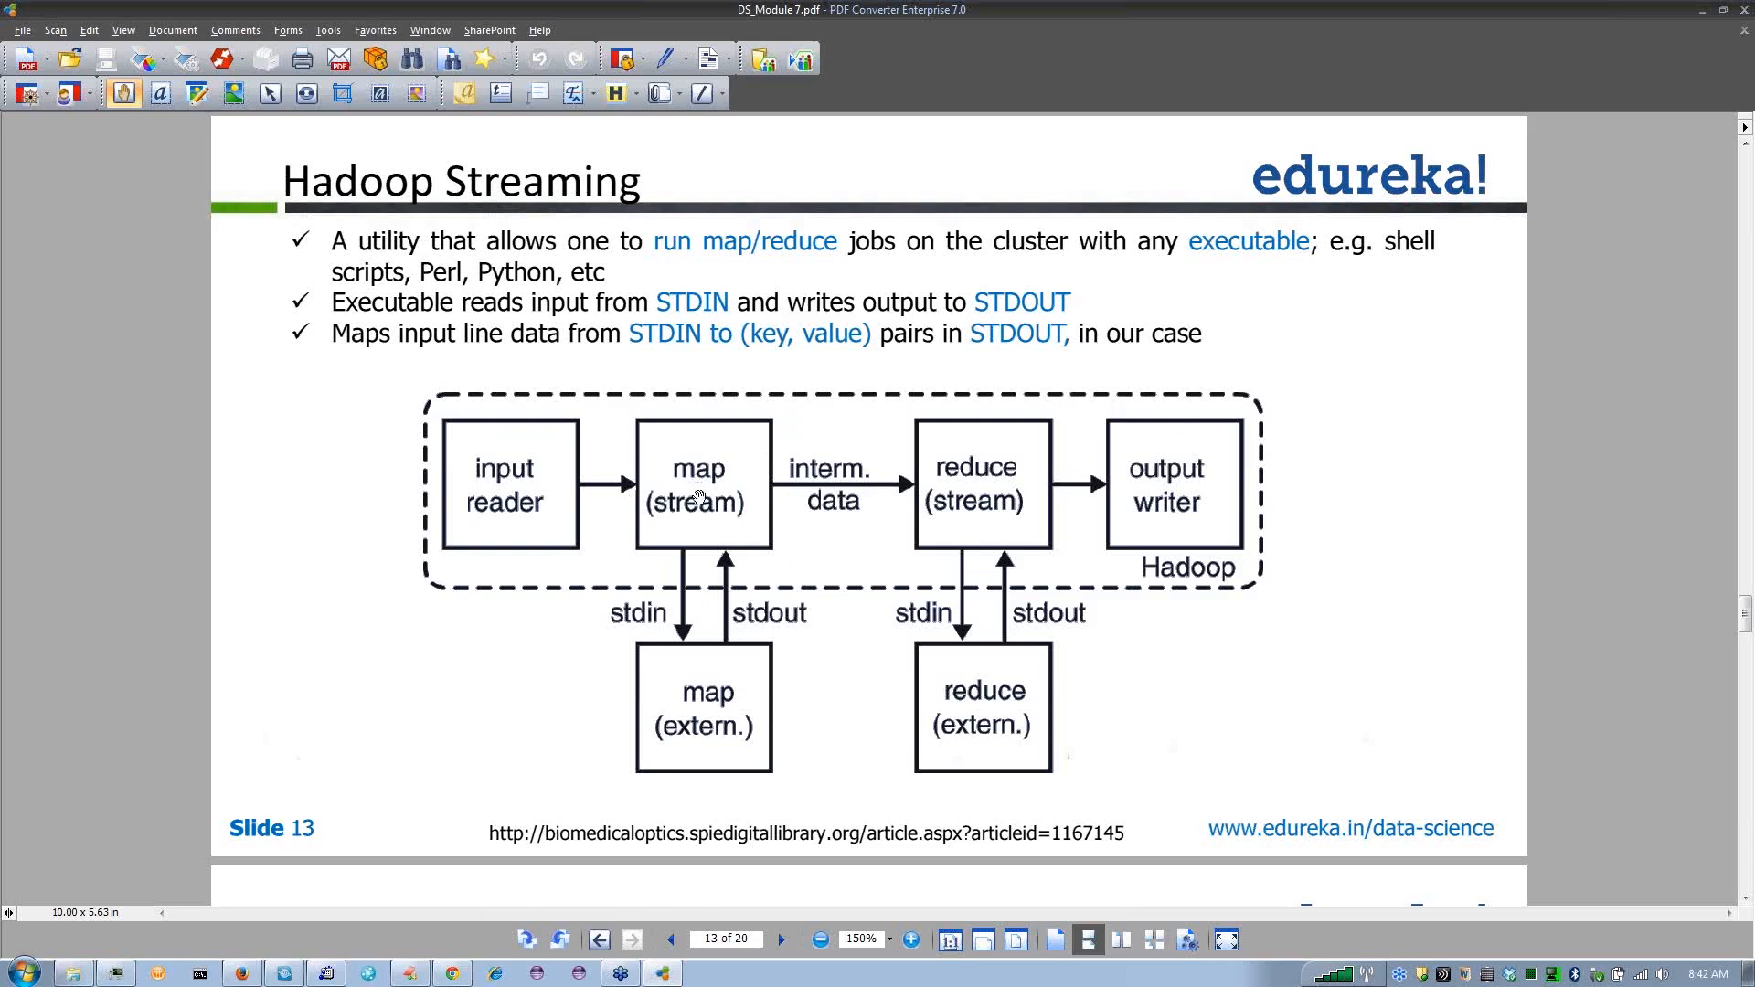
mouse_move(695, 625)
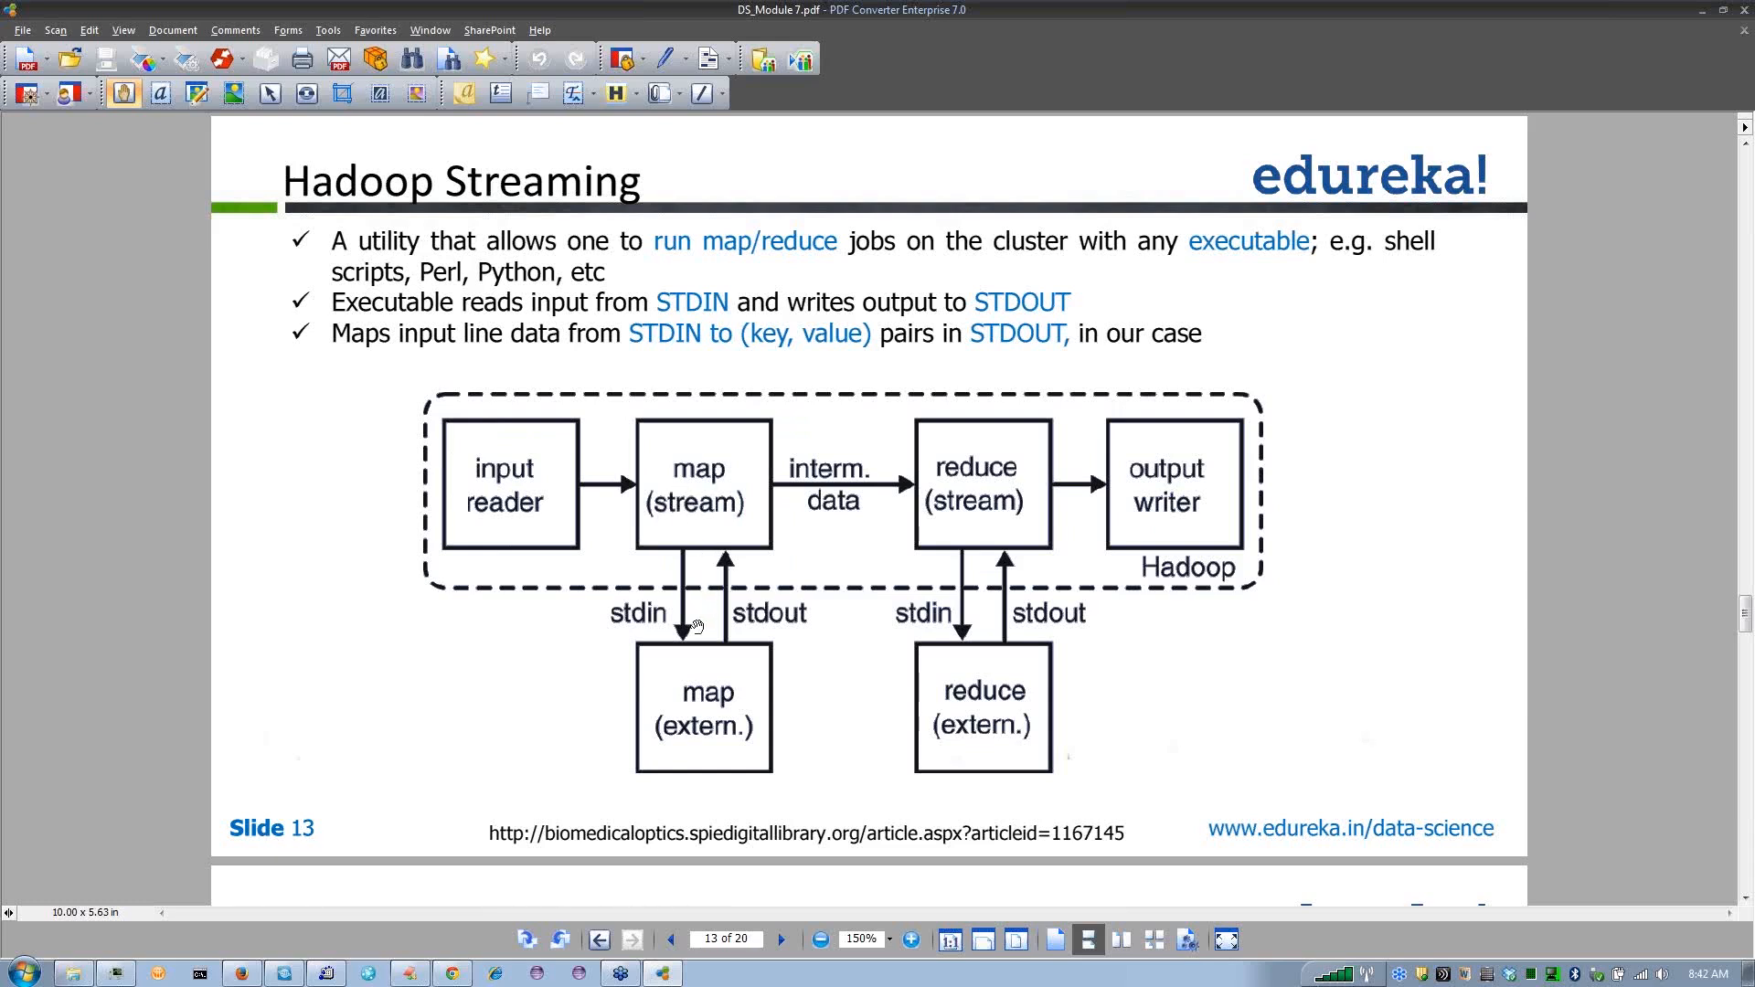
mouse_move(741, 682)
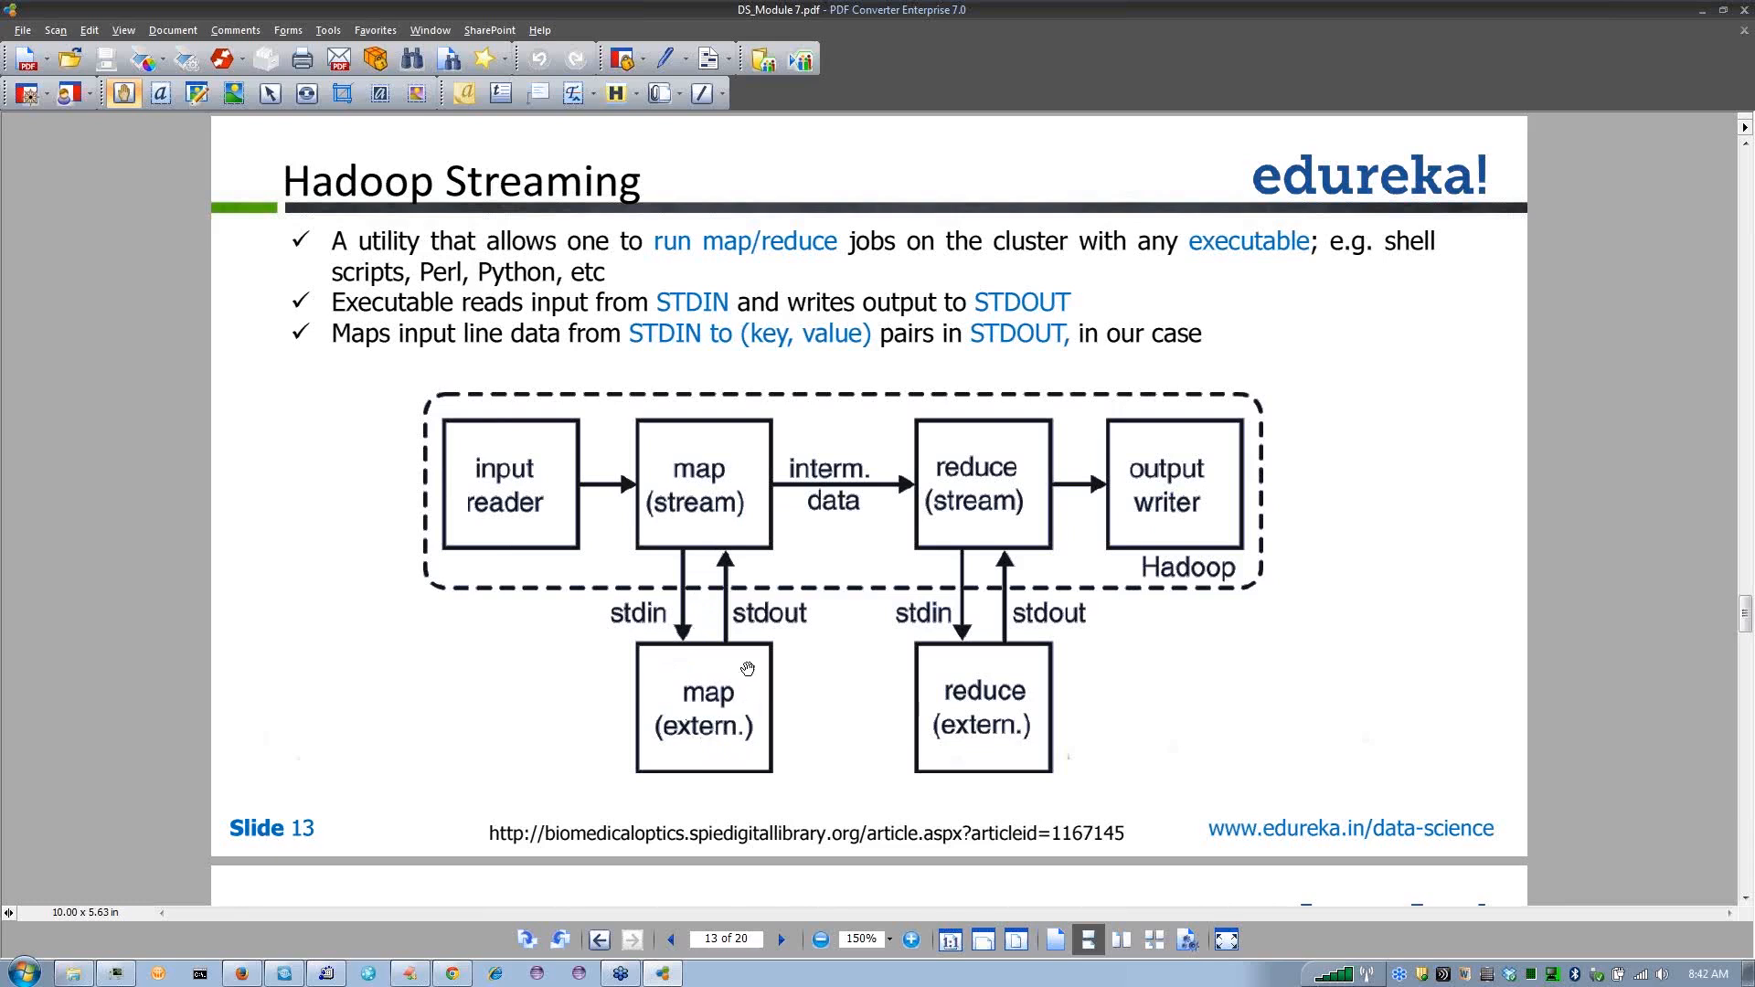
mouse_move(733, 580)
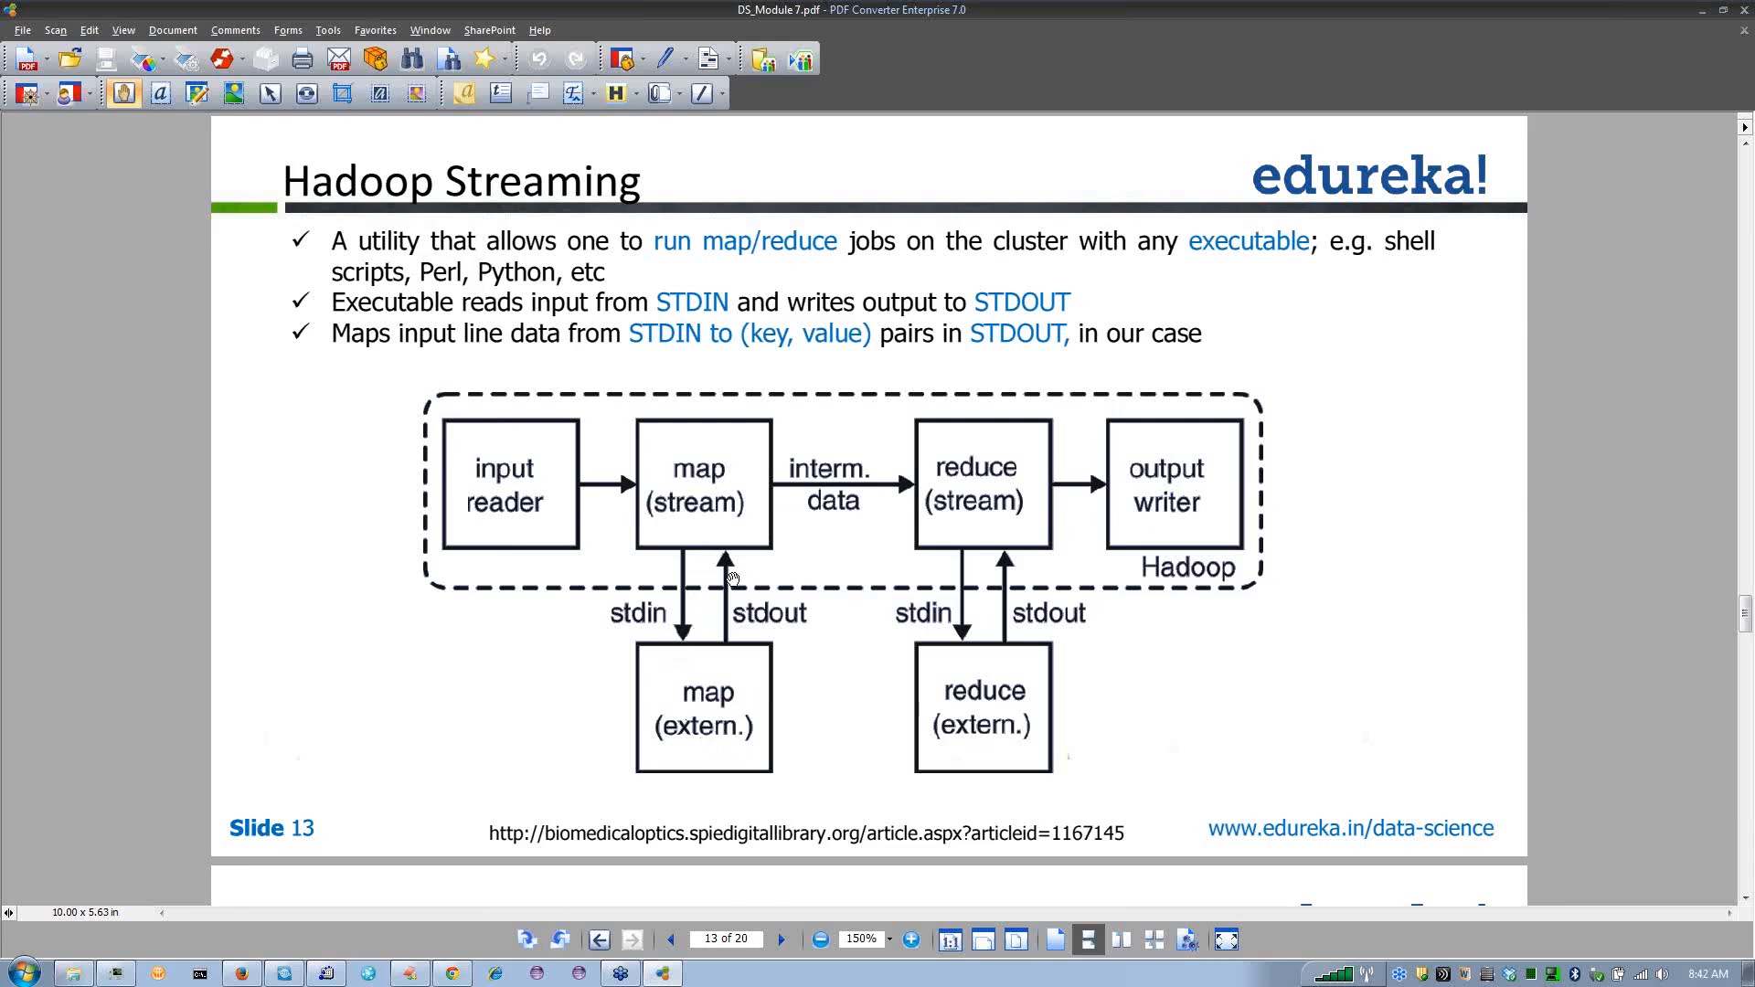
mouse_move(757, 532)
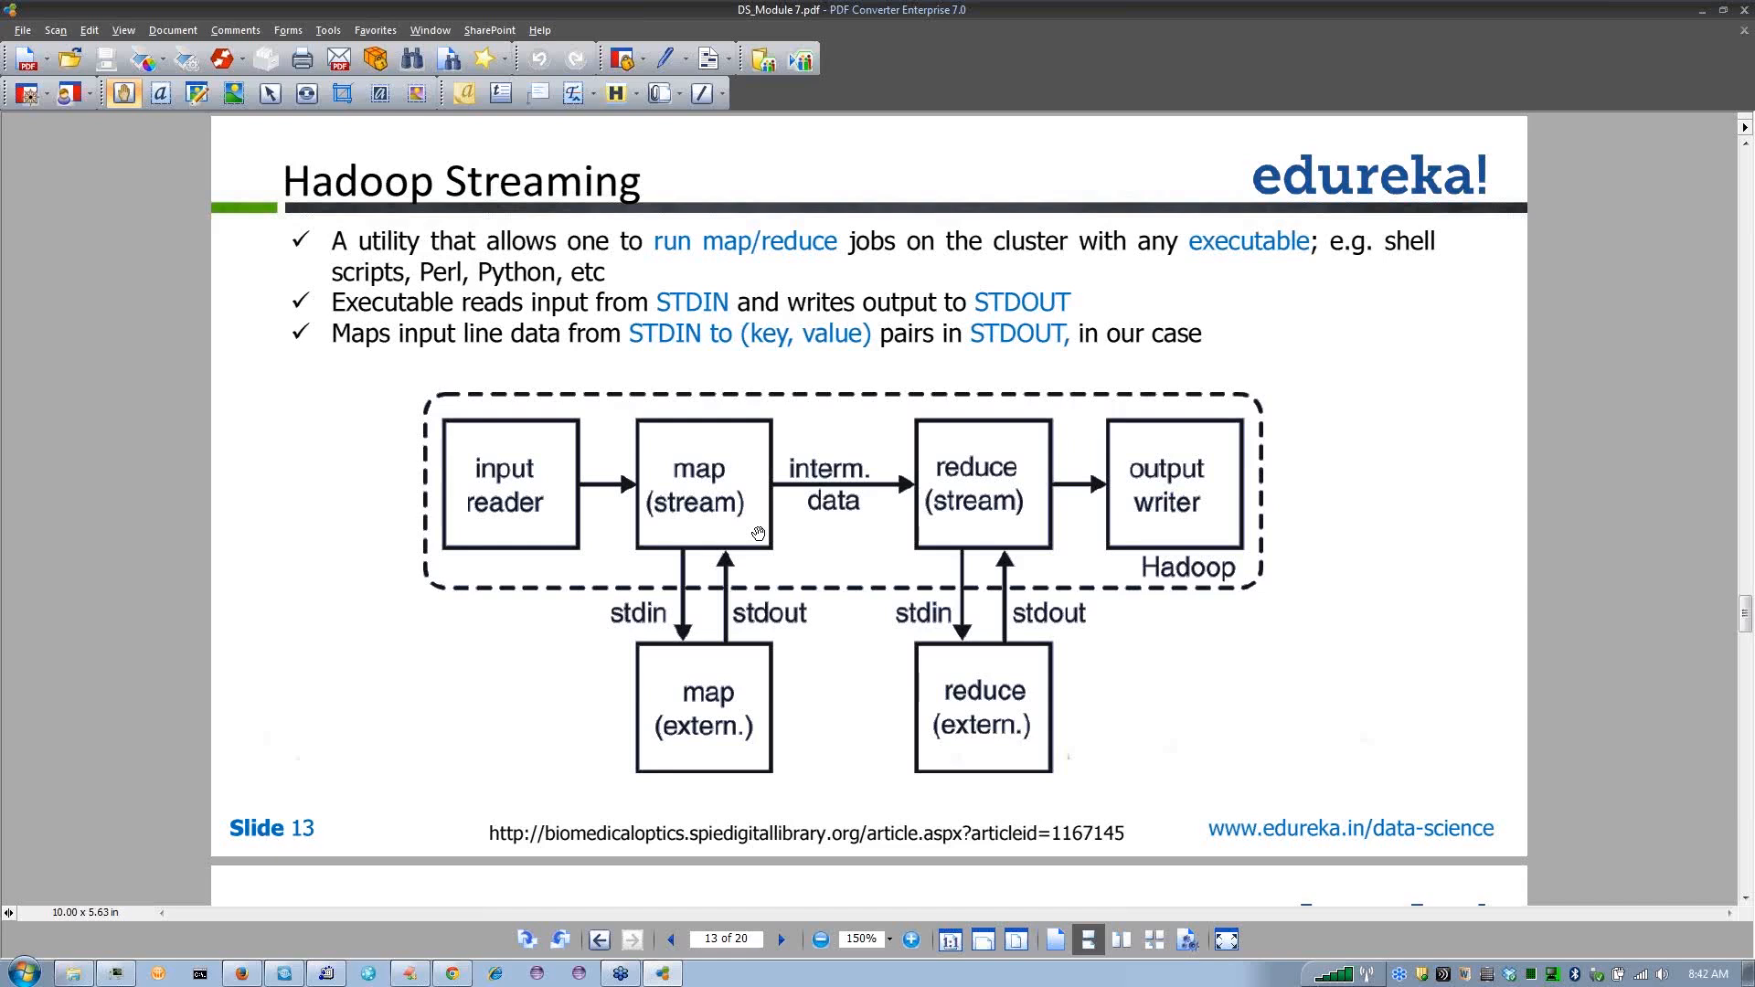
mouse_move(786, 441)
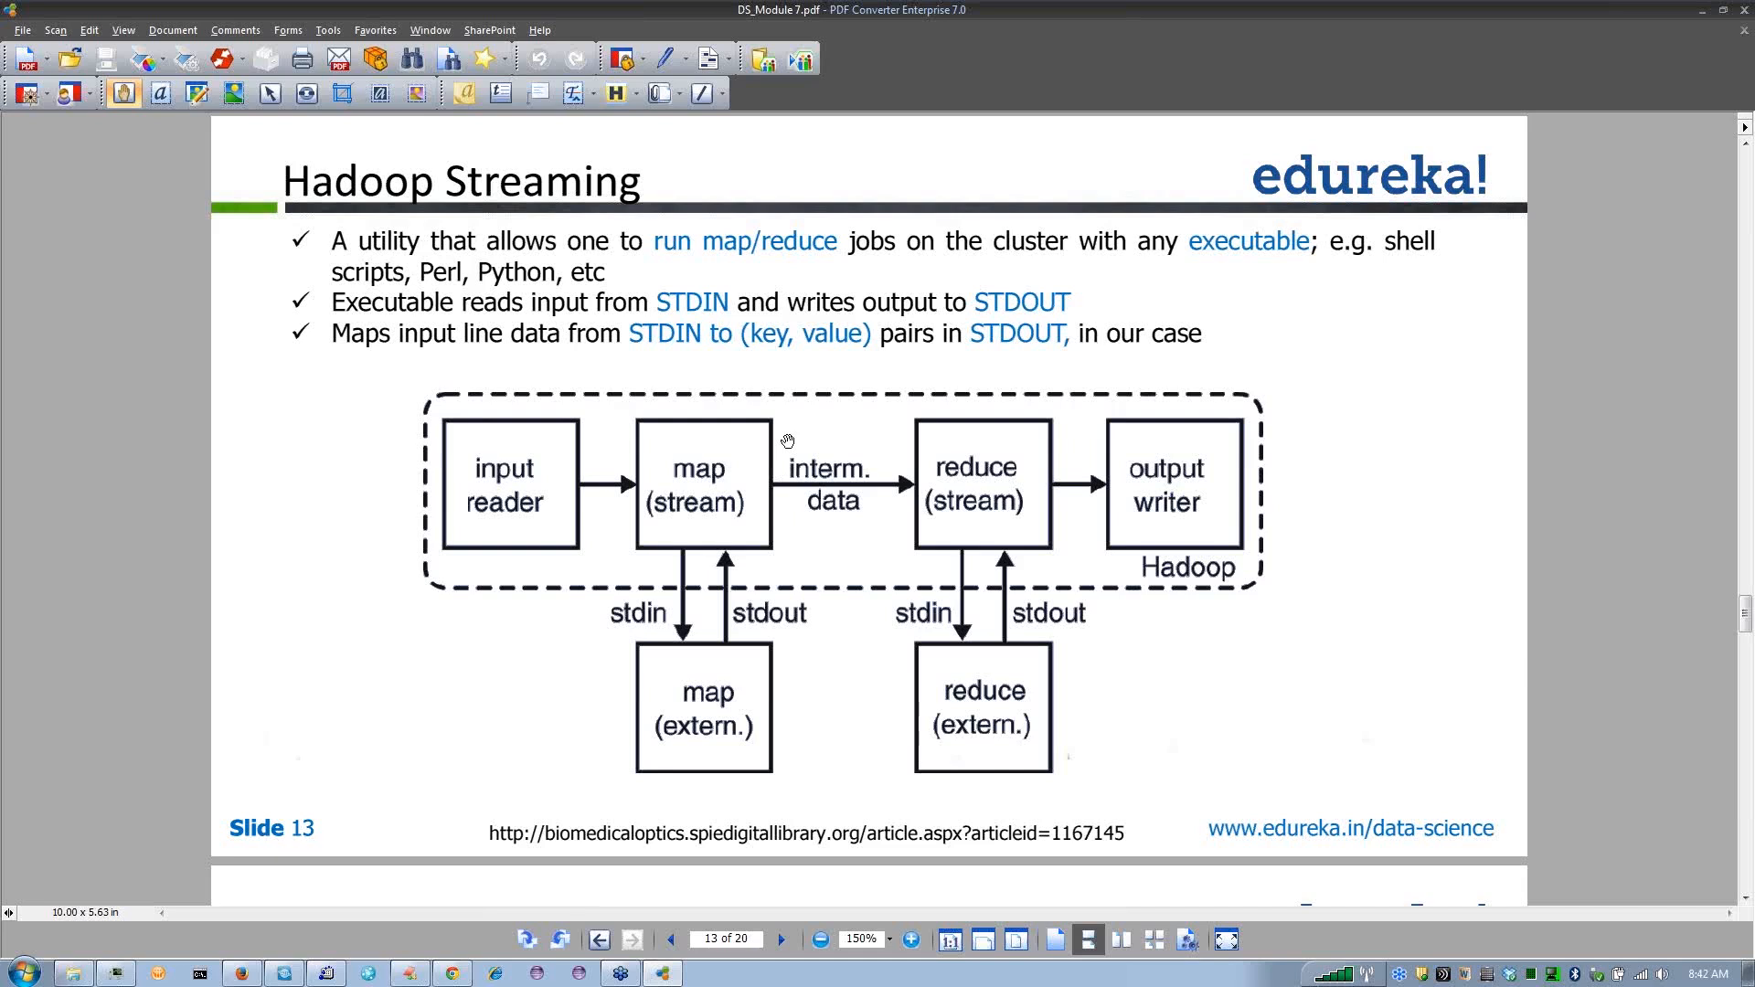
mouse_move(691, 490)
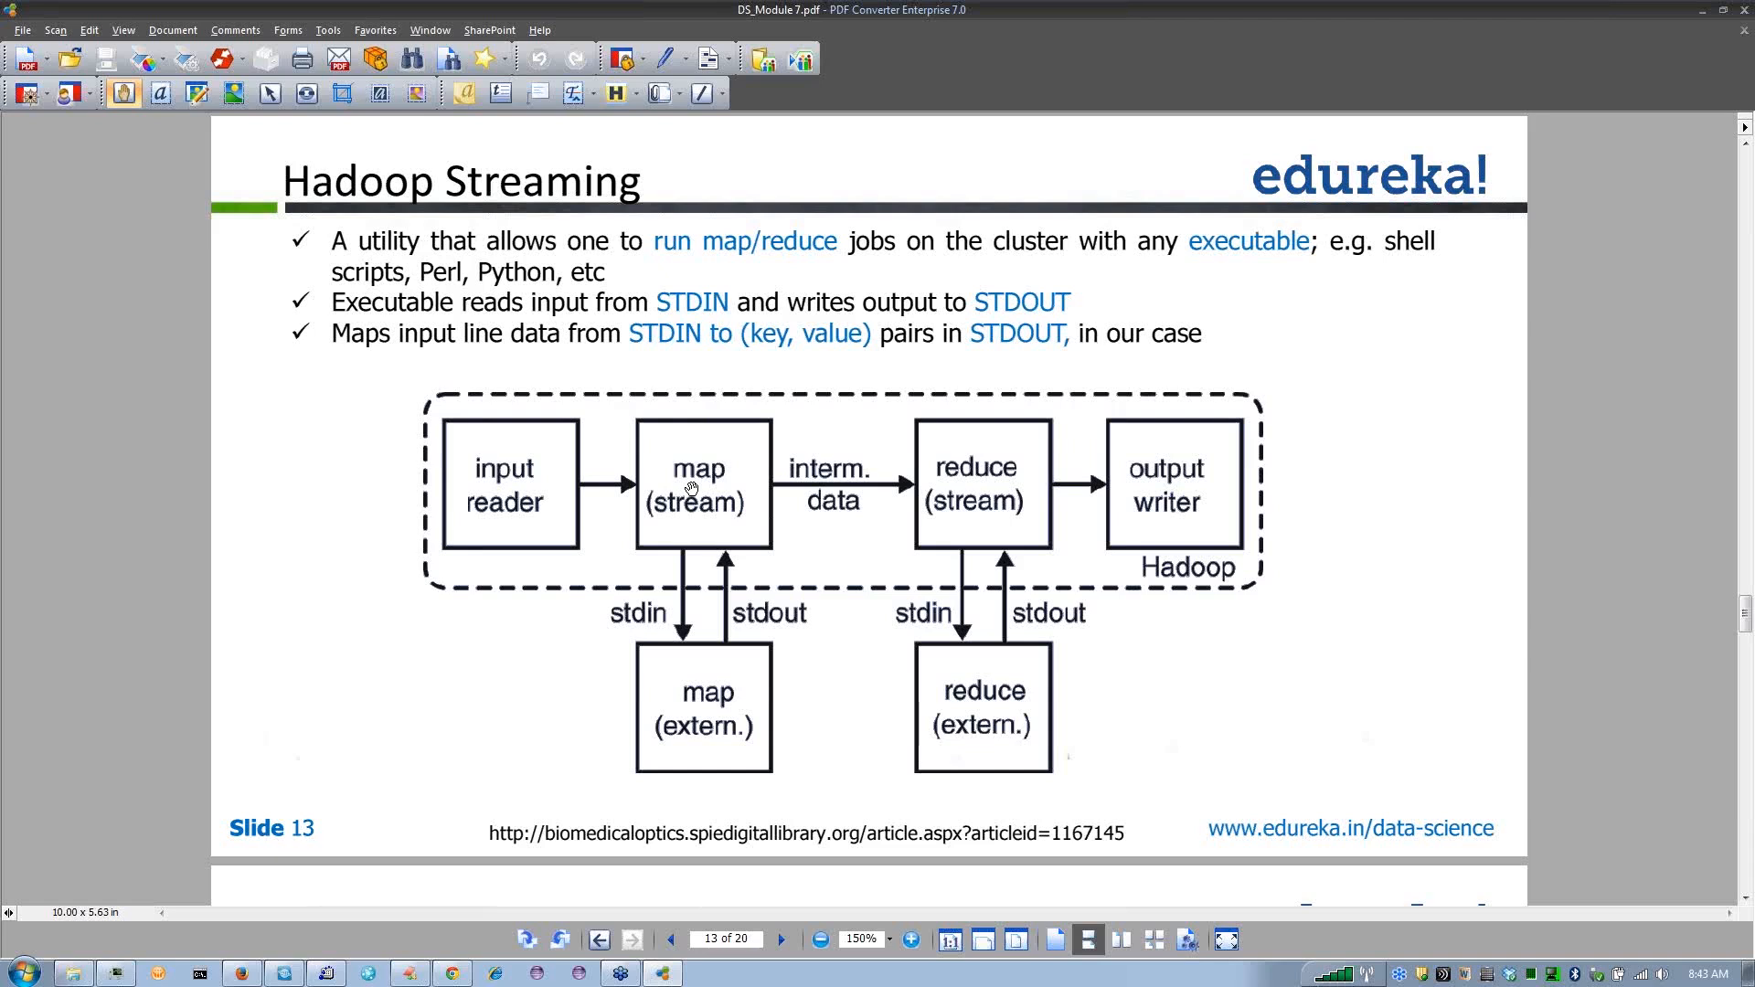
mouse_move(735, 501)
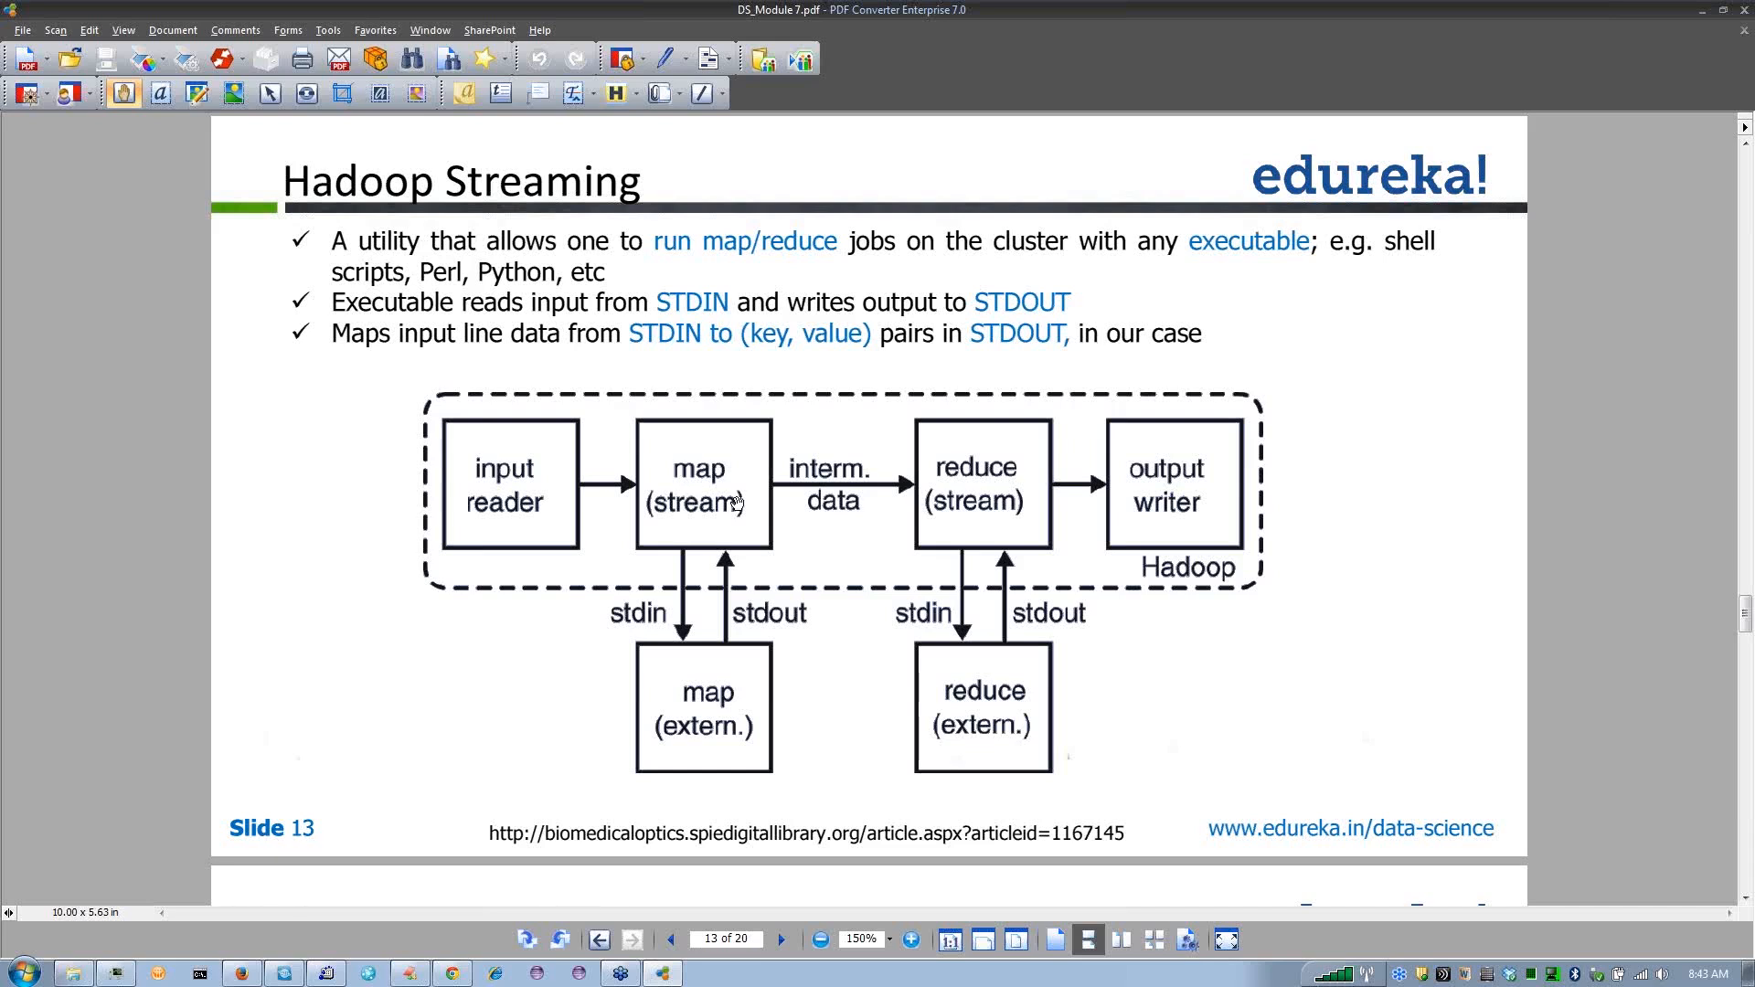
mouse_move(1001, 511)
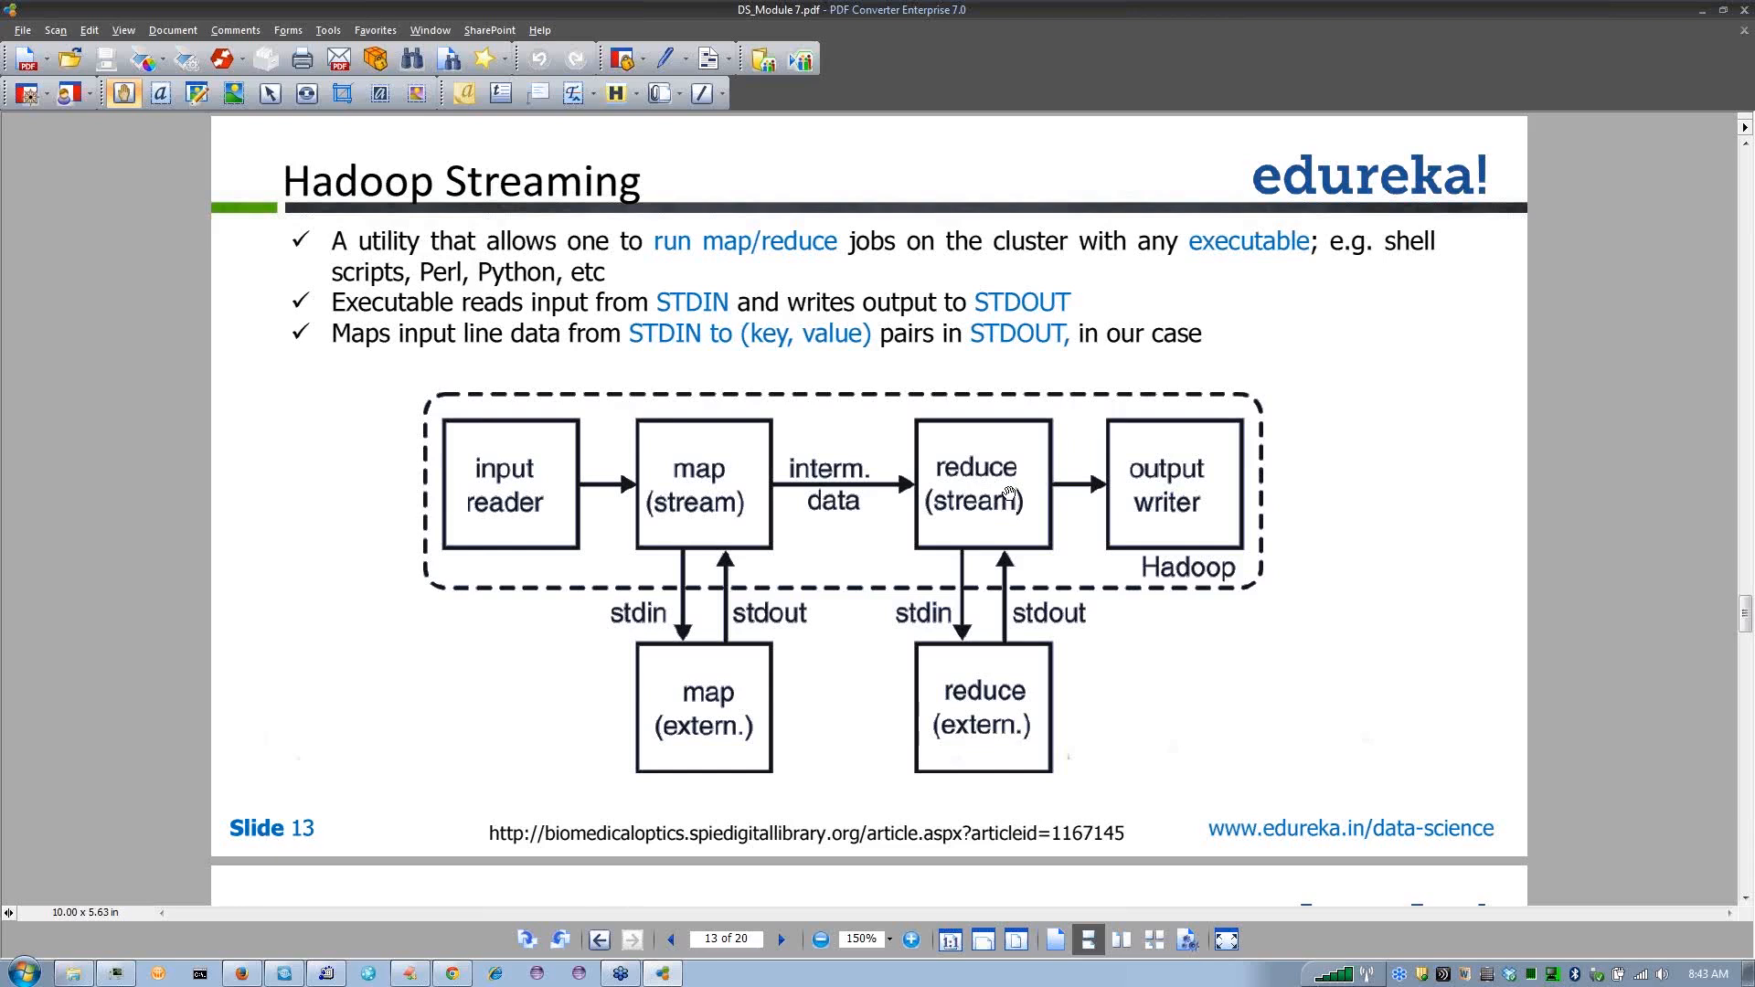
mouse_move(927, 490)
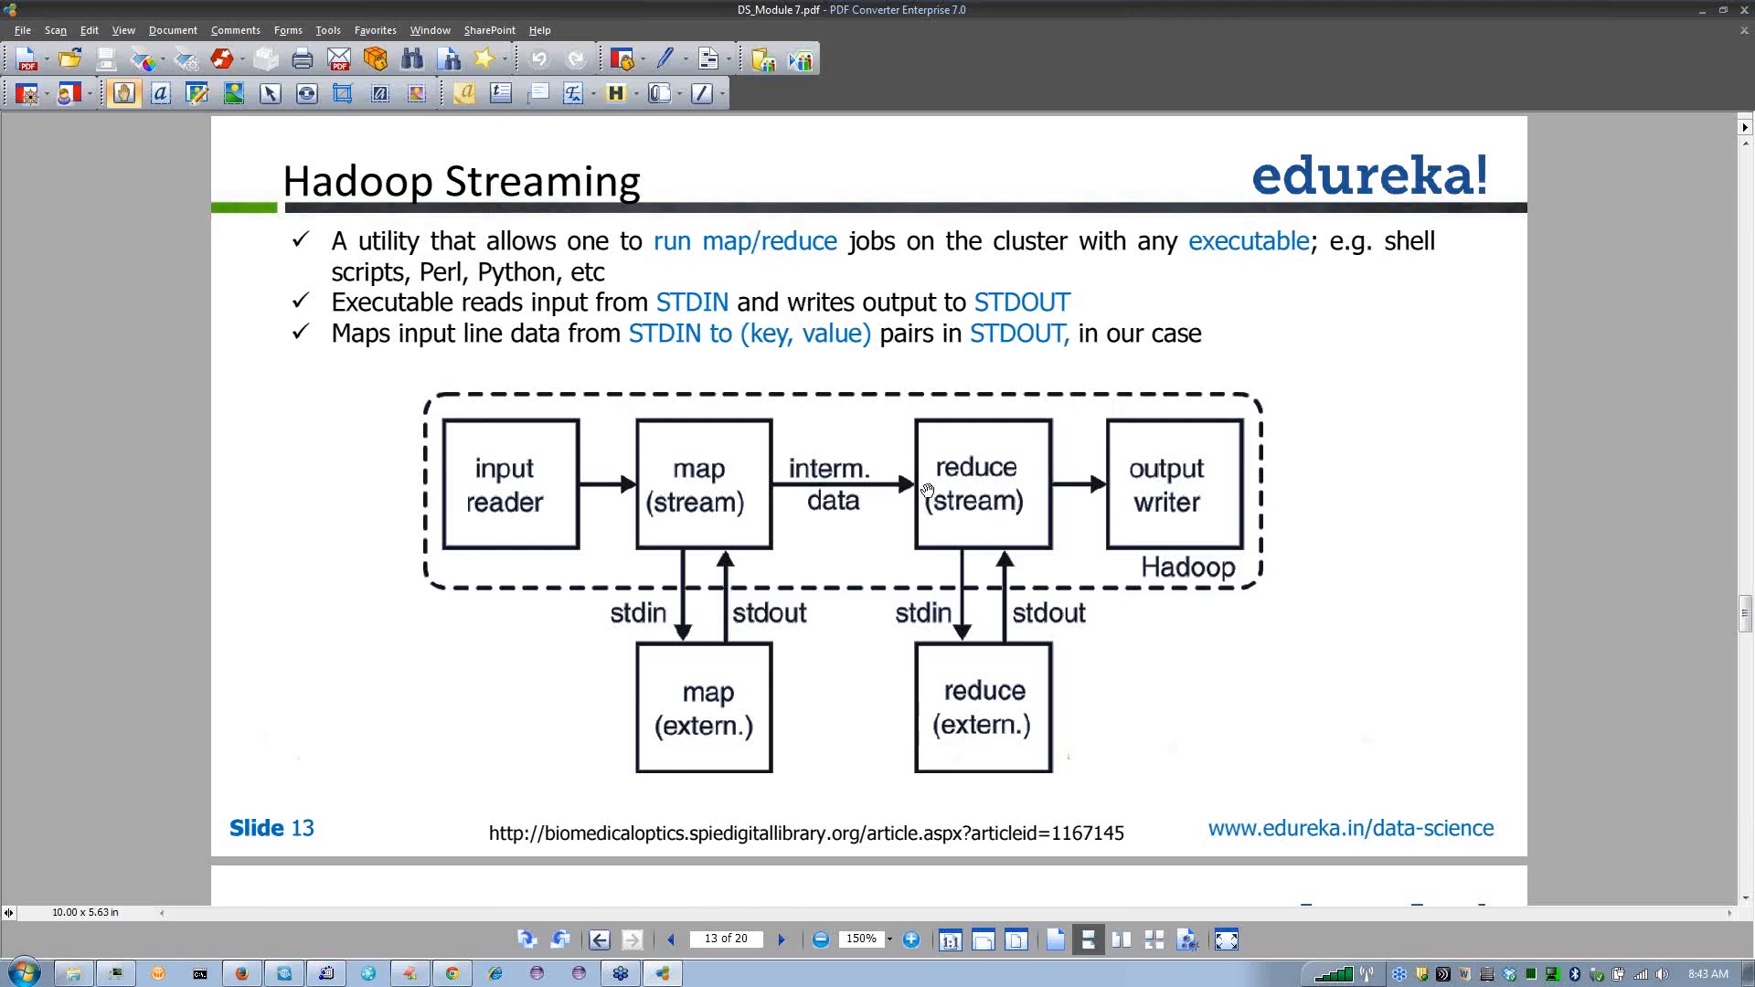
mouse_move(927, 490)
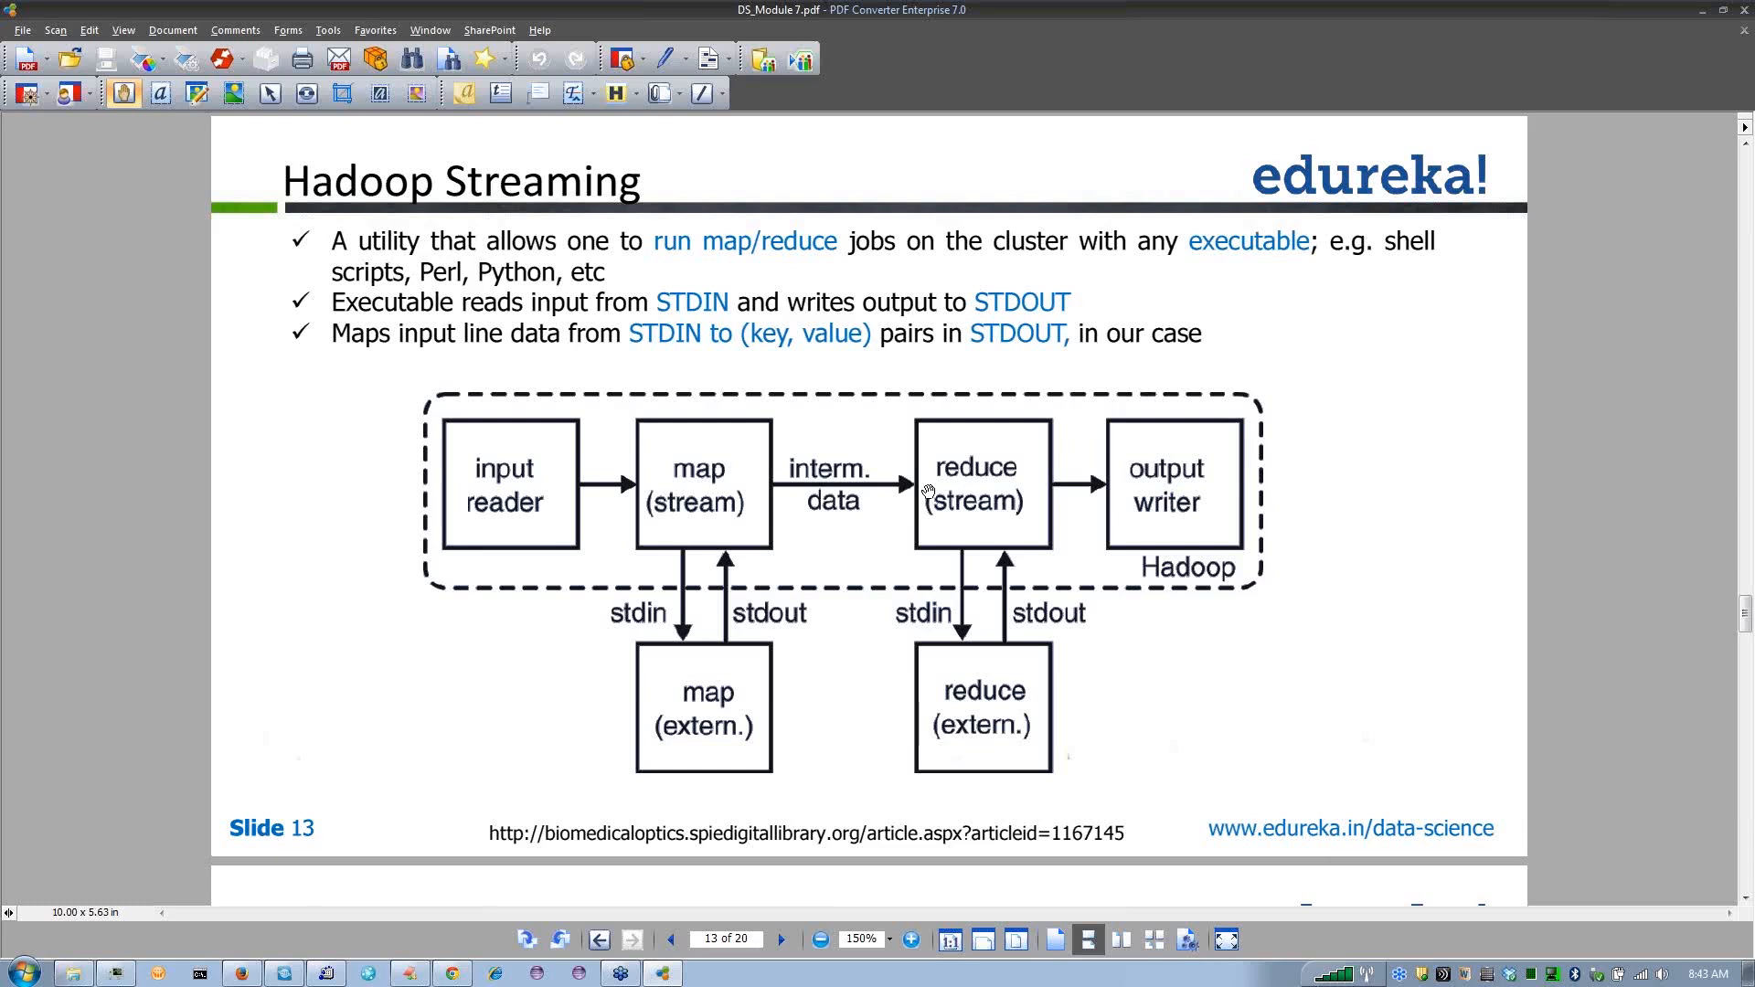
mouse_move(934, 498)
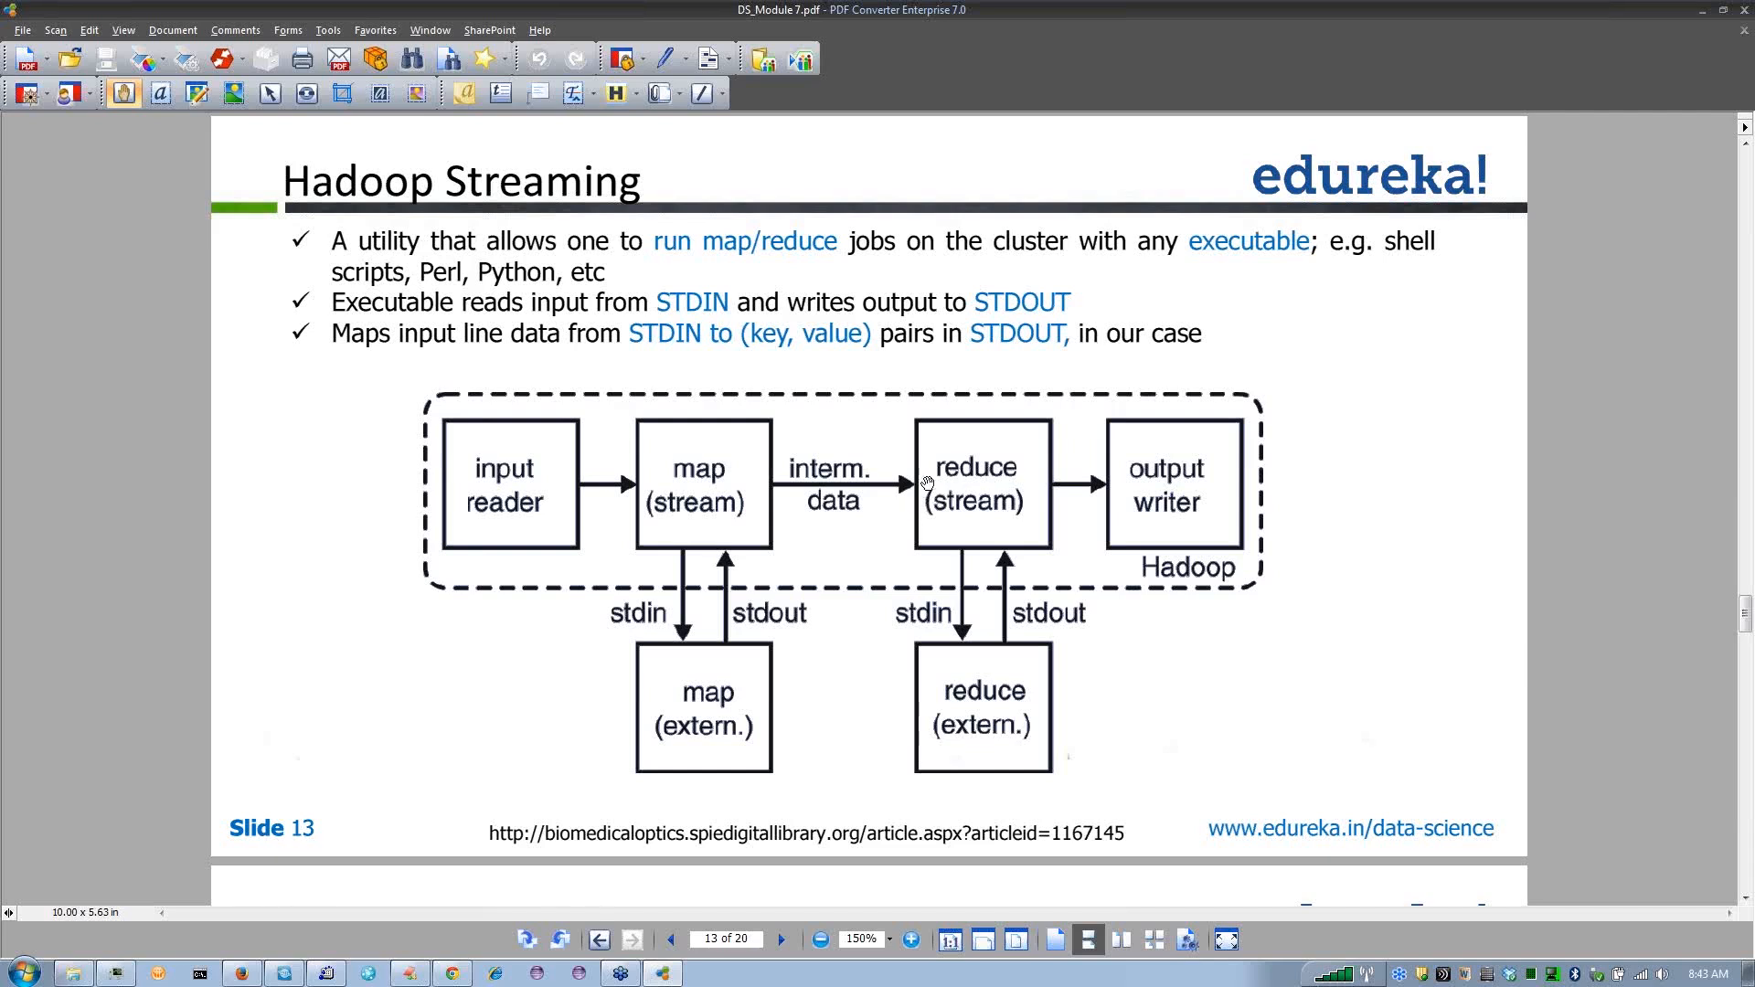
mouse_move(963, 517)
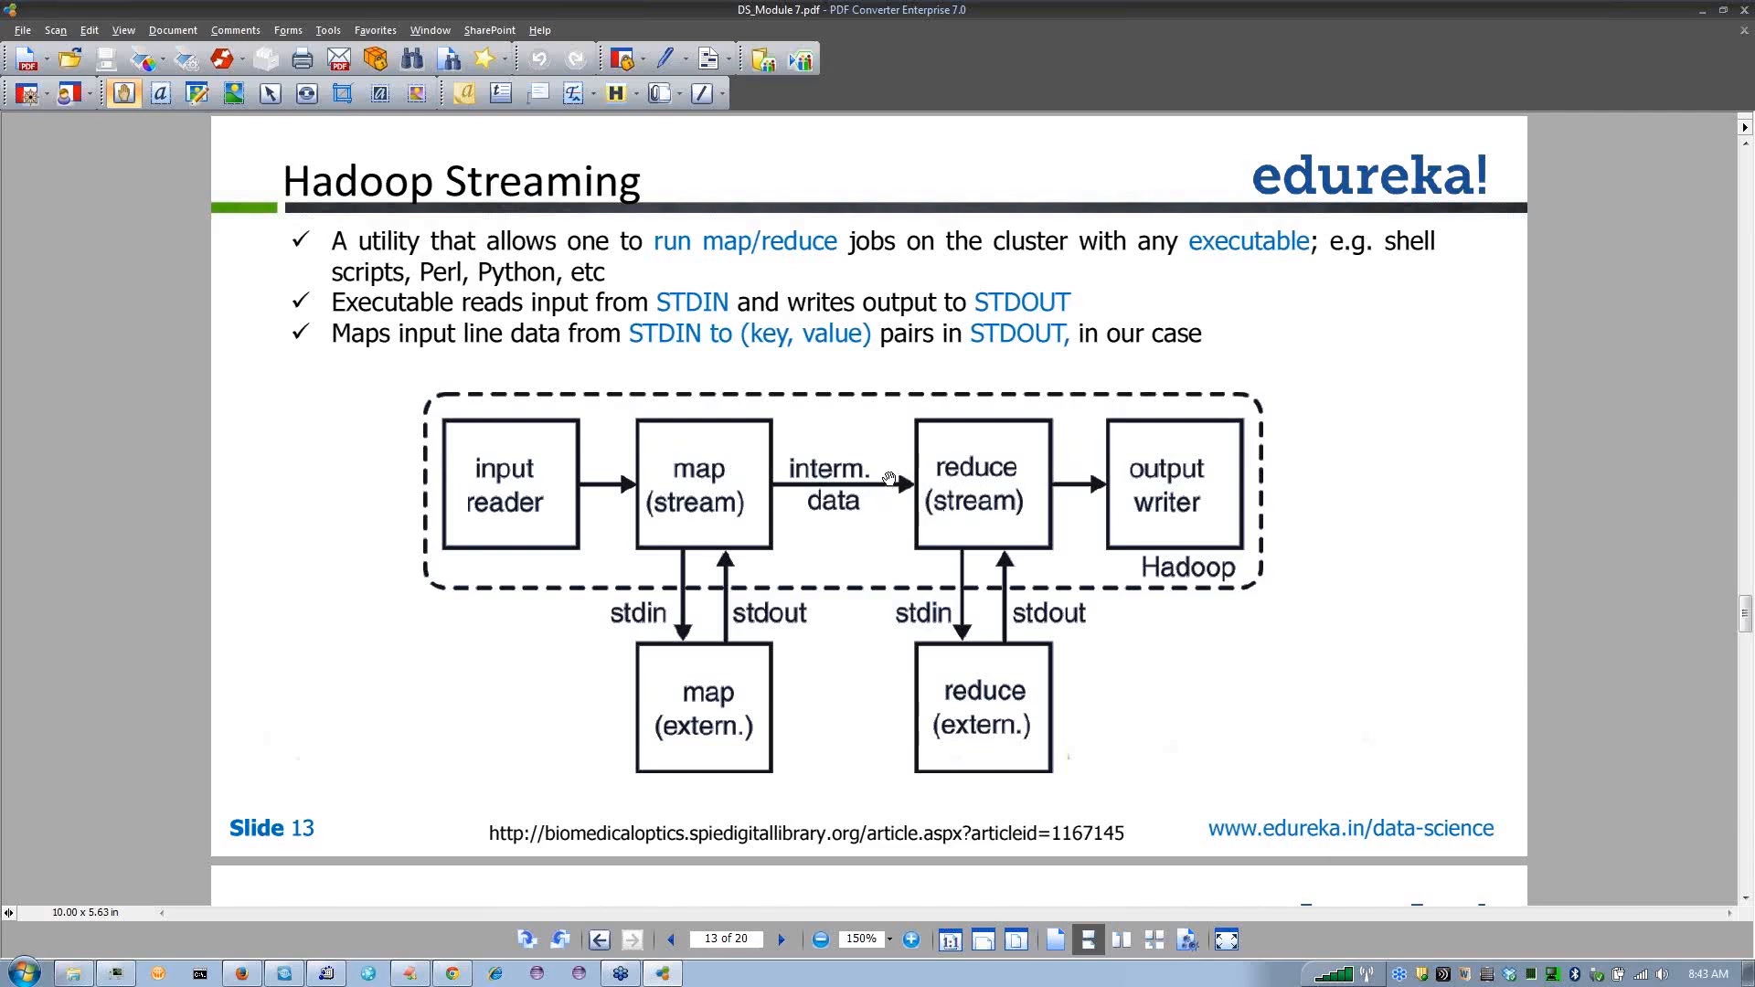
mouse_move(934, 472)
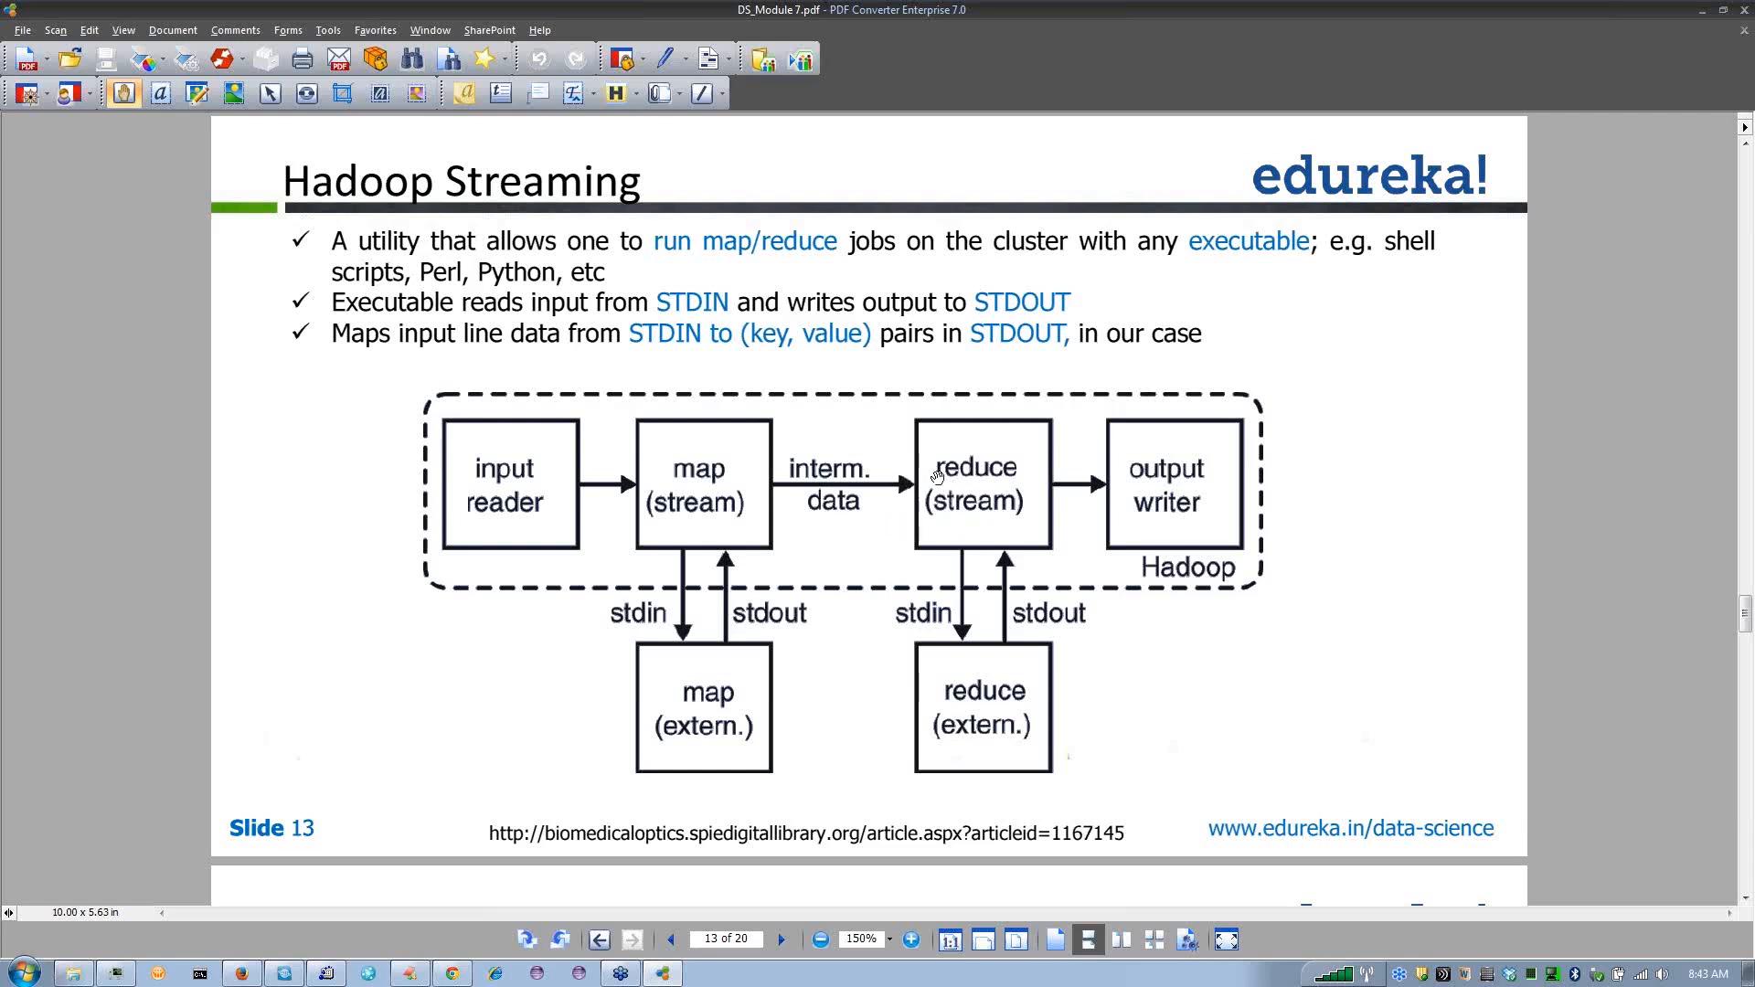
mouse_move(927, 490)
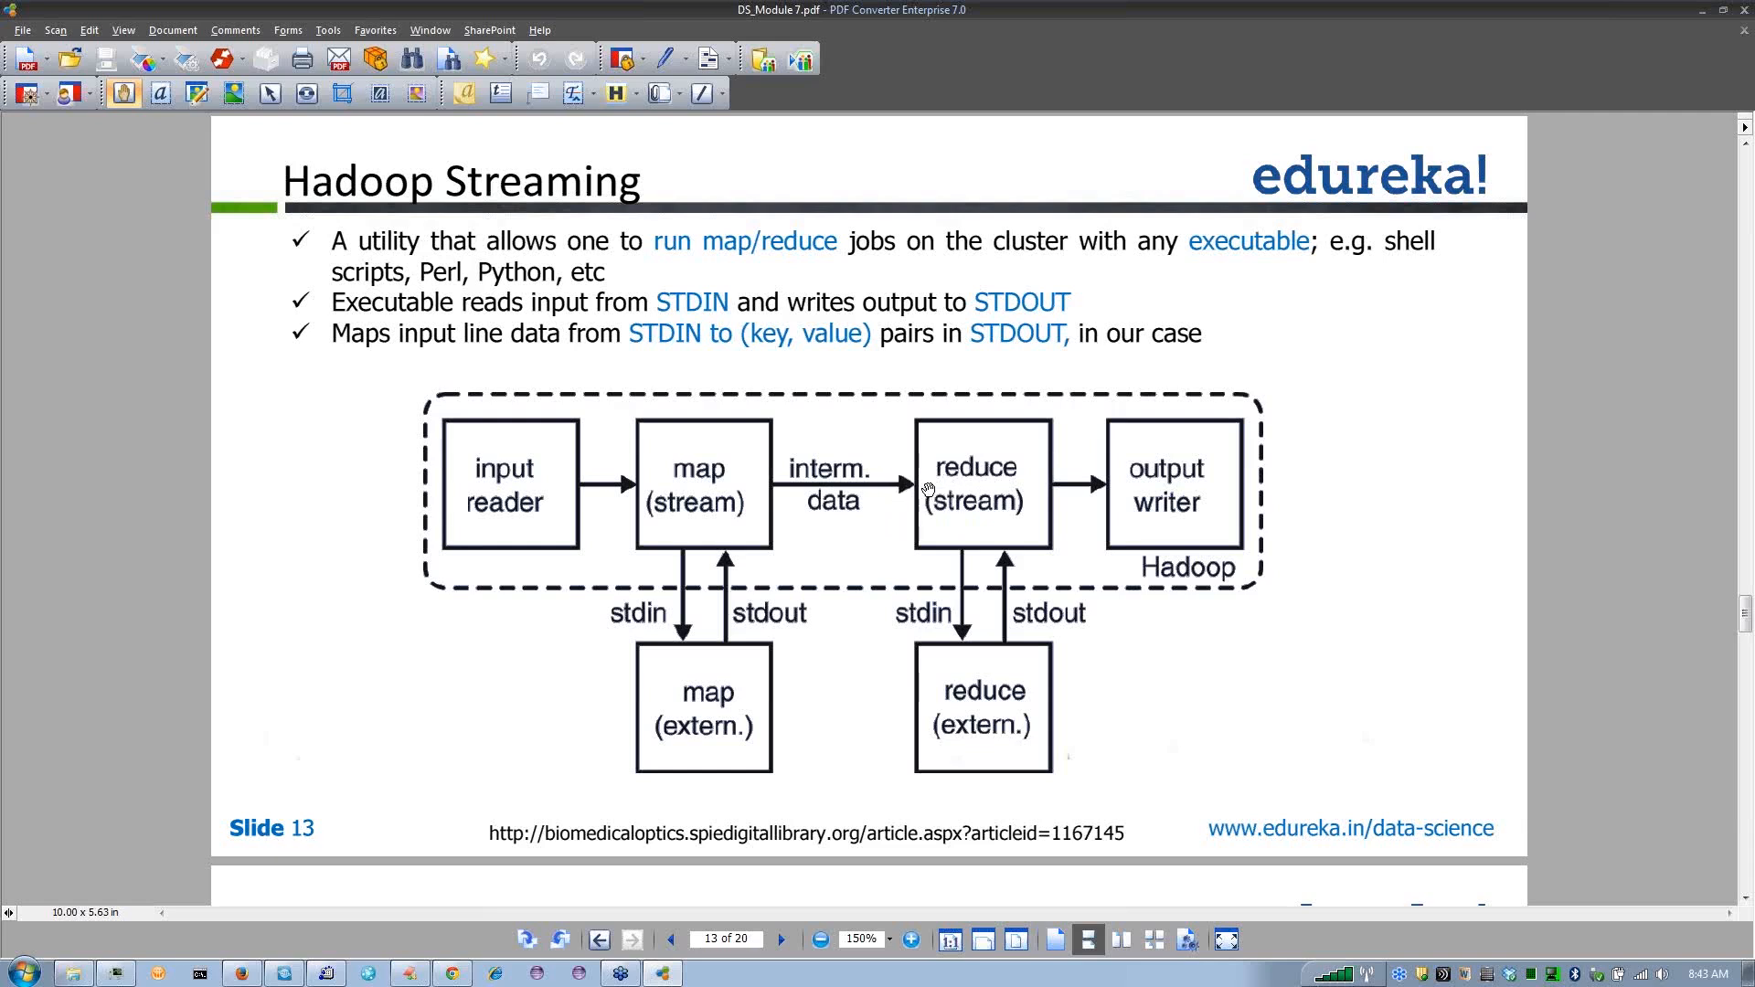
mouse_move(971, 684)
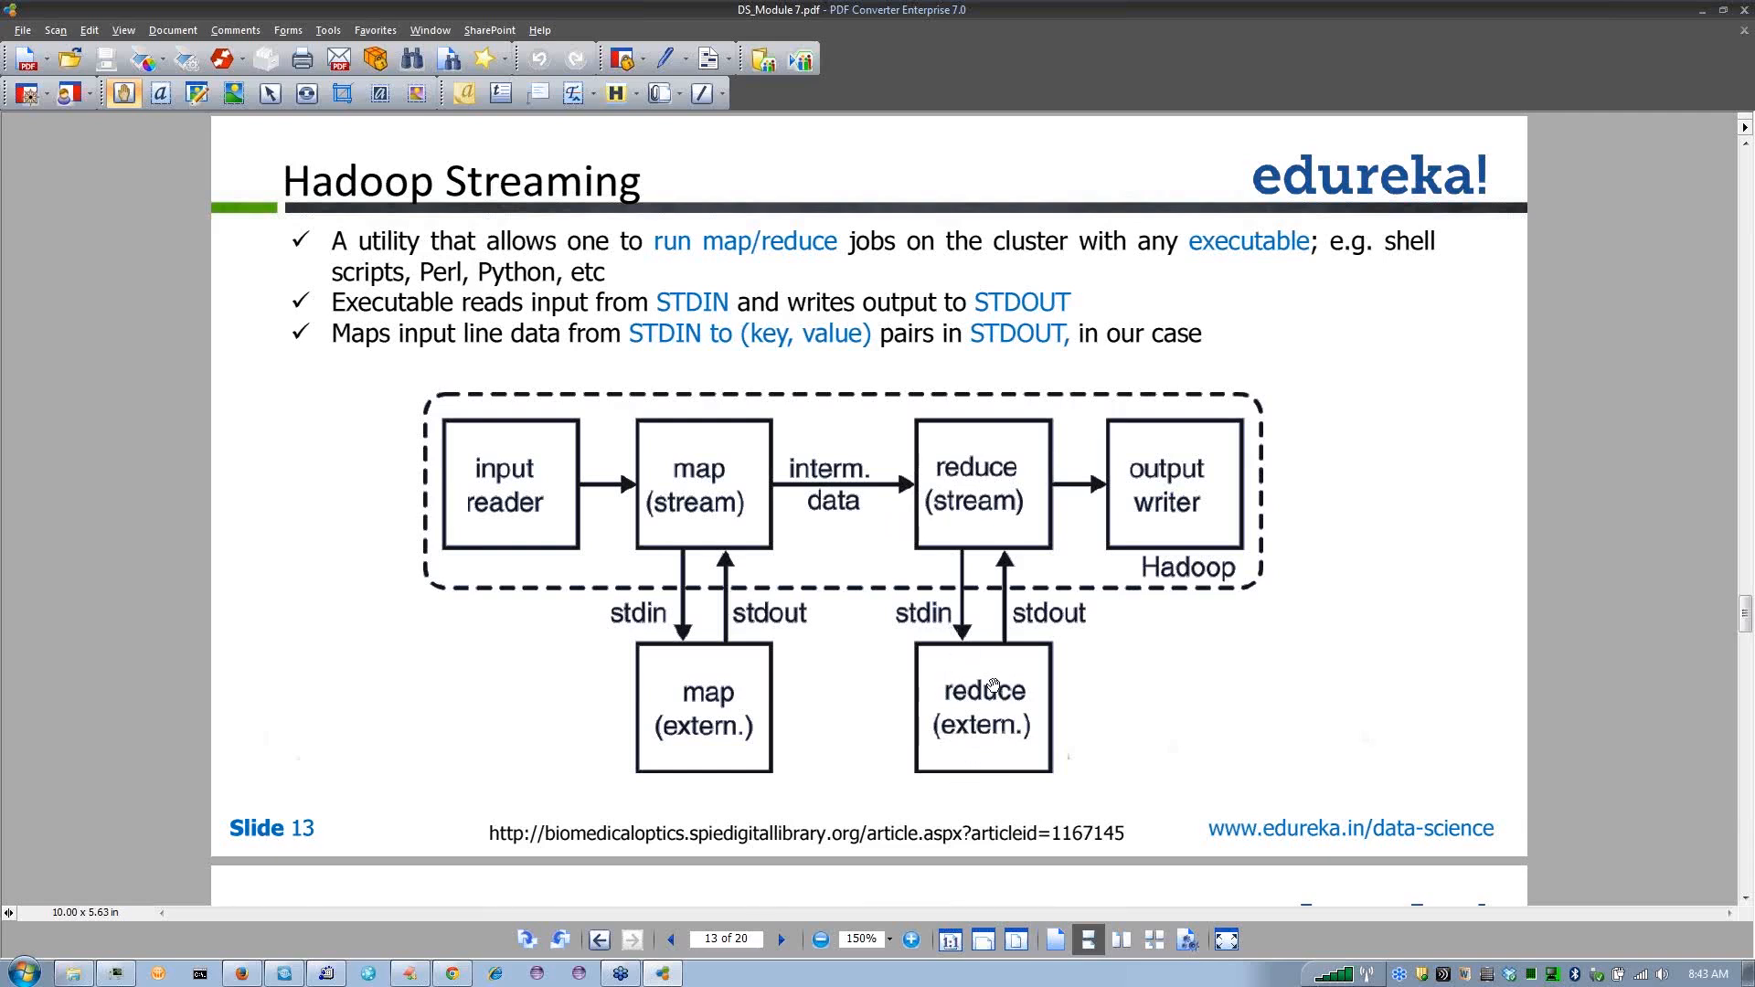
mouse_move(1006, 638)
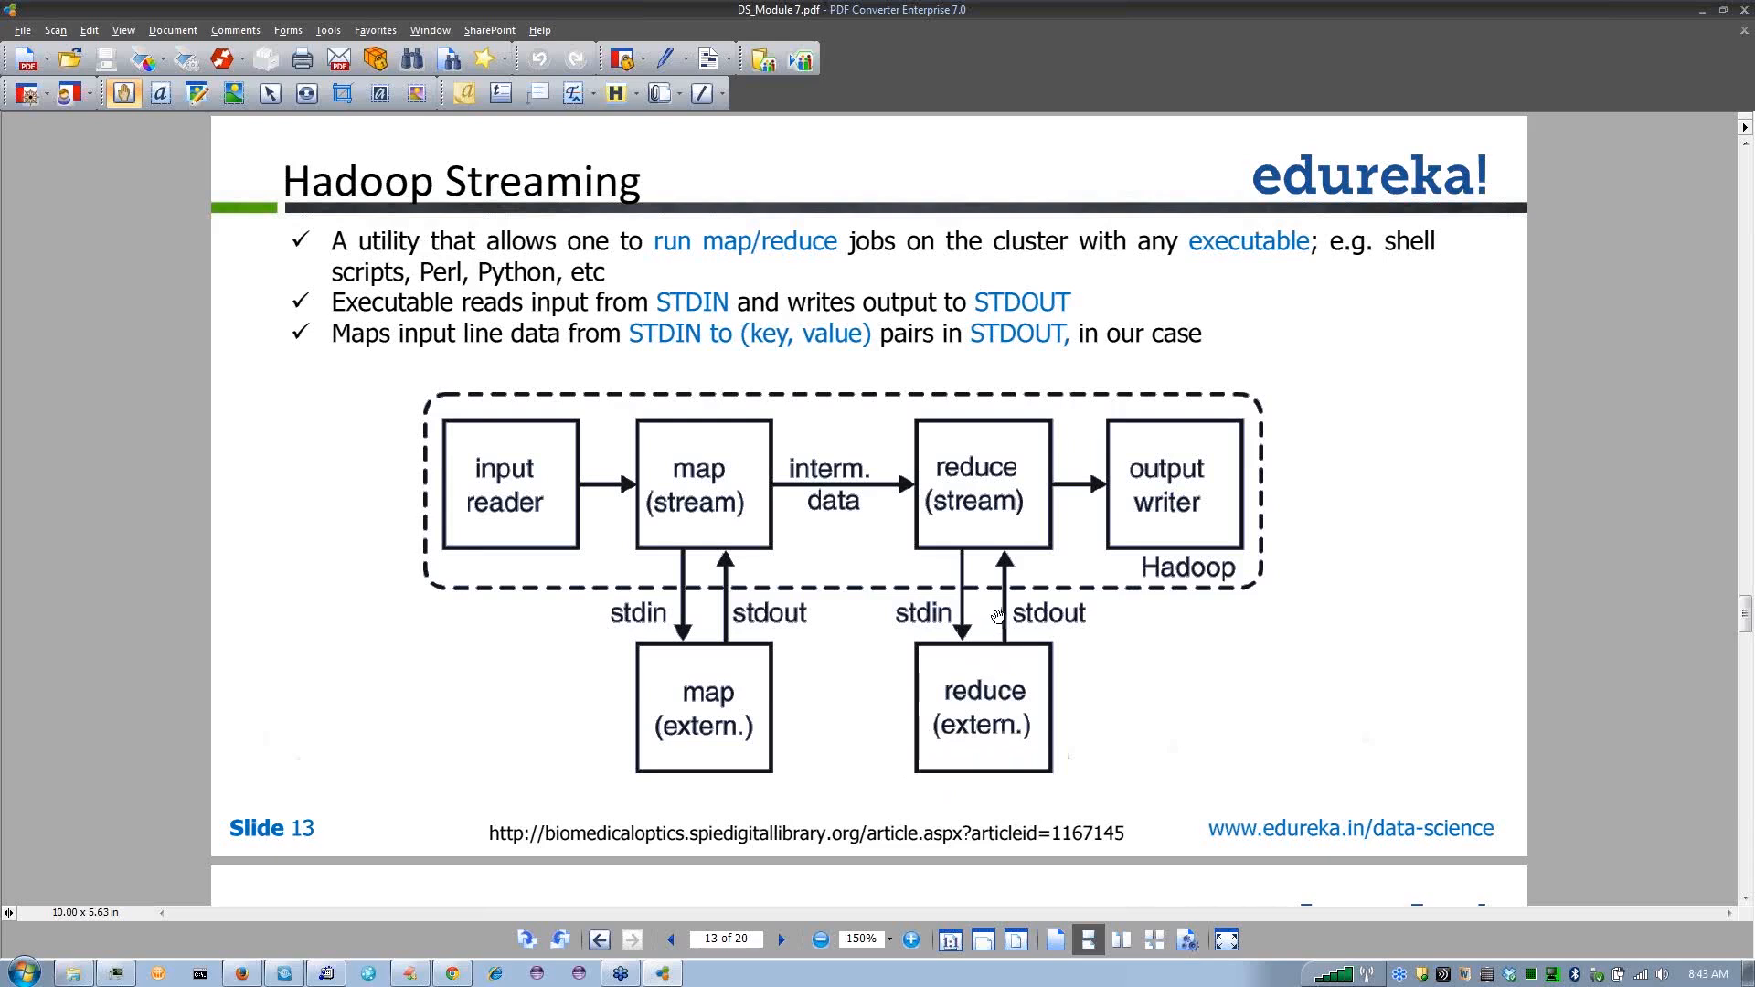
mouse_move(1132, 466)
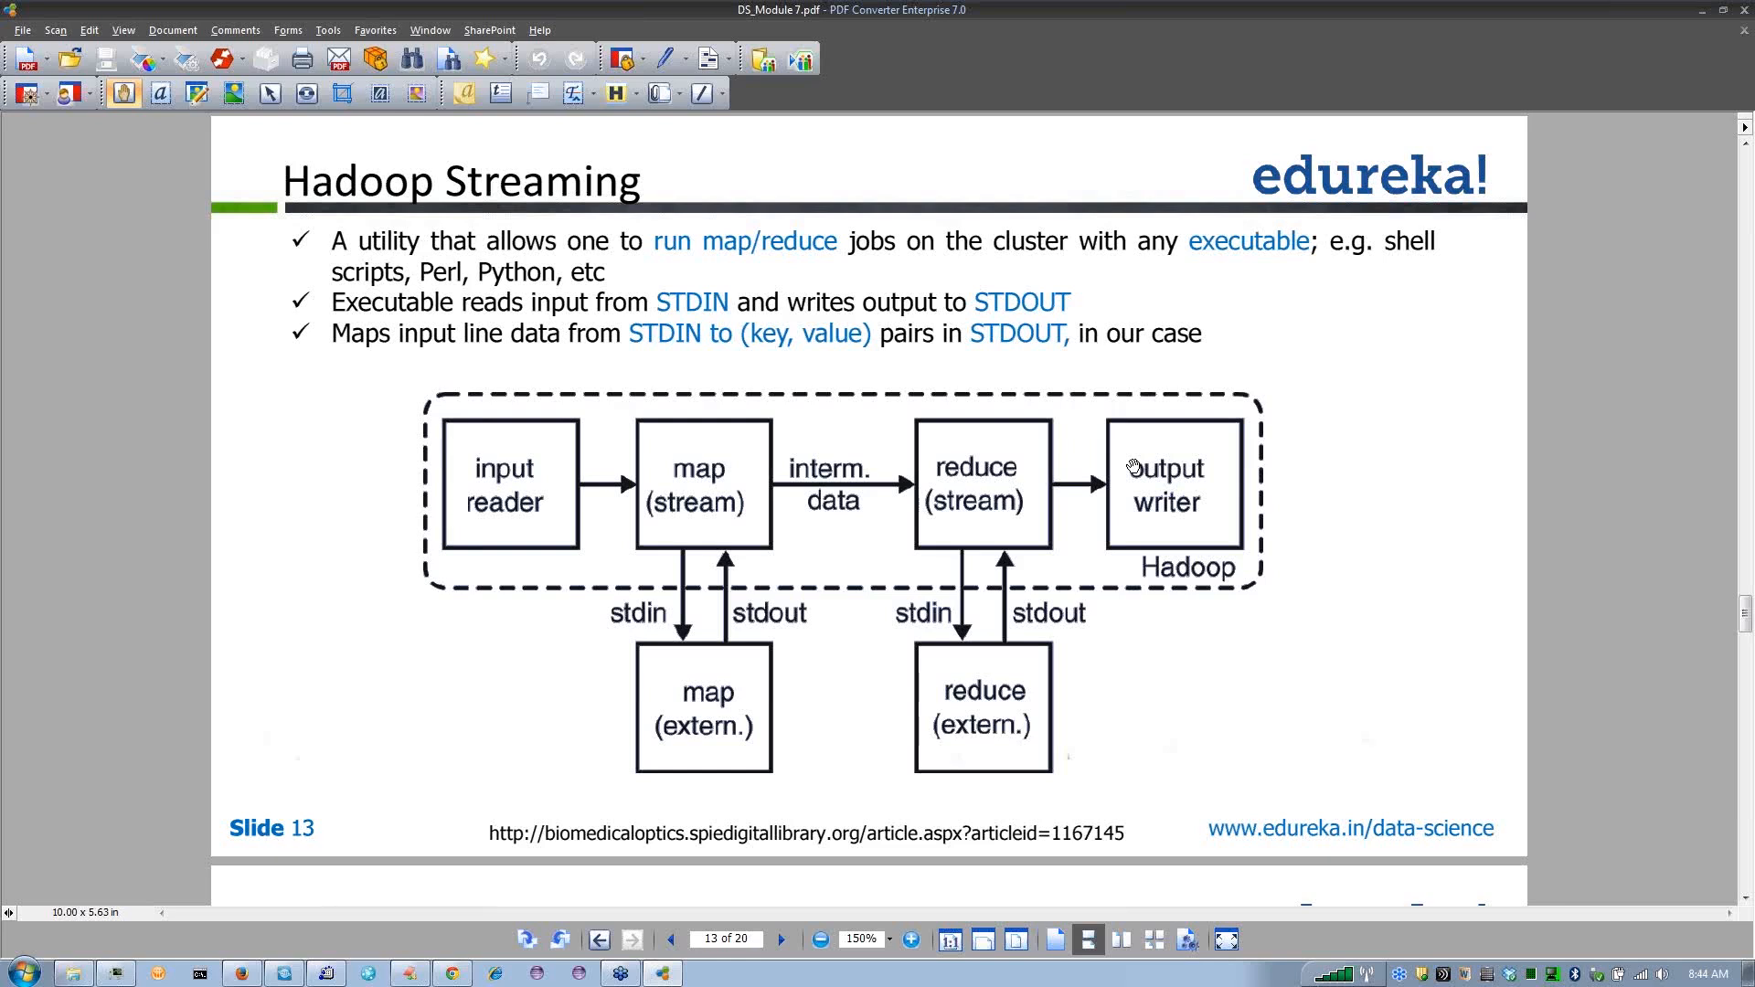
mouse_move(1130, 465)
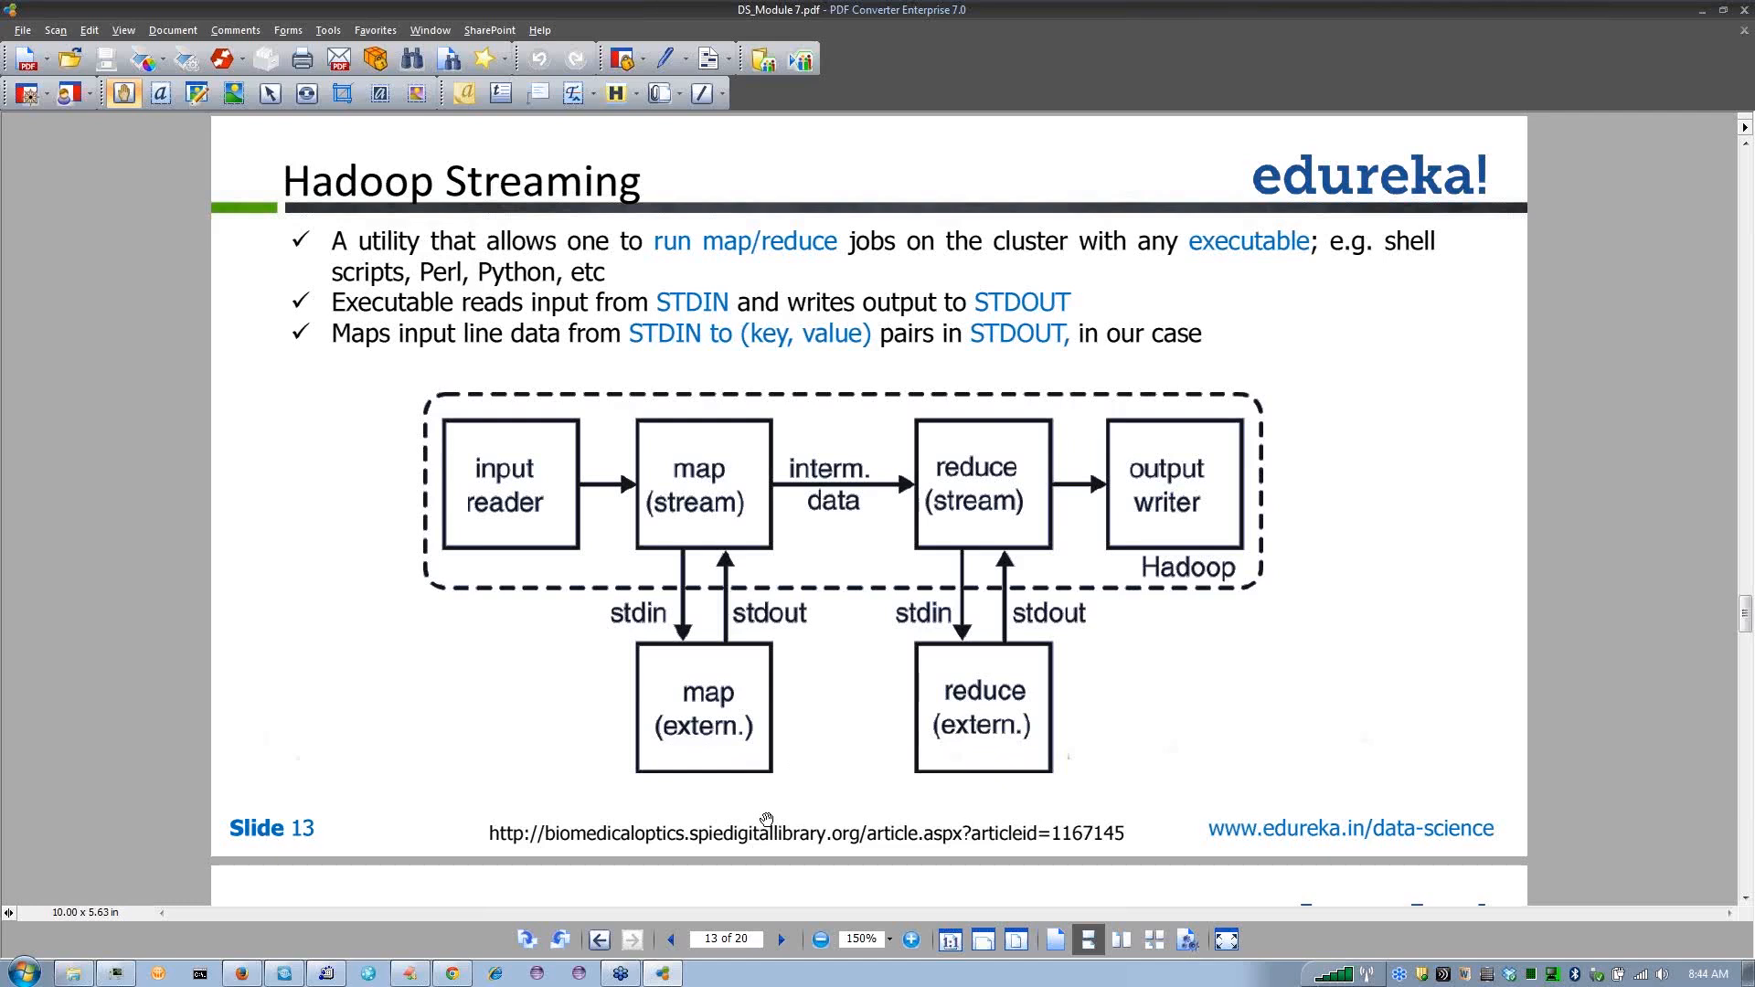
mouse_move(766, 833)
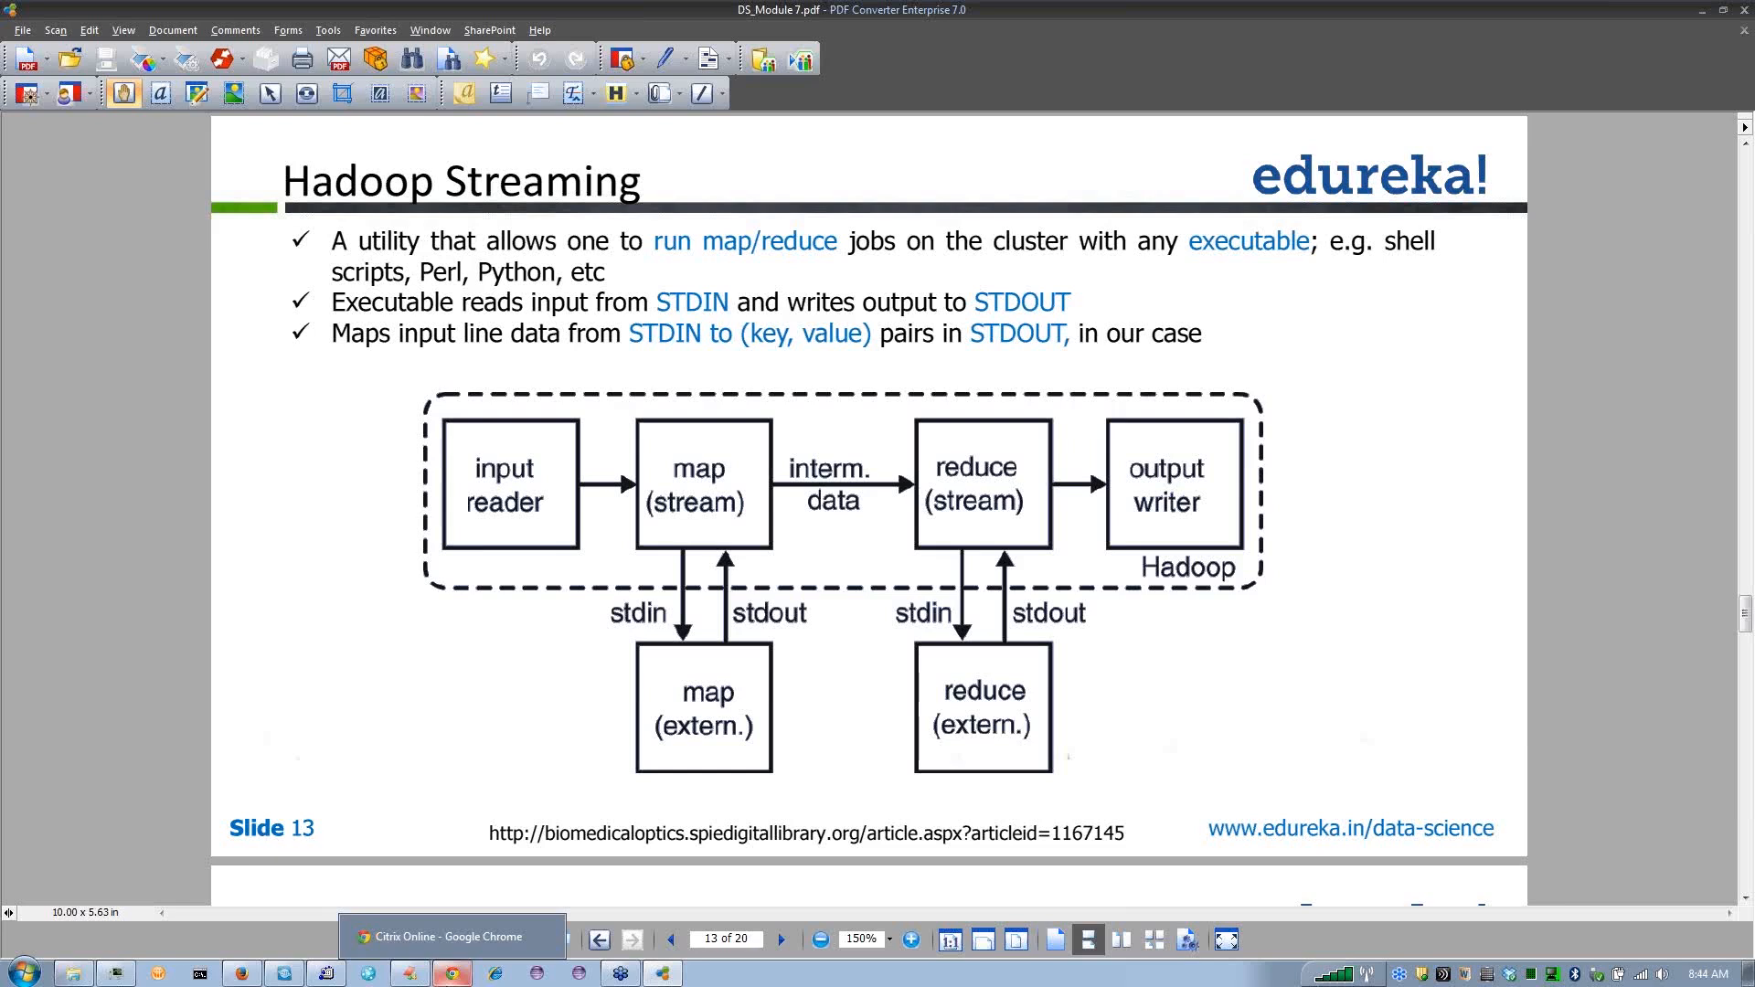
mouse_move(512, 922)
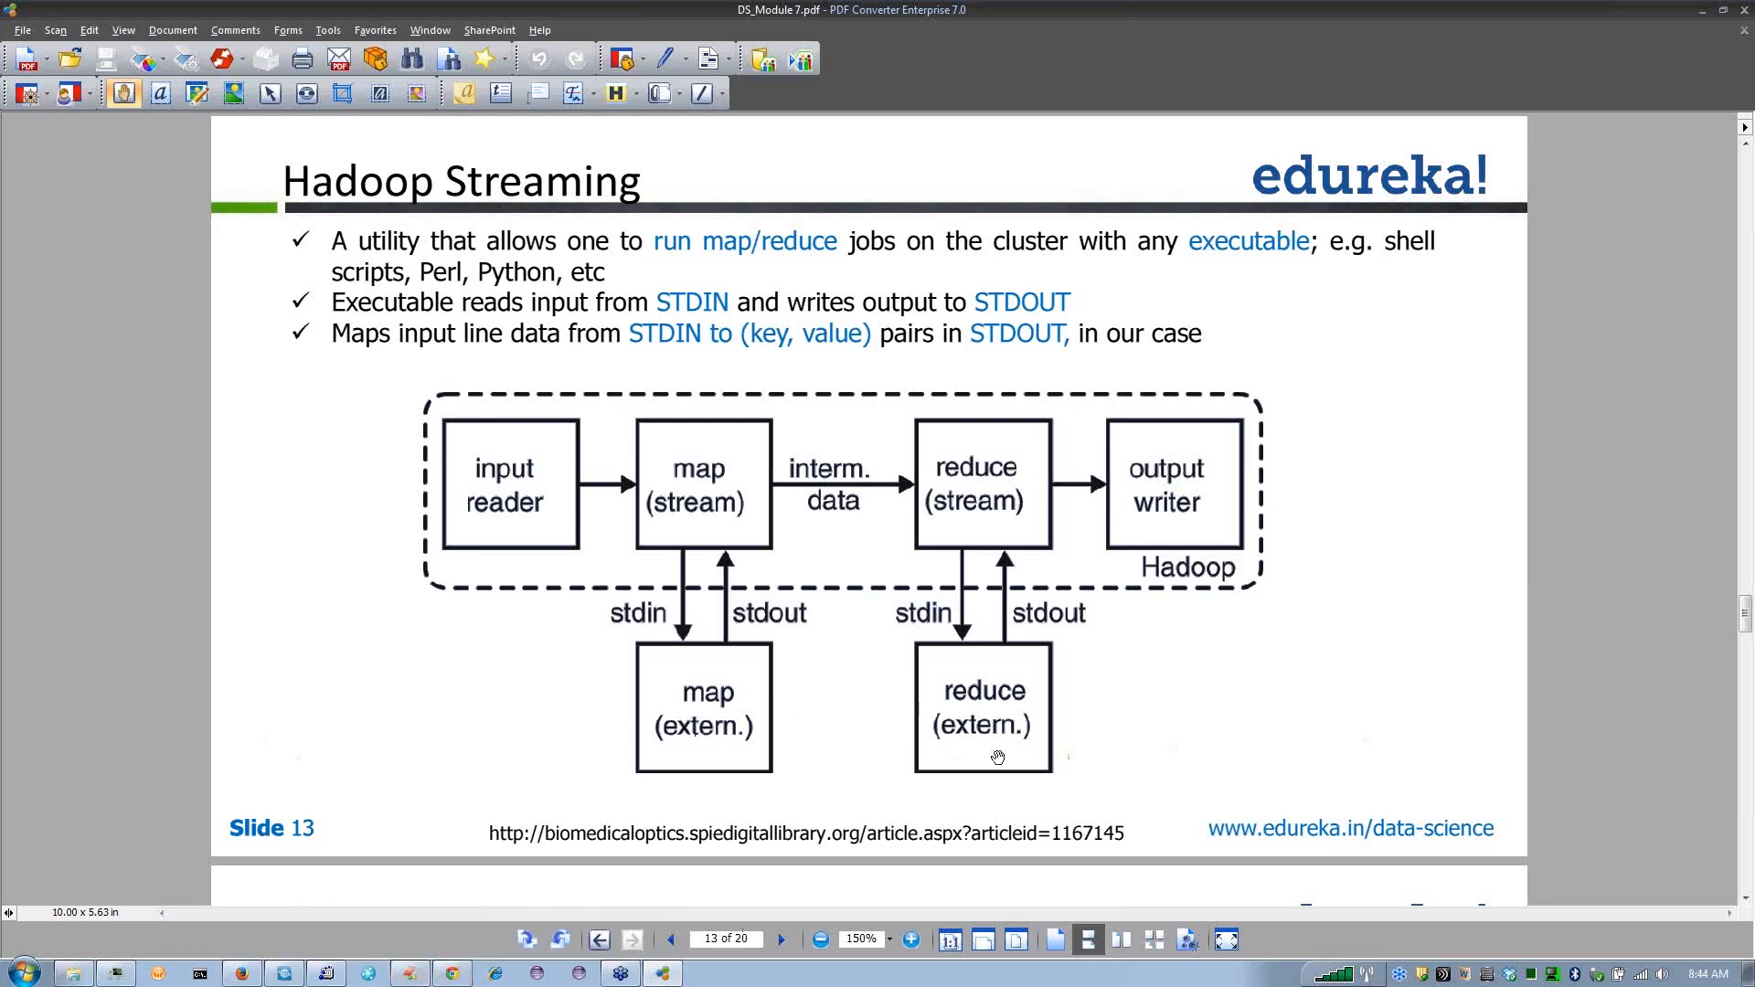
mouse_move(971, 742)
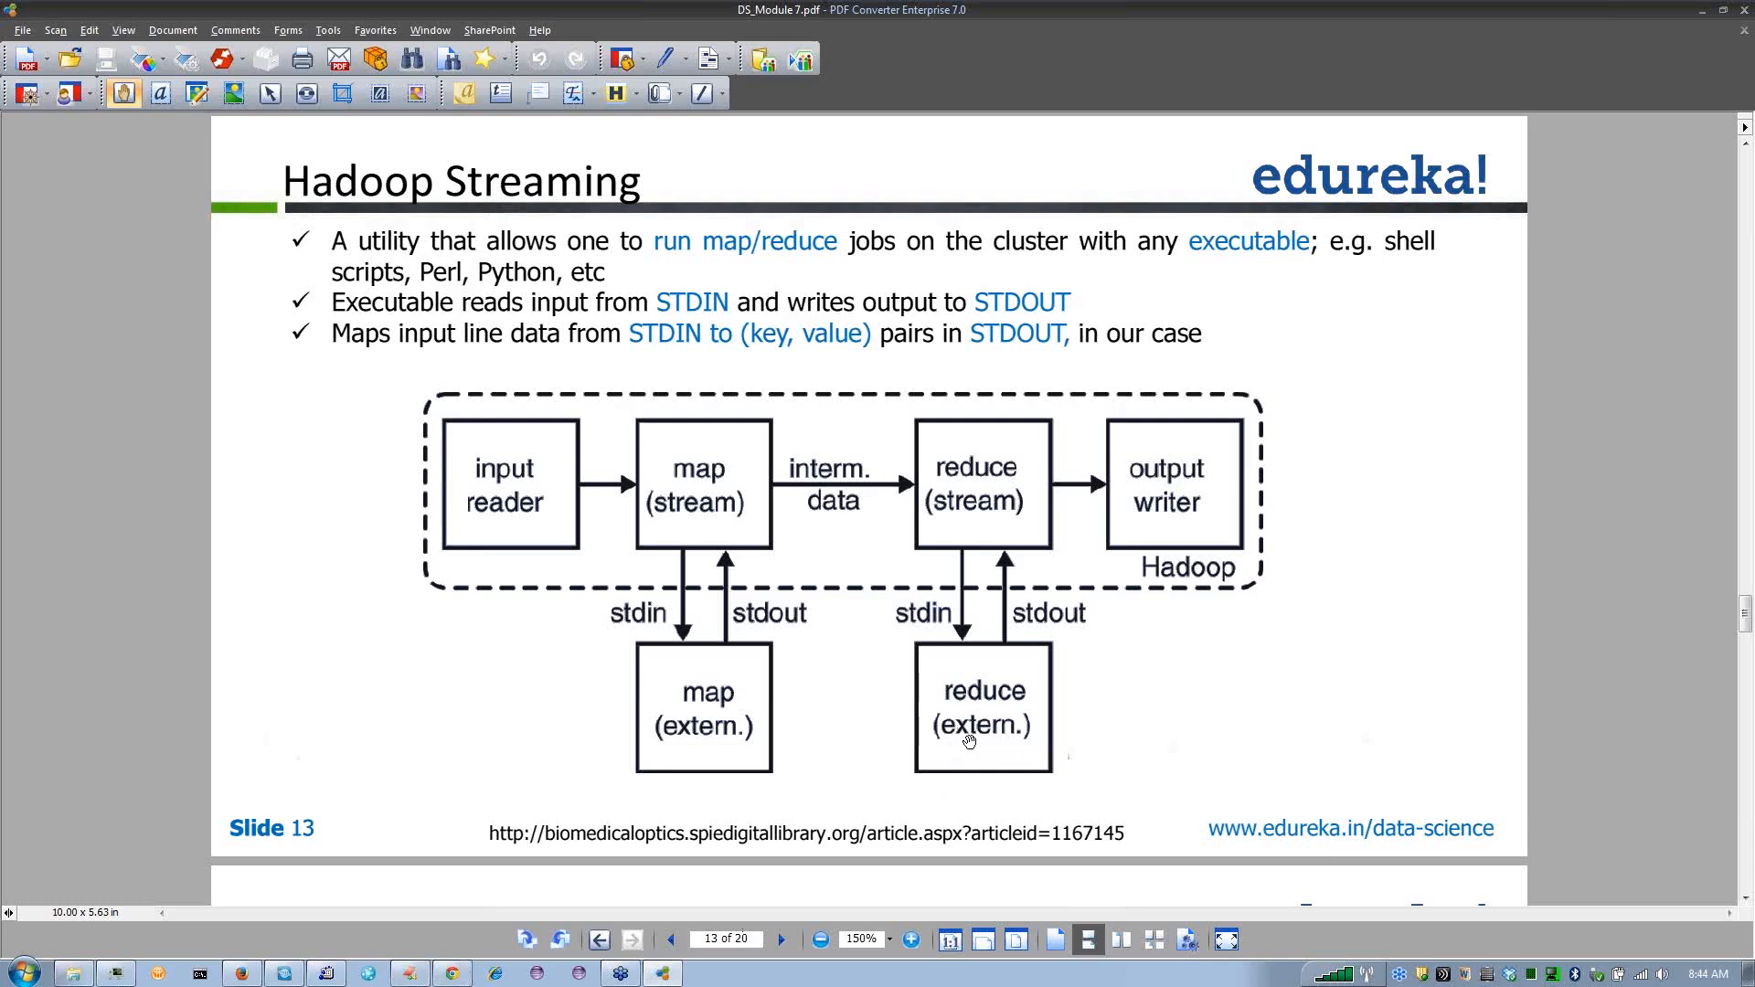
mouse_move(569, 496)
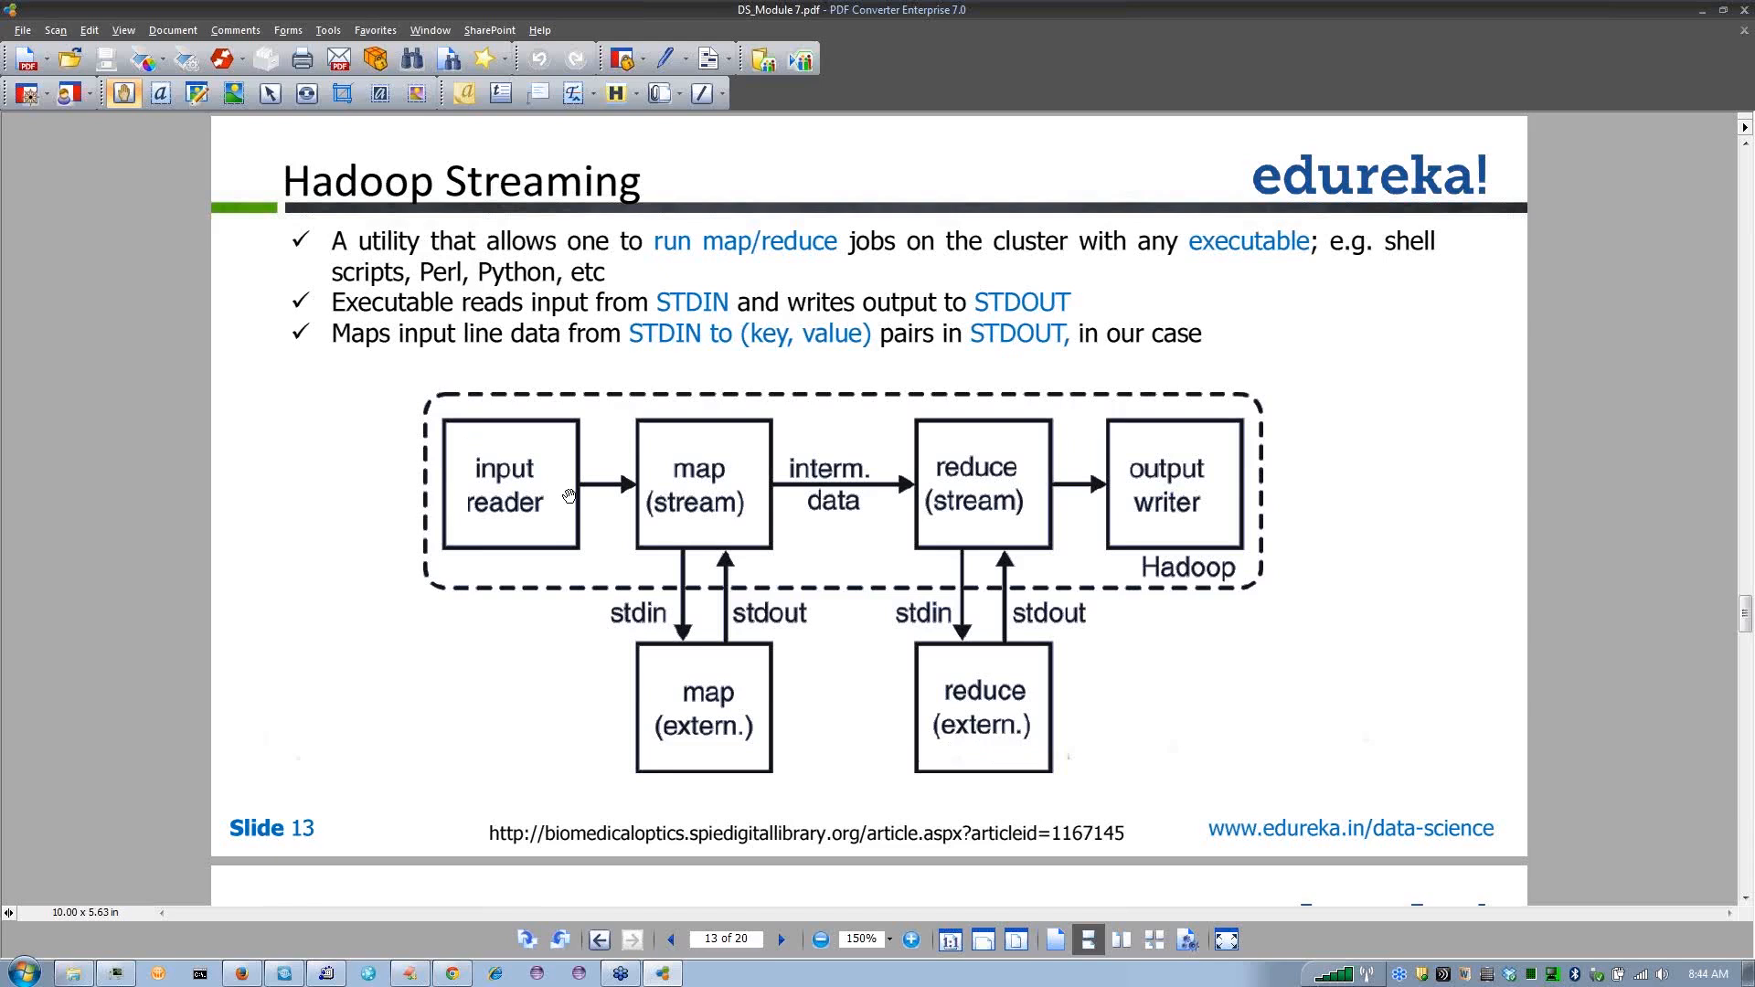
mouse_move(757, 377)
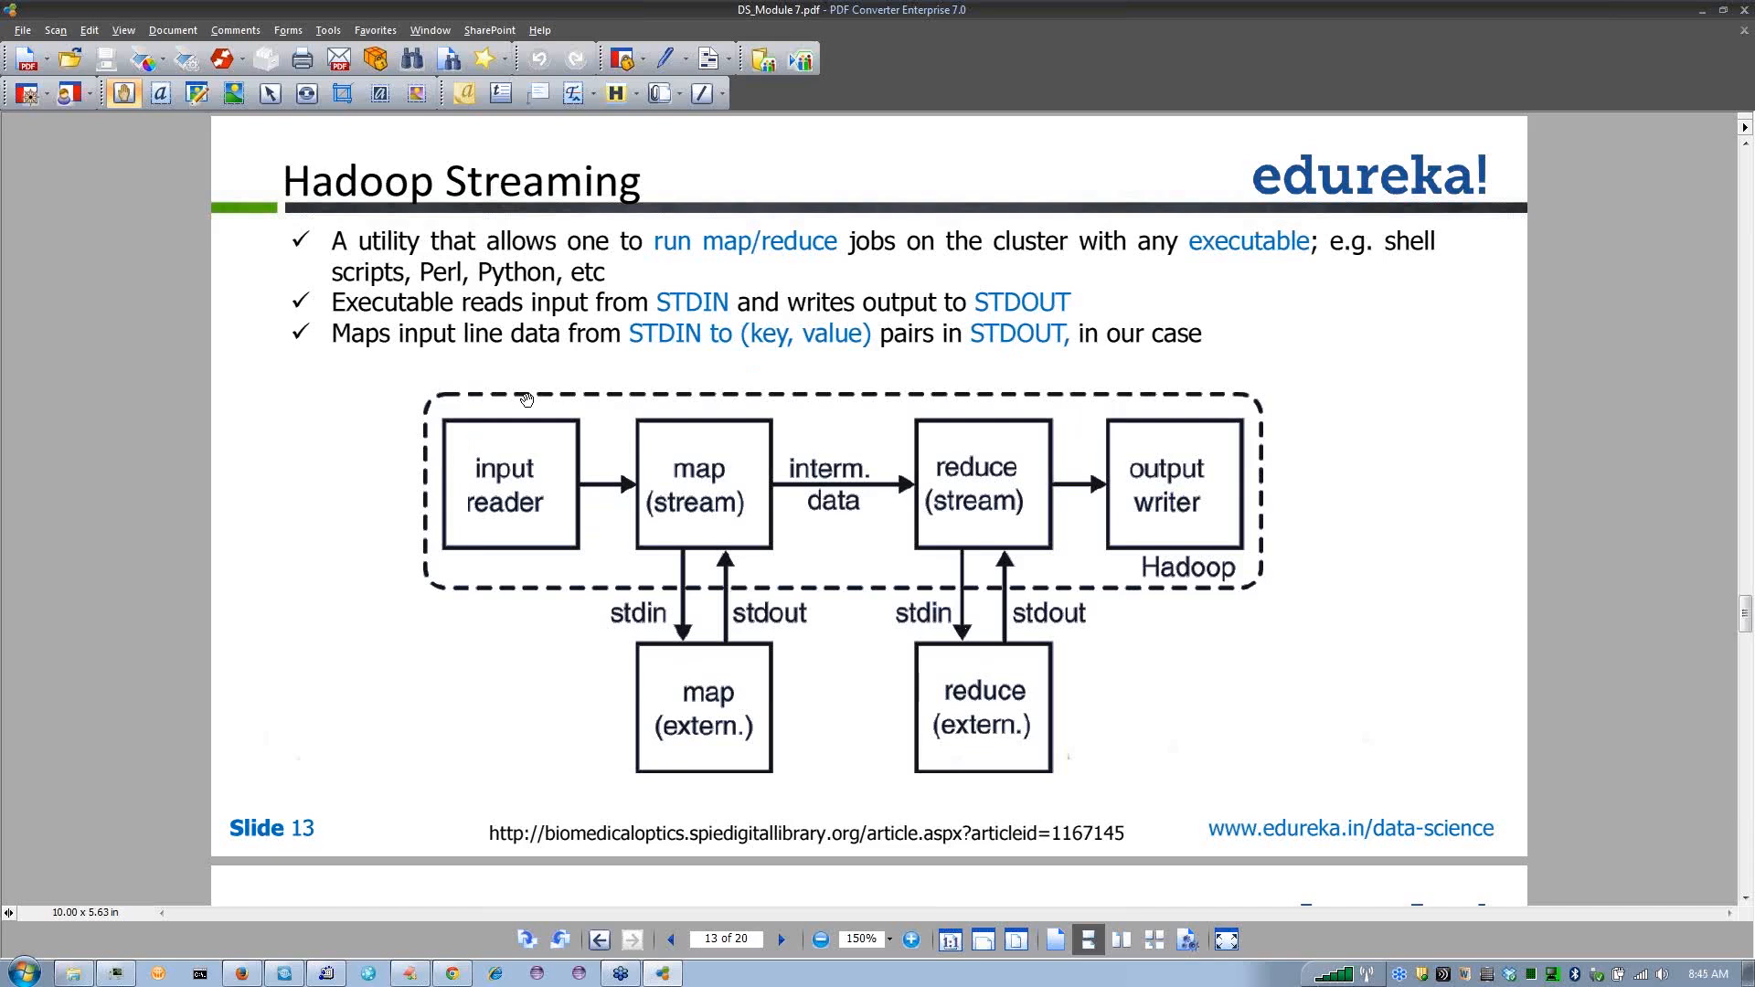
mouse_move(691, 560)
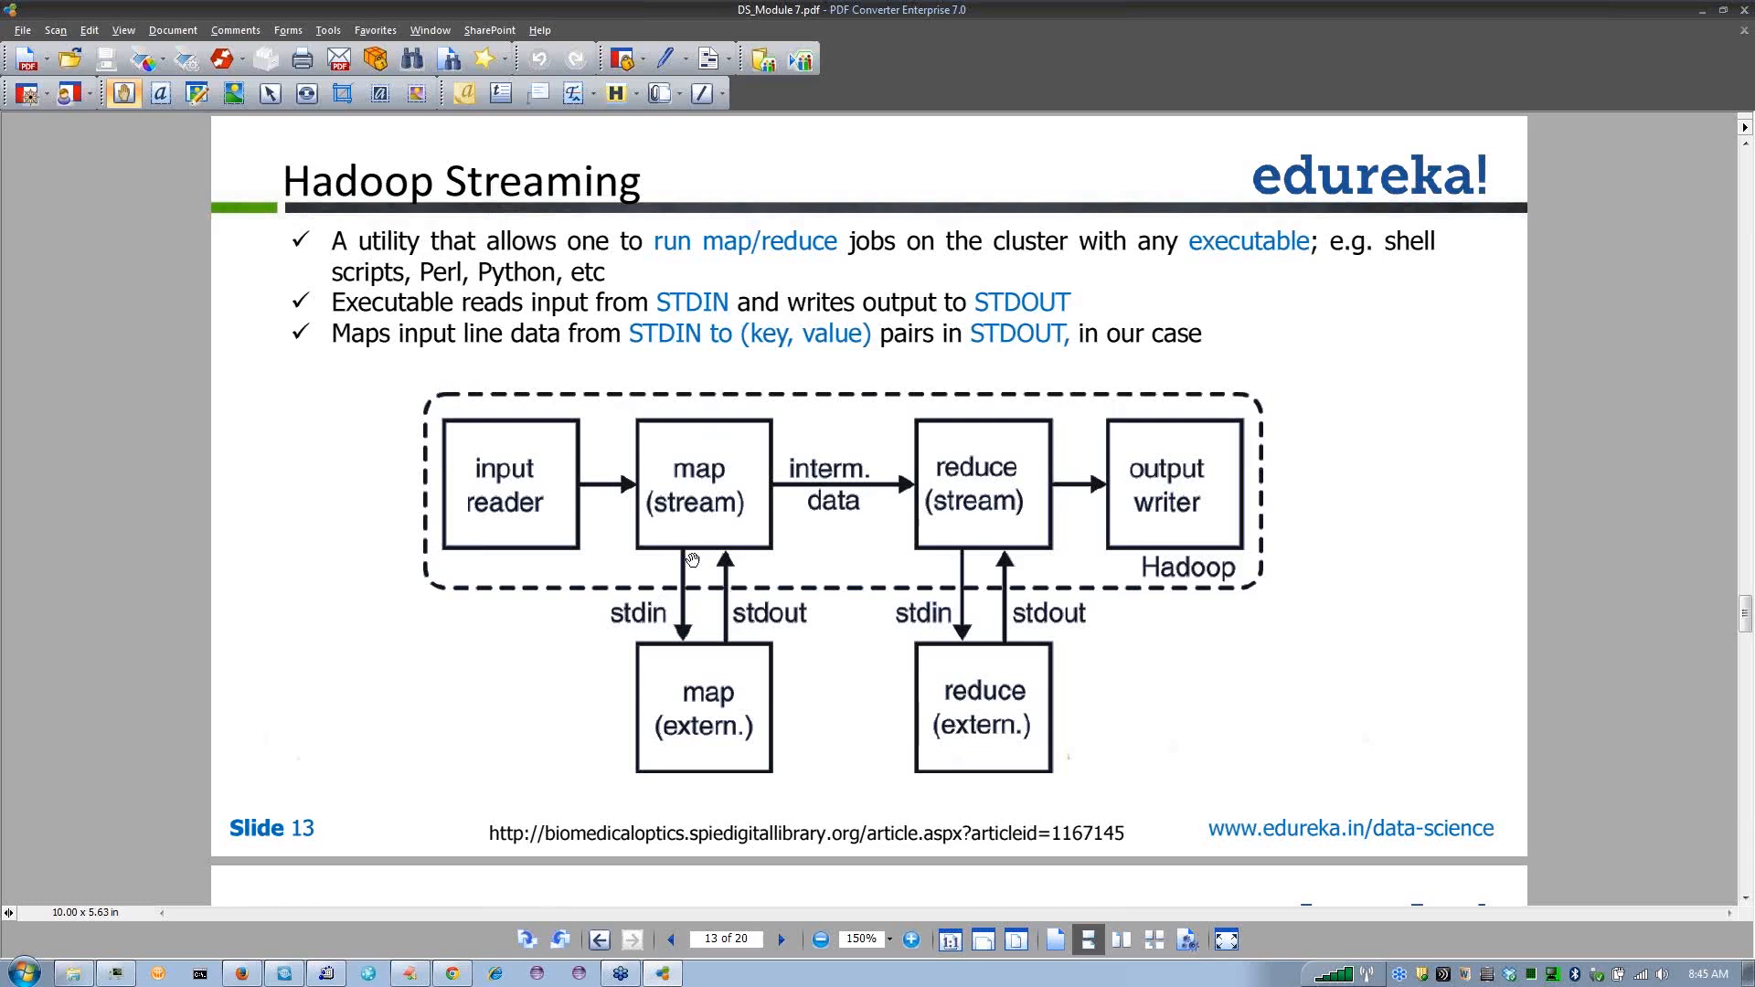
mouse_move(719, 653)
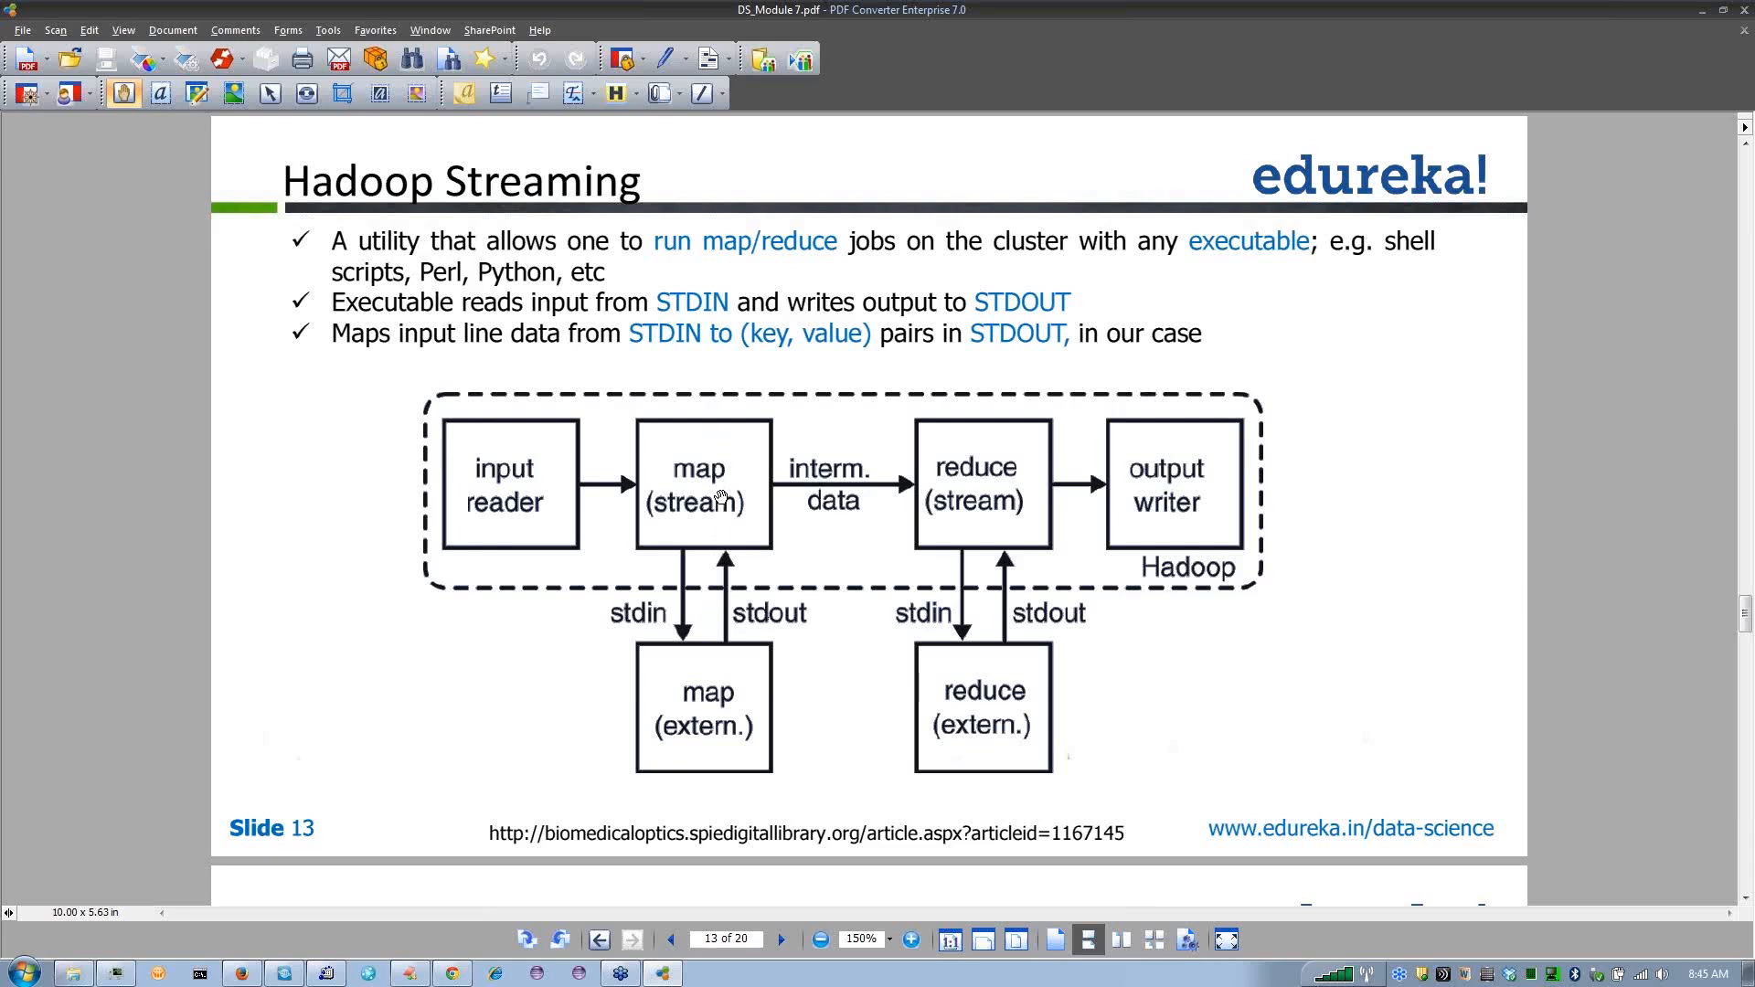
mouse_move(737, 580)
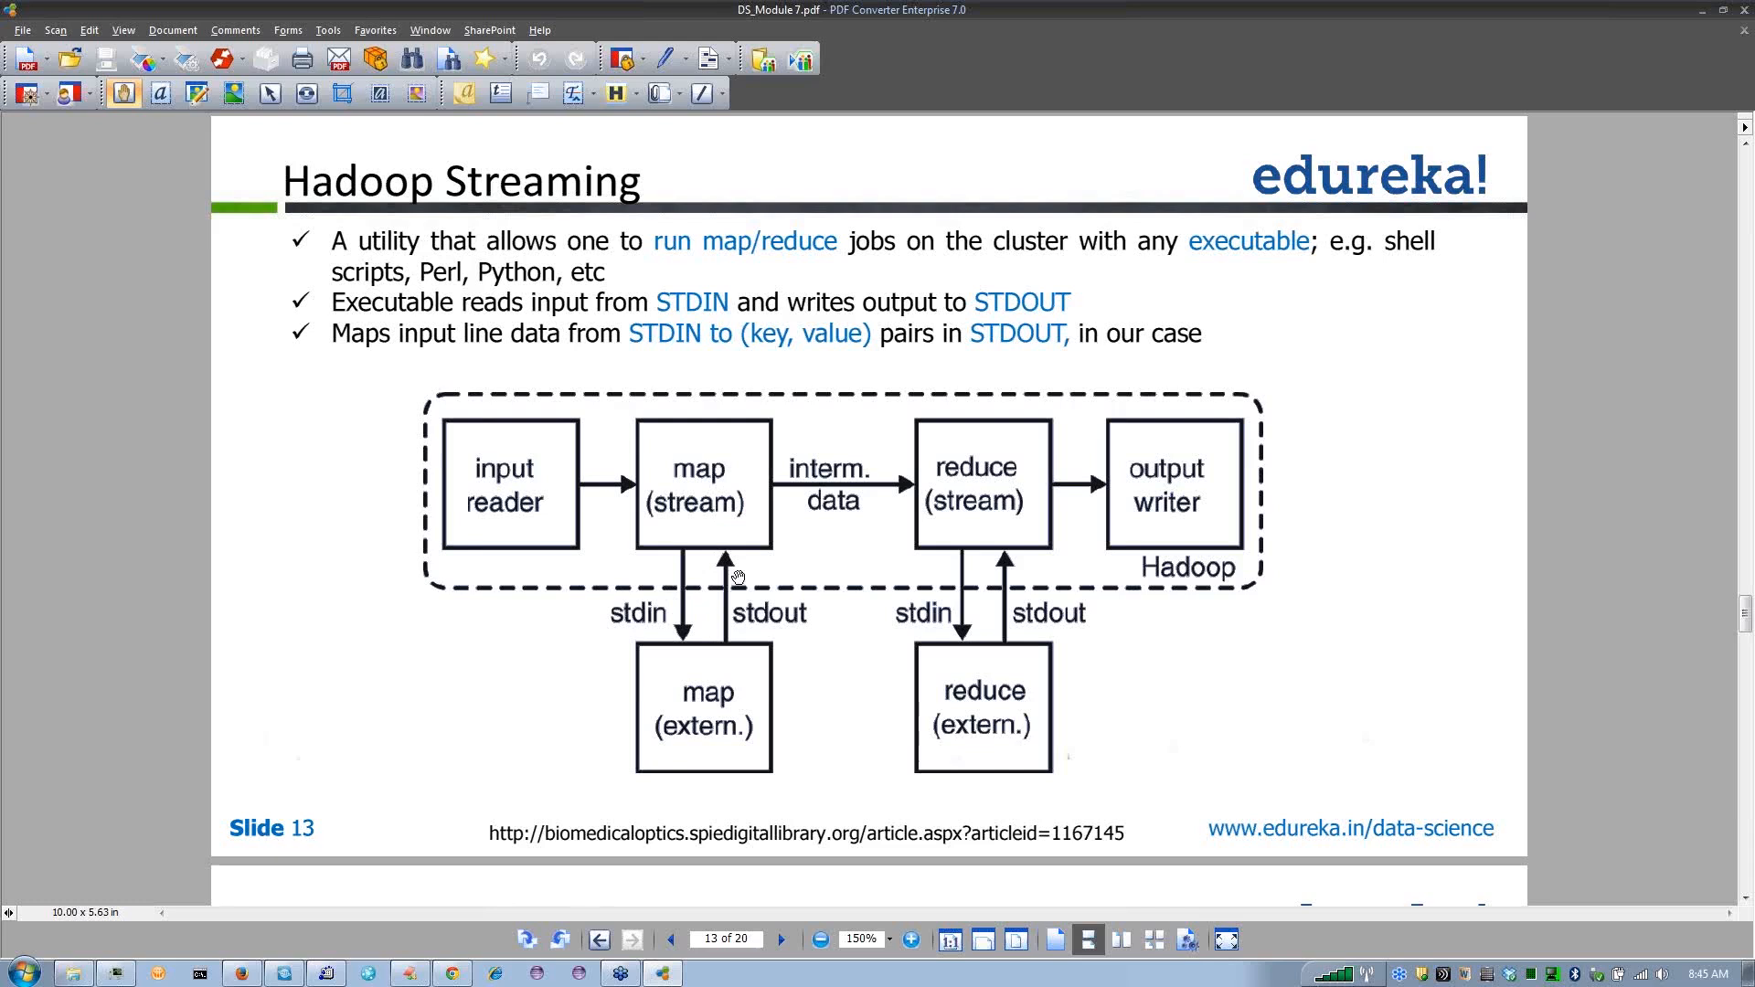
mouse_move(766, 574)
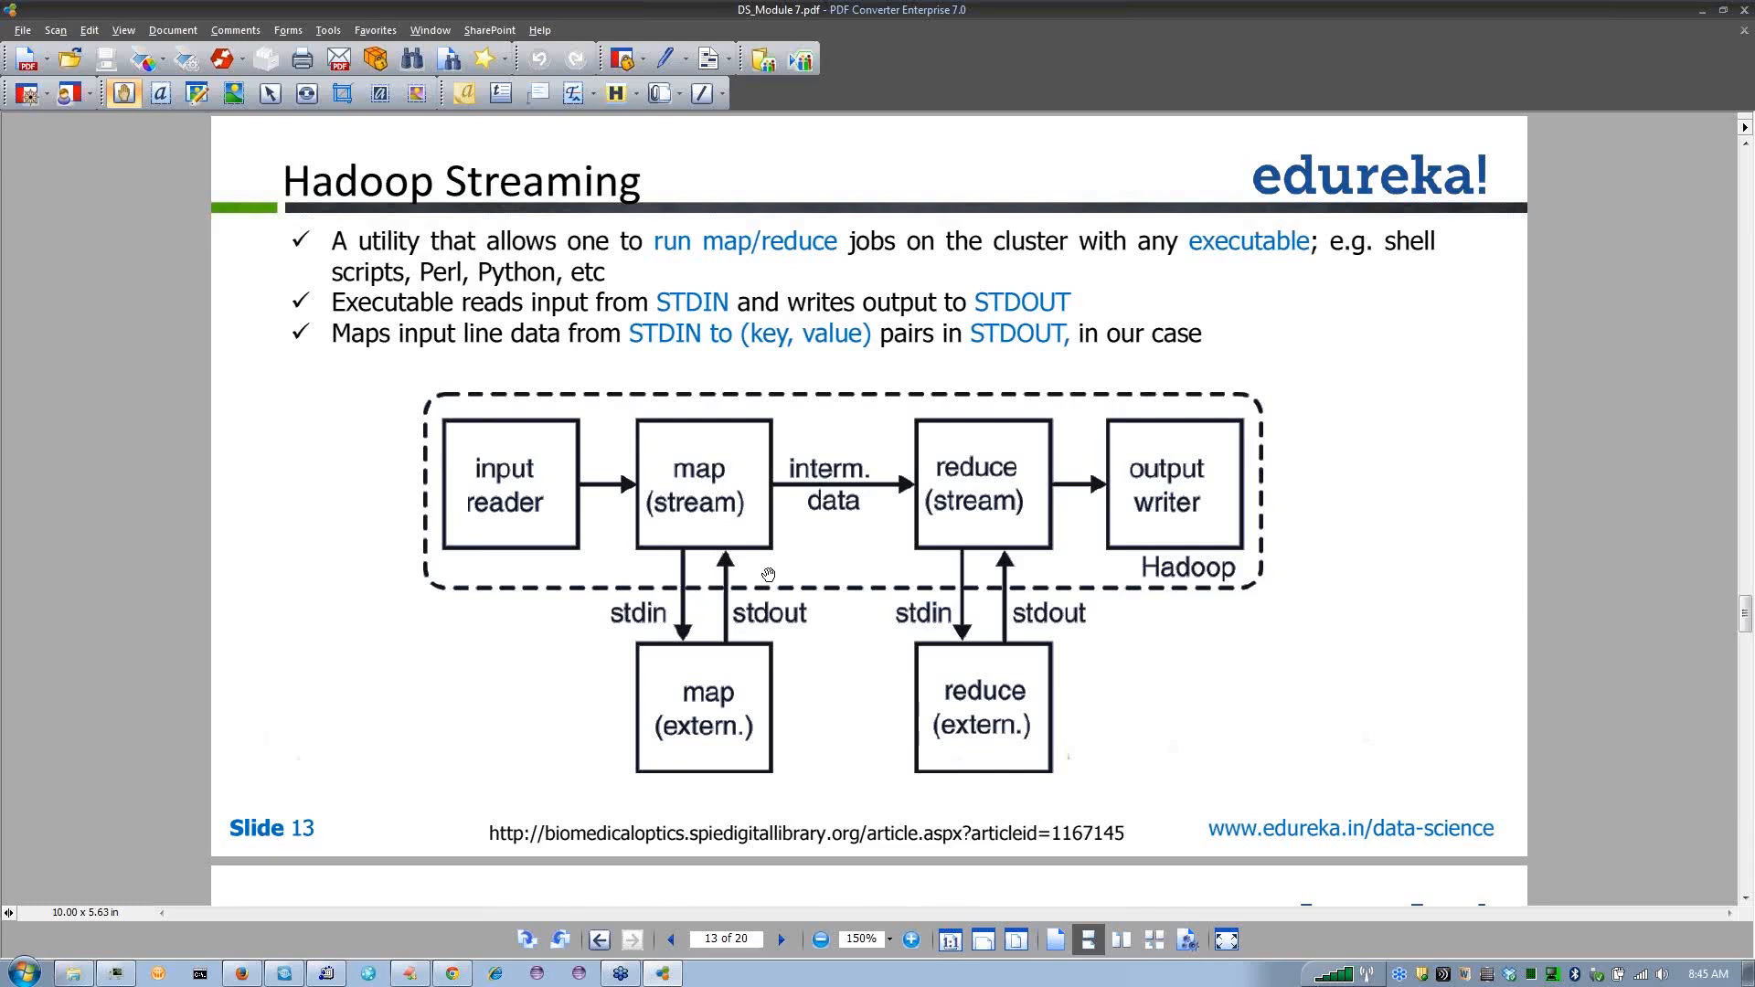
mouse_move(934, 574)
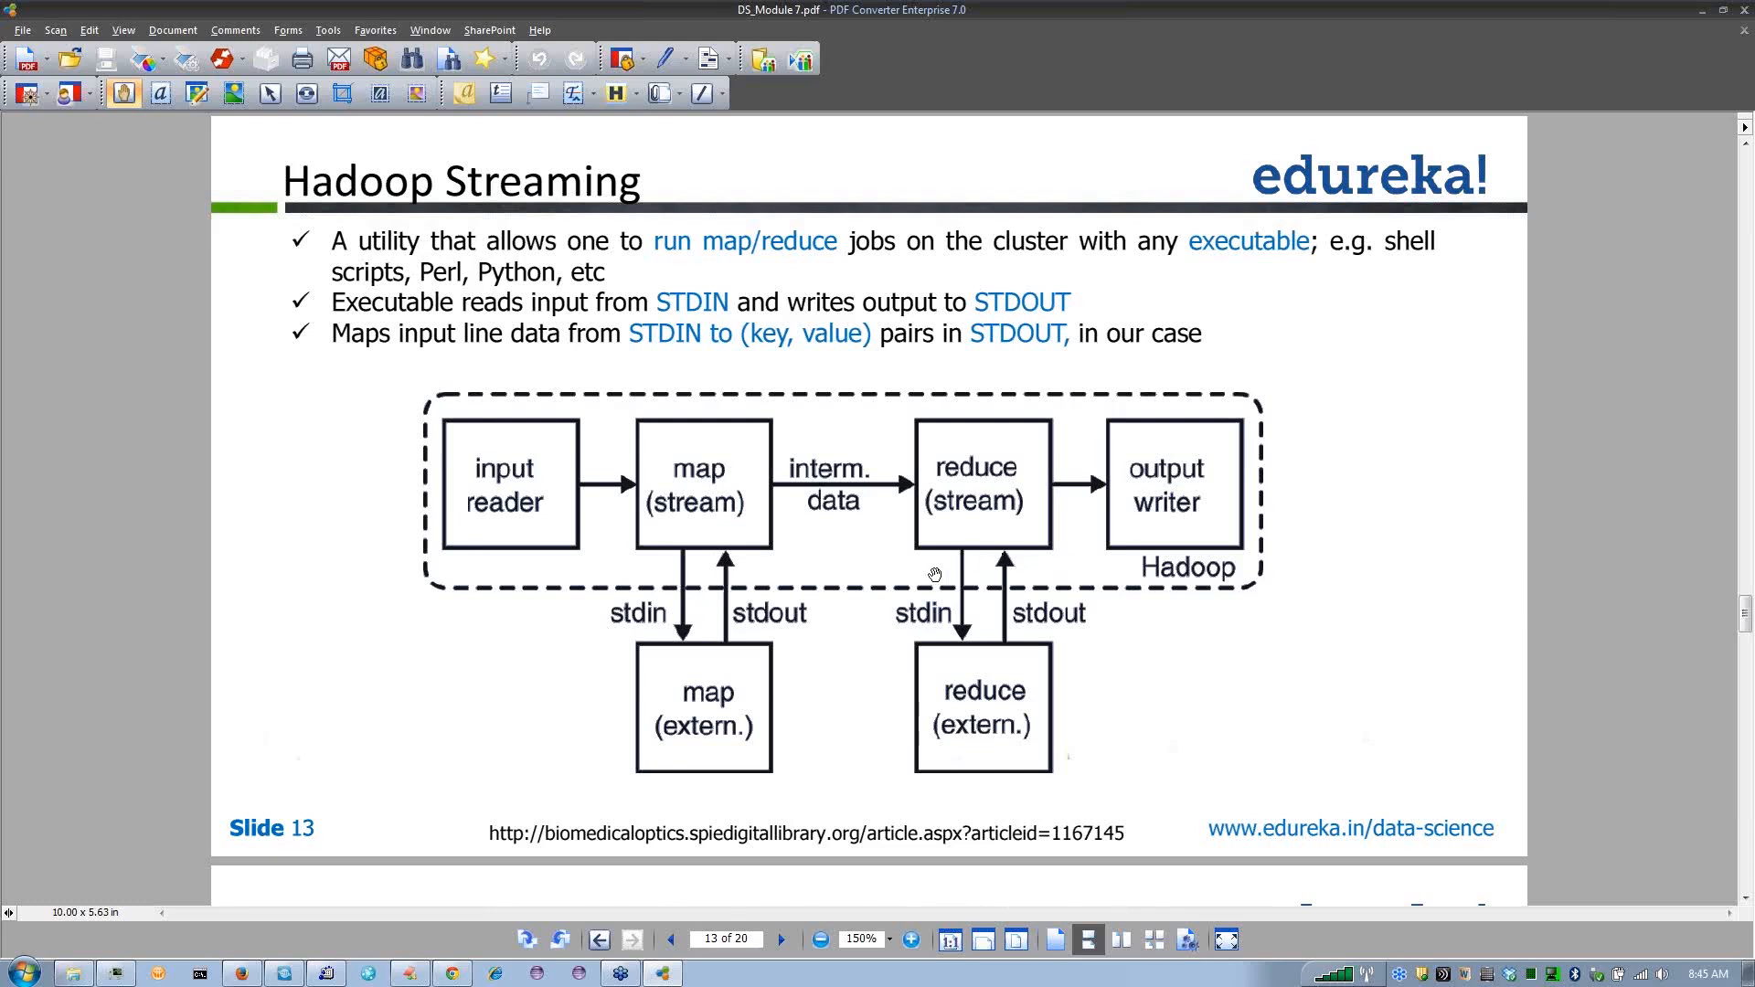
mouse_move(977, 690)
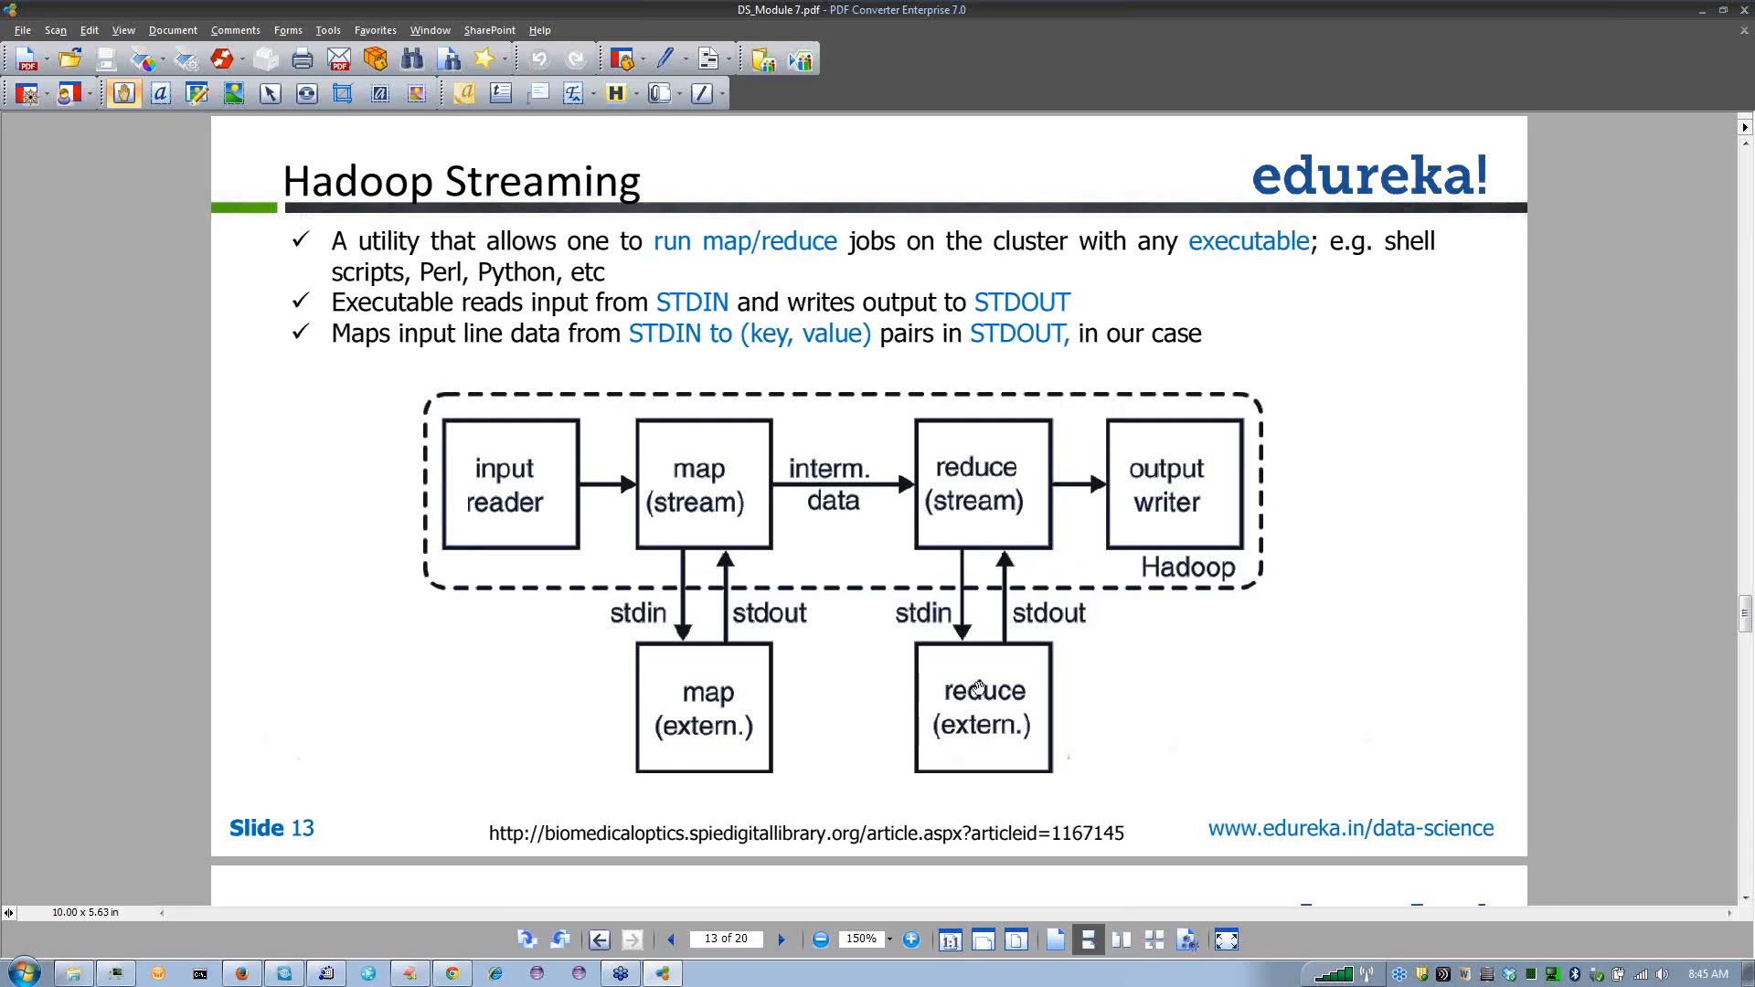
mouse_move(819, 720)
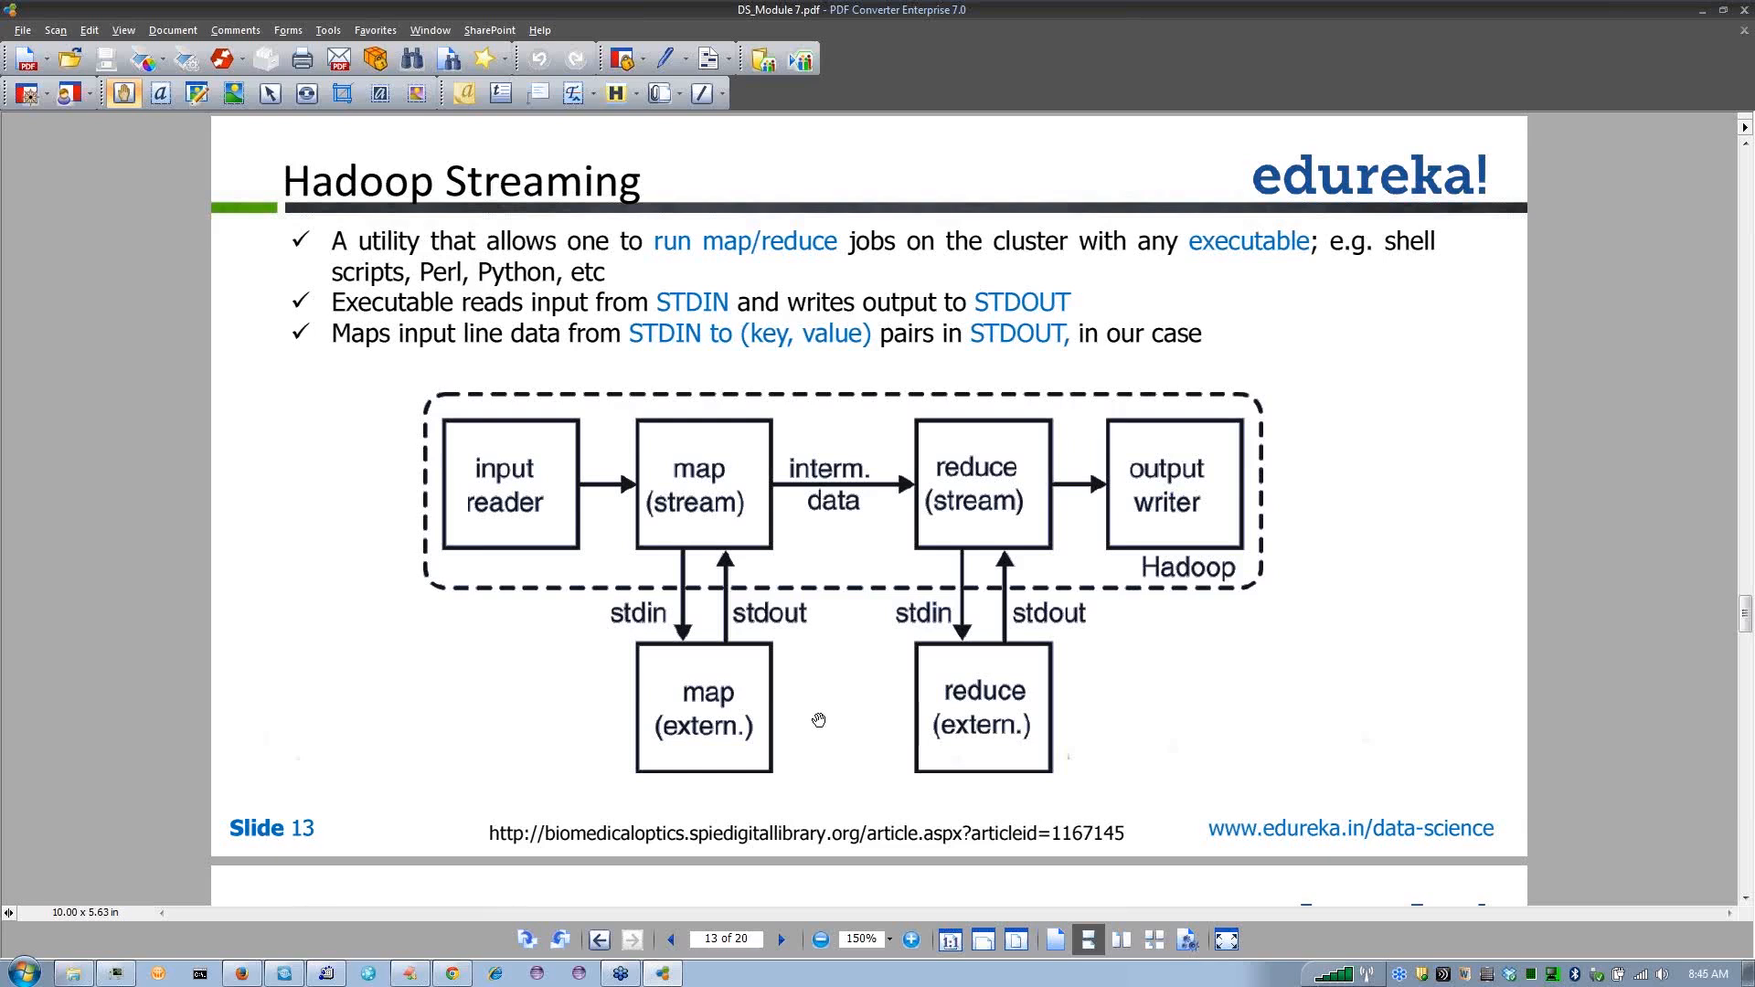
mouse_move(817, 717)
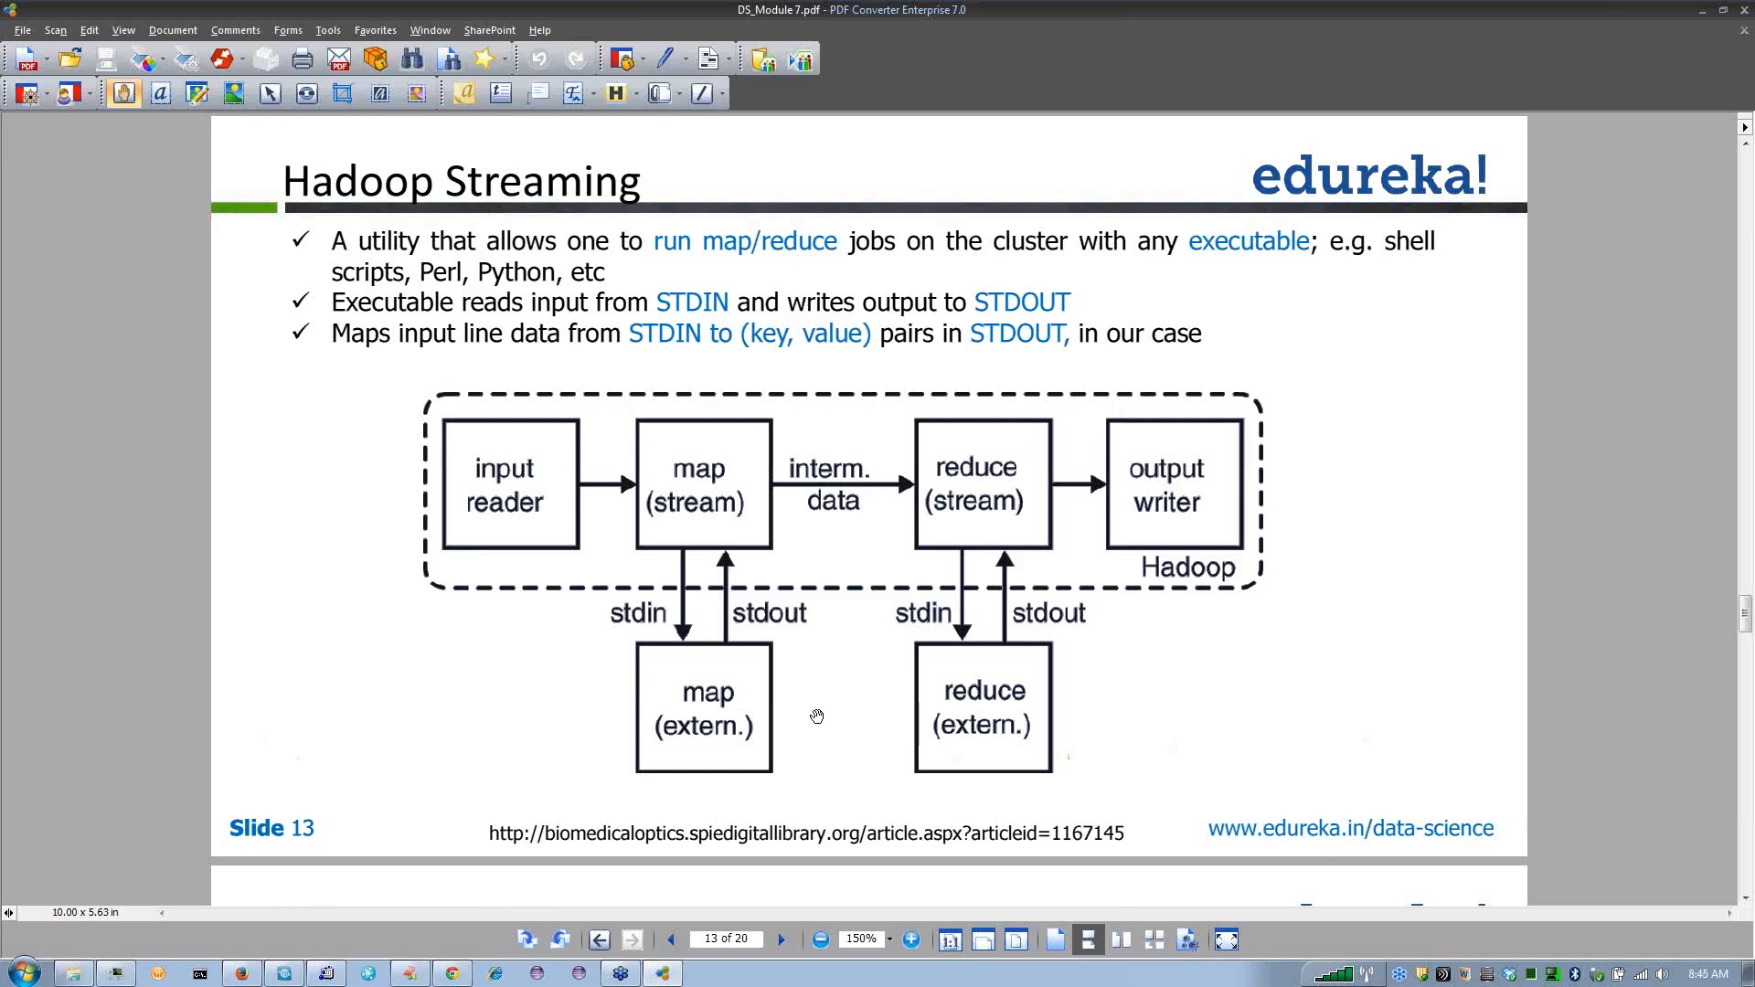
mouse_move(582, 480)
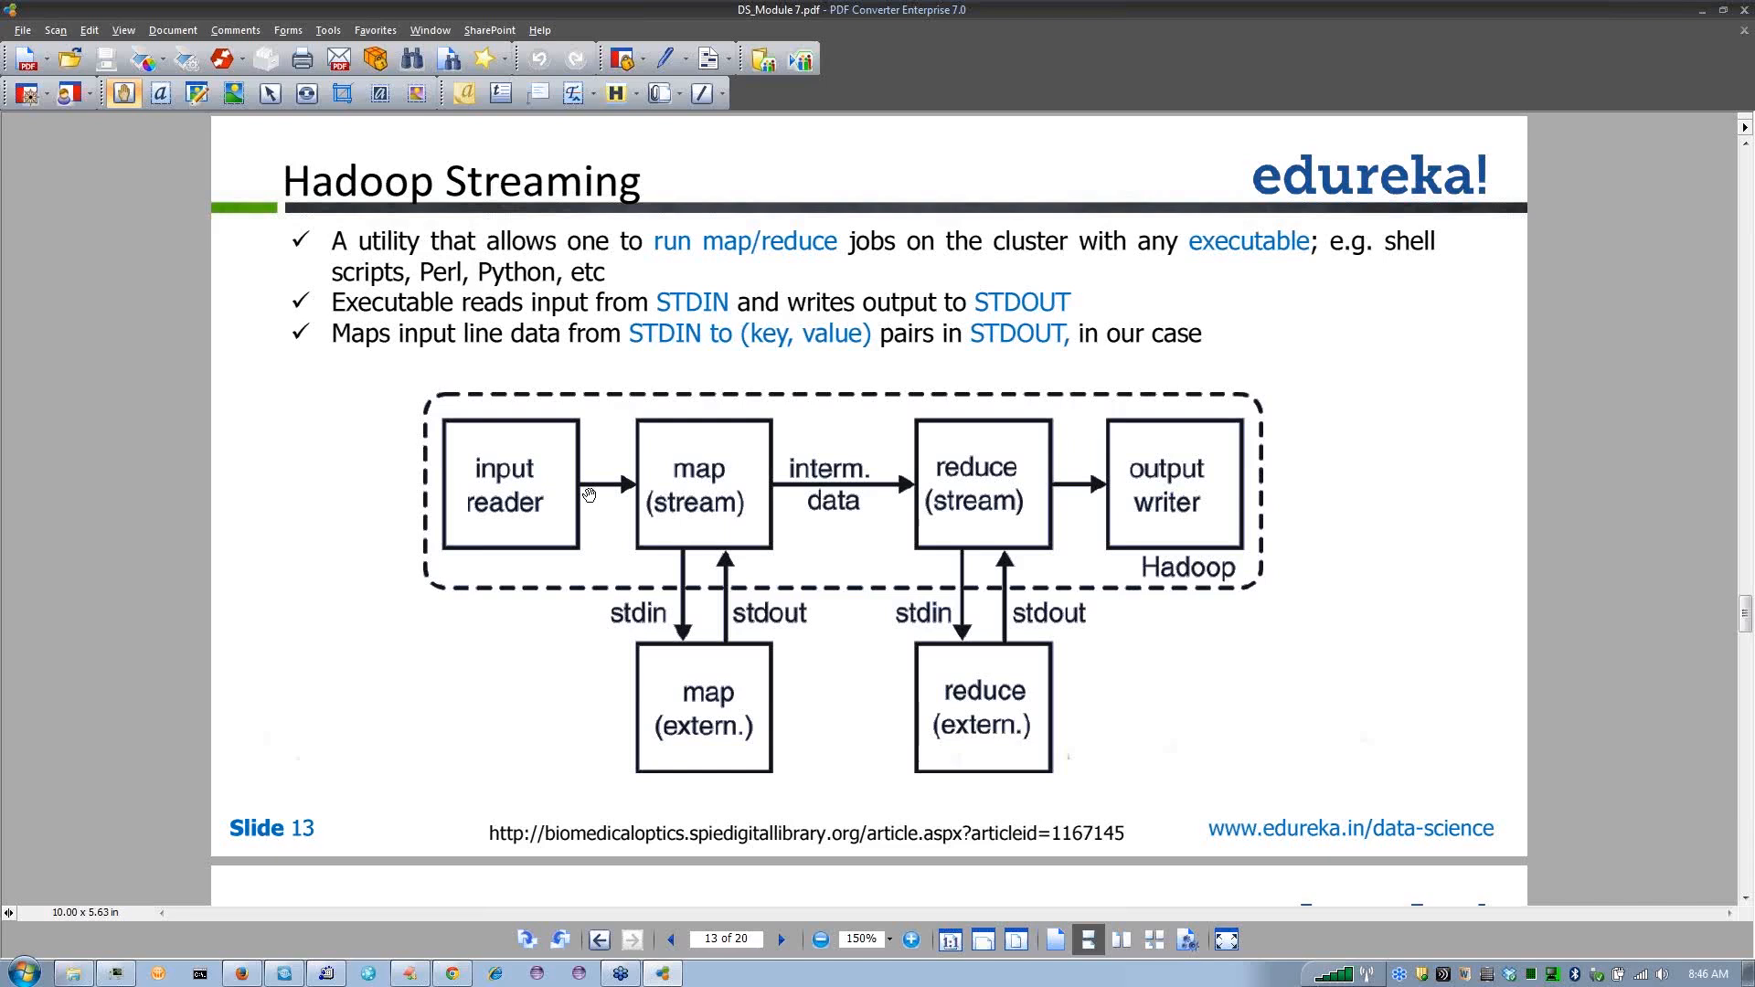
mouse_move(579, 497)
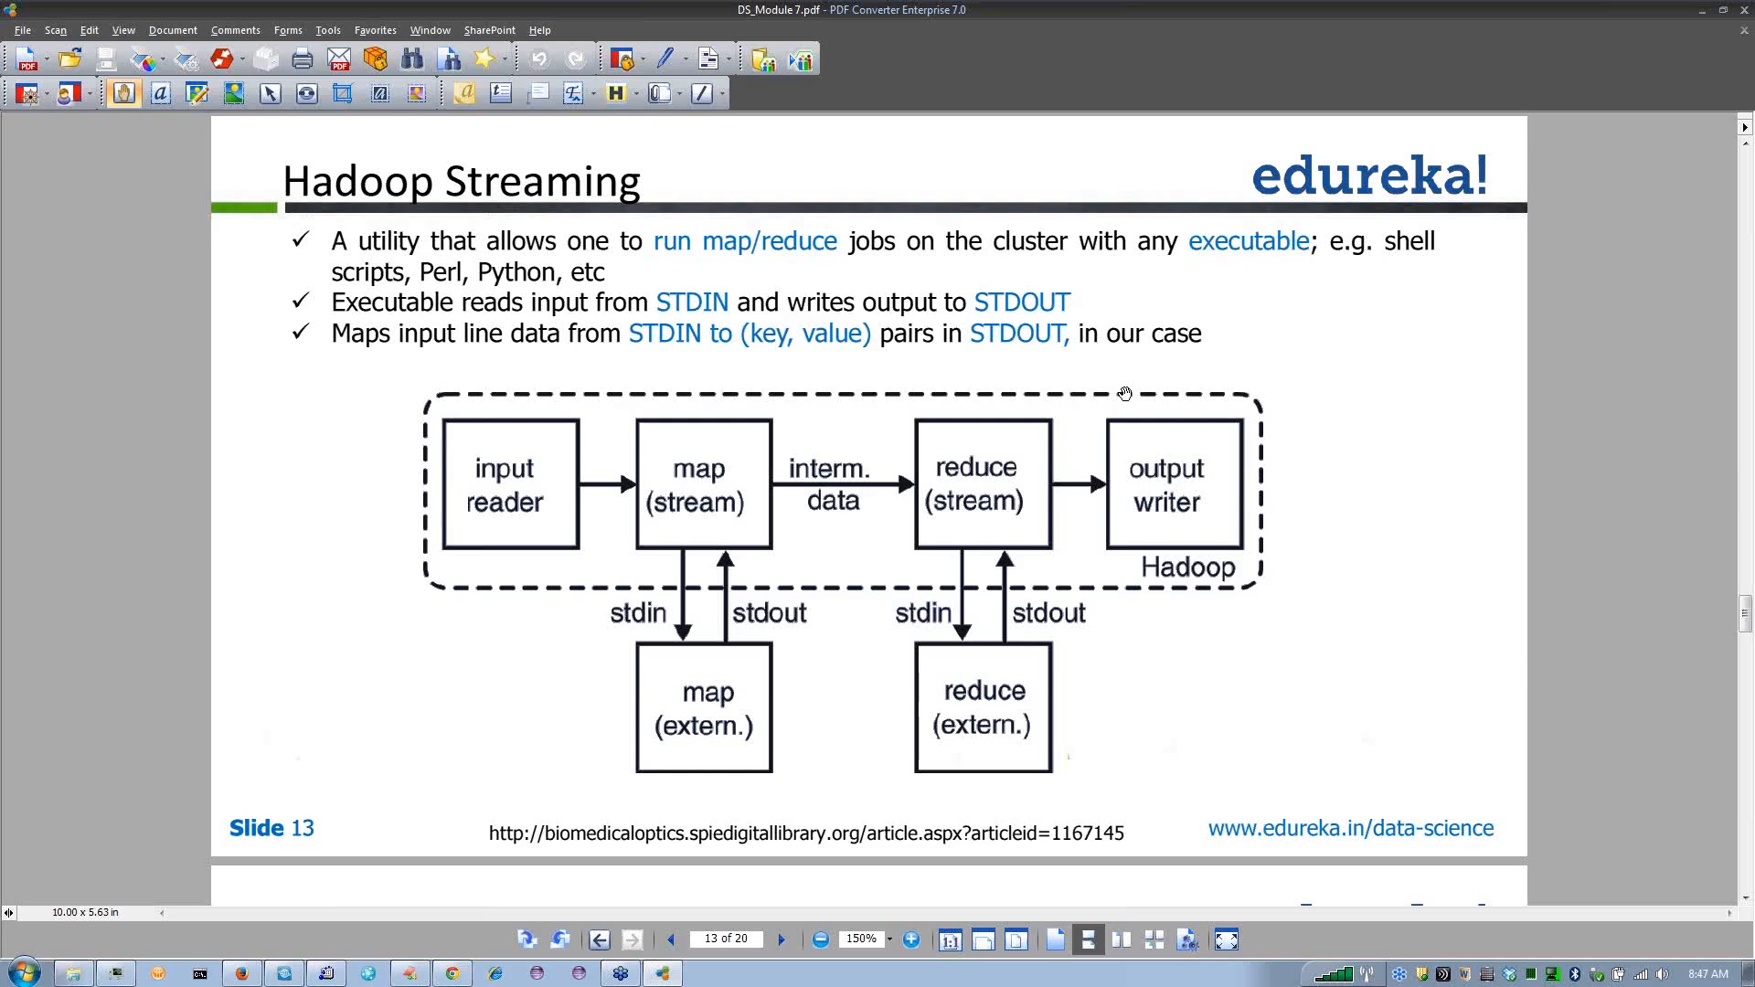
mouse_move(1104, 402)
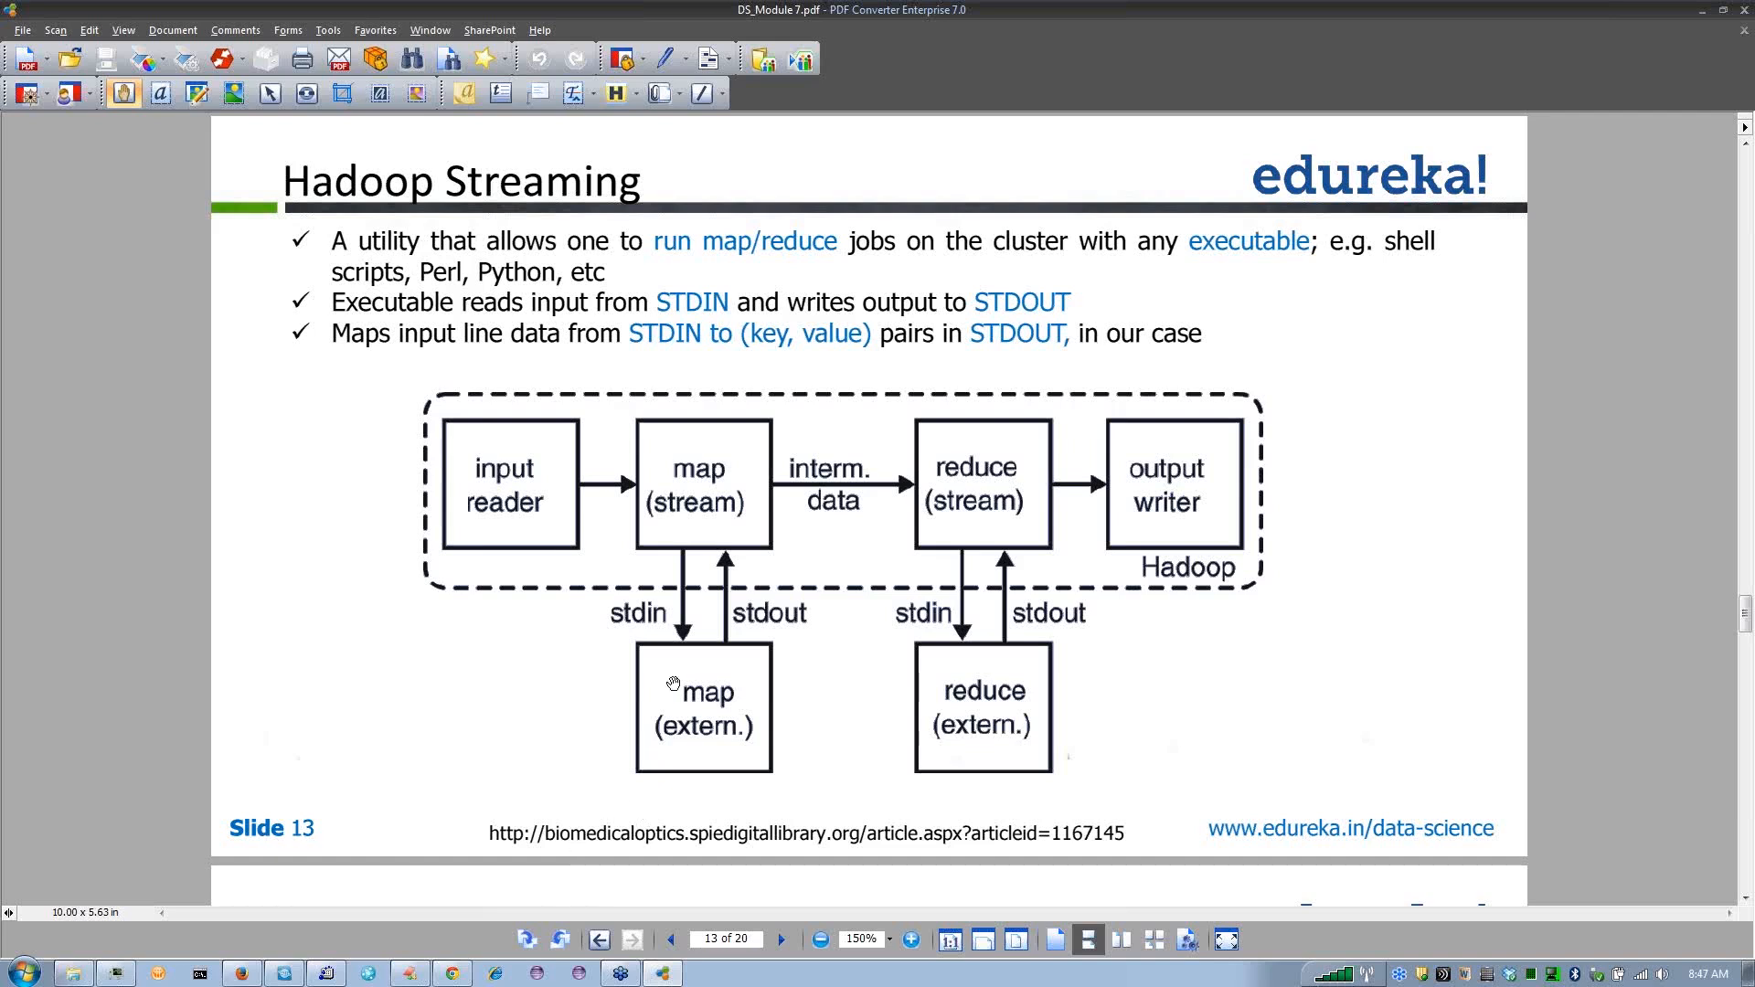
mouse_move(880, 708)
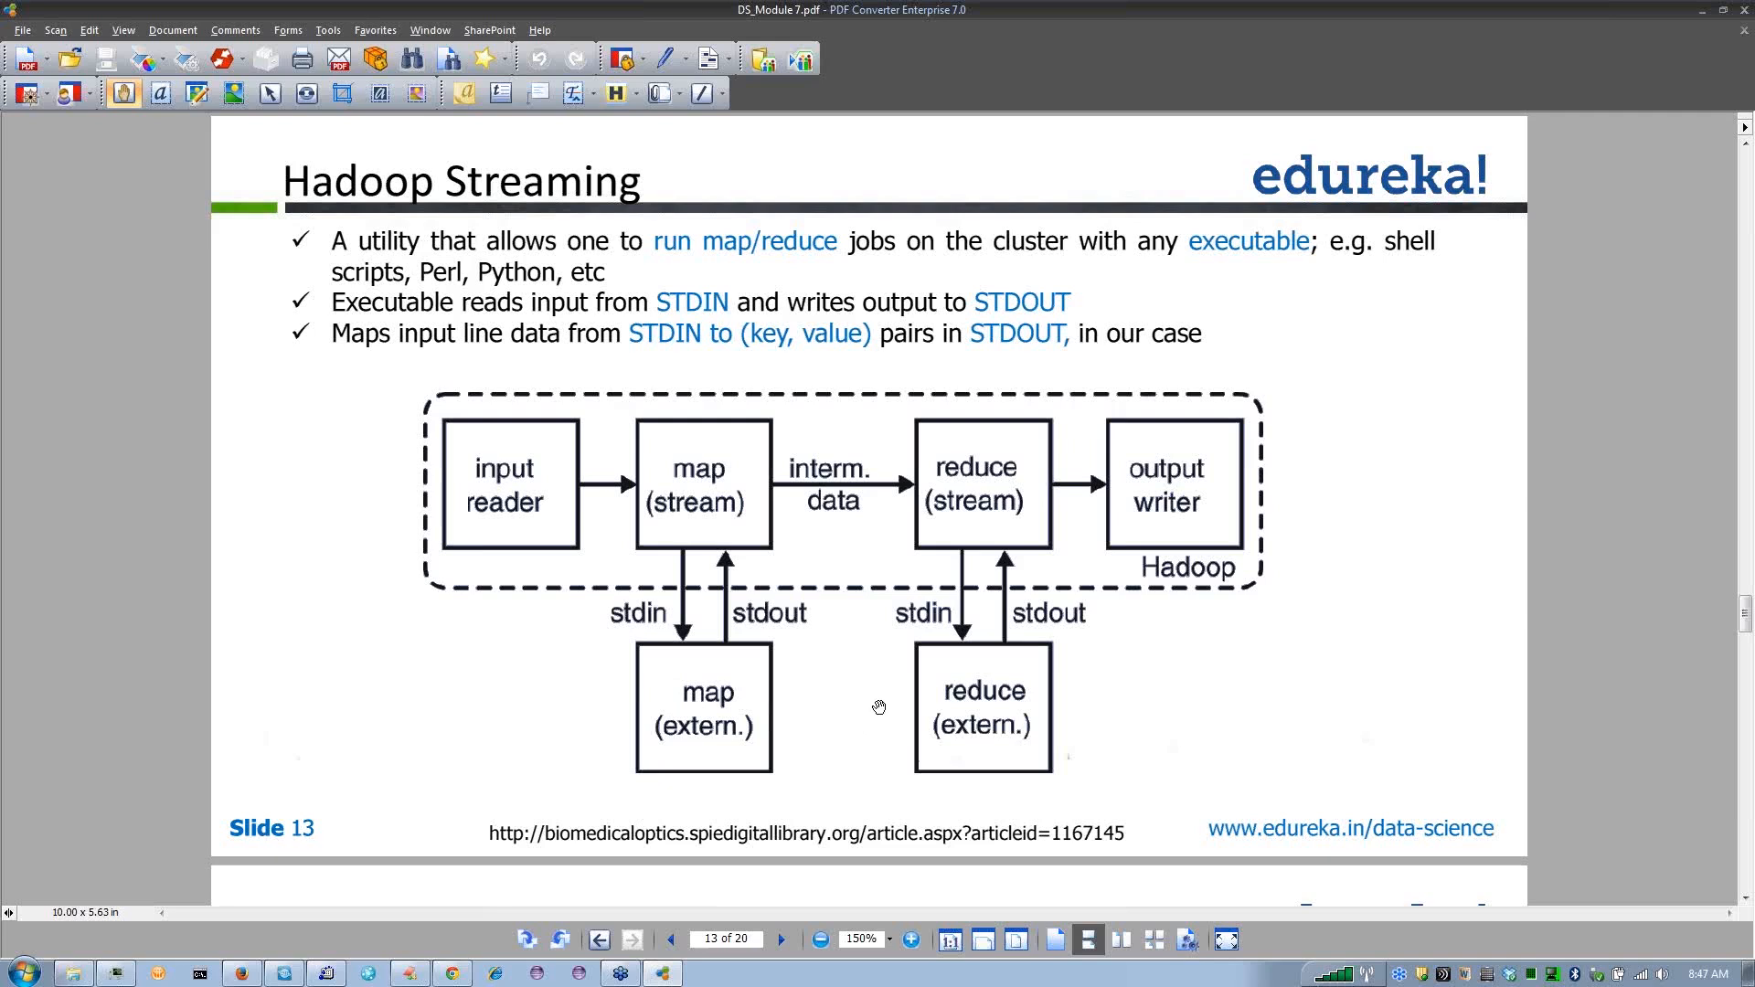
mouse_move(800, 812)
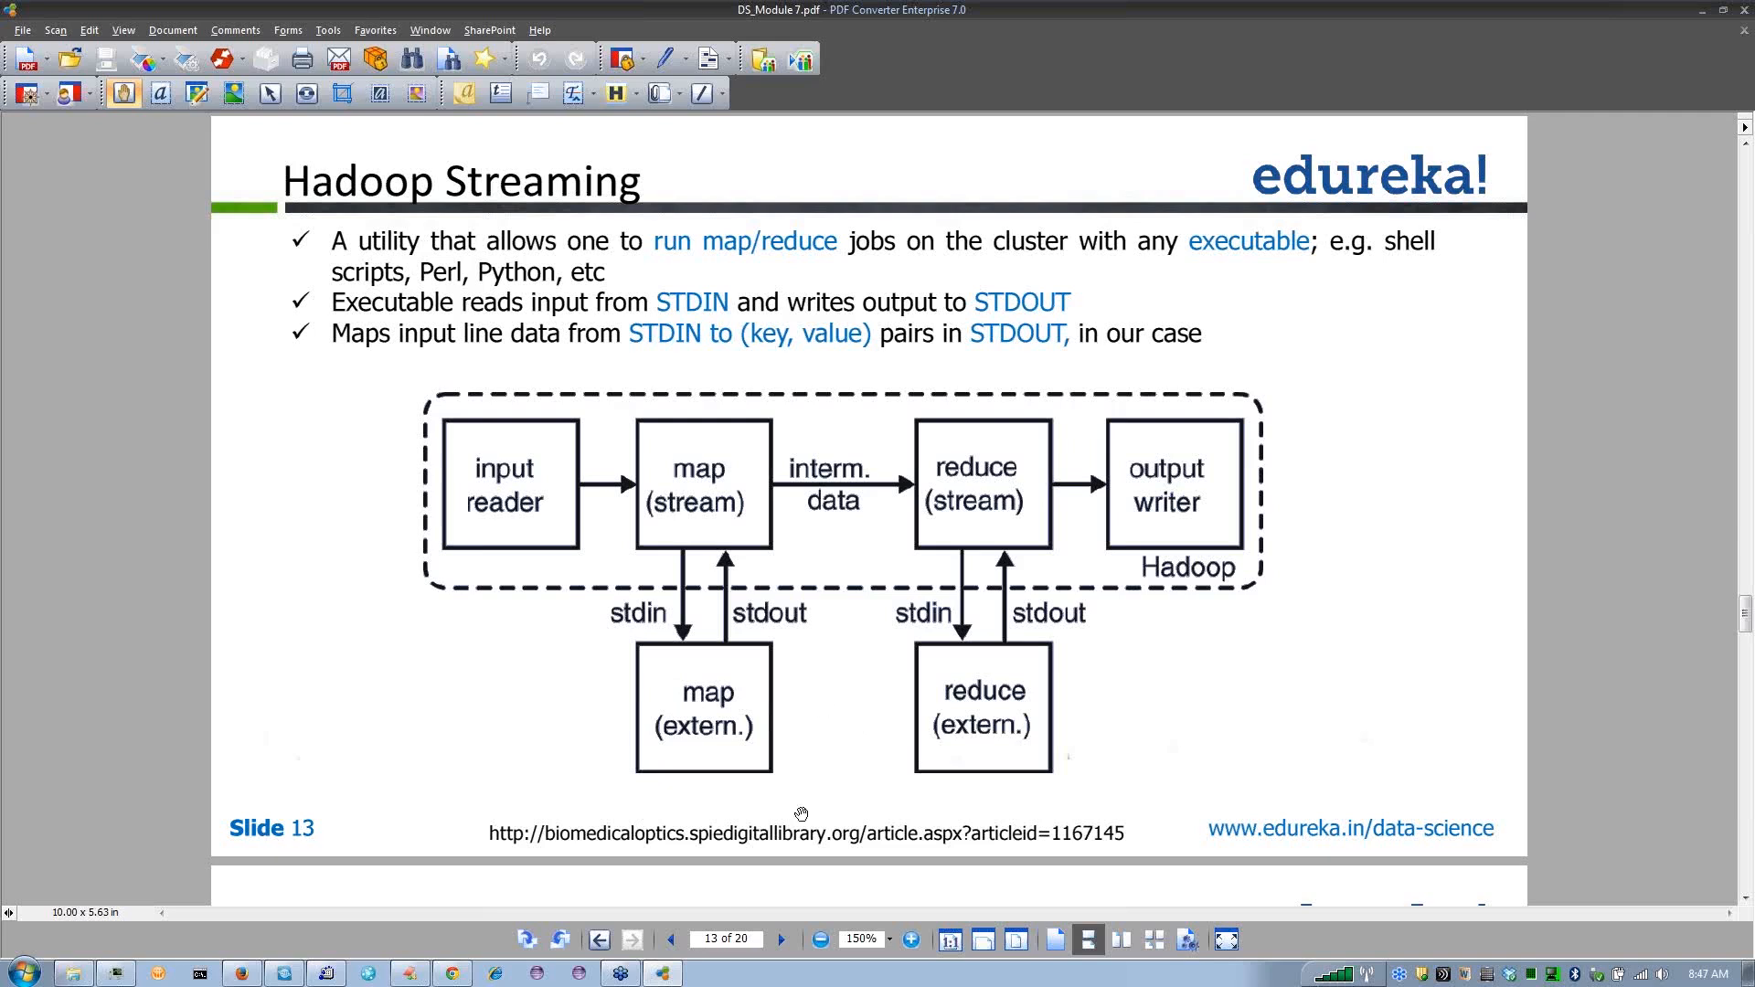